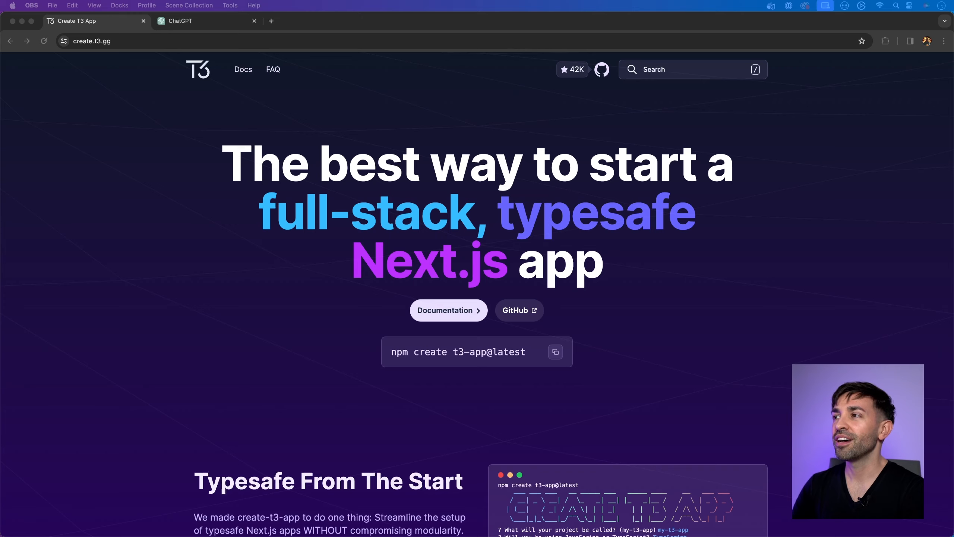
- Scroll the Create T3 App homepage and copy the 'npm create t3-app@latest' command
{"action": "scroll", "scroll_direction": "down", "scroll_amount": 3}
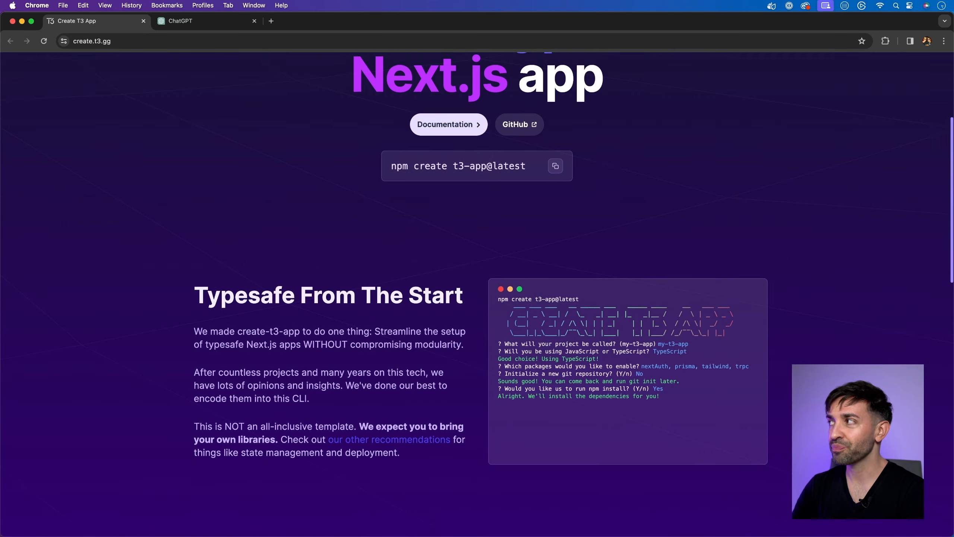
{"action": "scroll", "scroll_direction": "down", "scroll_amount": 3}
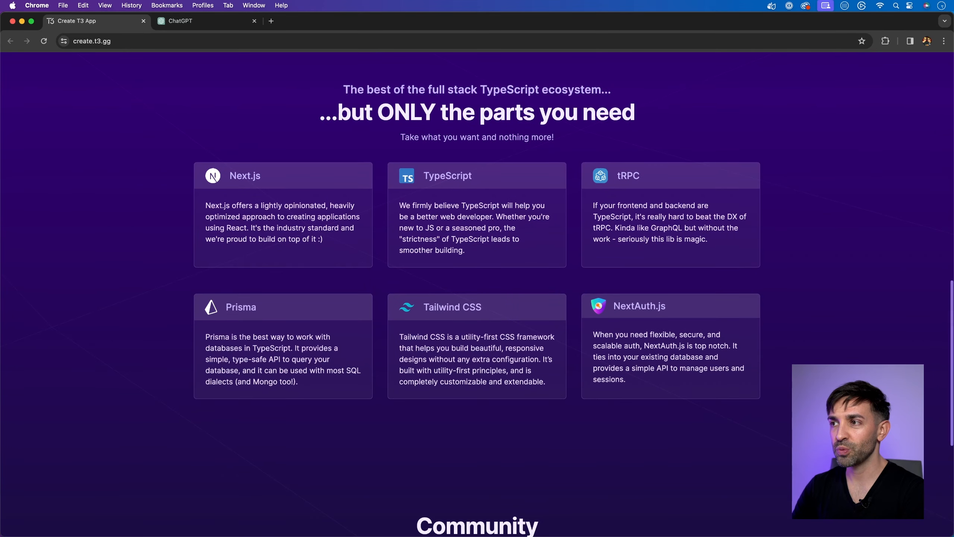
{"action": "mouse_move", "coordinate": [279, 203]}
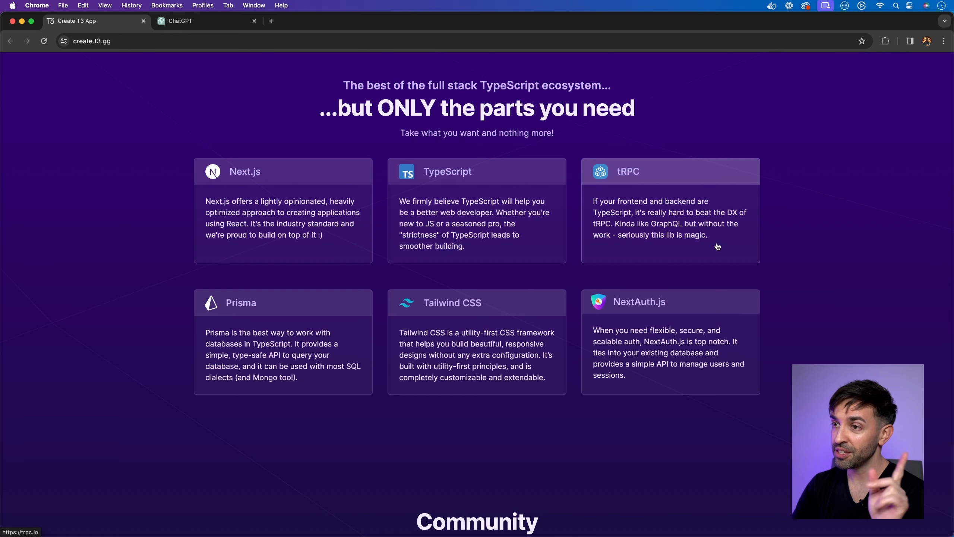
{"action": "mouse_move", "coordinate": [711, 246]}
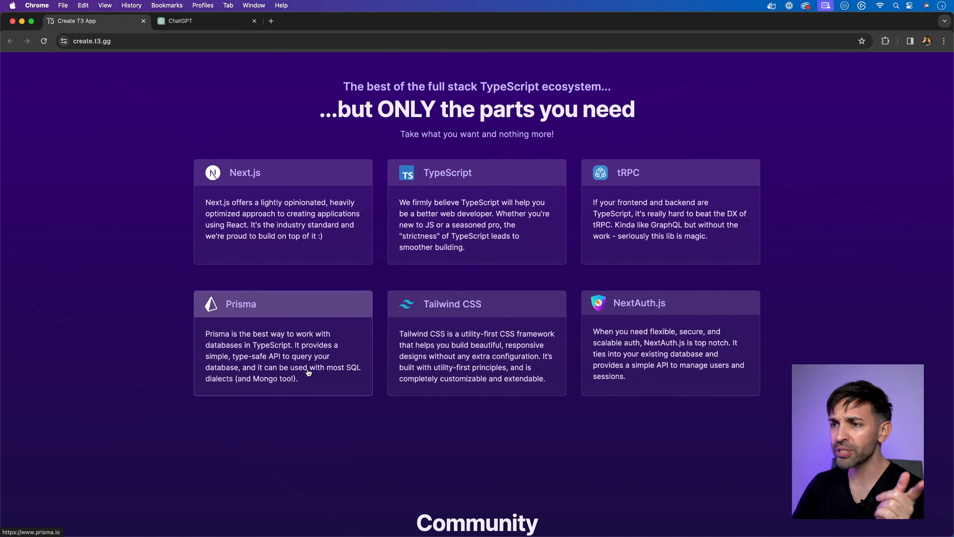
{"action": "mouse_move", "coordinate": [657, 371]}
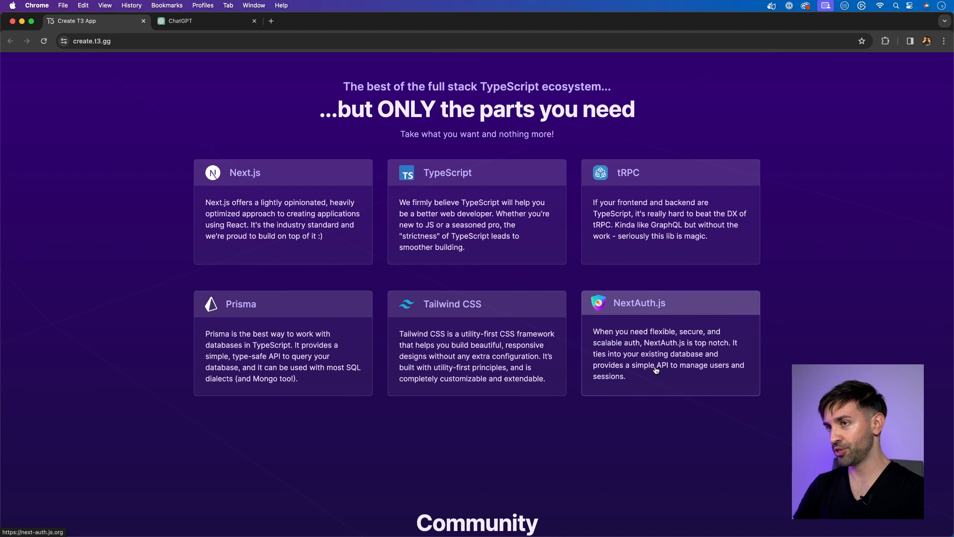
{"action": "scroll", "scroll_direction": "down", "scroll_amount": 3}
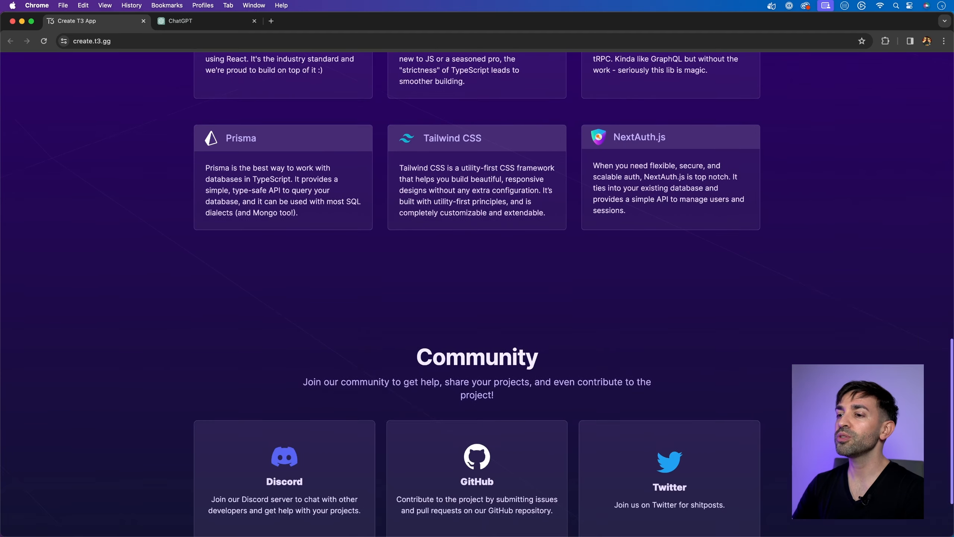
{"action": "scroll", "scroll_direction": "up", "scroll_amount": 3}
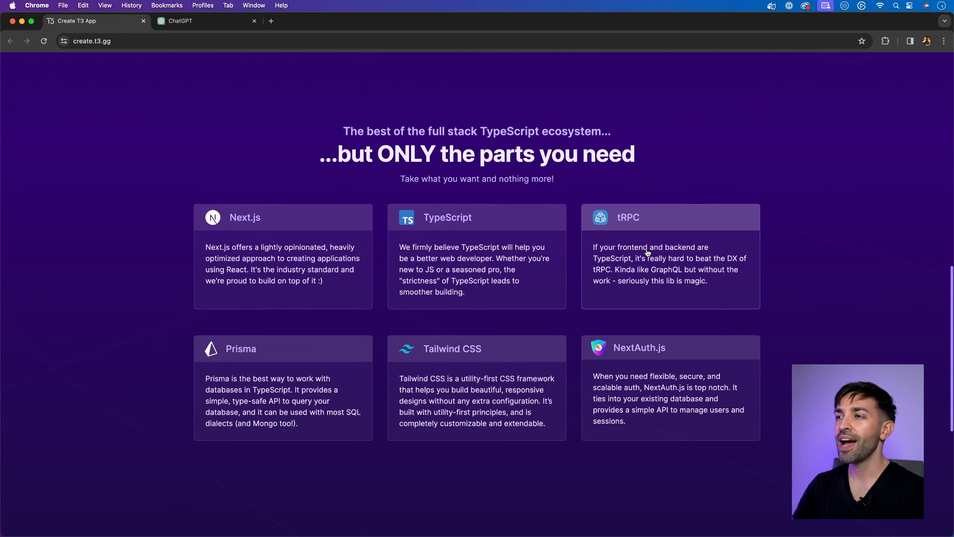
{"action": "mouse_move", "coordinate": [648, 253]}
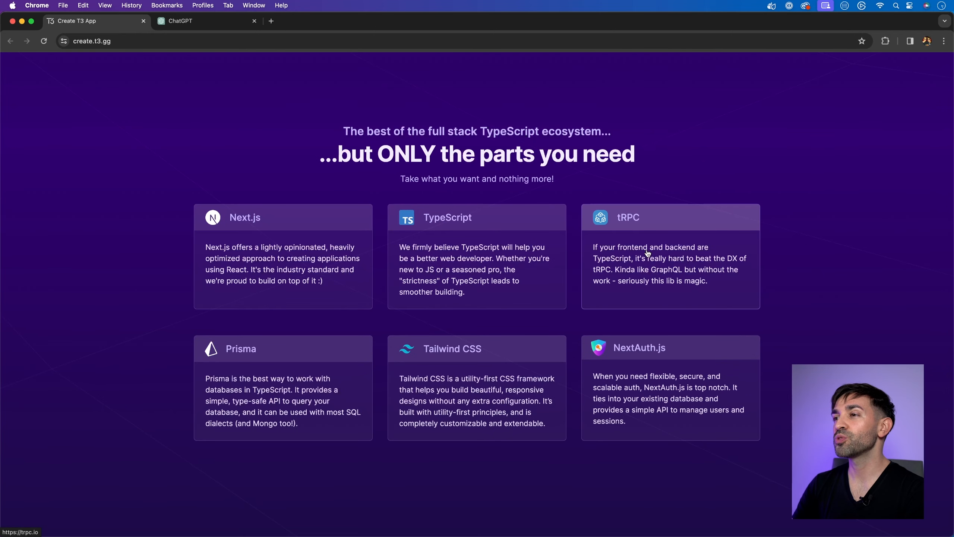
{"action": "mouse_move", "coordinate": [691, 258]}
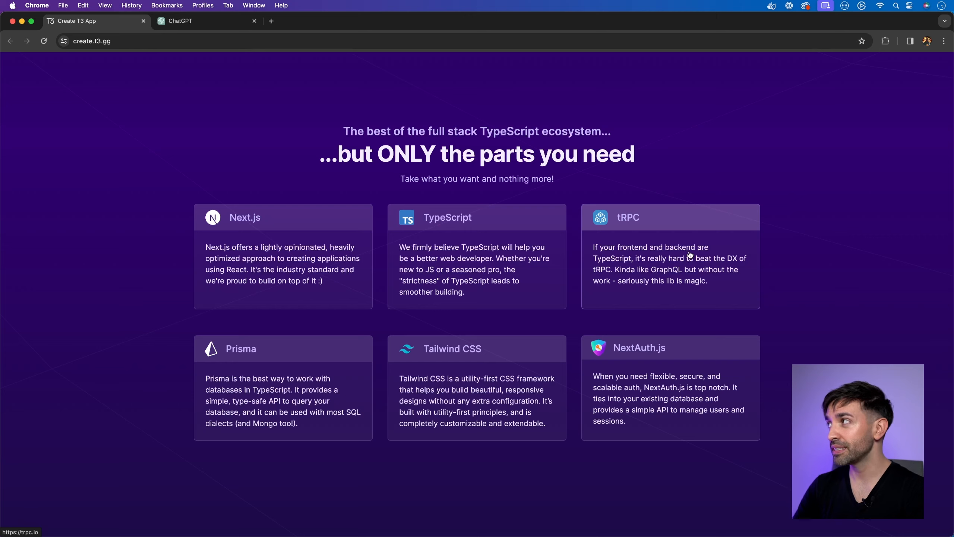
{"action": "mouse_move", "coordinate": [786, 255]}
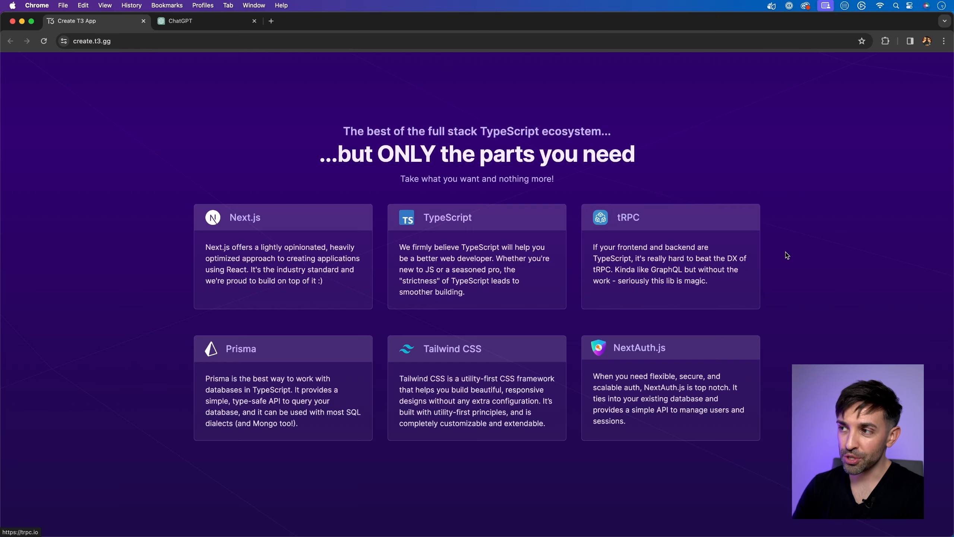
{"action": "mouse_move", "coordinate": [804, 255]}
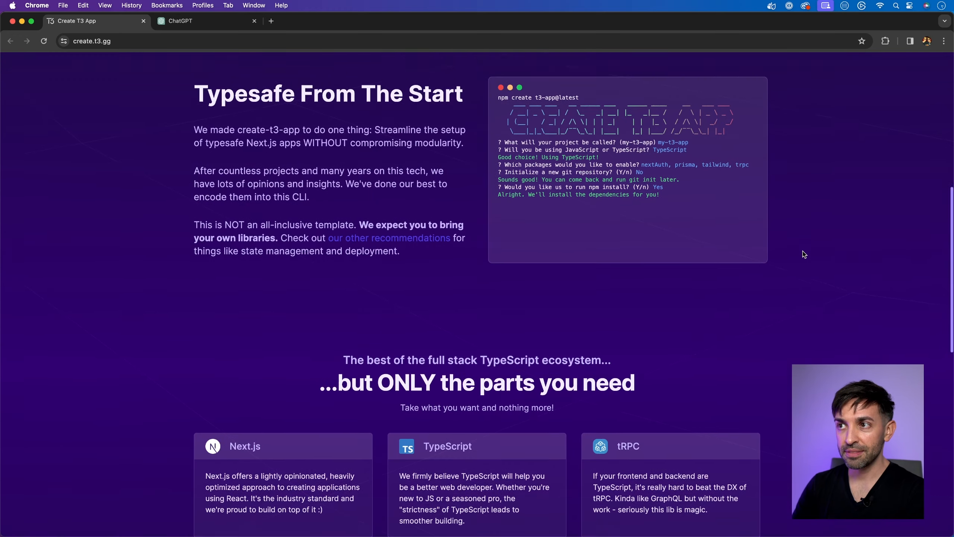
{"action": "scroll", "scroll_direction": "up", "scroll_amount": 3}
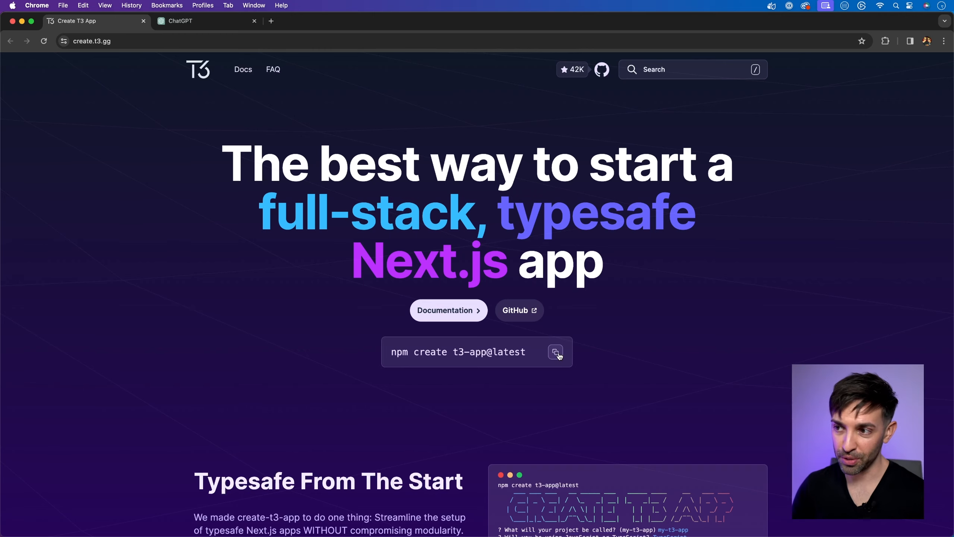
{"action": "left_click", "coordinate": [557, 352]}
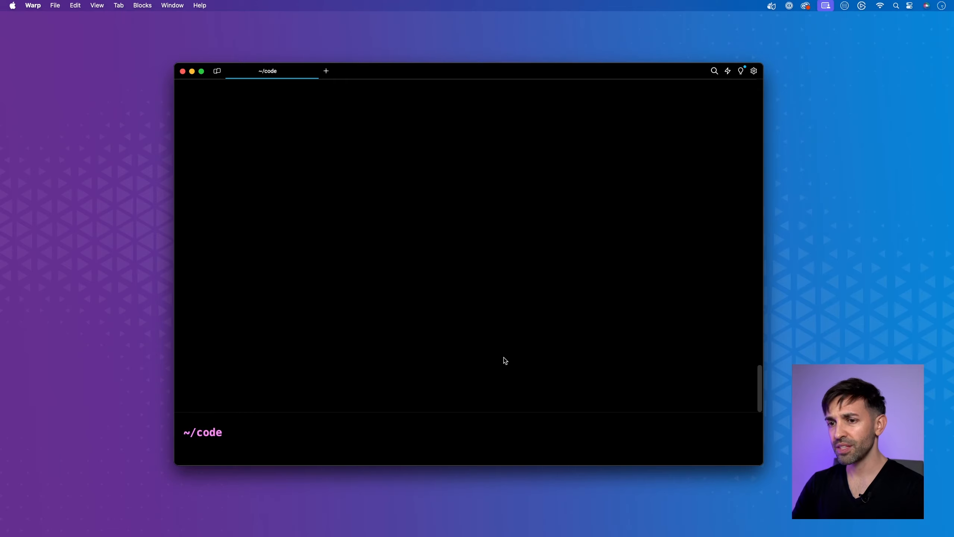
- Run pnpm create t3-app@latest naming it t3-demo, accepting Prisma and the @/ import alias
{"action": "type", "text": "pnpm create t3-app@latest"}
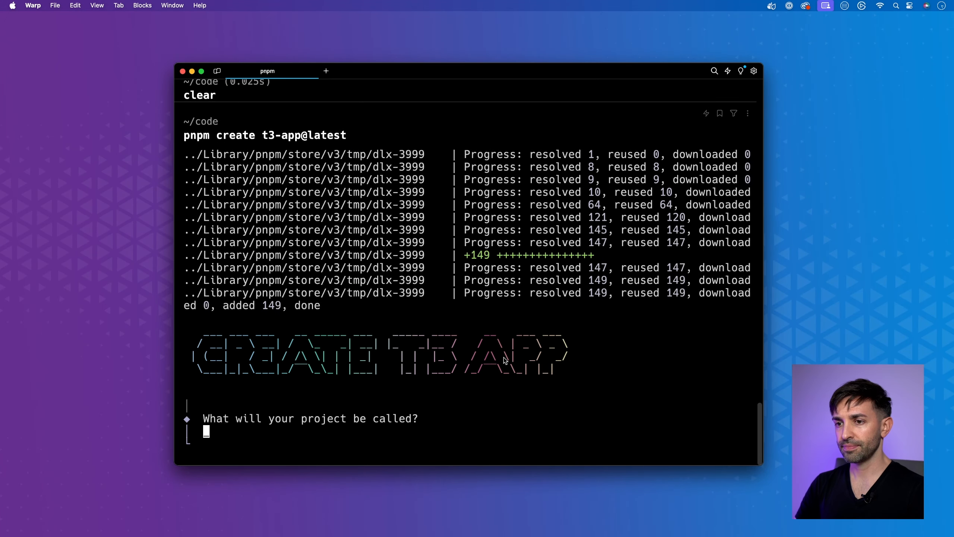
{"action": "type", "text": "te"}
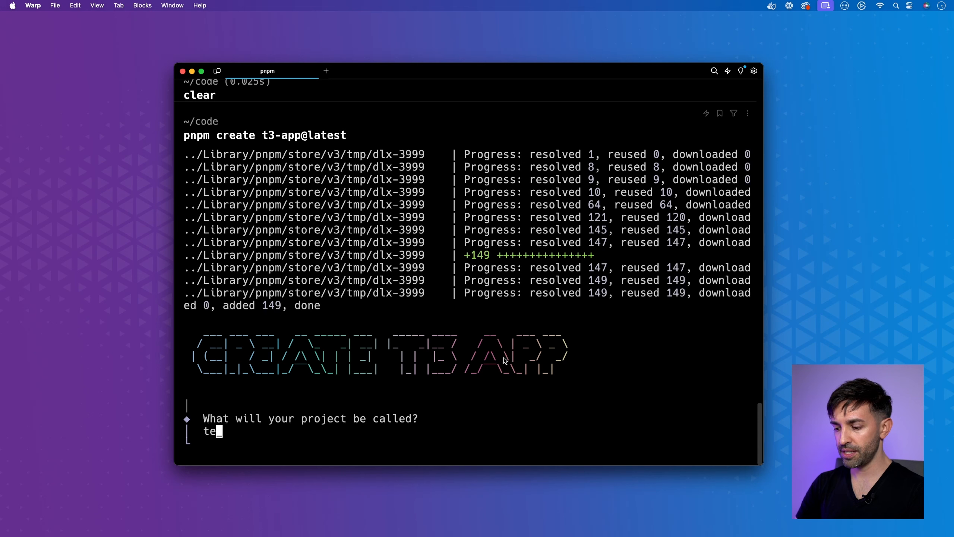
{"action": "type", "text": "t3-demo"}
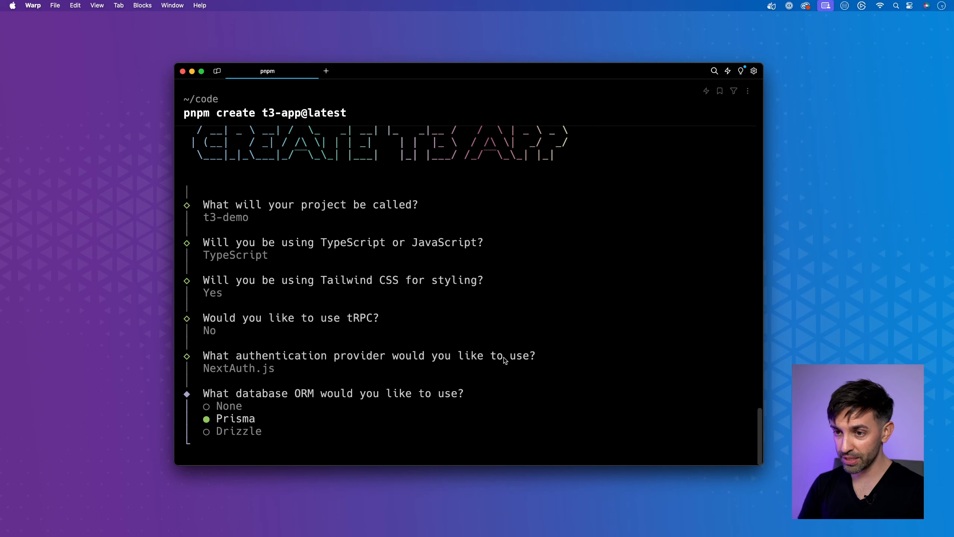
{"action": "key", "text": "Enter"}
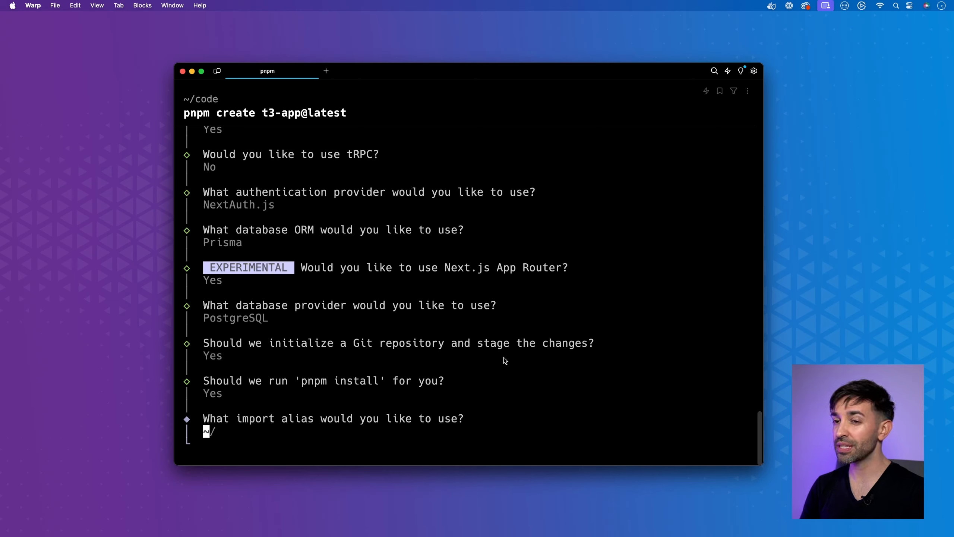
{"action": "type", "text": "@/"}
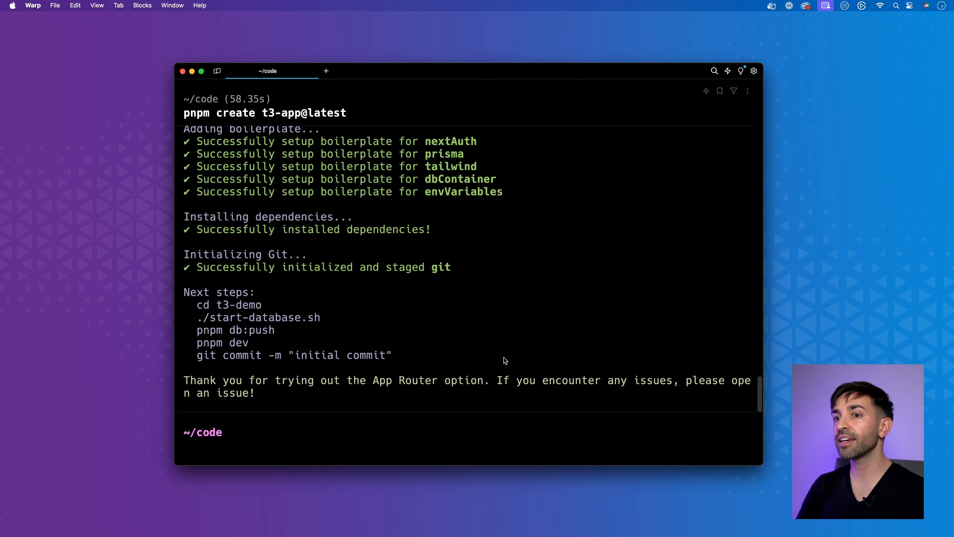
{"action": "mouse_move", "coordinate": [439, 333]}
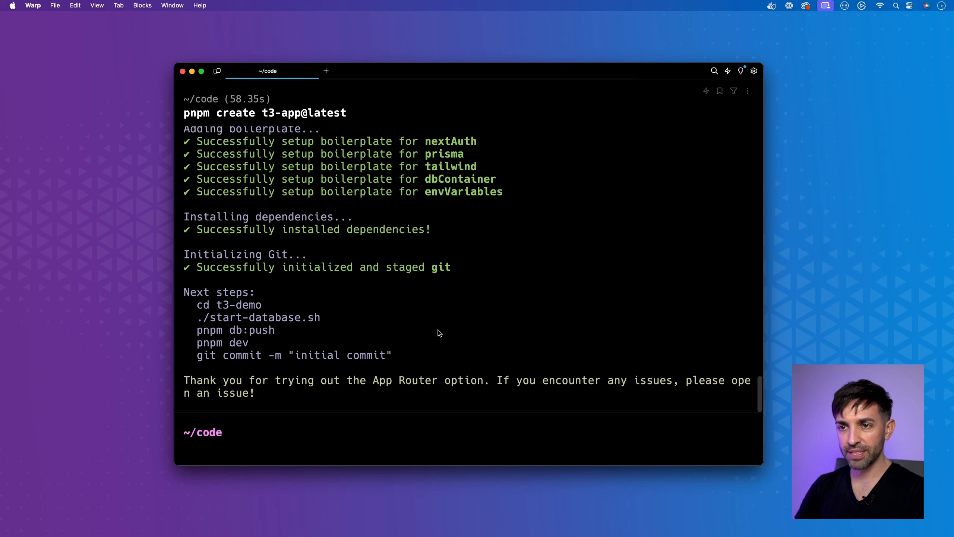
{"action": "mouse_move", "coordinate": [243, 308]}
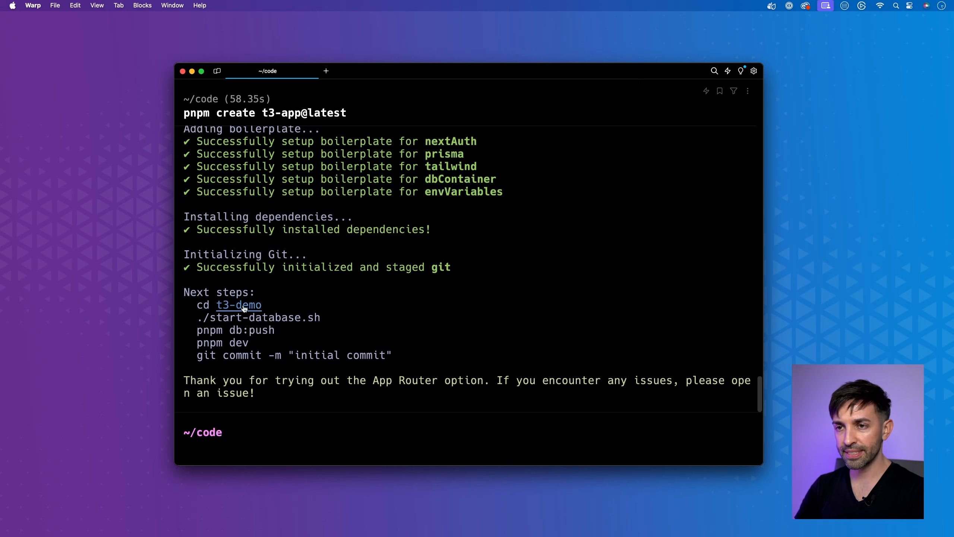
{"action": "mouse_move", "coordinate": [206, 319]}
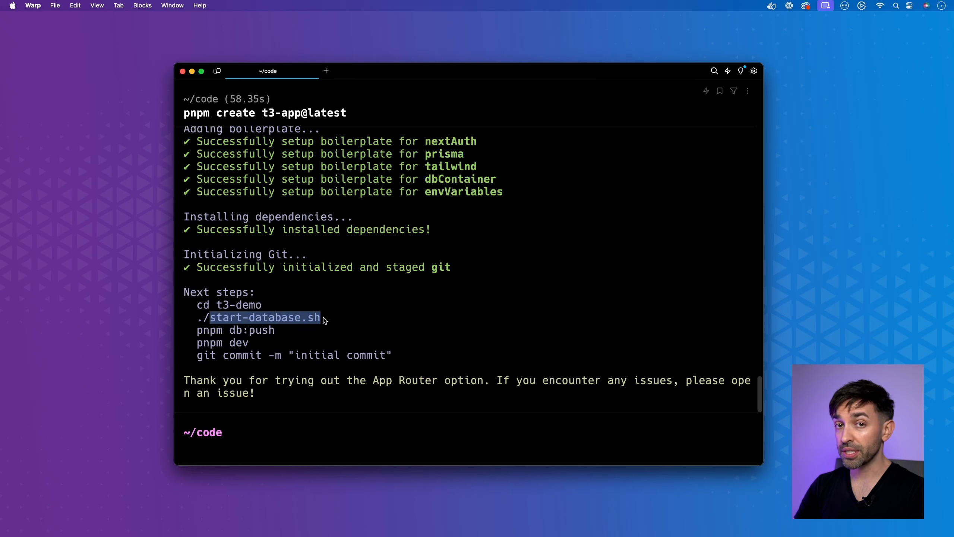
{"action": "mouse_move", "coordinate": [226, 334]}
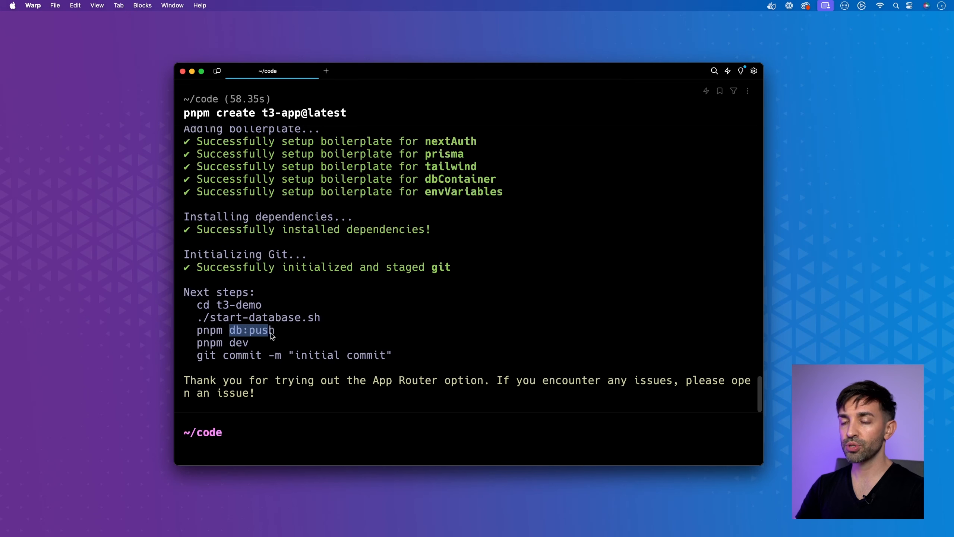
- Highlight the db:push command in the next-steps output
{"action": "double_click", "coordinate": [241, 342]}
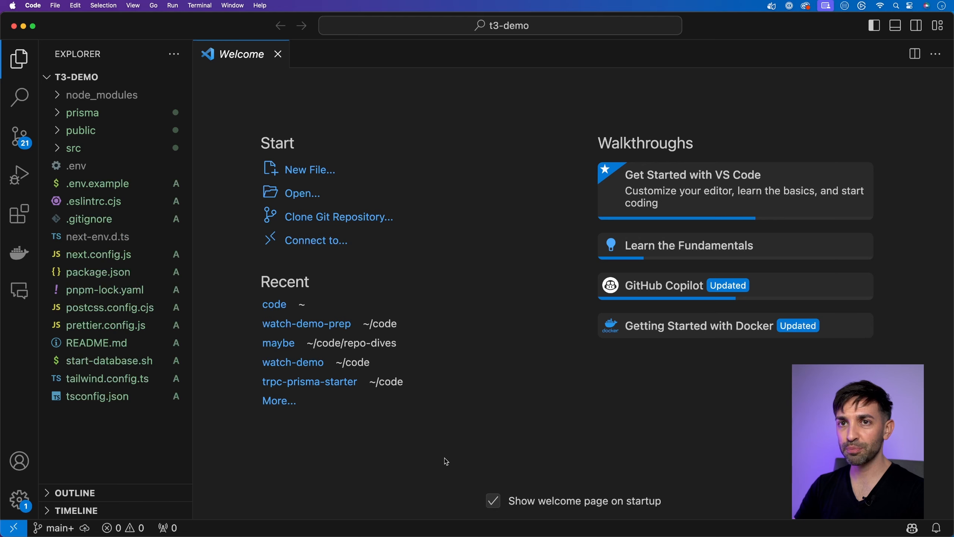
{"action": "mouse_move", "coordinate": [21, 139]}
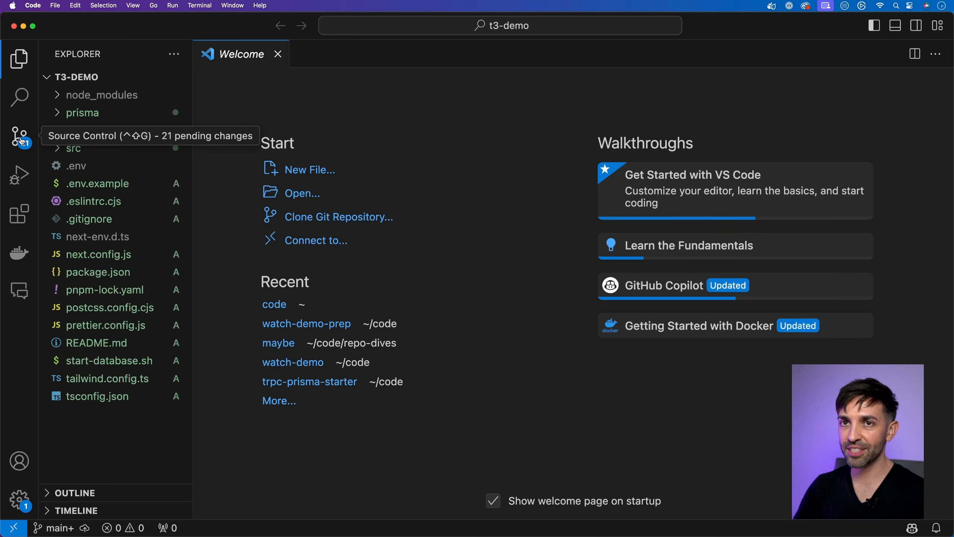
- Commit the 21 staged files with an 'Initial t3 generation' message and return to Explorer
{"action": "left_click", "coordinate": [19, 139]}
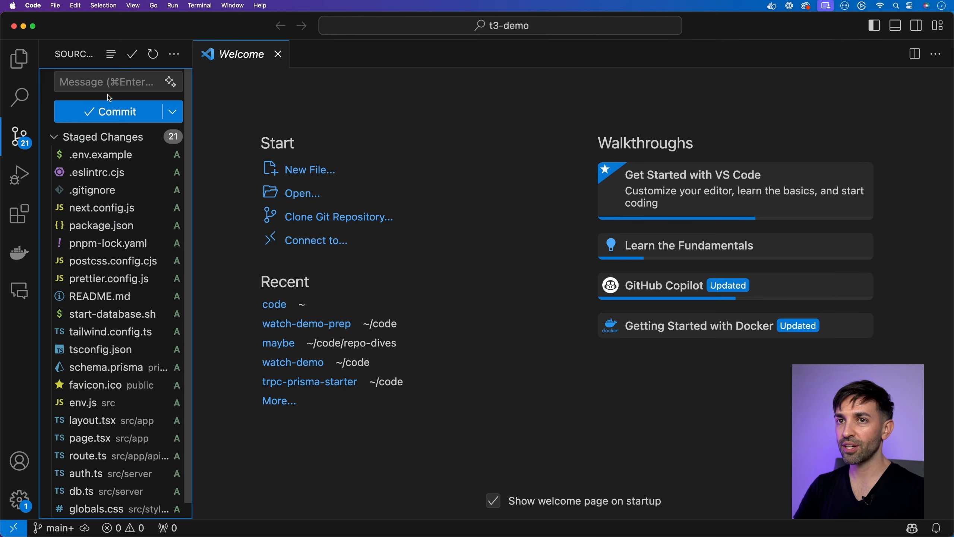
{"action": "left_click_drag", "start_coordinate": [184, 114], "coordinate": [248, 114]}
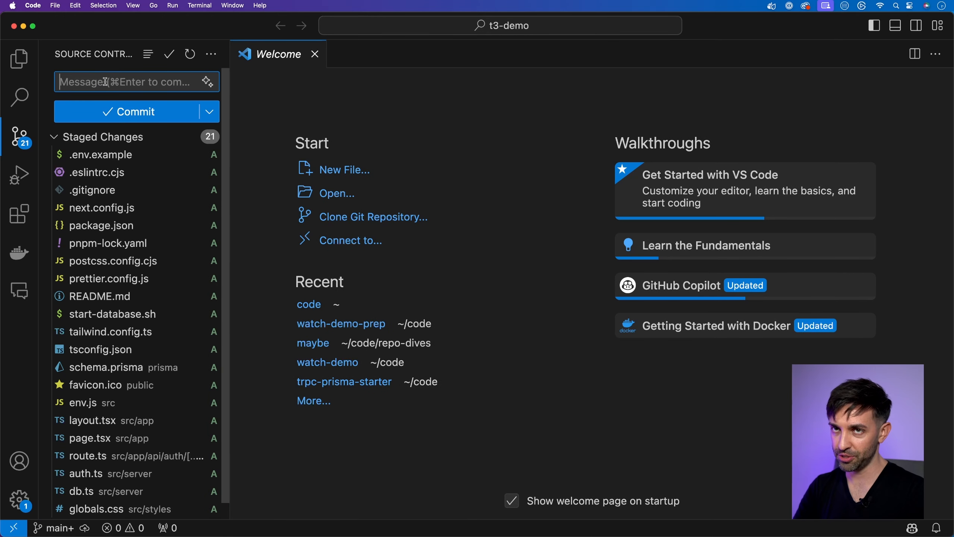
{"action": "type", "text": "Initial 3"}
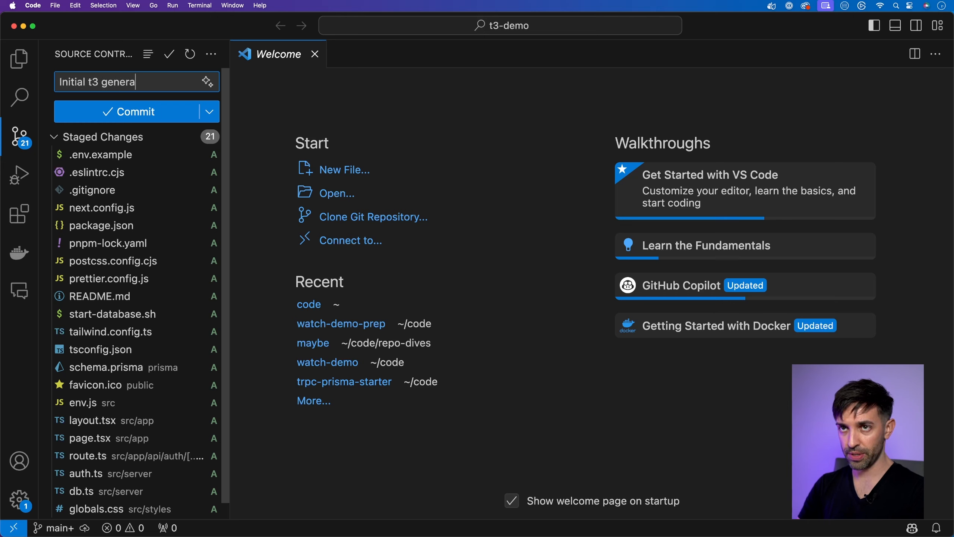
{"action": "left_click", "coordinate": [136, 112]}
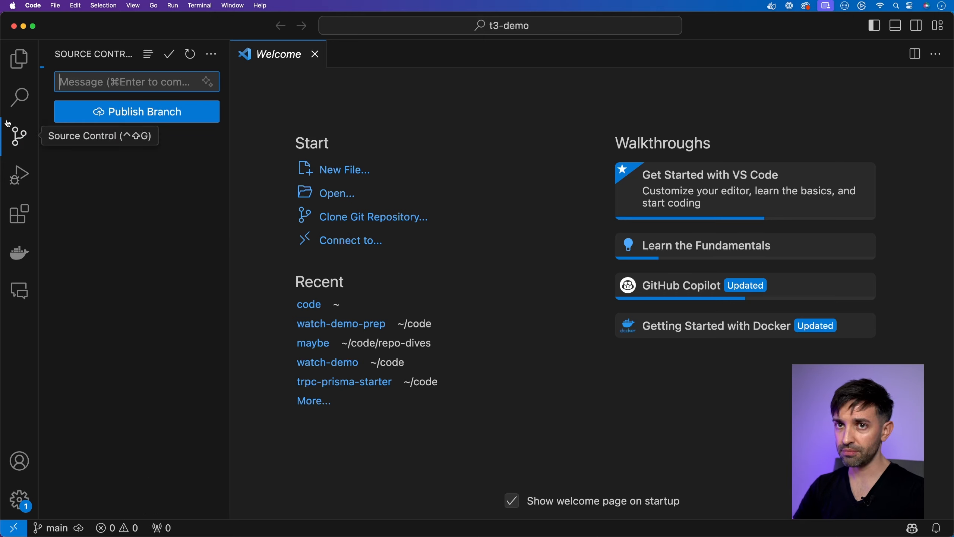
{"action": "left_click", "coordinate": [19, 59]}
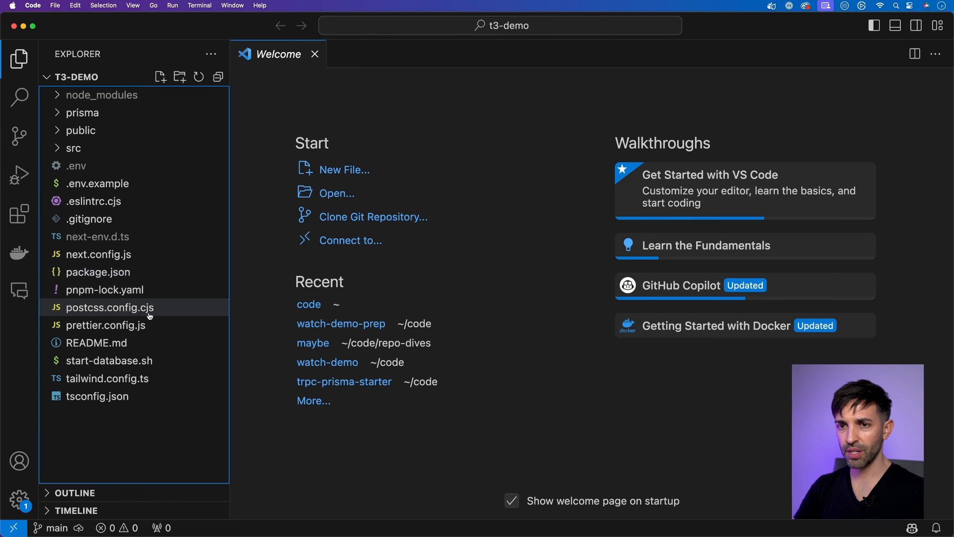
{"action": "mouse_move", "coordinate": [161, 281]}
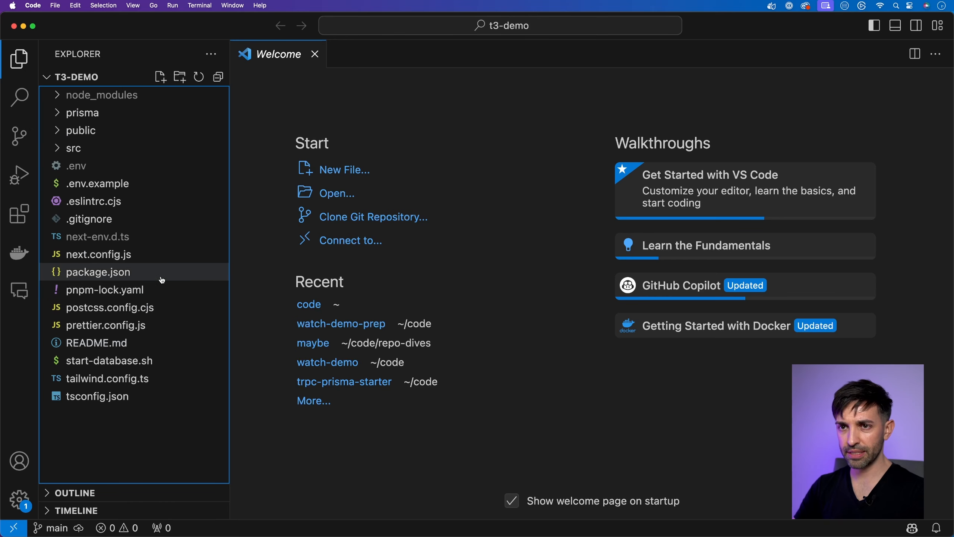
- Open package.json and scroll through its scripts, dependencies and devDependencies
{"action": "double_click", "coordinate": [98, 272]}
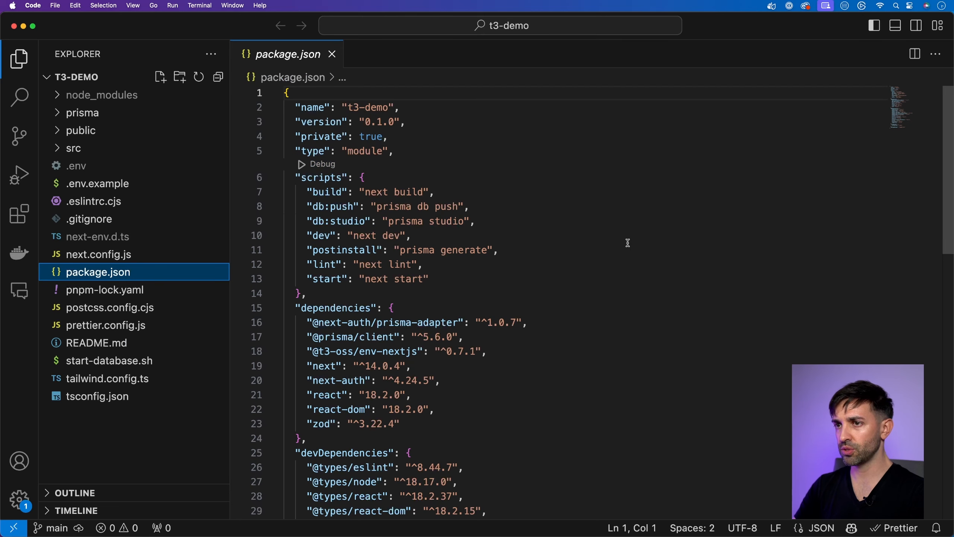
{"action": "scroll", "scroll_direction": "down", "scroll_amount": 3}
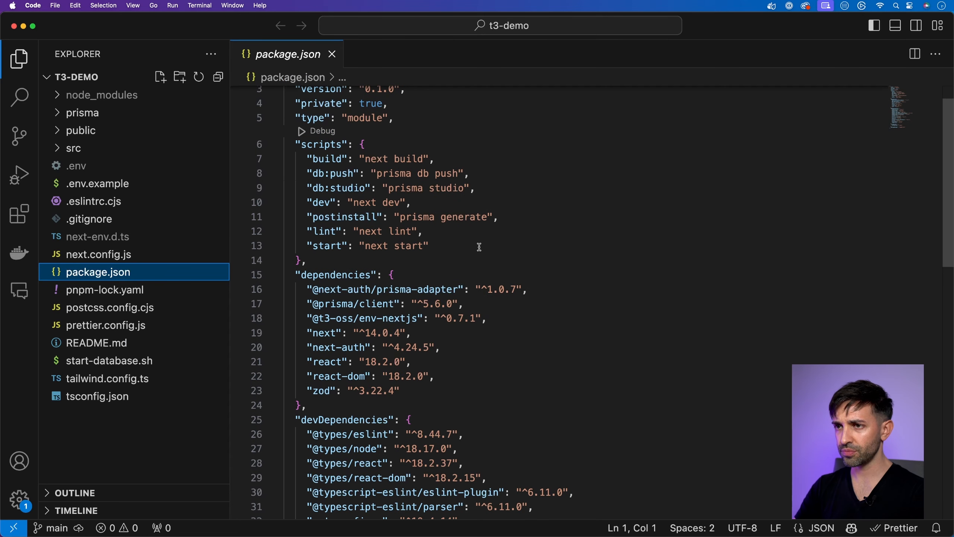
{"action": "scroll", "scroll_direction": "down", "scroll_amount": 3}
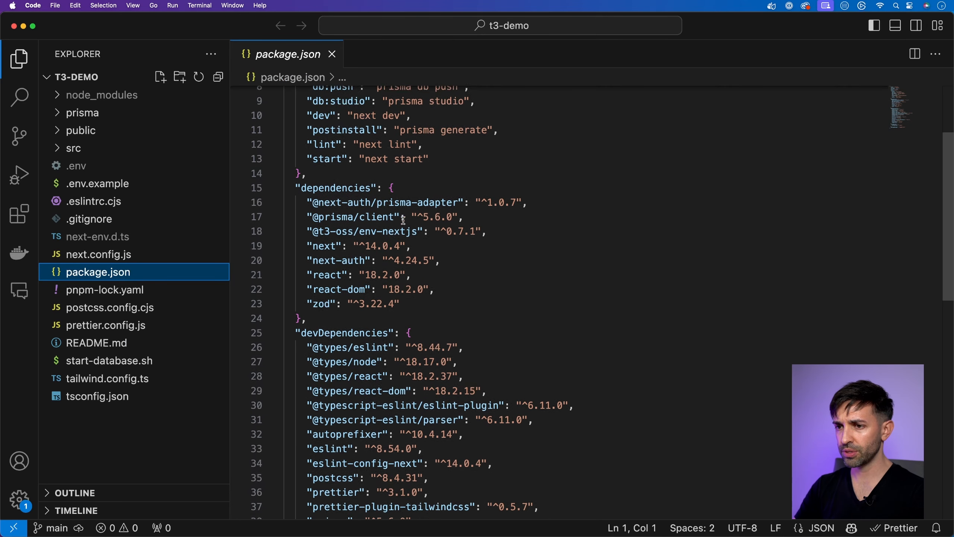
{"action": "scroll", "scroll_direction": "down", "scroll_amount": 3}
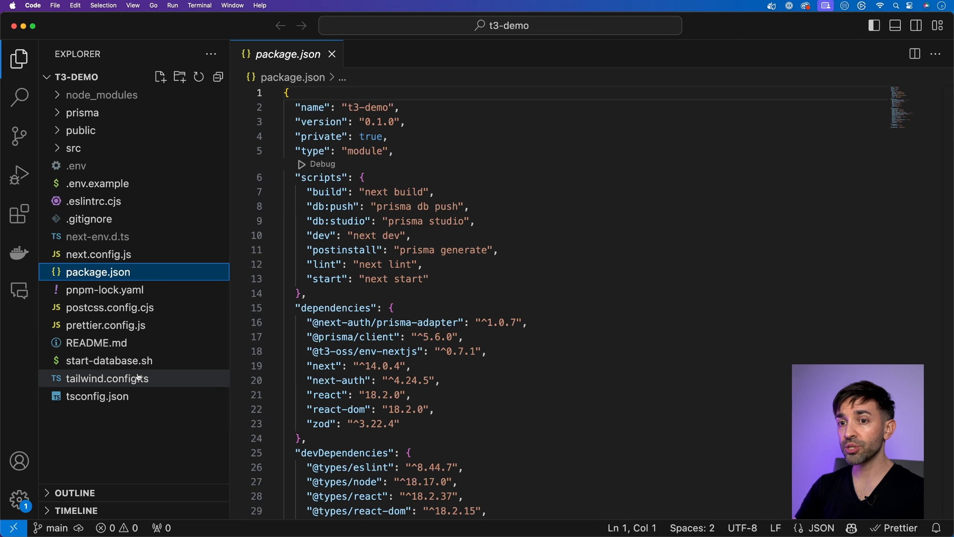
{"action": "mouse_move", "coordinate": [138, 377]}
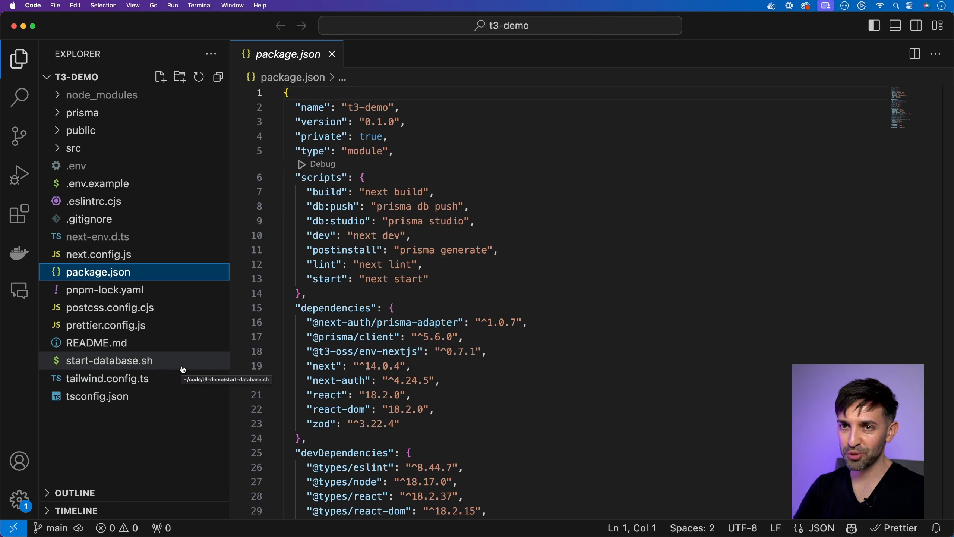
{"action": "mouse_move", "coordinate": [184, 368]}
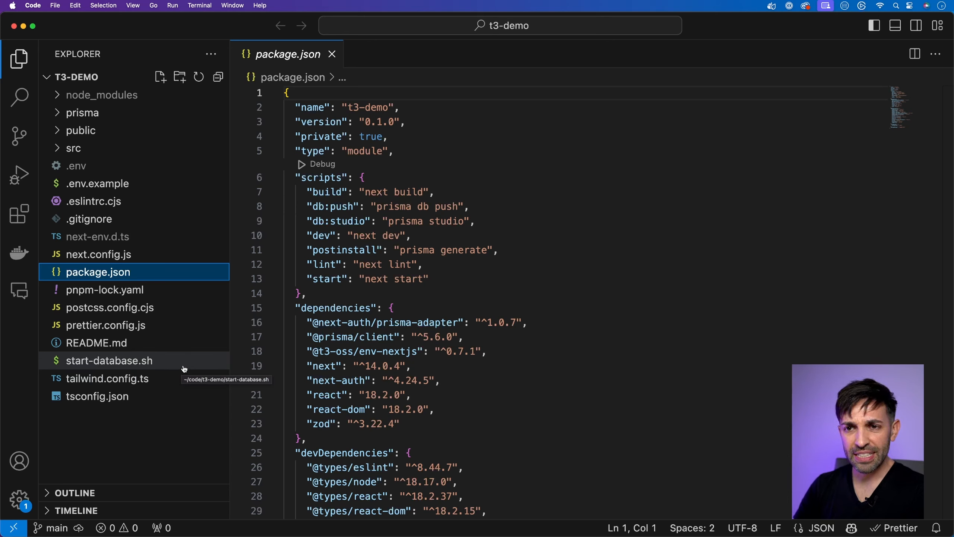
- Open start-database.sh and select part of its Docker Postgres command
{"action": "left_click", "coordinate": [109, 361]}
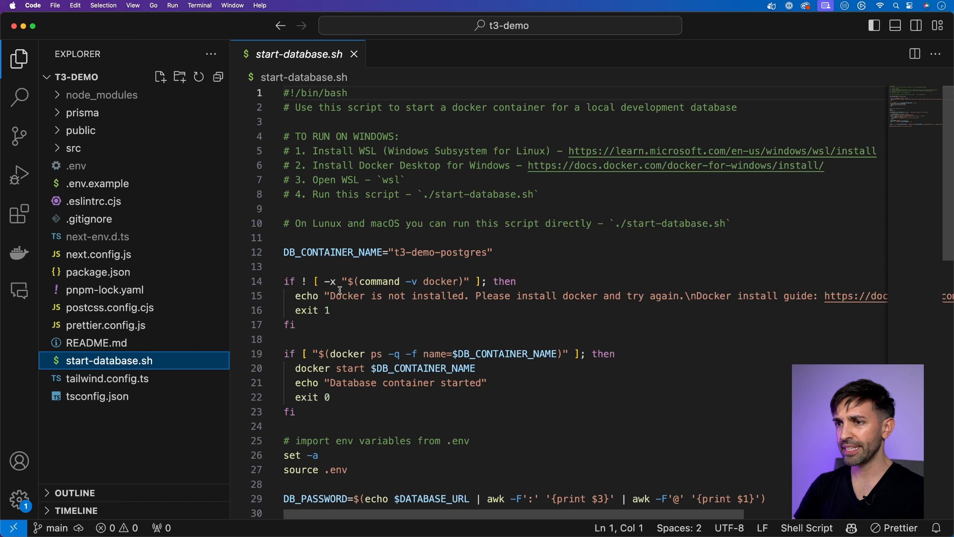
{"action": "left_click_drag", "start_coordinate": [328, 296], "coordinate": [471, 296]}
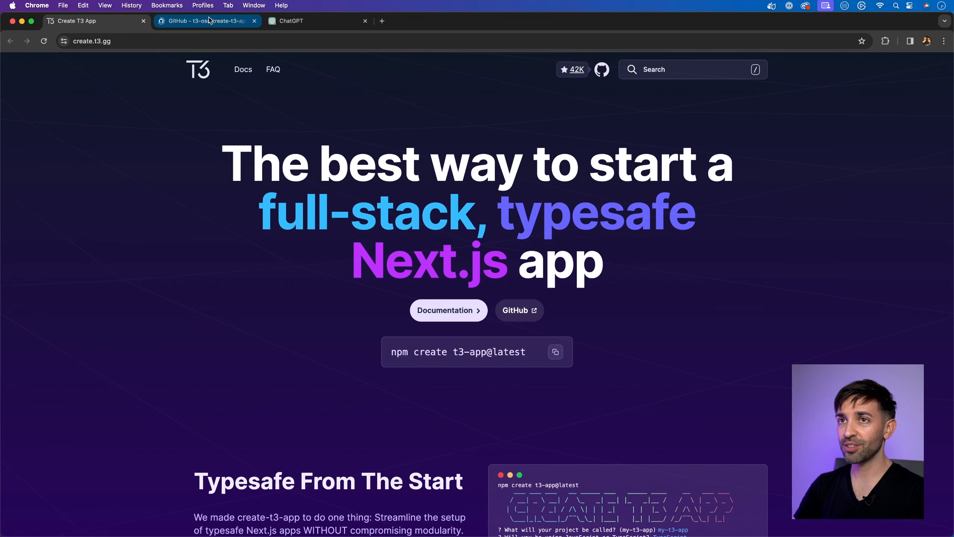
- View the create-t3-app GitHub repository, then switch back to VS Code via Cmd+Tab
{"action": "left_click", "coordinate": [207, 21]}
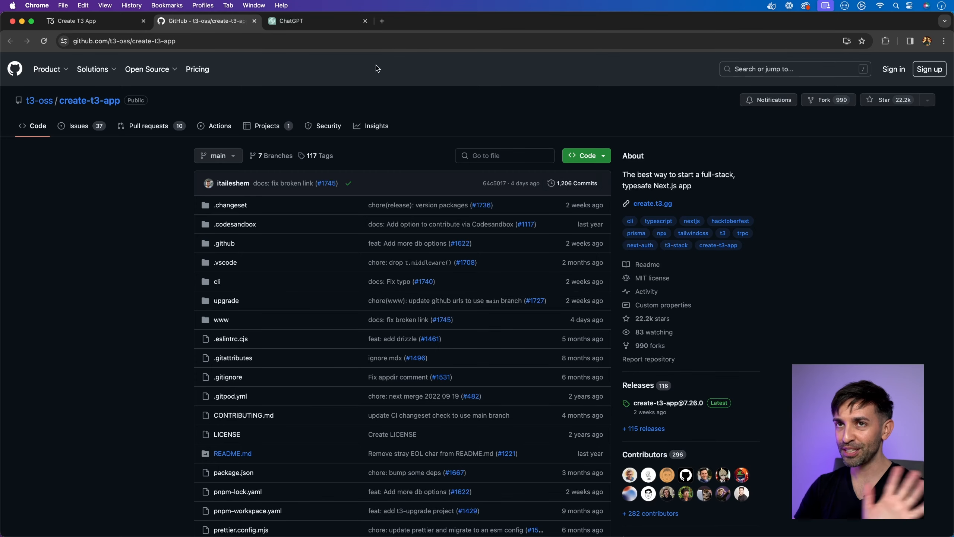
{"action": "key", "text": "Cmd+Tab"}
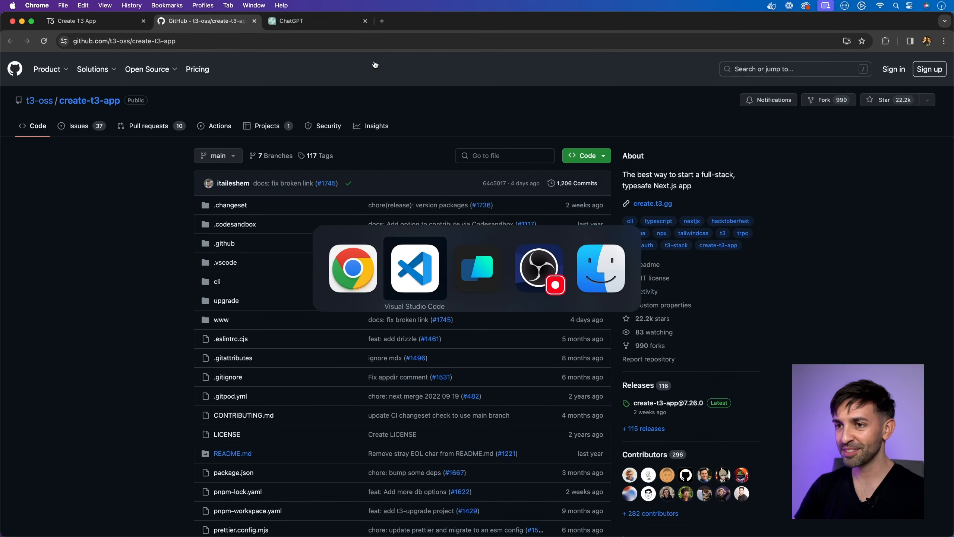
{"action": "left_click", "coordinate": [414, 269]}
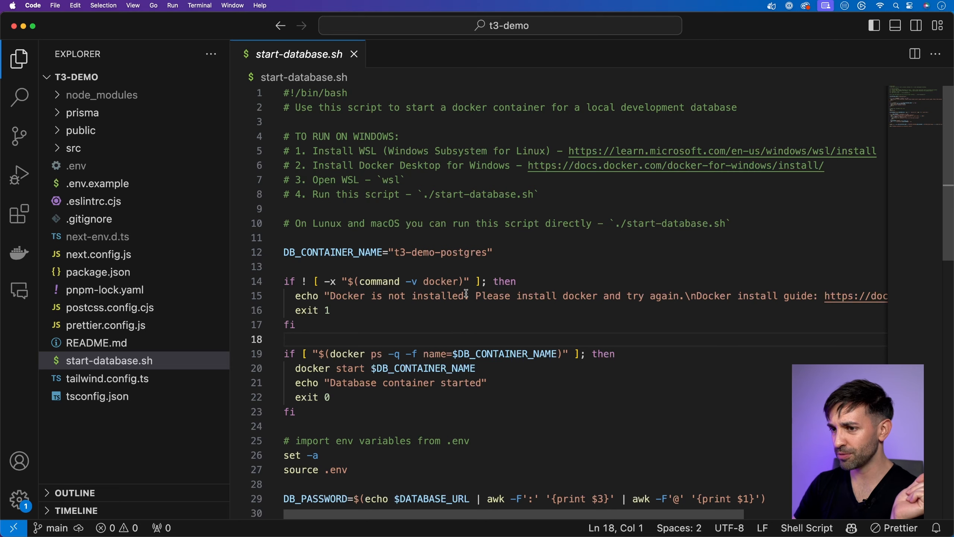
- Scroll through the rest of the start-database.sh script
{"action": "scroll", "scroll_direction": "down", "scroll_amount": 3}
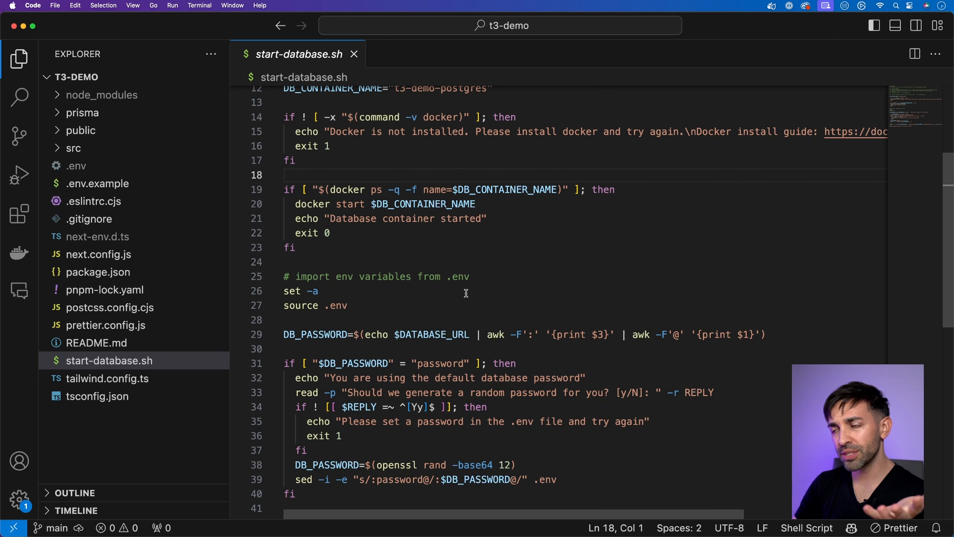
{"action": "scroll", "scroll_direction": "down", "scroll_amount": 3}
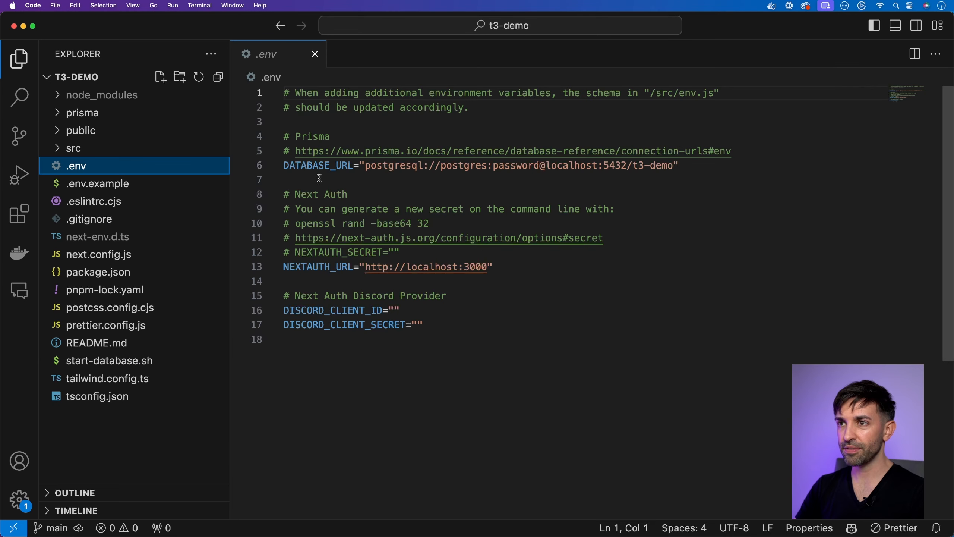
{"action": "mouse_move", "coordinate": [465, 177]}
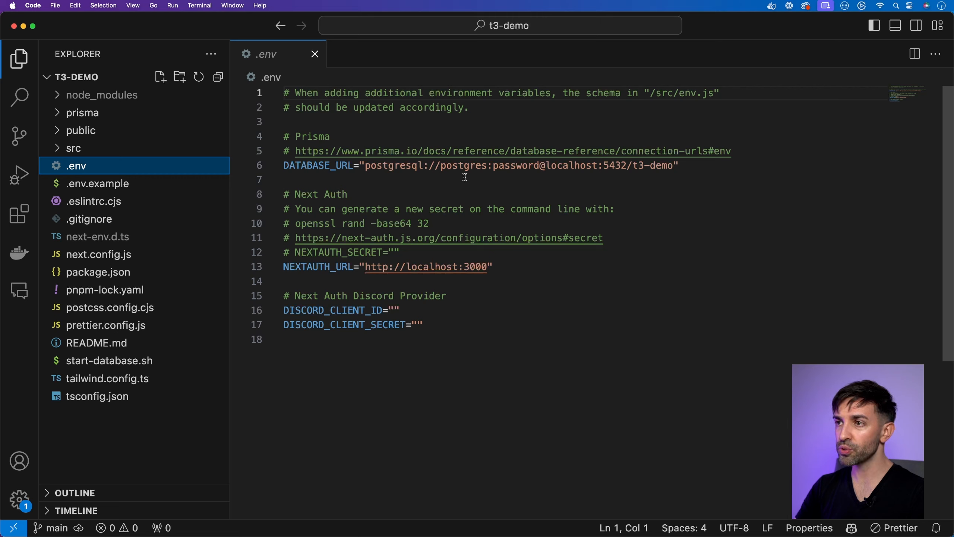
- Rename the DATABASE_URL database from t3-demo to t3_demo in .env
{"action": "double_click", "coordinate": [515, 165]}
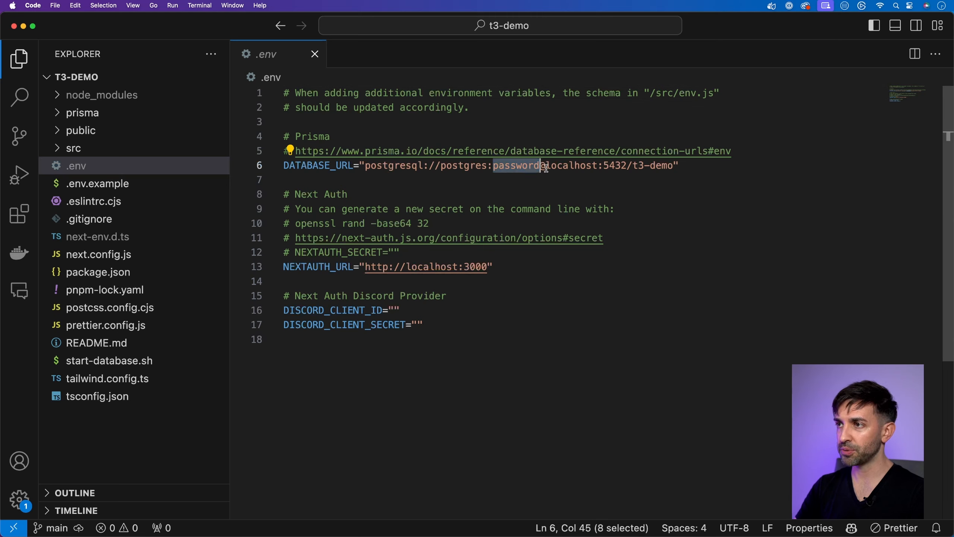
{"action": "double_click", "coordinate": [613, 165]}
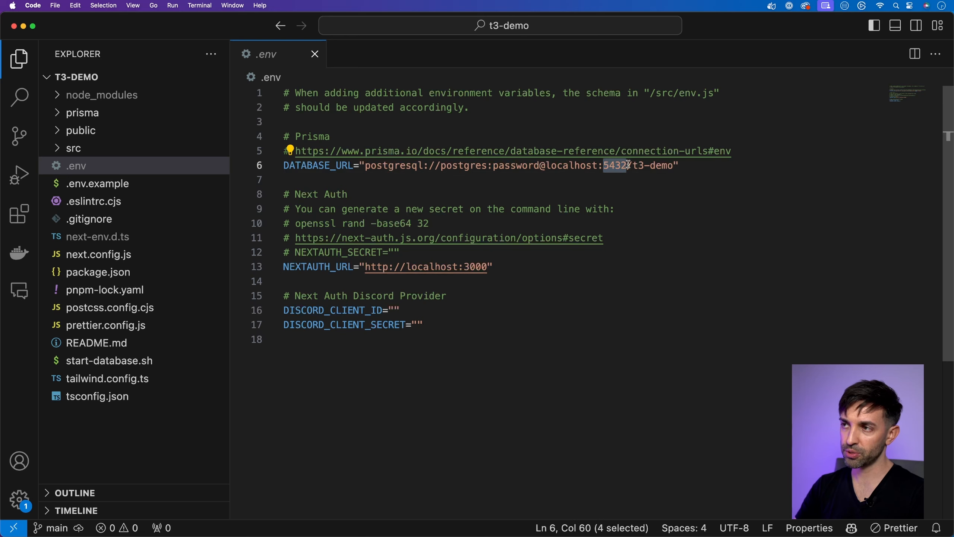
{"action": "left_click_drag", "start_coordinate": [627, 165], "coordinate": [670, 165]}
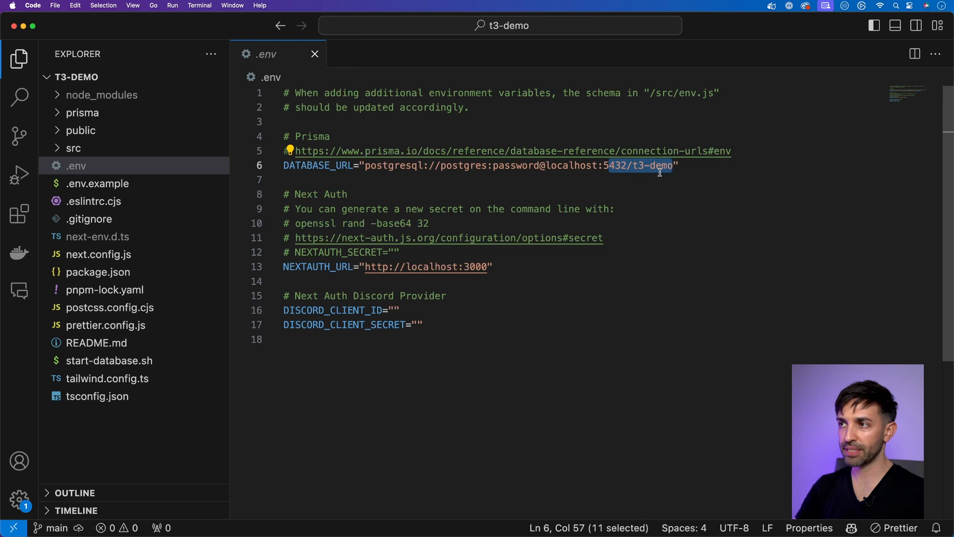
{"action": "type", "text": "t3_demo"}
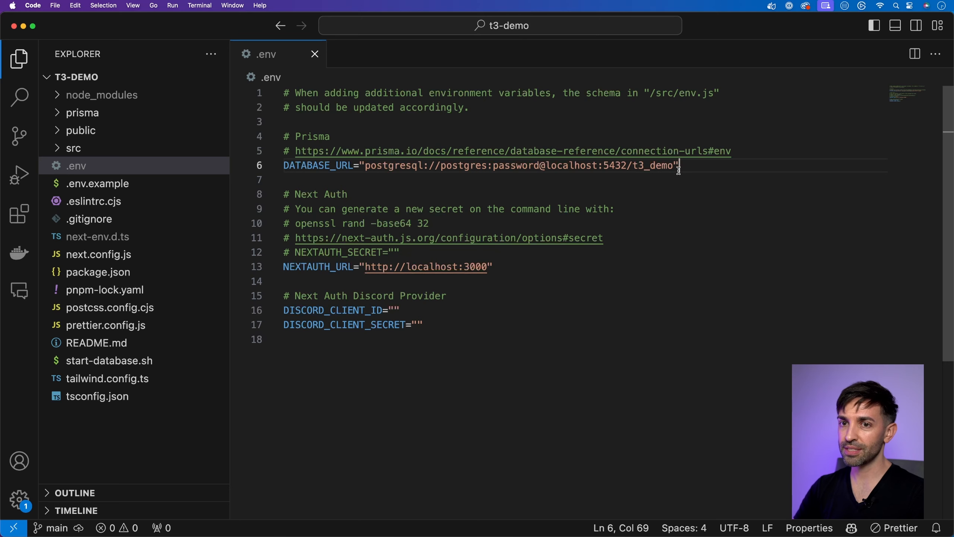
- Ask Copilot Chat to create a docker compose file from the .env Postgres URL and review its answer
{"action": "left_click", "coordinate": [16, 291]}
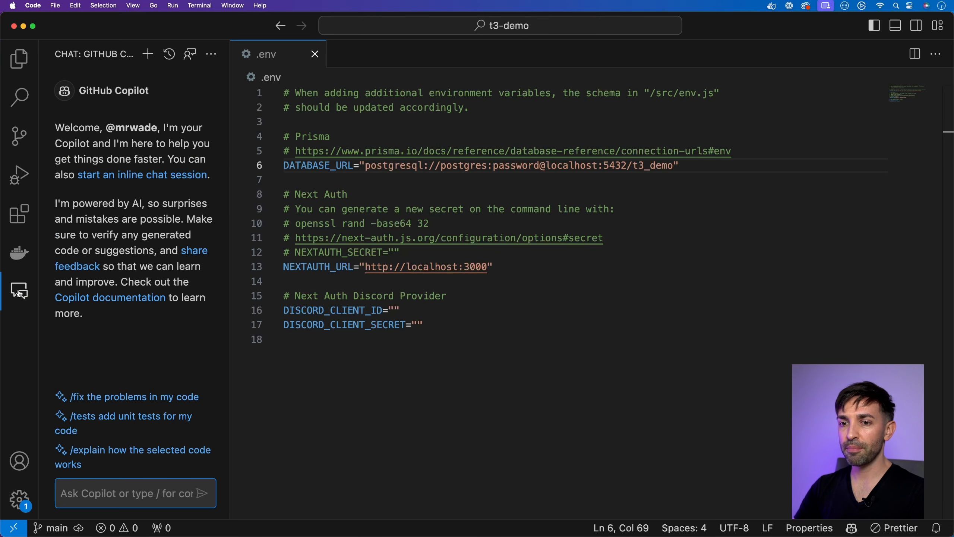
{"action": "left_click_drag", "start_coordinate": [231, 268], "coordinate": [268, 268]}
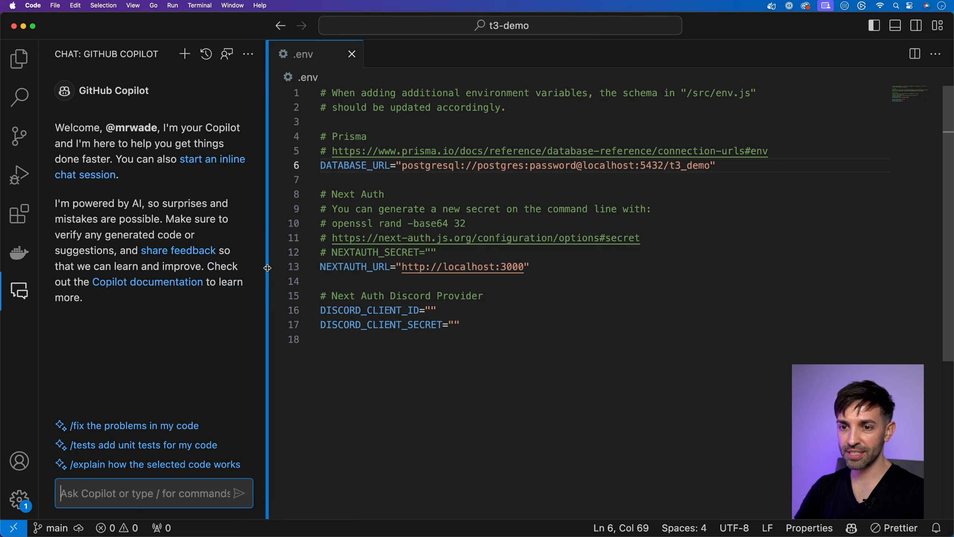
{"action": "mouse_move", "coordinate": [473, 413]}
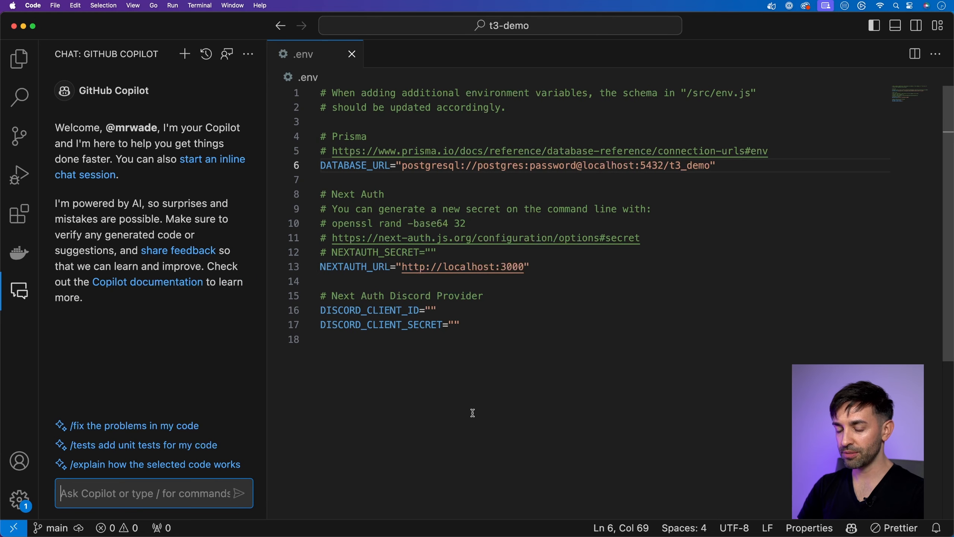
{"action": "type", "text": "Create a docker compose.yaml"}
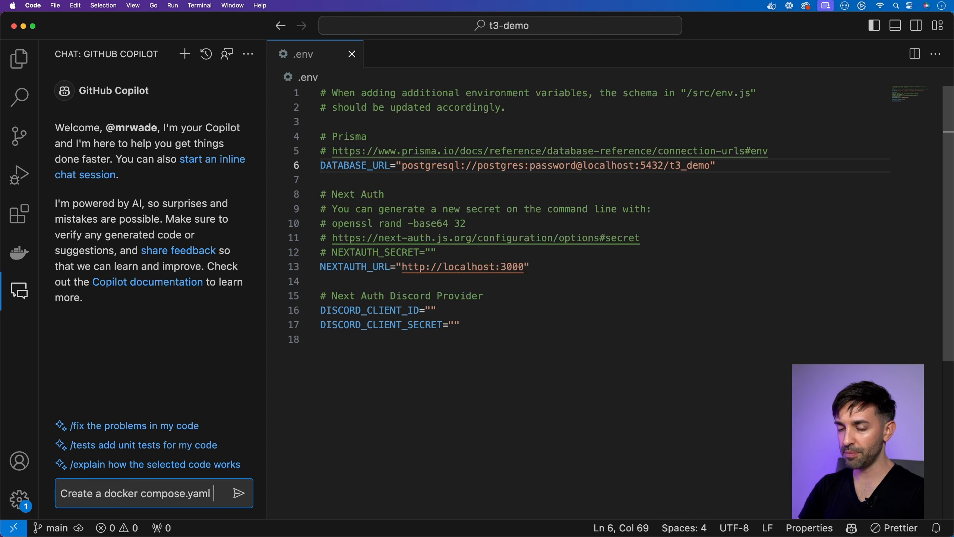
{"action": "type", "text": "file that"}
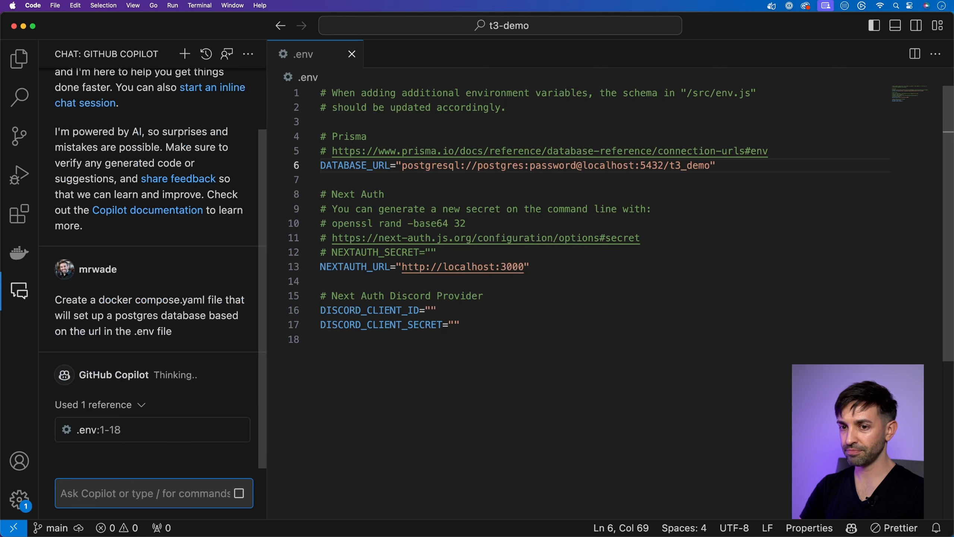
{"action": "mouse_move", "coordinate": [447, 412]}
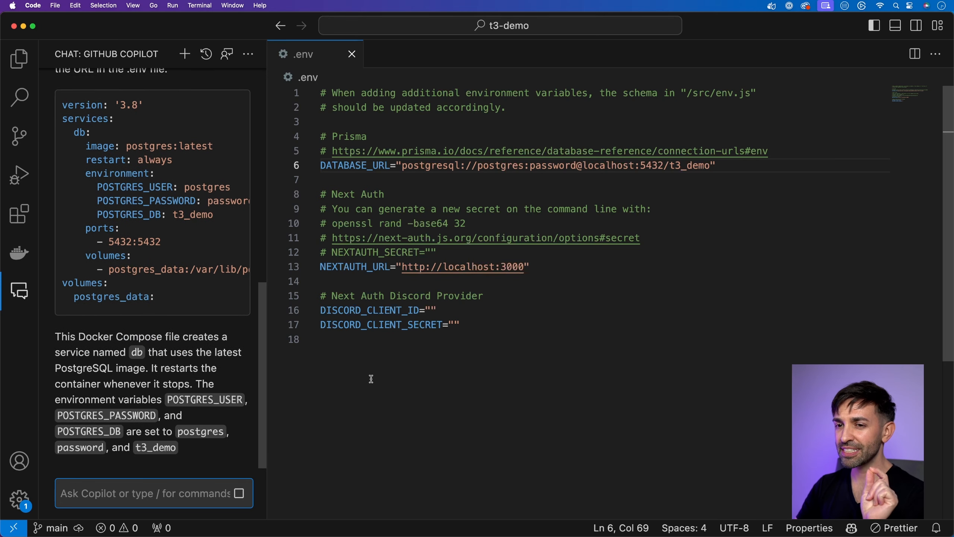
{"action": "scroll", "scroll_direction": "down", "scroll_amount": 3}
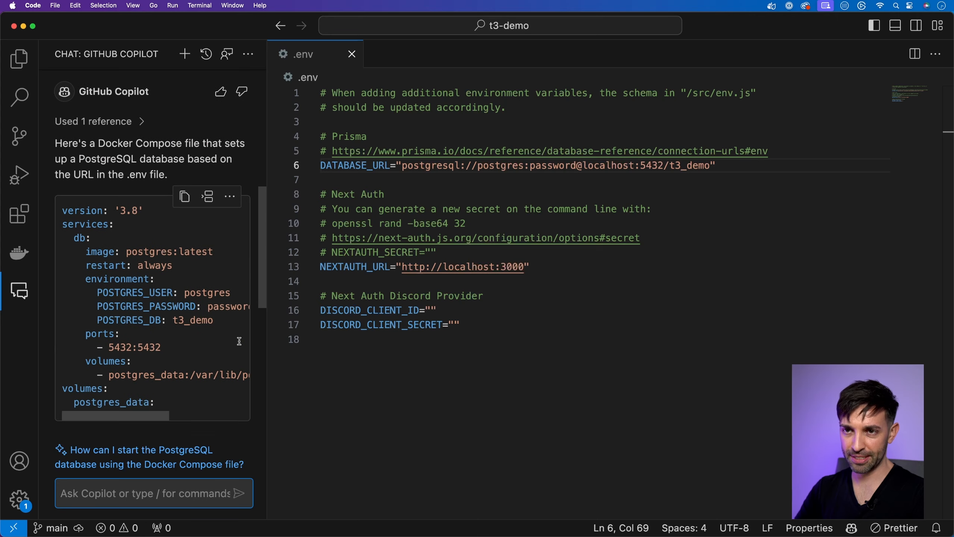
{"action": "scroll", "scroll_direction": "down", "scroll_amount": 3}
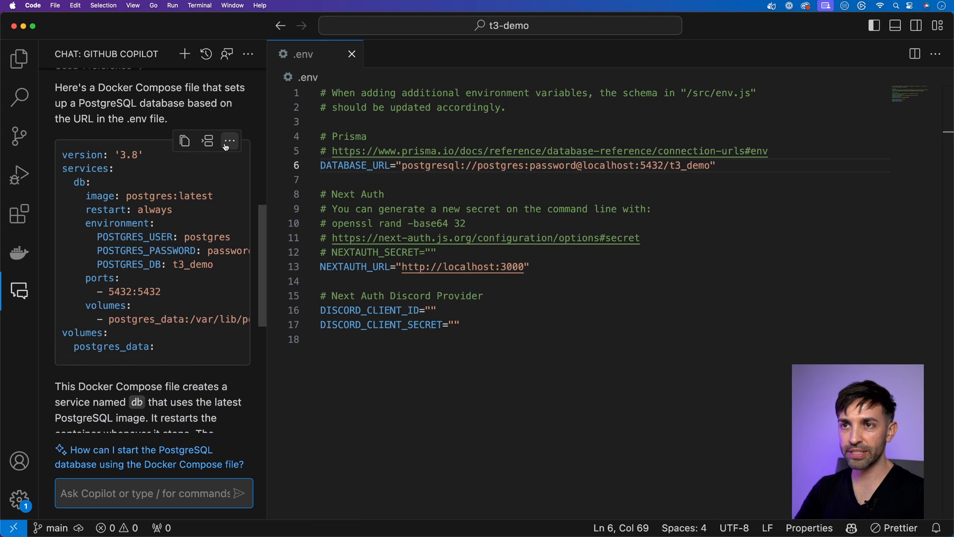
{"action": "mouse_move", "coordinate": [230, 141]}
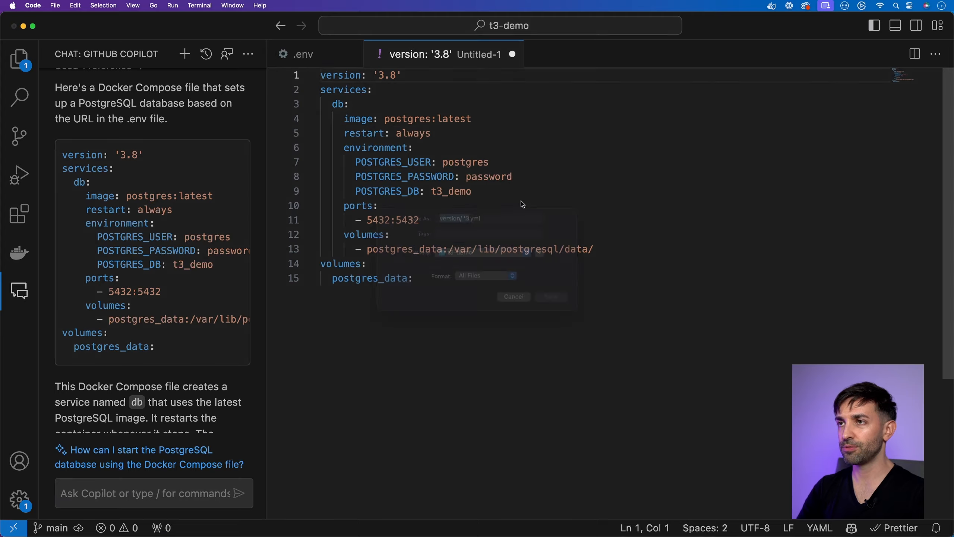
- Save the Postgres config as compose.yaml in t3-demo with a blank line before volumes
{"action": "type", "text": "compose.yml"}
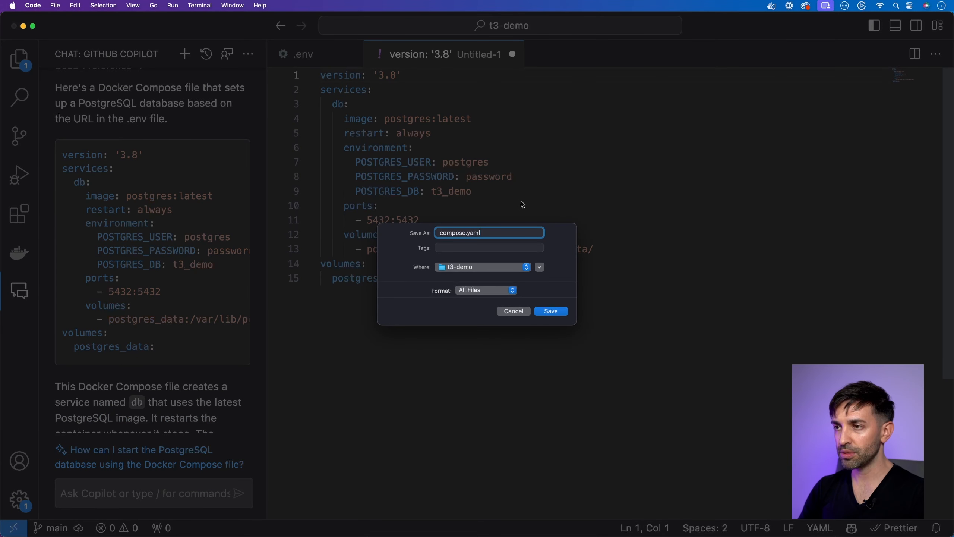
{"action": "left_click", "coordinate": [551, 311]}
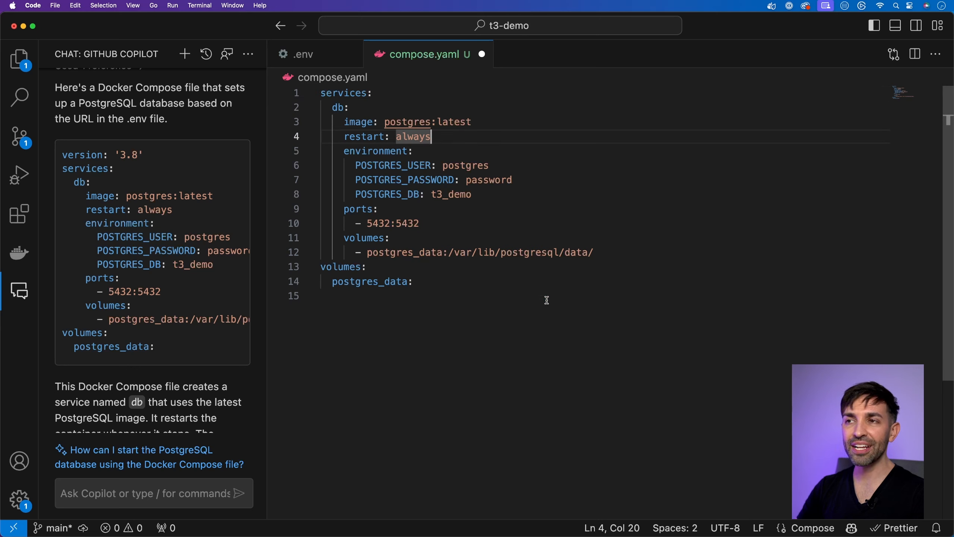
{"action": "key", "text": "Backspace"}
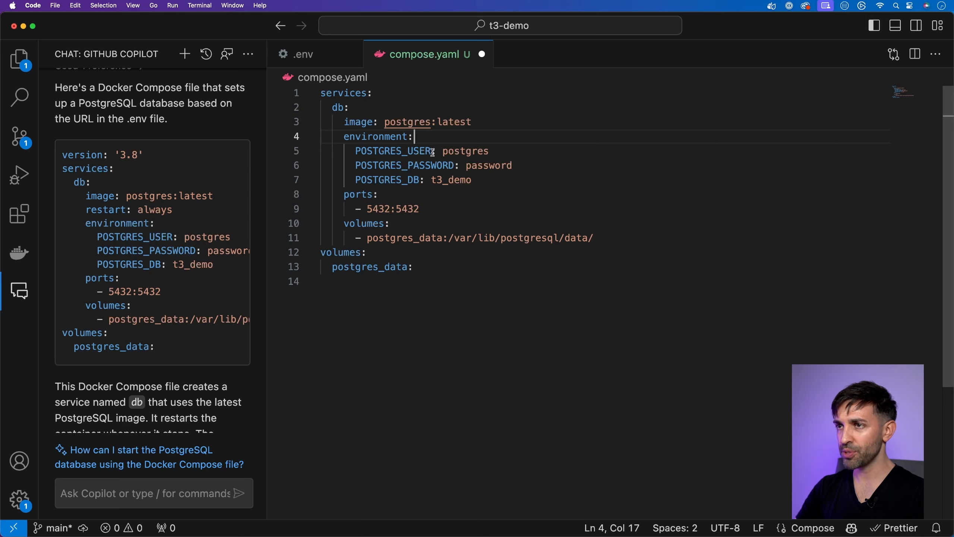
- Close the editor and bring up an integrated terminal in the t3-demo project
{"action": "double_click", "coordinate": [450, 180]}
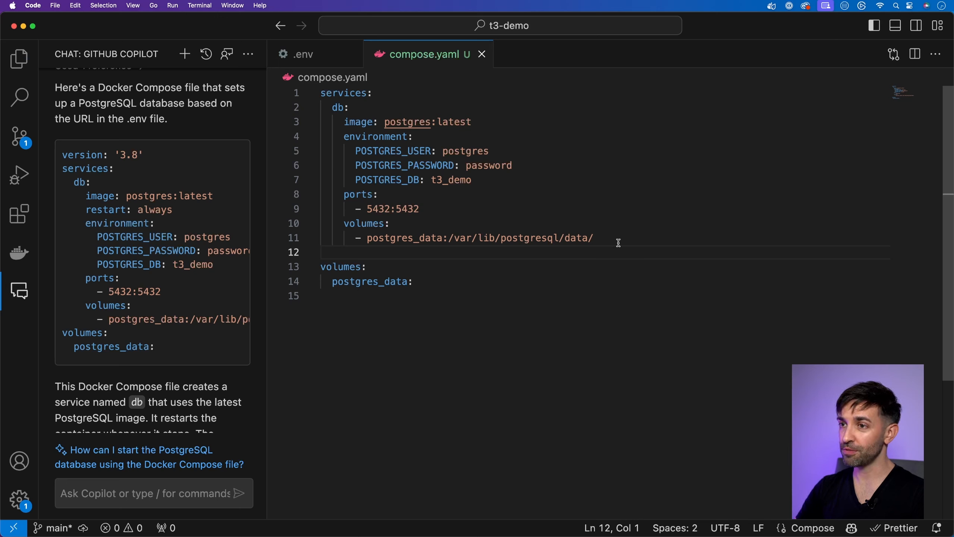
{"action": "left_click", "coordinate": [19, 57]}
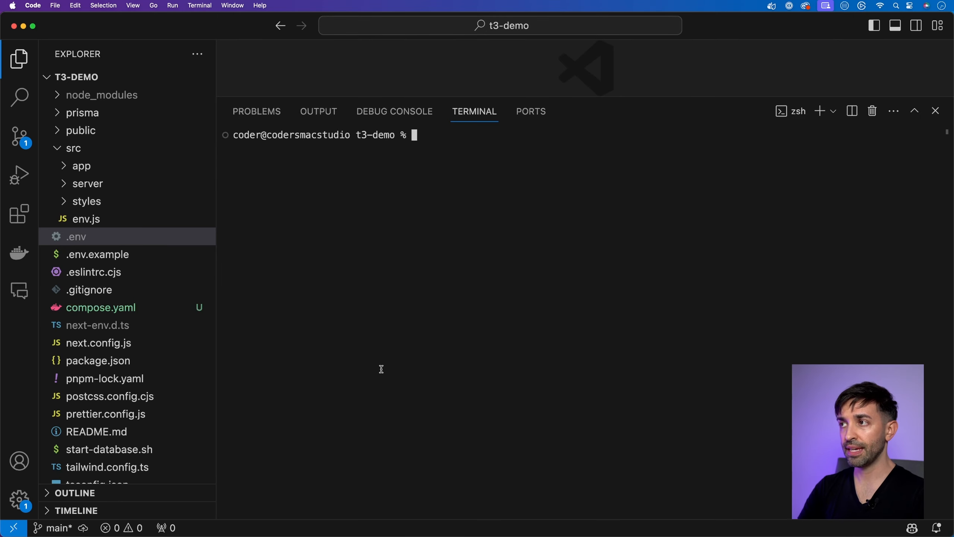
- Run docker compose up so the t3-demo-db-1 Postgres container starts and accepts connections
{"action": "type", "text": "docker compose up"}
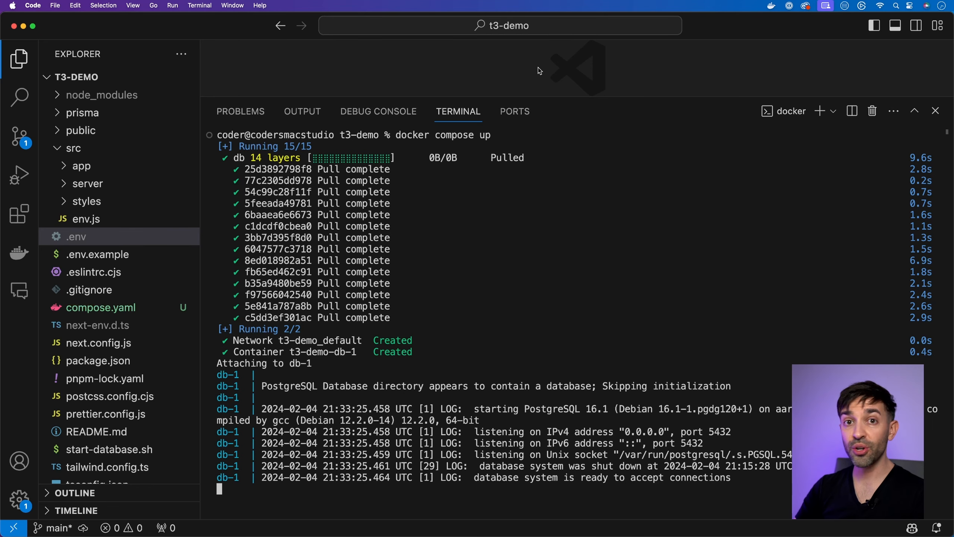
{"action": "key", "text": "Cmd+Tab"}
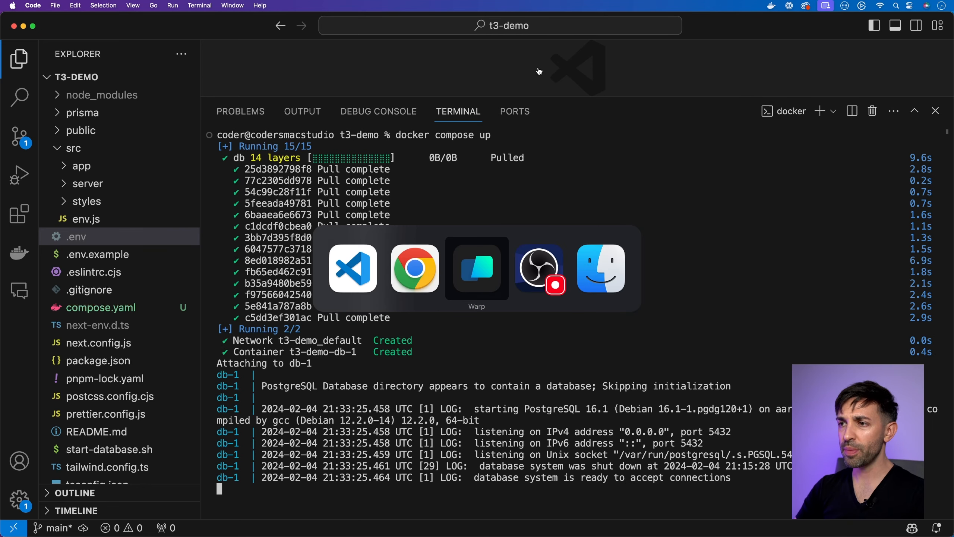
{"action": "left_click", "coordinate": [477, 268]}
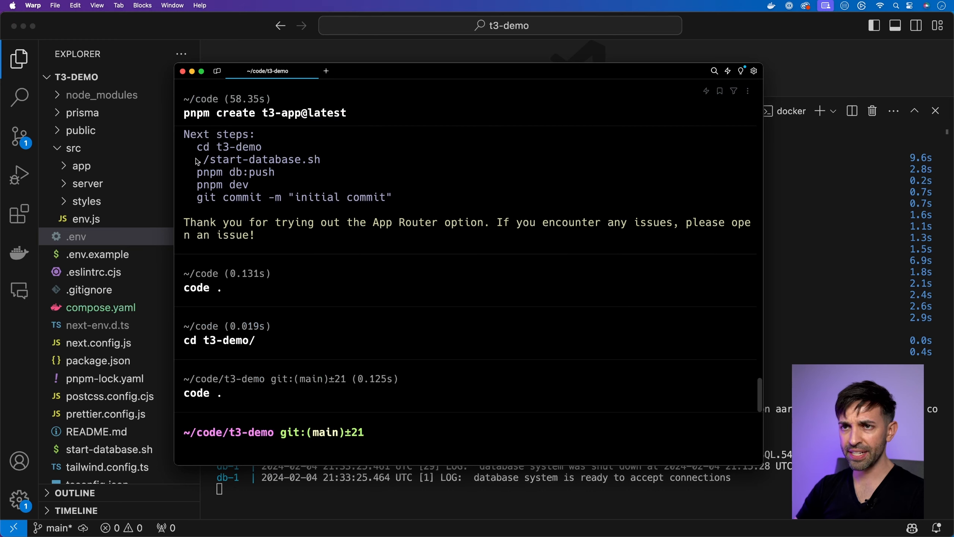
{"action": "double_click", "coordinate": [257, 160]}
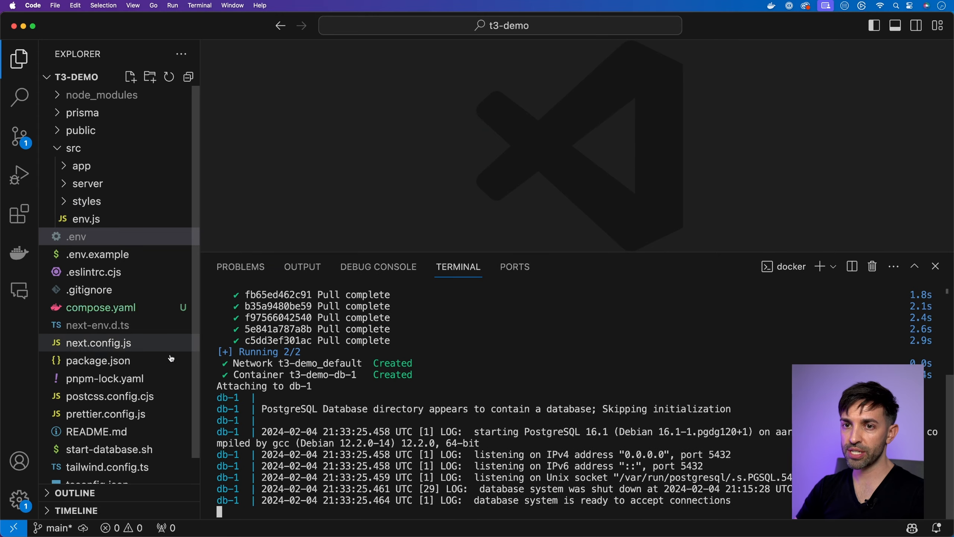
- Check package.json scripts and run pnpm db:push to sync the Prisma schema to t3_demo
{"action": "scroll", "scroll_direction": "down", "scroll_amount": 3}
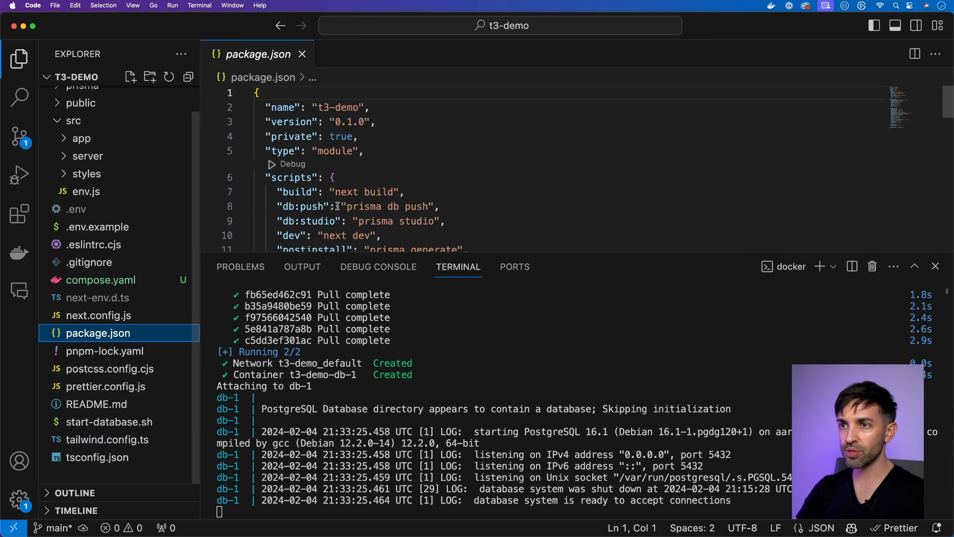
{"action": "double_click", "coordinate": [364, 143]}
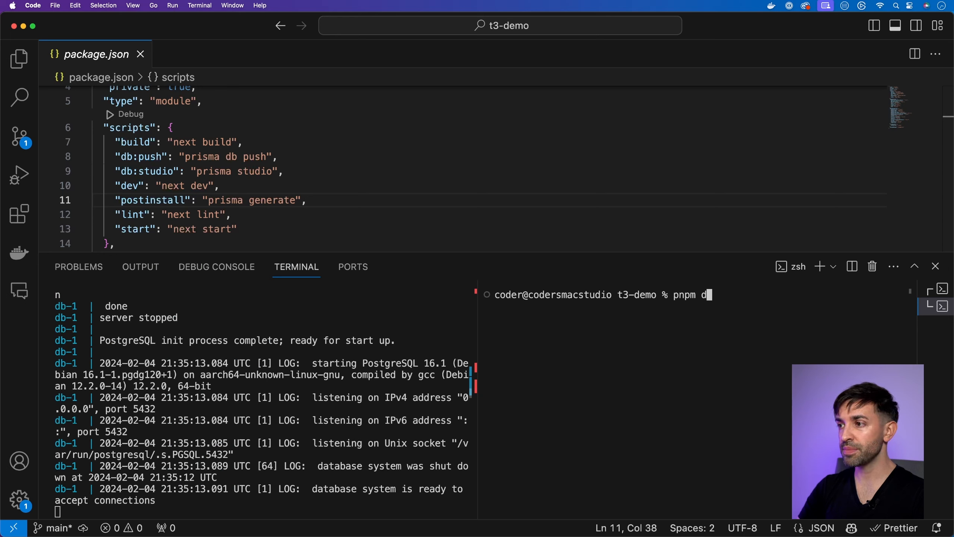
{"action": "type", "text": "b:push"}
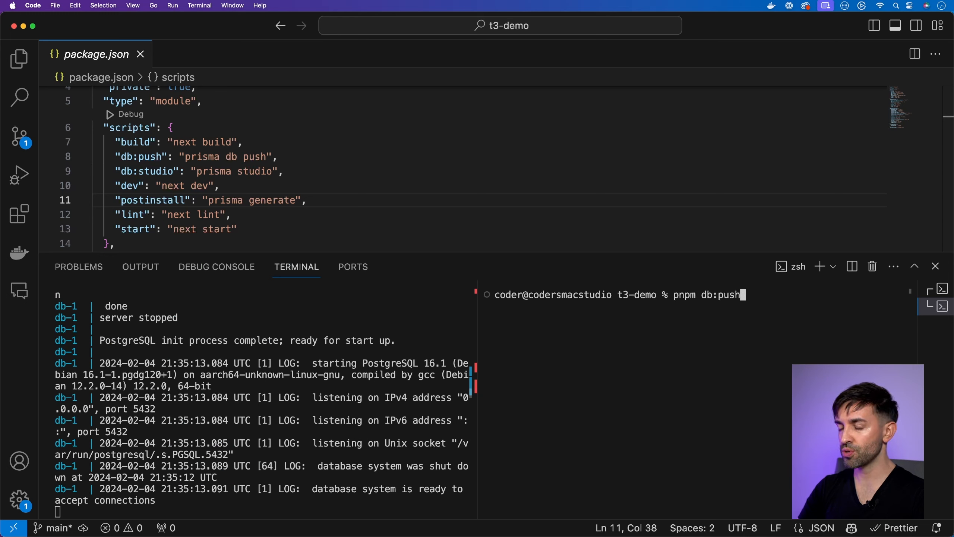
{"action": "key", "text": "Enter"}
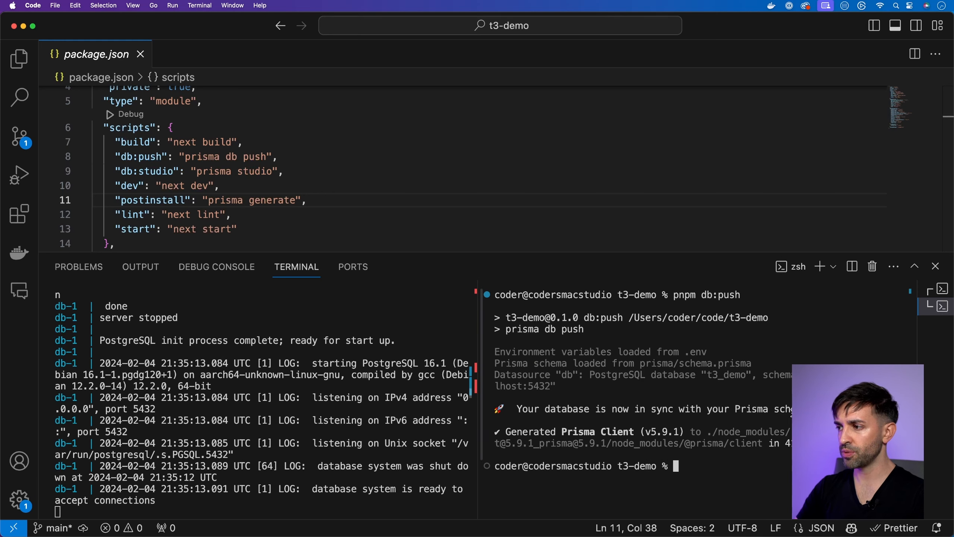
- Resize the split terminal and switch back to the code editor
{"action": "left_click_drag", "start_coordinate": [564, 431], "coordinate": [684, 432]}
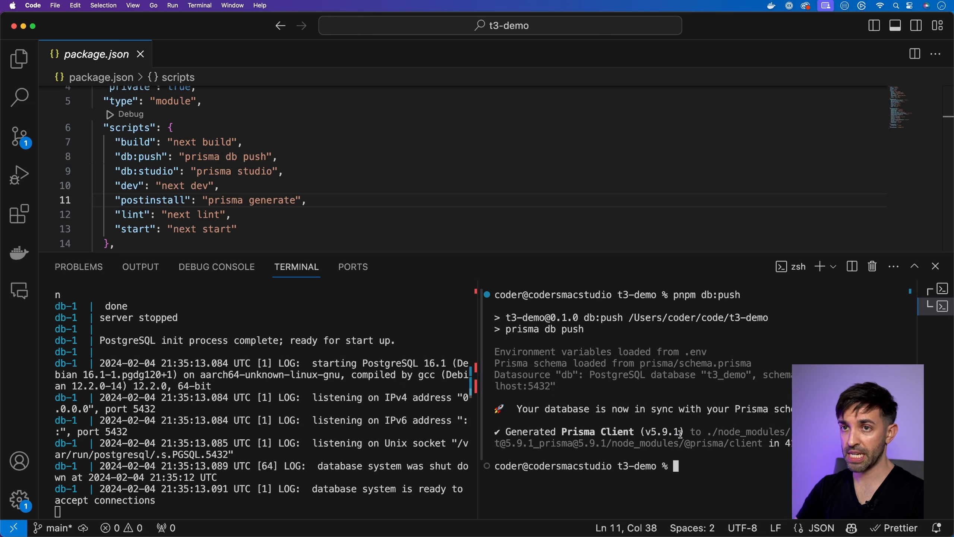
{"action": "key", "text": "cmd+tab"}
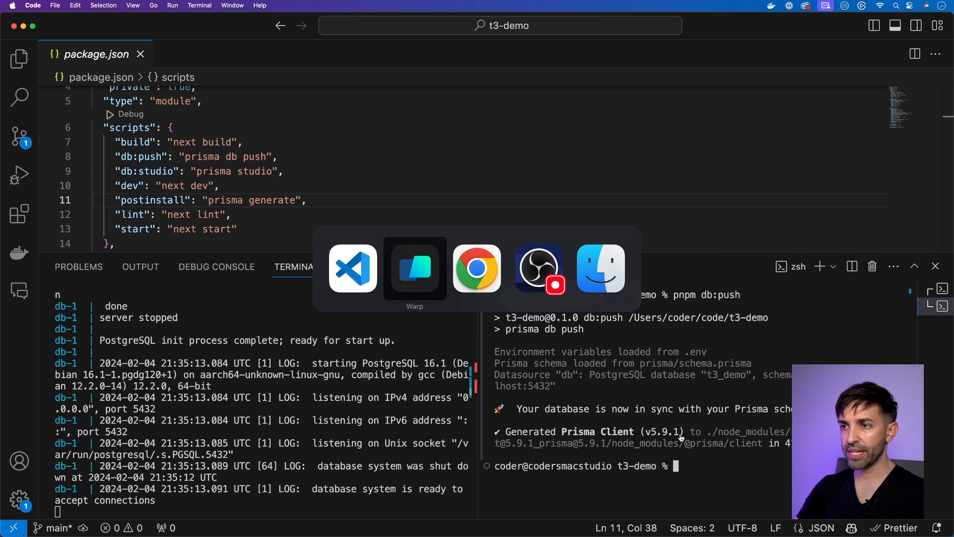
{"action": "left_click", "coordinate": [415, 269]}
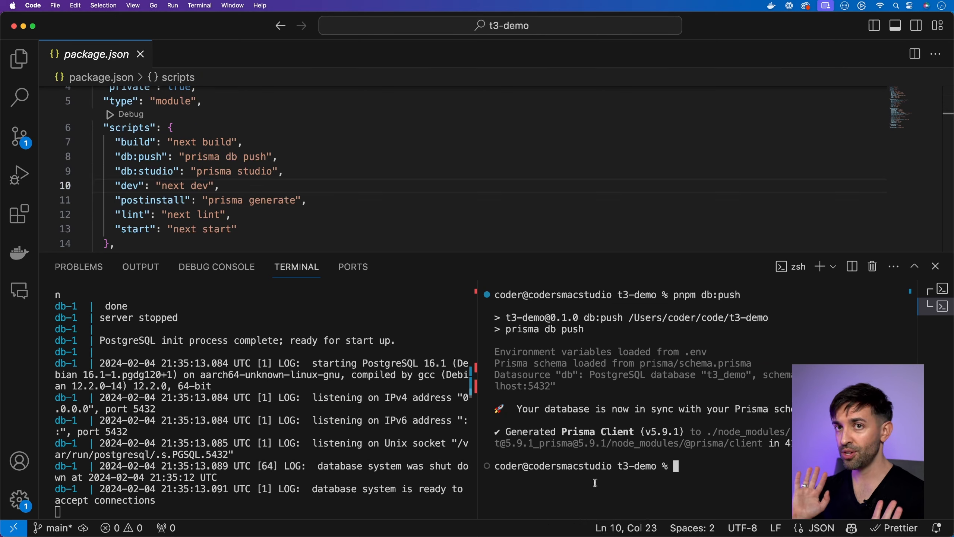
- Run pnpm dev and read the missing DISCORD_CLIENT_ID and DISCORD_CLIENT_SECRET error
{"action": "type", "text": "pn"}
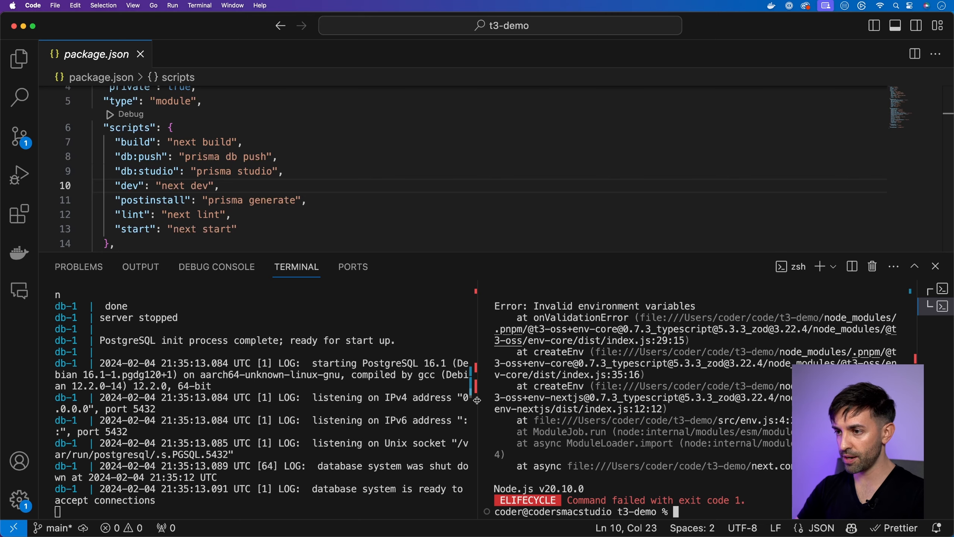
{"action": "type", "text": "pnpm dev"}
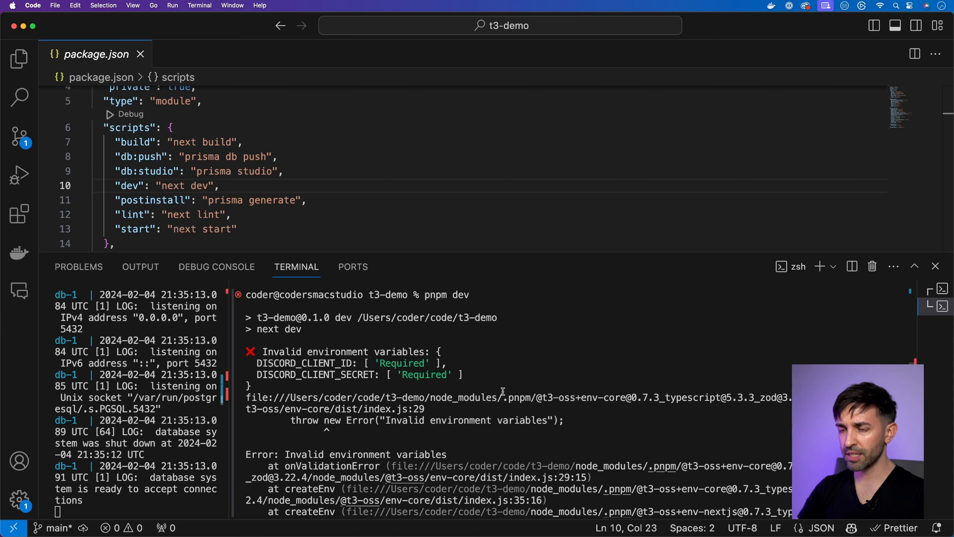
{"action": "double_click", "coordinate": [273, 364]}
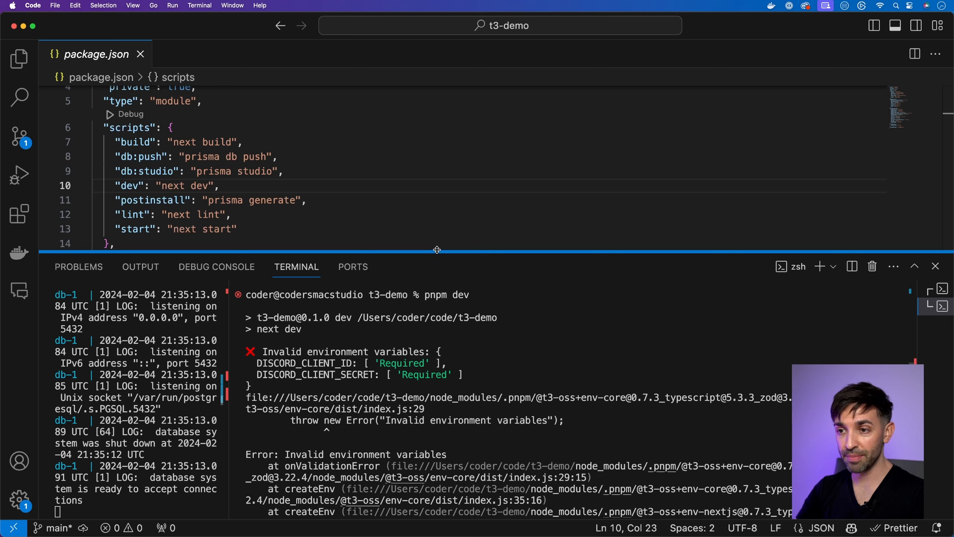
{"action": "mouse_move", "coordinate": [441, 251]}
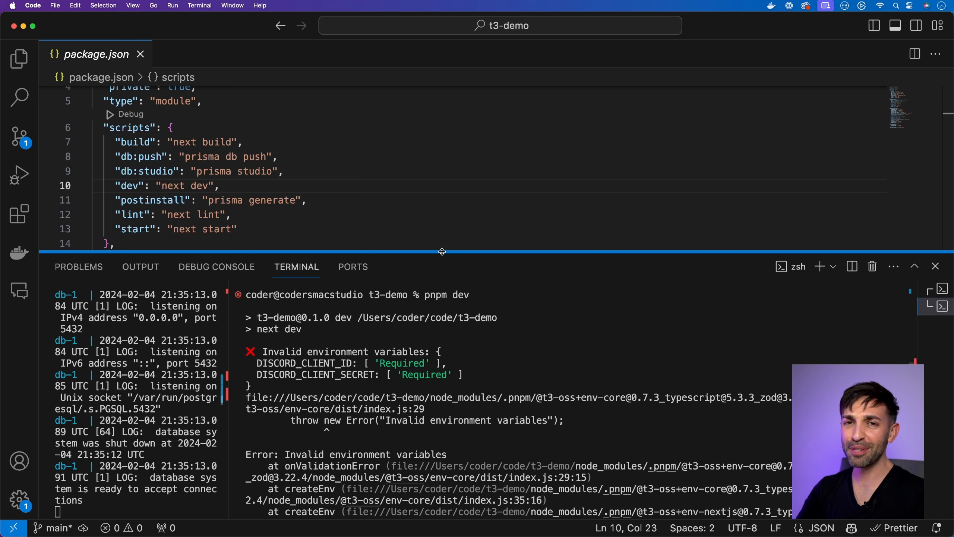
{"action": "mouse_move", "coordinate": [239, 358]}
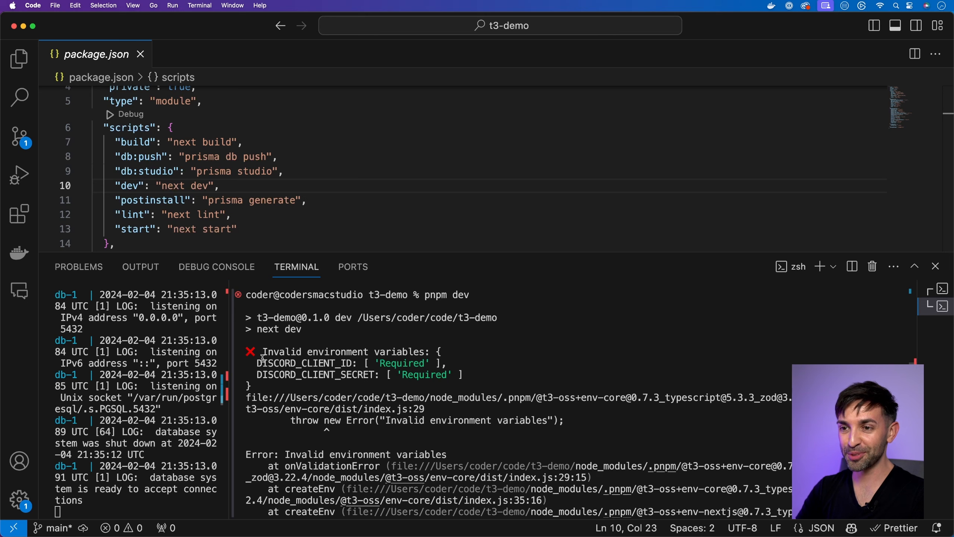
{"action": "left_click_drag", "start_coordinate": [258, 363], "coordinate": [581, 377]}
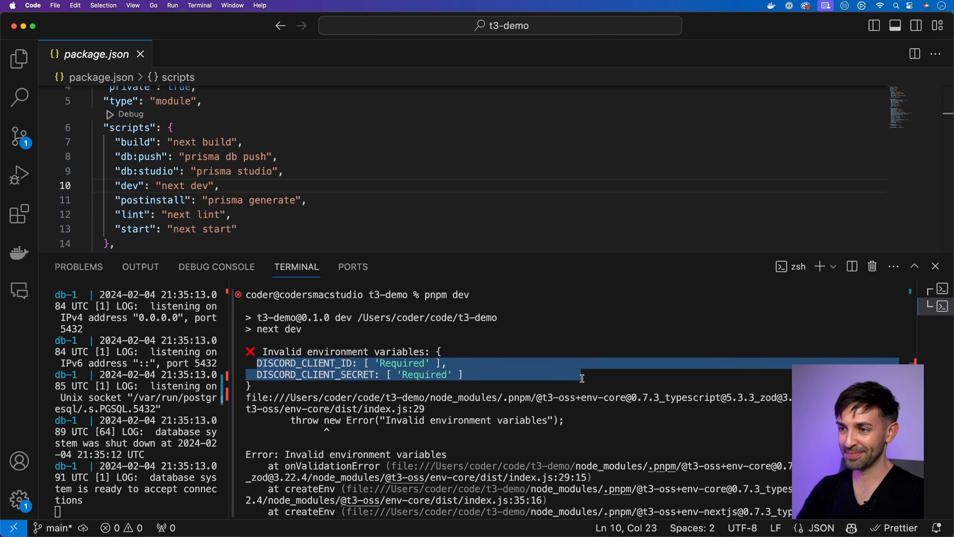
{"action": "left_click", "coordinate": [515, 373]}
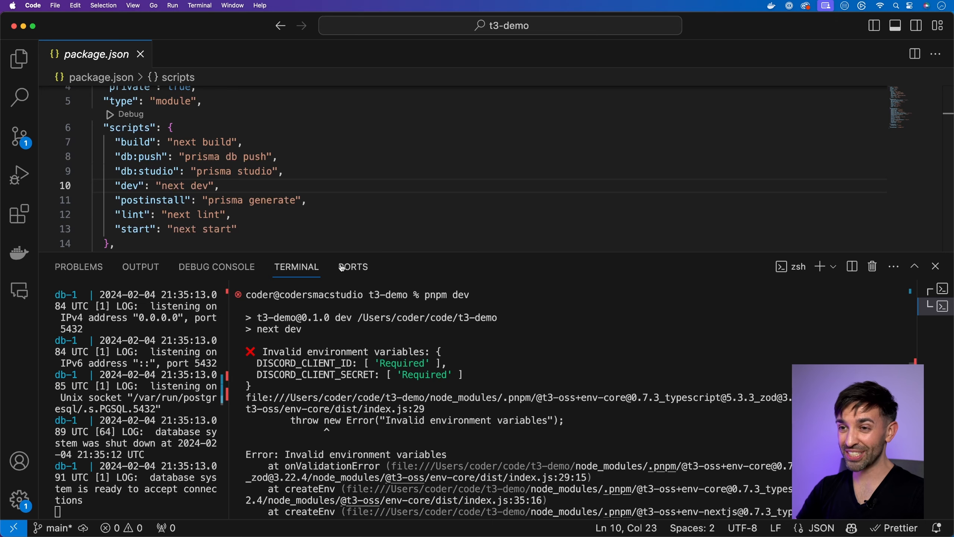
- Search the whole project for 'discord' references
{"action": "left_click", "coordinate": [19, 98]}
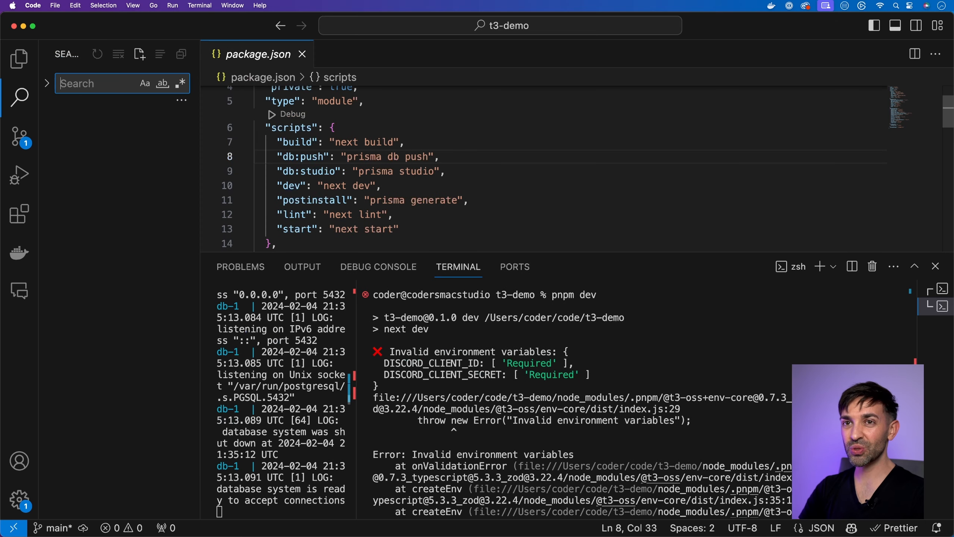
{"action": "type", "text": "discord"}
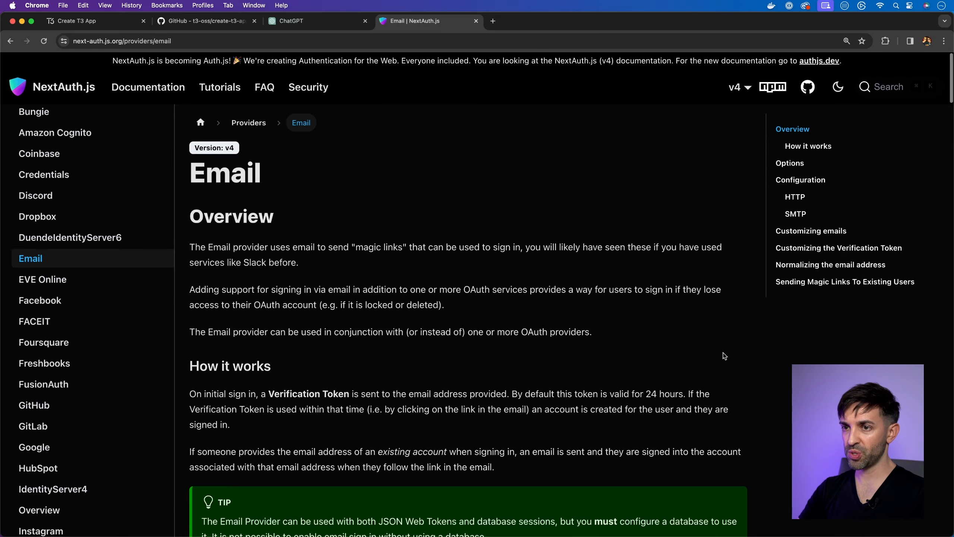
{"action": "scroll", "scroll_direction": "down", "scroll_amount": 3}
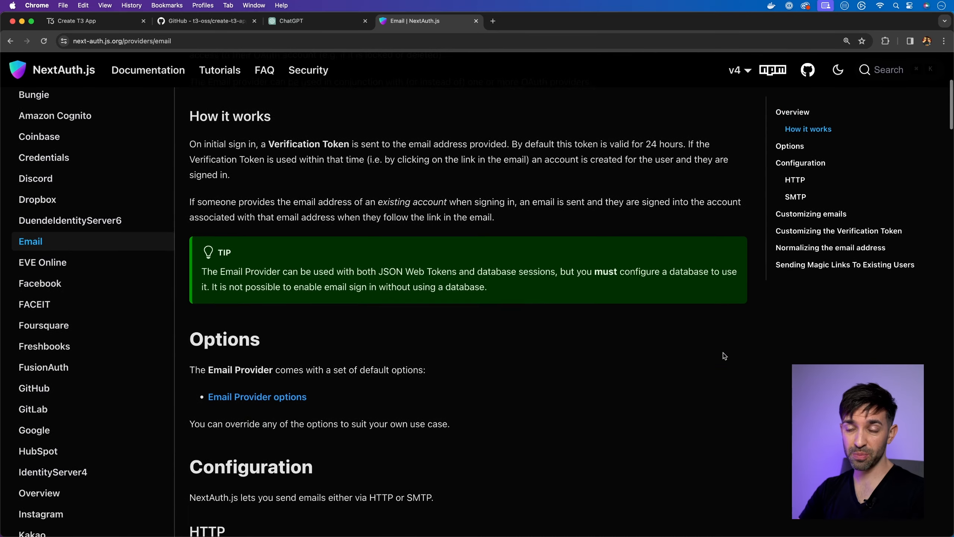
{"action": "scroll", "scroll_direction": "up", "scroll_amount": 3}
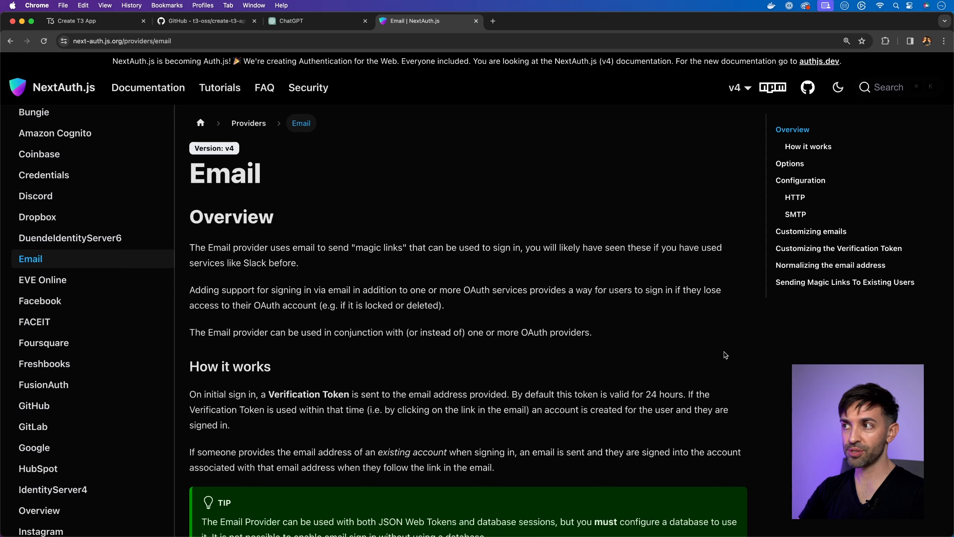
{"action": "mouse_move", "coordinate": [729, 354]}
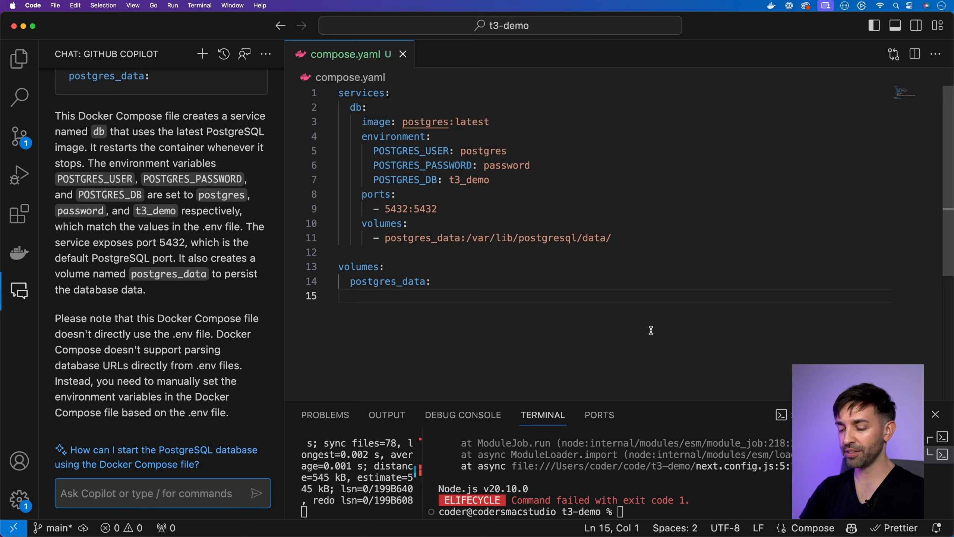
- Ask Copilot to add mailcatcher to compose.yaml, insert the schickling/mailcatcher service on port 1080, and start docker compose
{"action": "type", "text": "A"}
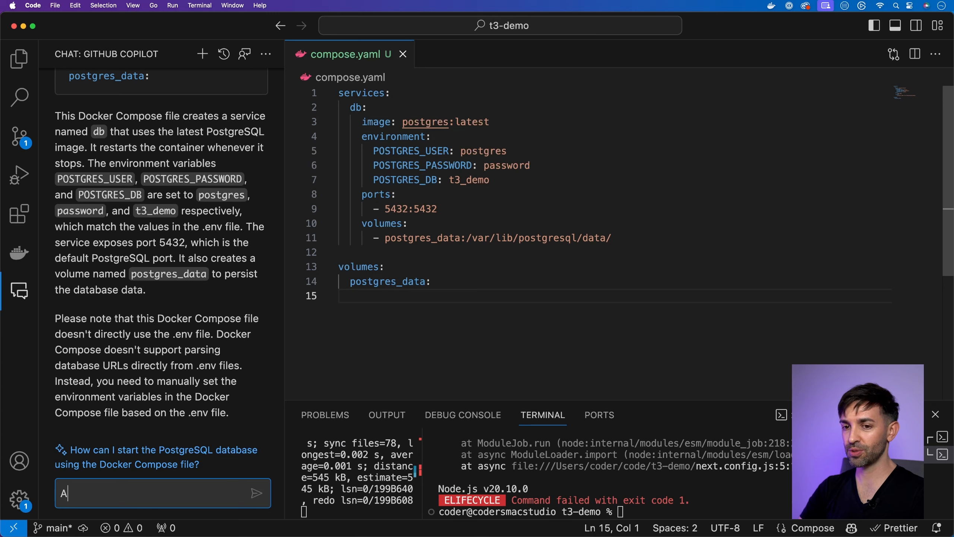
{"action": "type", "text": "dd mailcatcher t"}
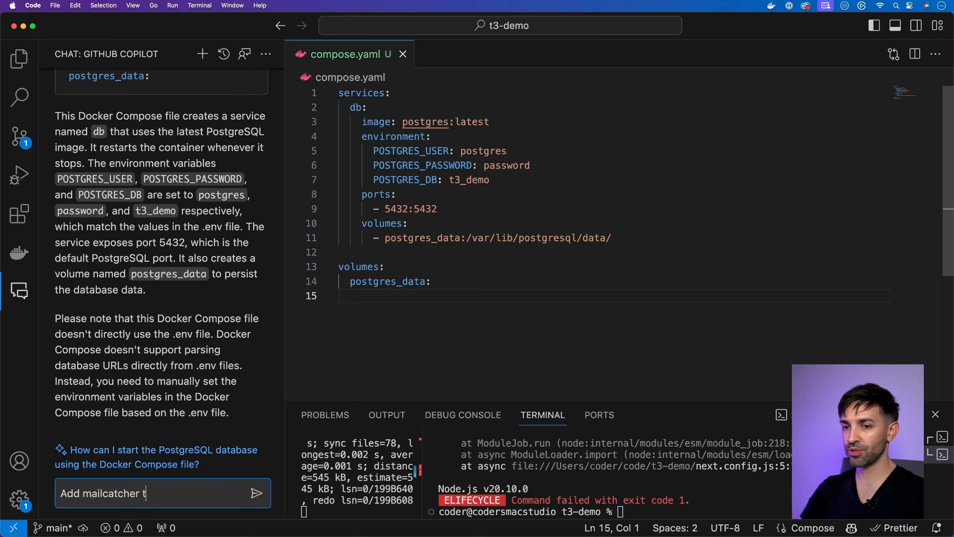
{"action": "type", "text": "o"}
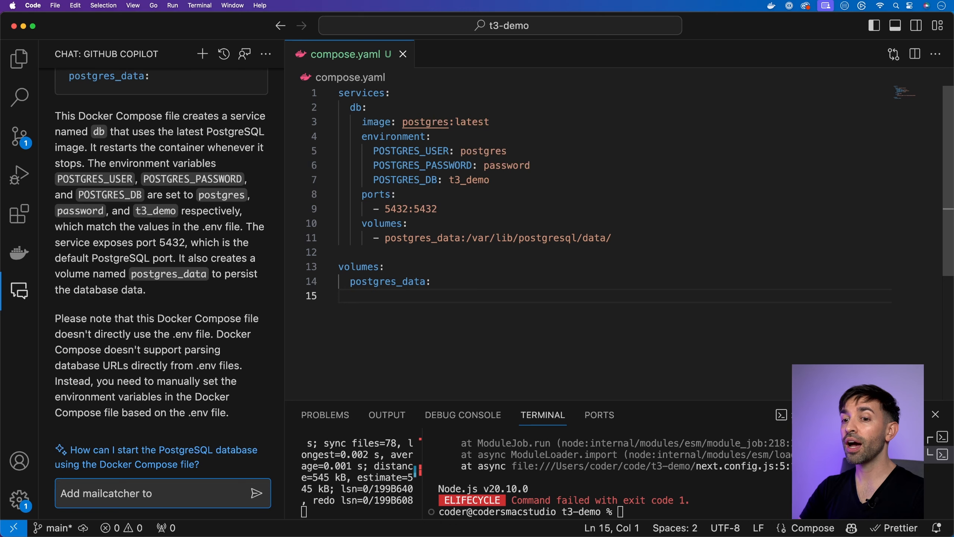
{"action": "type", "text": "compose.yaml"}
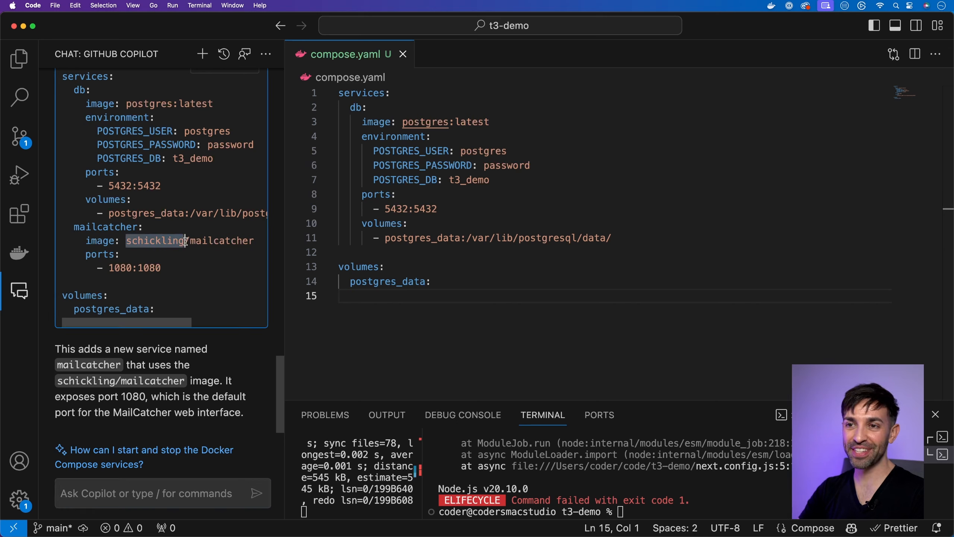
{"action": "mouse_move", "coordinate": [75, 227]}
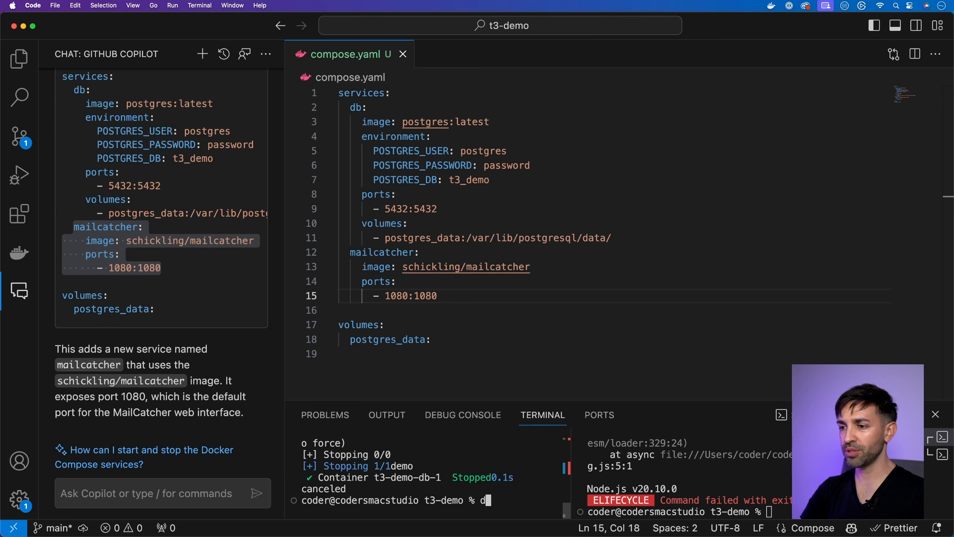
{"action": "type", "text": "ocker compose"}
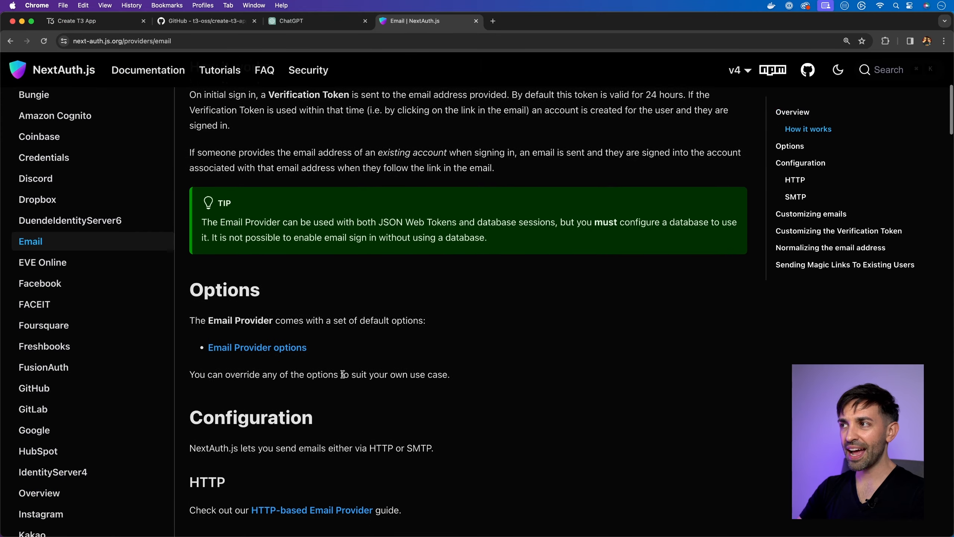
- Copy the SMTP .env snippet from the NextAuth Email provider docs and return to VS Code
{"action": "scroll", "scroll_direction": "down", "scroll_amount": 3}
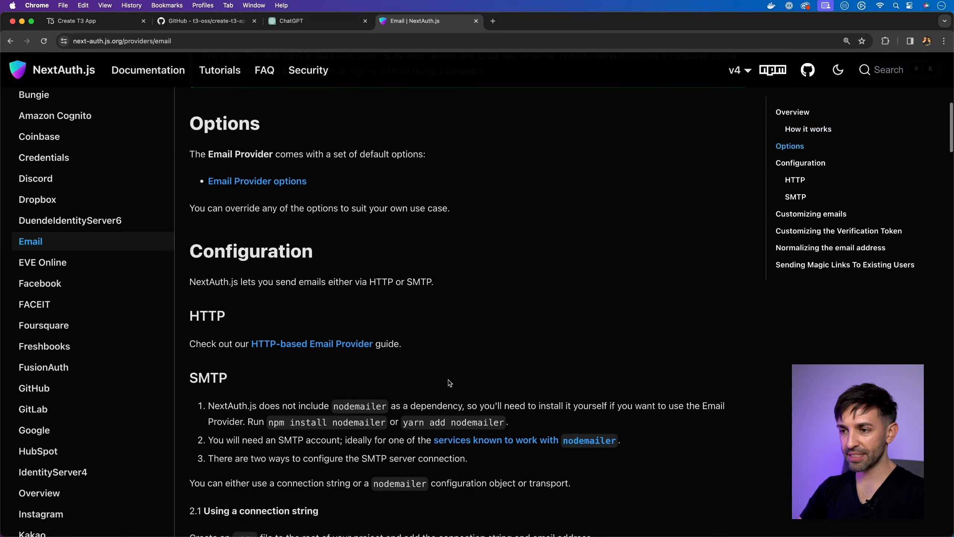
{"action": "scroll", "scroll_direction": "down", "scroll_amount": 3}
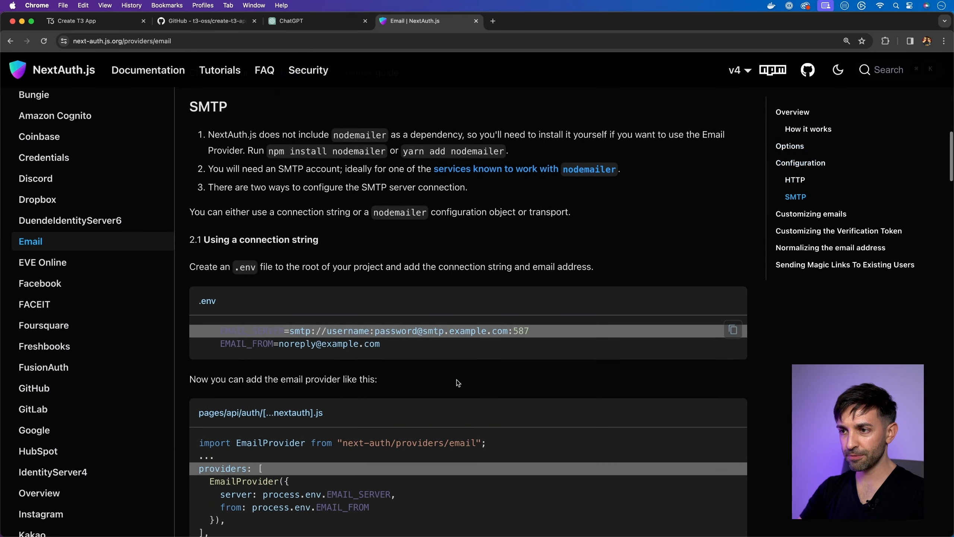
{"action": "scroll", "scroll_direction": "down", "scroll_amount": 3}
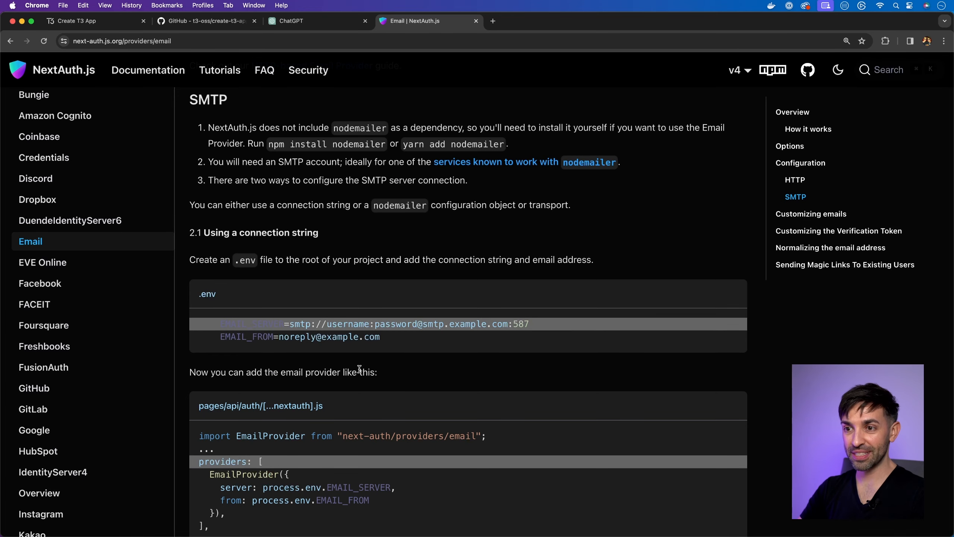
{"action": "scroll", "scroll_direction": "down", "scroll_amount": 3}
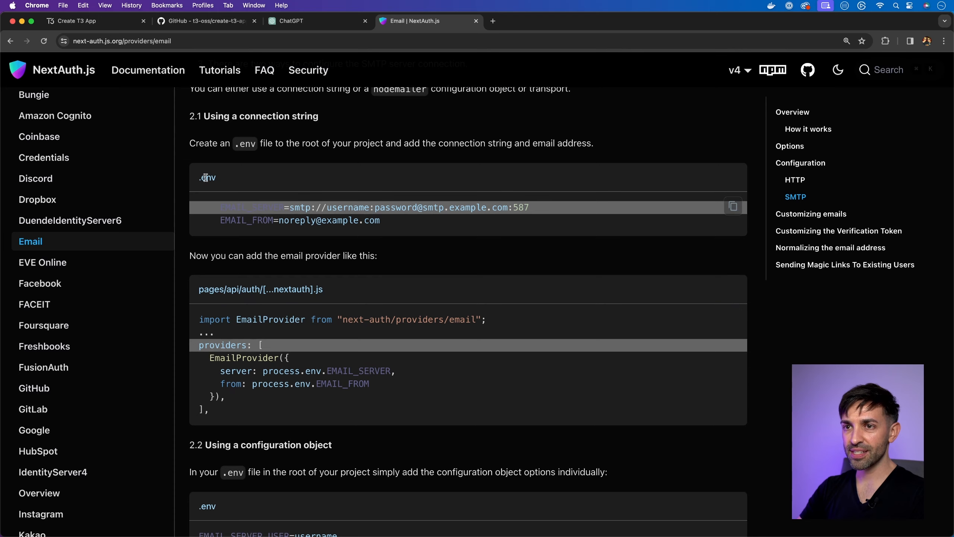
{"action": "key", "text": "cmd+tab"}
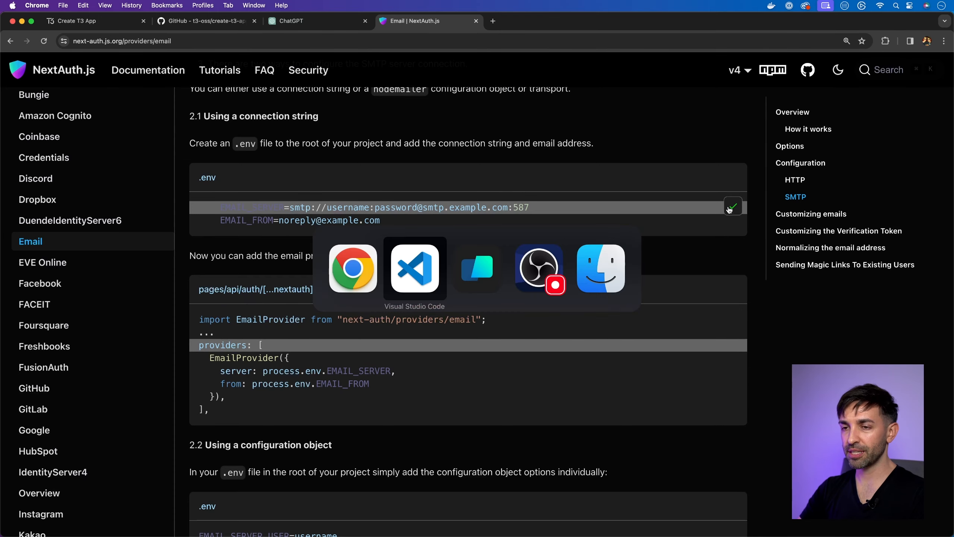
{"action": "left_click", "coordinate": [415, 268]}
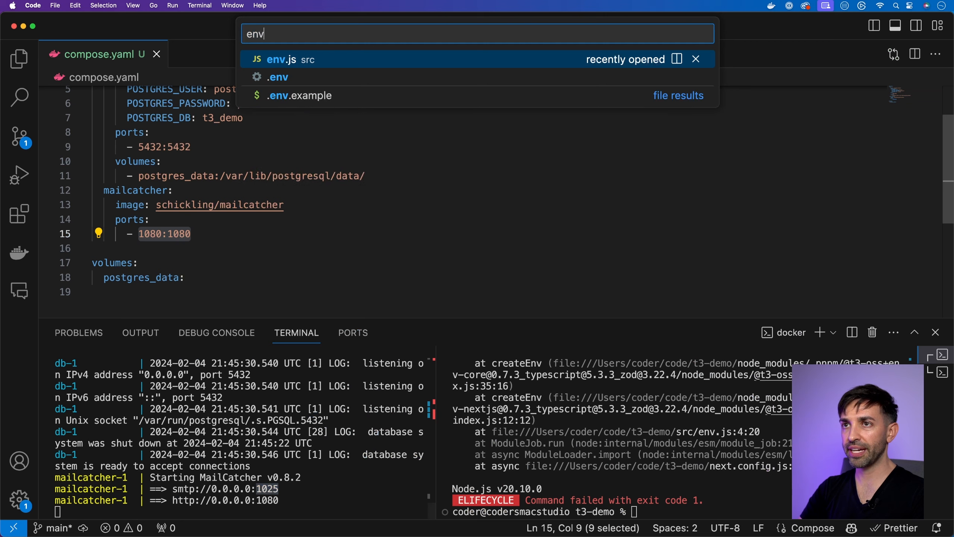
- Paste EMAIL_SERVER/EMAIL_FROM into .env and expose '- 1025:1025' under mailcatcher ports in compose.yaml
{"action": "left_click", "coordinate": [277, 76]}
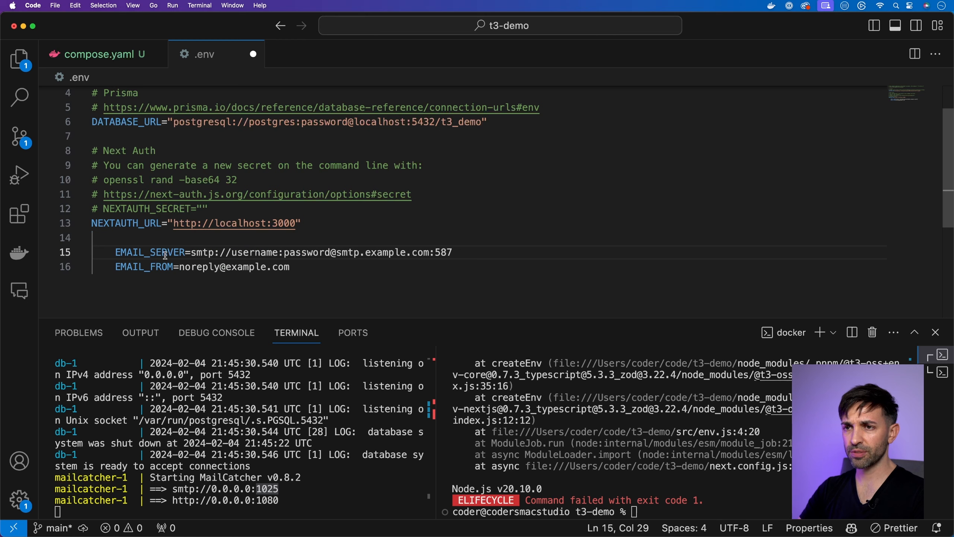
{"action": "mouse_move", "coordinate": [286, 269]}
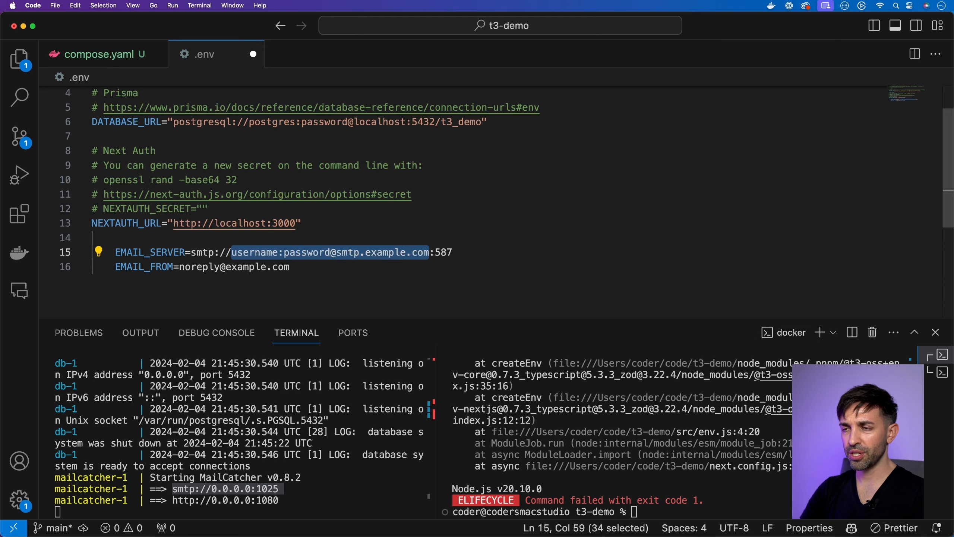
{"action": "type", "text": "mailcatcher:587"}
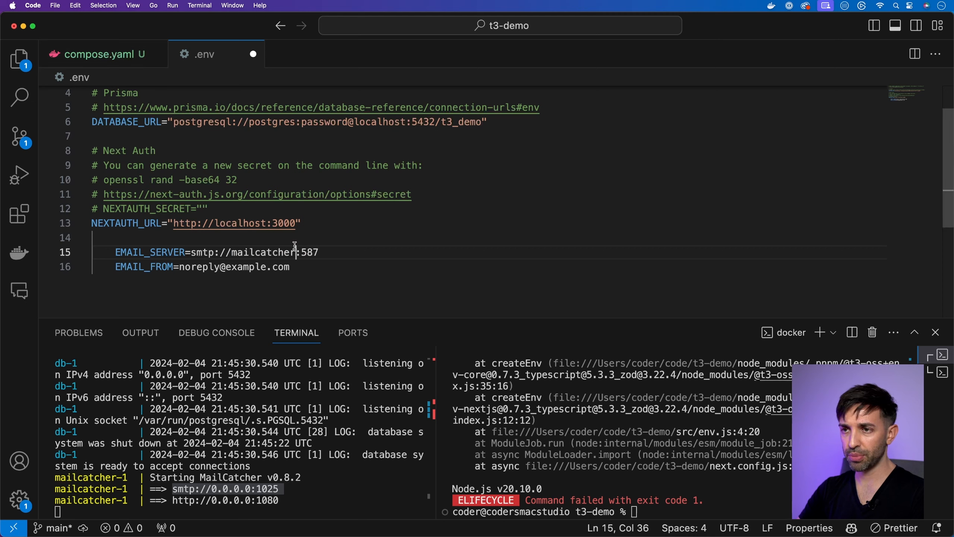
{"action": "type", "text": "102"}
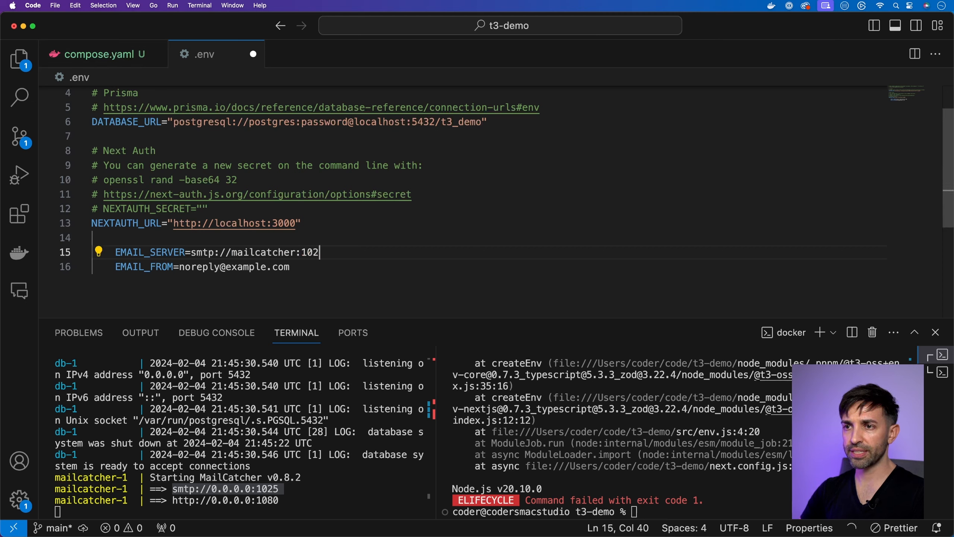
{"action": "left_click", "coordinate": [100, 54]}
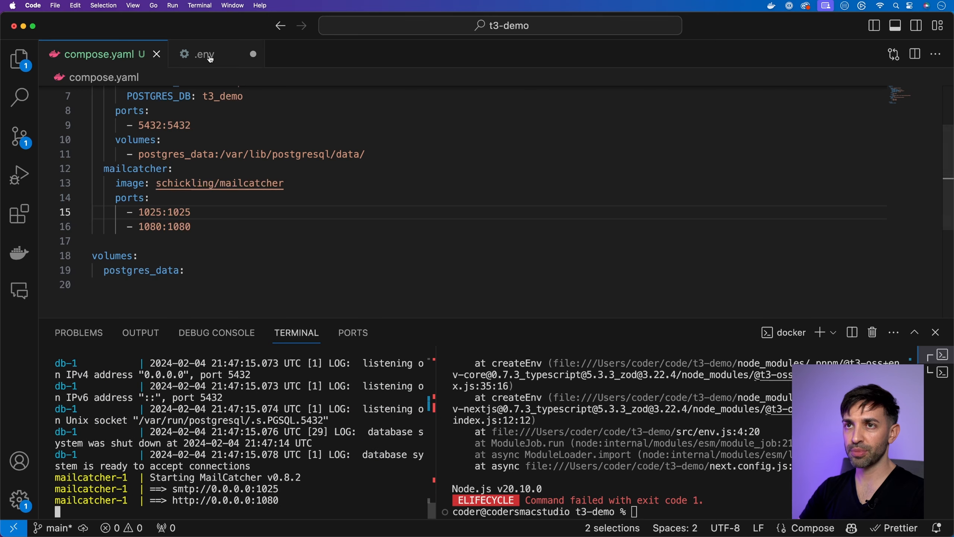
- Set EMAIL_SERVER to smtp://localhost:1025 in .env and save it
{"action": "left_click", "coordinate": [204, 54]}
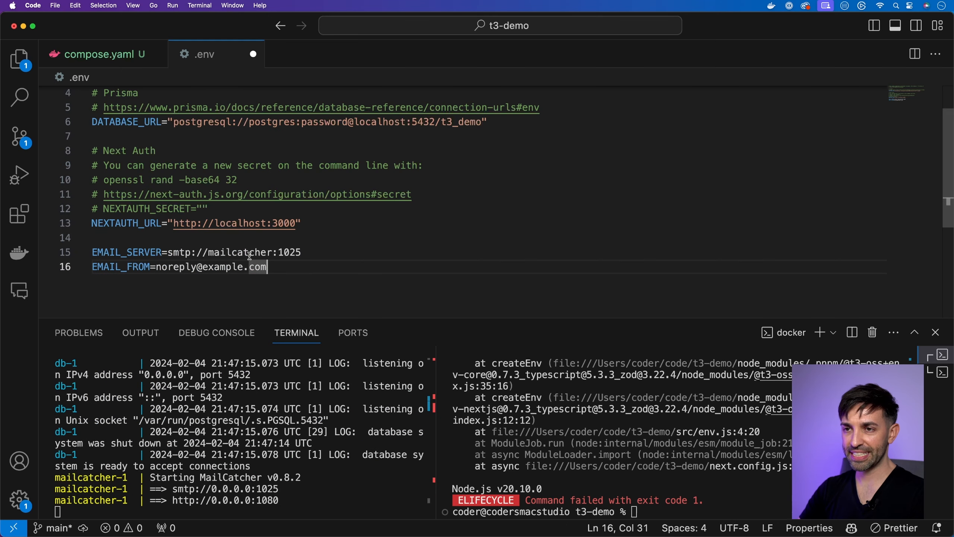
{"action": "double_click", "coordinate": [240, 252]}
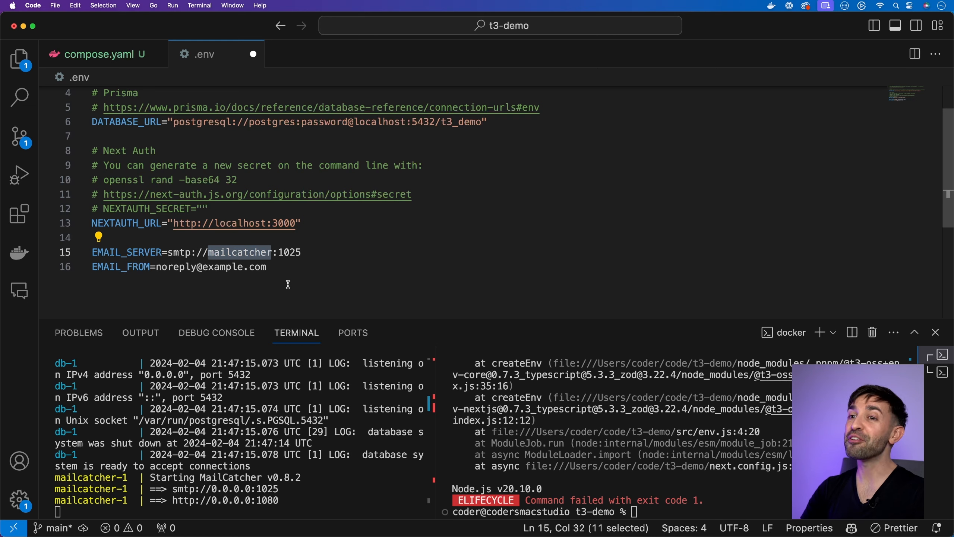
{"action": "type", "text": "localhost"}
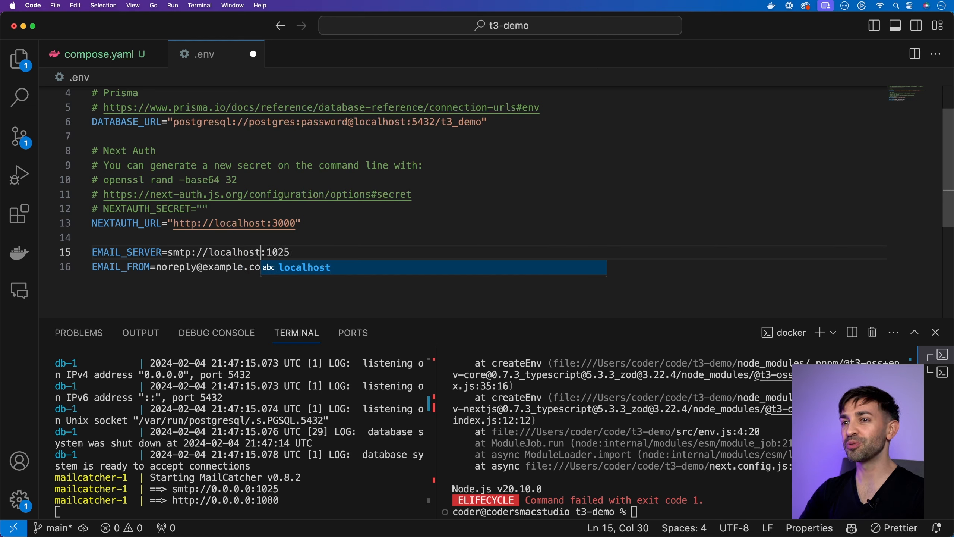
{"action": "left_click_drag", "start_coordinate": [168, 252], "coordinate": [291, 252]}
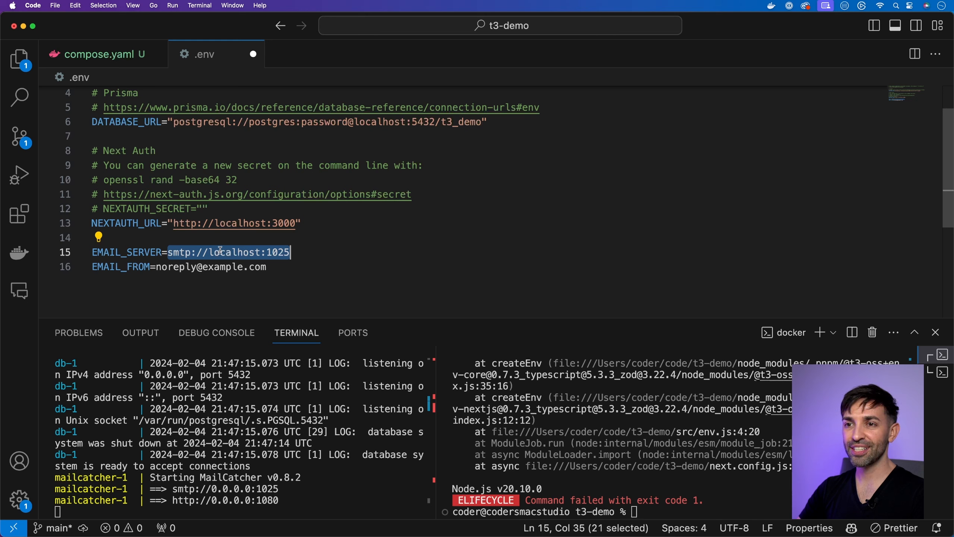
{"action": "left_click", "coordinate": [267, 252]}
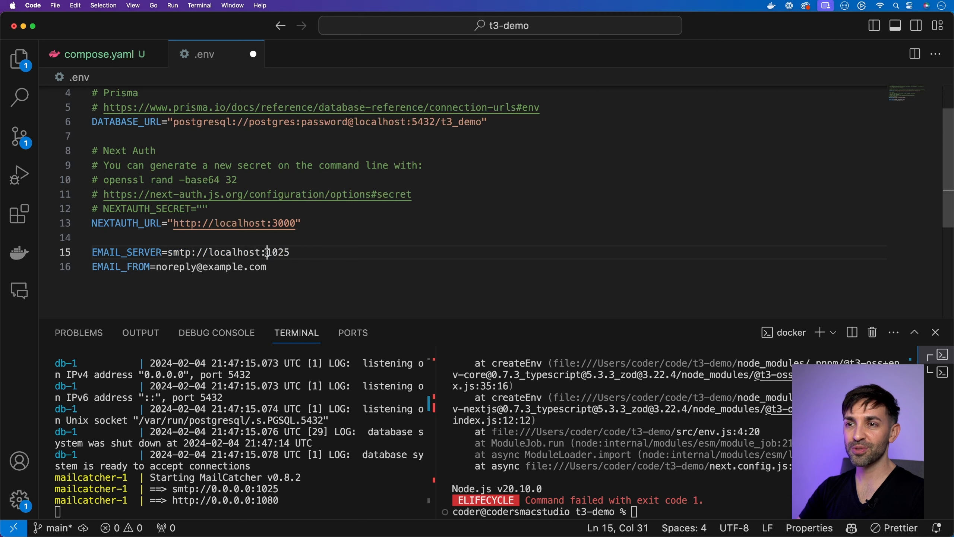
{"action": "double_click", "coordinate": [279, 252]}
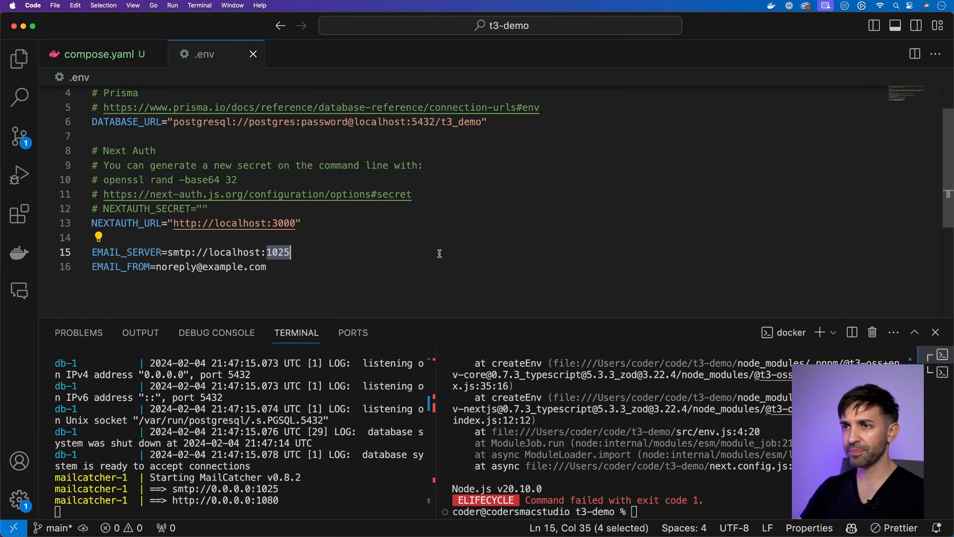
- In auth.ts, replace DiscordProvider with EmailProvider reading EMAIL_SERVER and EMAIL_FROM, fixing the import
{"action": "key", "text": "Cmd+P"}
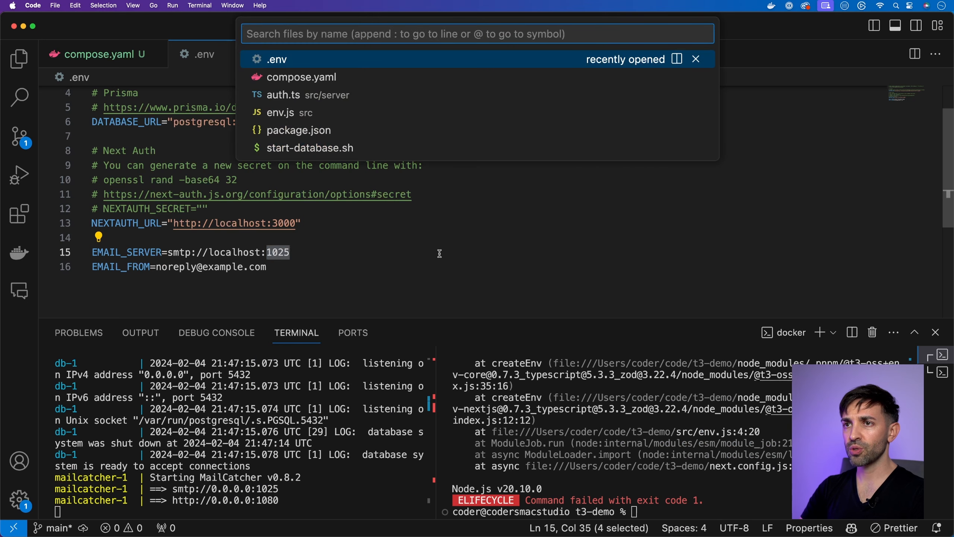
{"action": "left_click", "coordinate": [284, 95]}
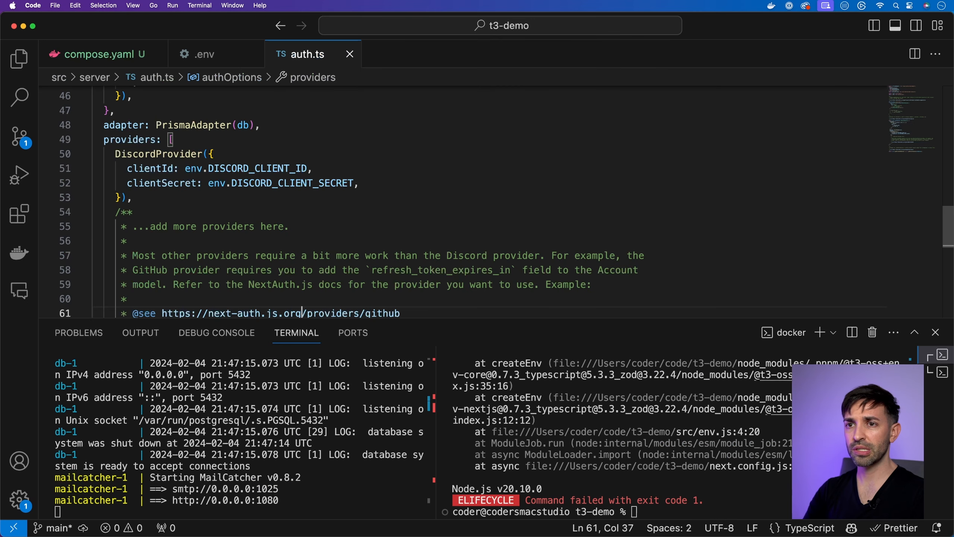
{"action": "mouse_move", "coordinate": [205, 206]}
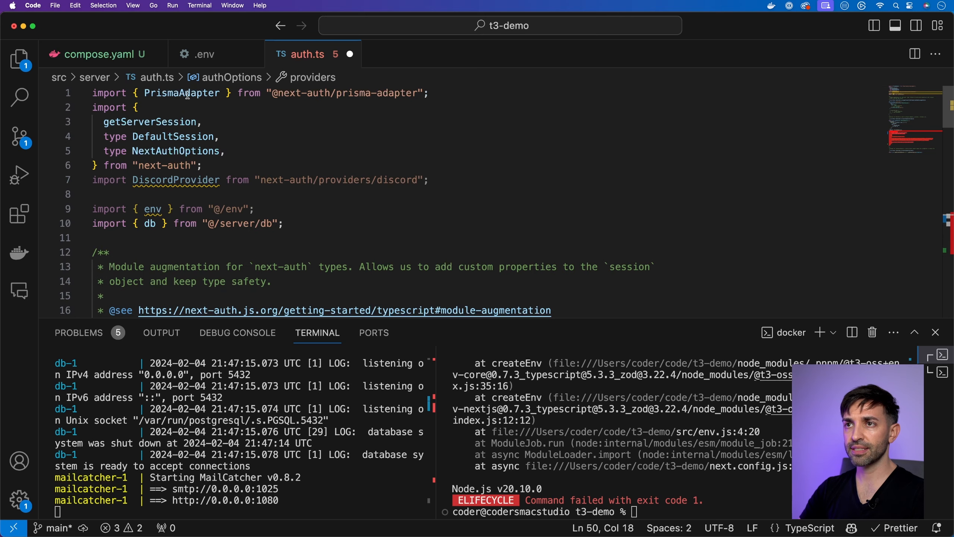
{"action": "double_click", "coordinate": [176, 180]}
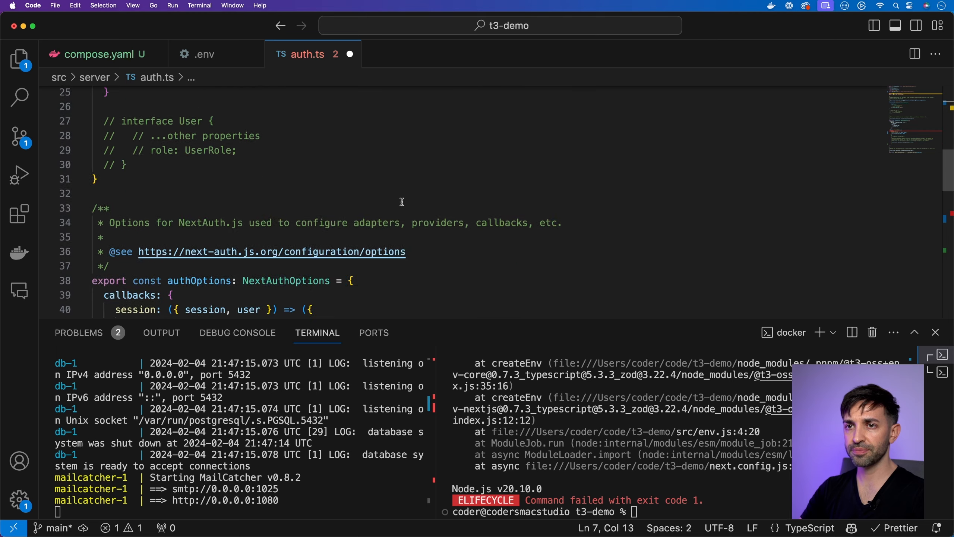
{"action": "scroll", "scroll_direction": "down", "scroll_amount": 3}
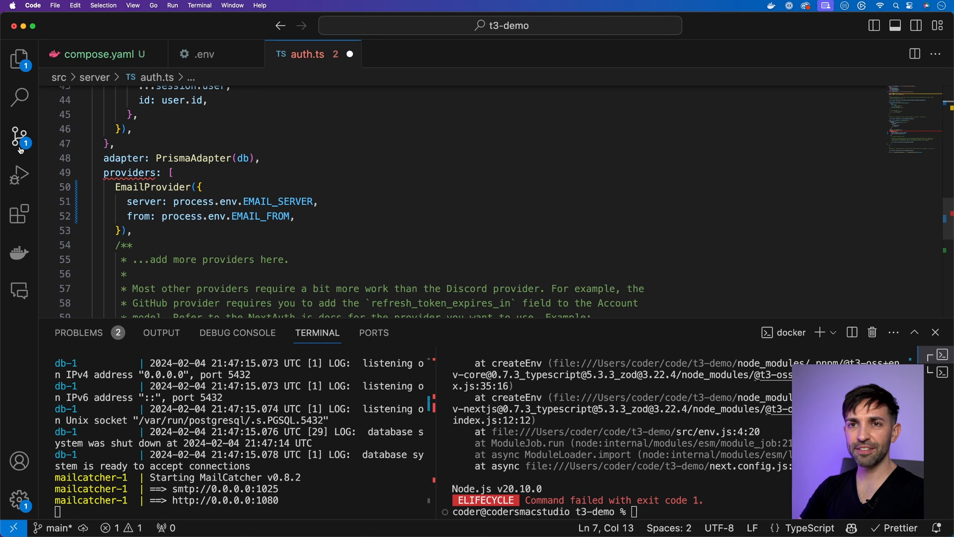
{"action": "left_click", "coordinate": [18, 135]}
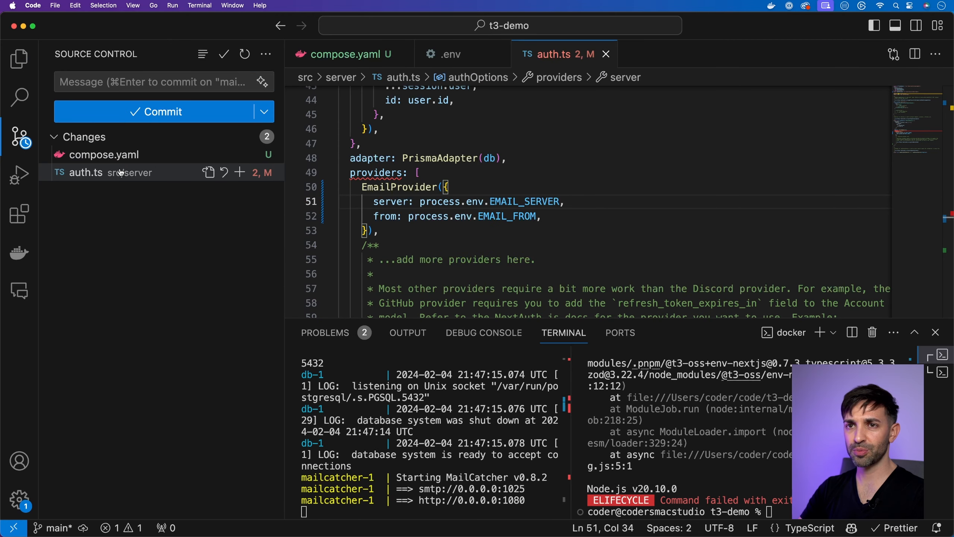
- View the working-tree diff of auth.ts from the Source Control Changes list
{"action": "left_click", "coordinate": [85, 172]}
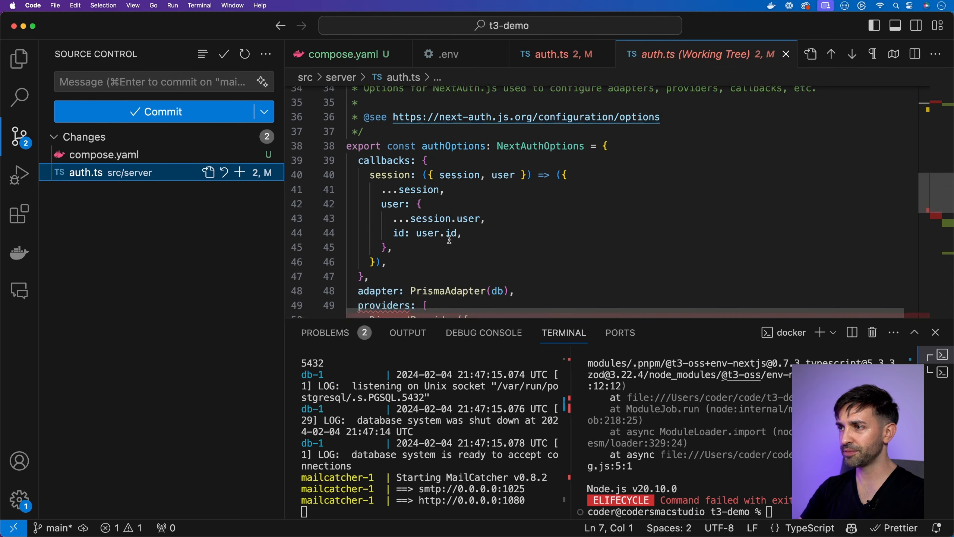
{"action": "scroll", "scroll_direction": "down", "scroll_amount": 3}
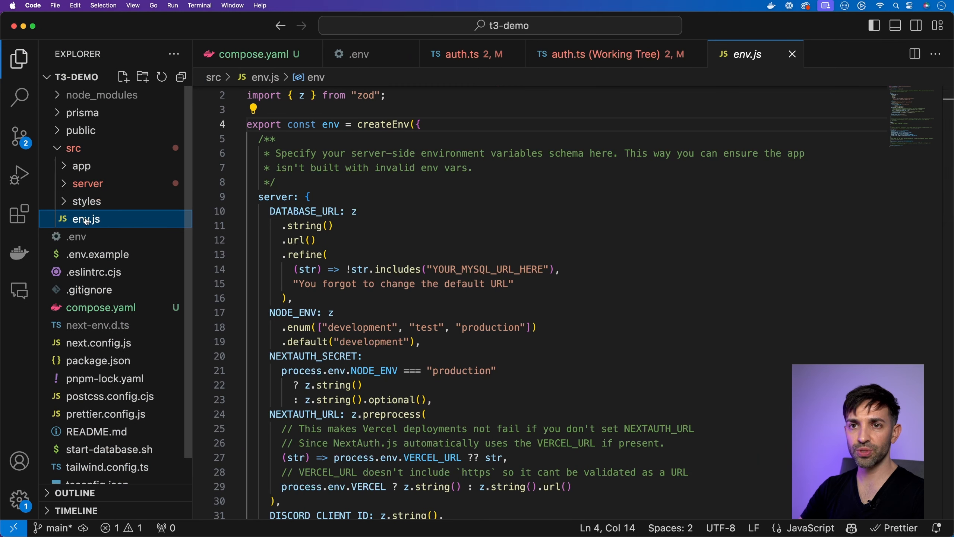
{"action": "mouse_move", "coordinate": [85, 221]}
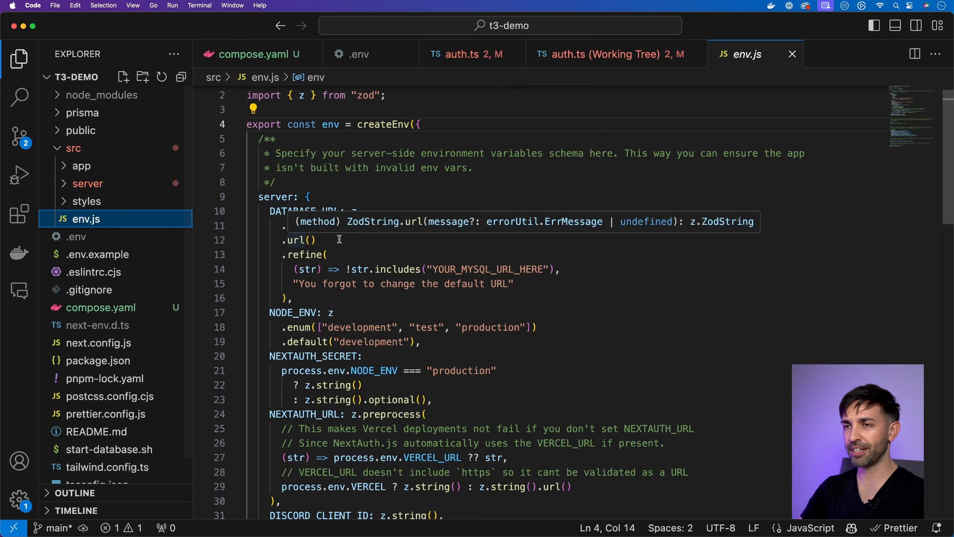
{"action": "mouse_move", "coordinate": [337, 152]}
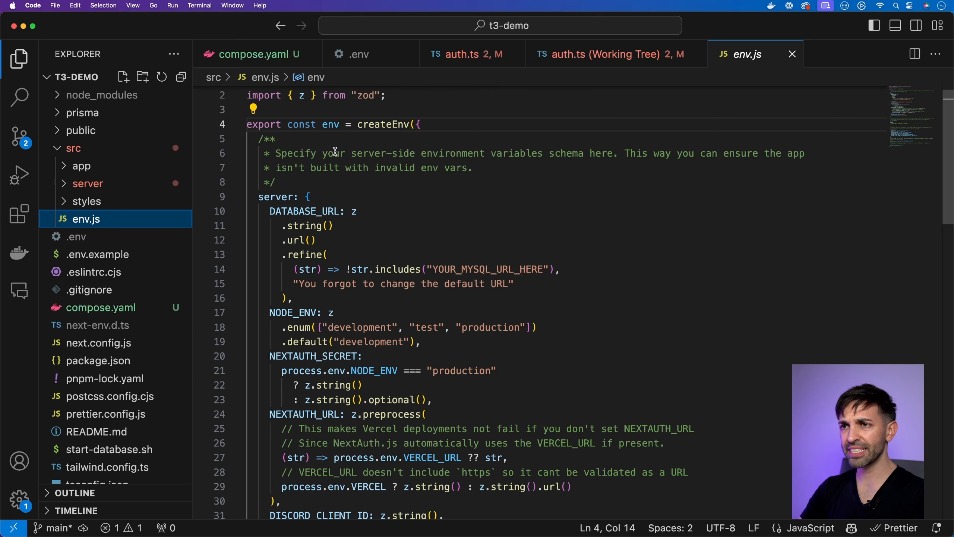
{"action": "mouse_move", "coordinate": [333, 126]}
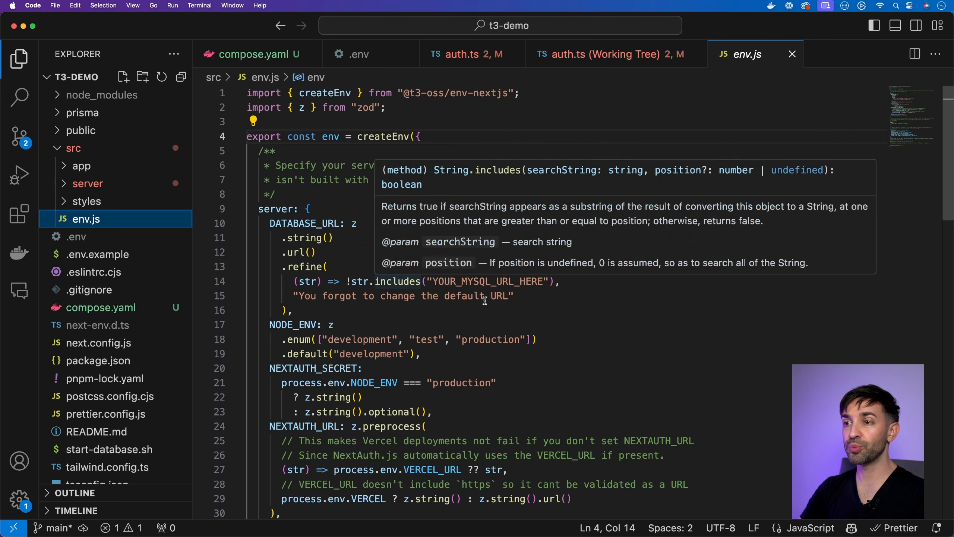
{"action": "scroll", "scroll_direction": "down", "scroll_amount": 3}
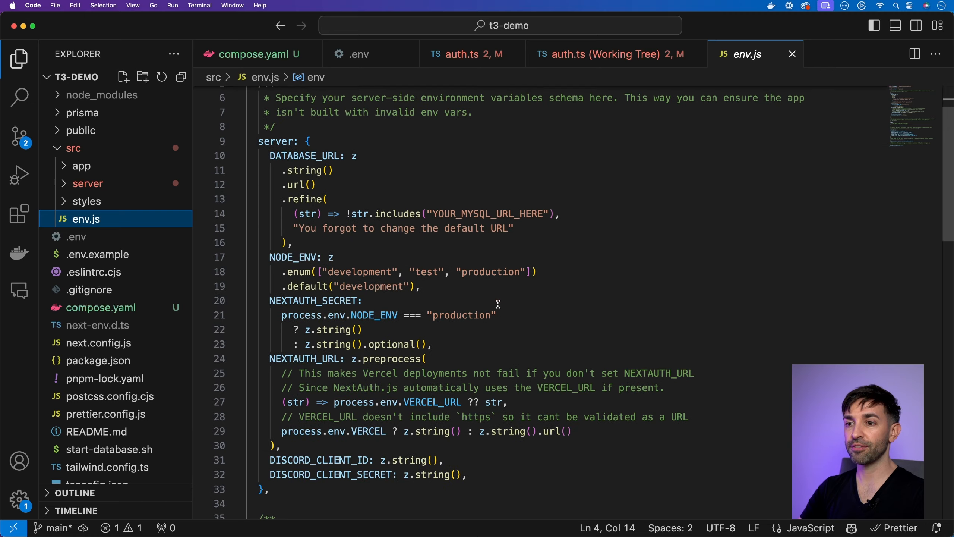
{"action": "scroll", "scroll_direction": "down", "scroll_amount": 3}
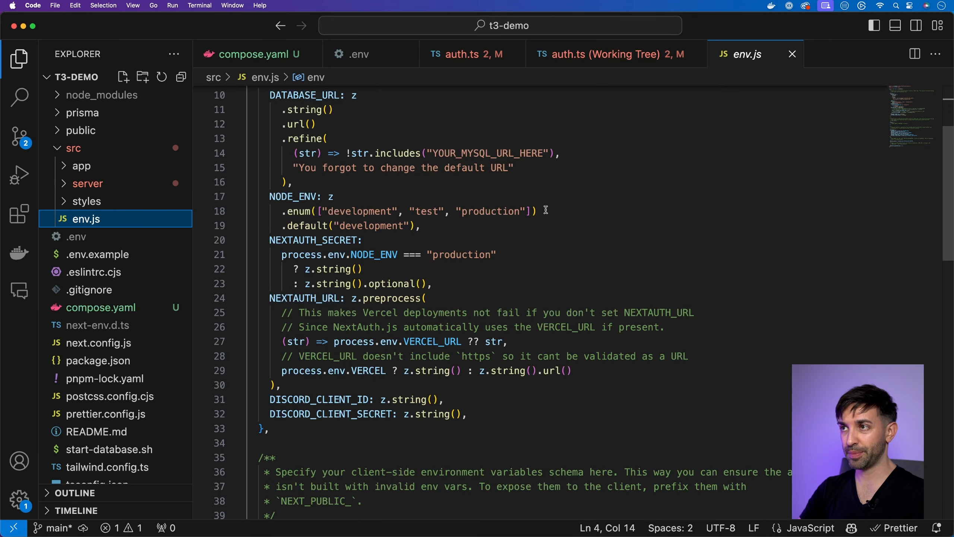
{"action": "scroll", "scroll_direction": "down", "scroll_amount": 3}
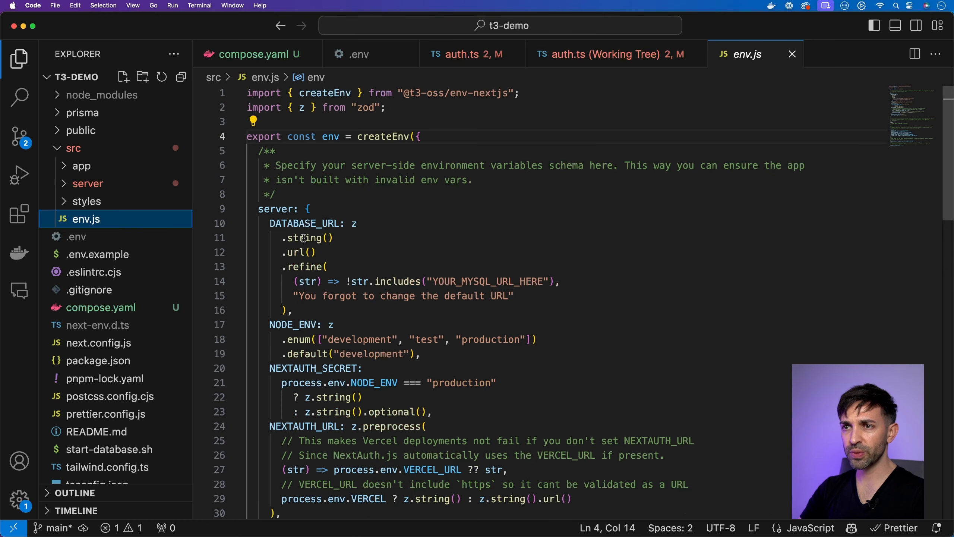
{"action": "scroll", "scroll_direction": "down", "scroll_amount": 3}
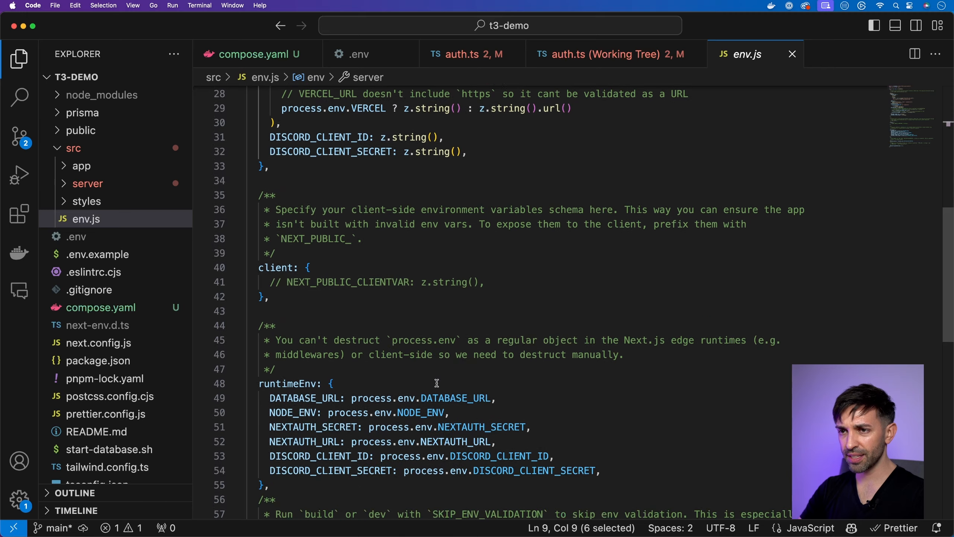
{"action": "scroll", "scroll_direction": "down", "scroll_amount": 3}
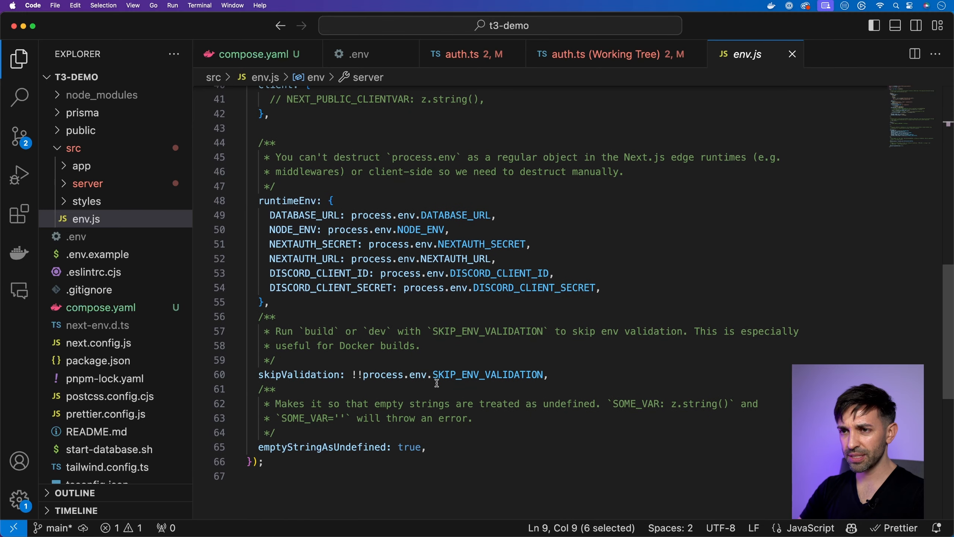
{"action": "mouse_move", "coordinate": [314, 201]}
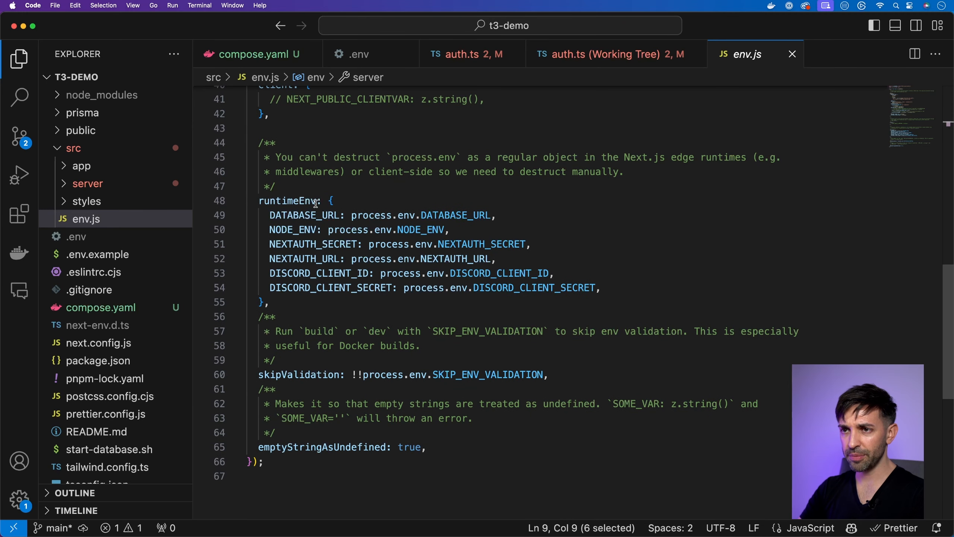
{"action": "mouse_move", "coordinate": [339, 288]}
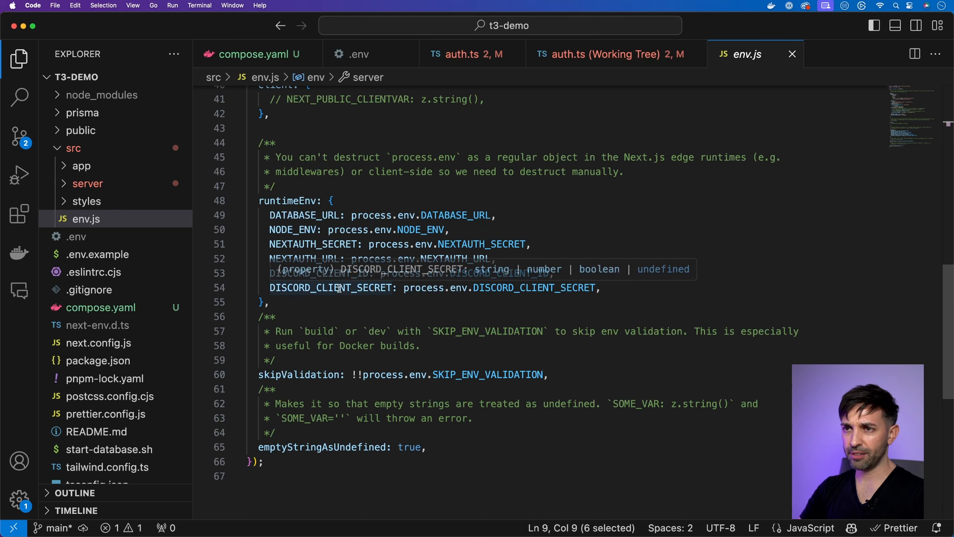
{"action": "mouse_move", "coordinate": [425, 316]}
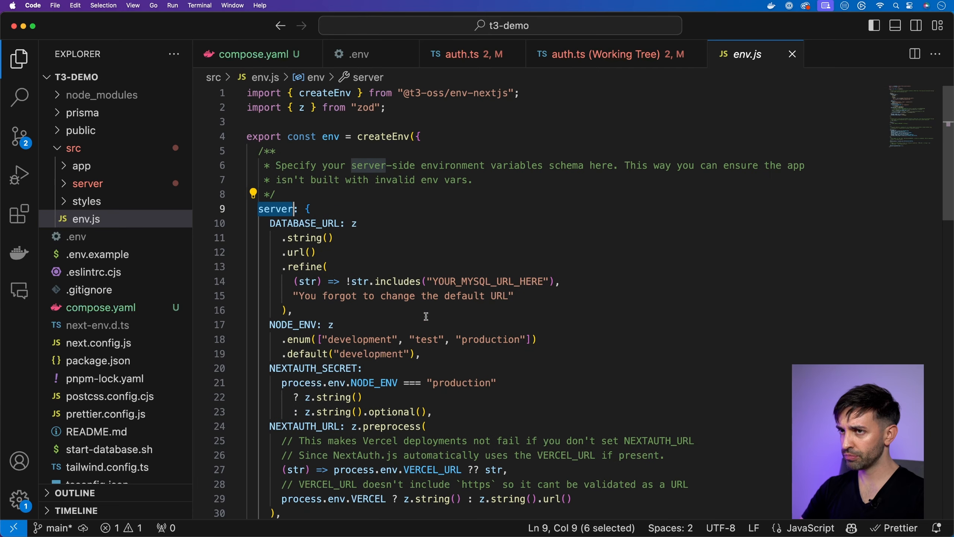
{"action": "scroll", "scroll_direction": "down", "scroll_amount": 3}
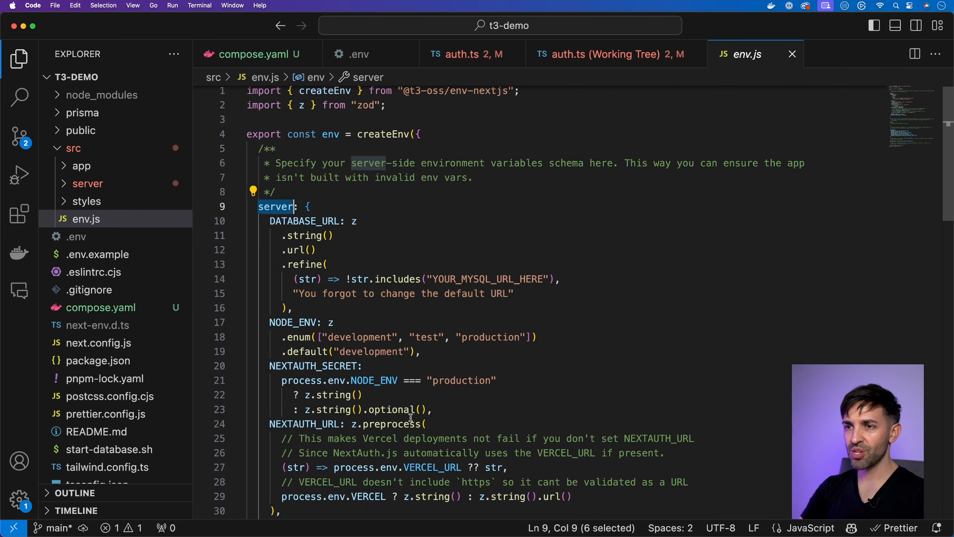
{"action": "scroll", "scroll_direction": "down", "scroll_amount": 3}
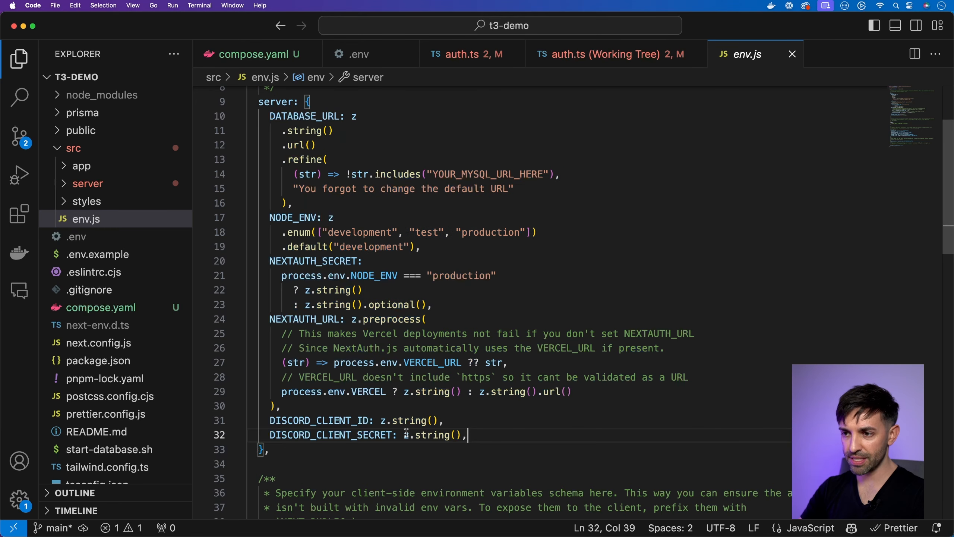
{"action": "scroll", "scroll_direction": "down", "scroll_amount": 3}
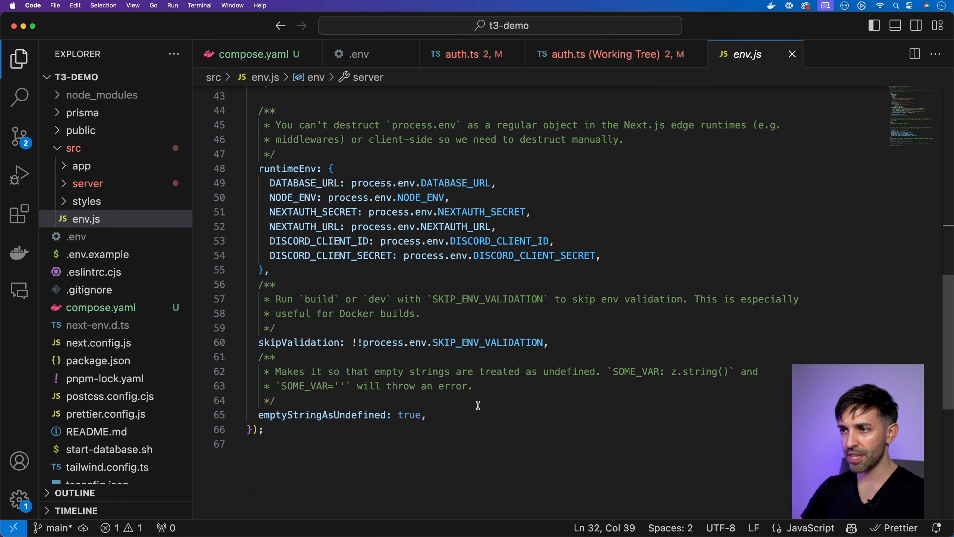
{"action": "left_click_drag", "start_coordinate": [405, 255], "coordinate": [597, 255]}
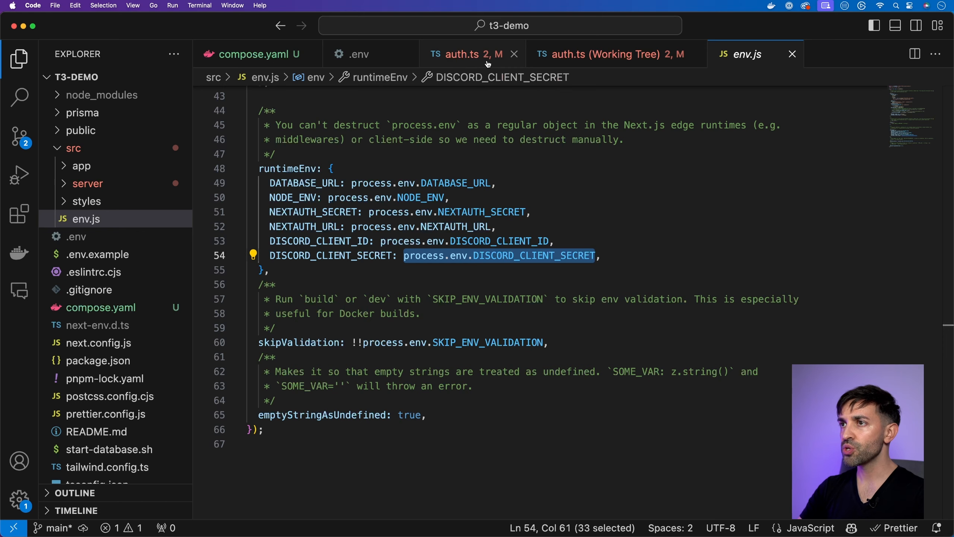
- With auth.ts shown below for reference, add EMAIL_SERVER: z.string() to env.js's server schema and close the auth.ts diff
{"action": "left_click", "coordinate": [465, 54]}
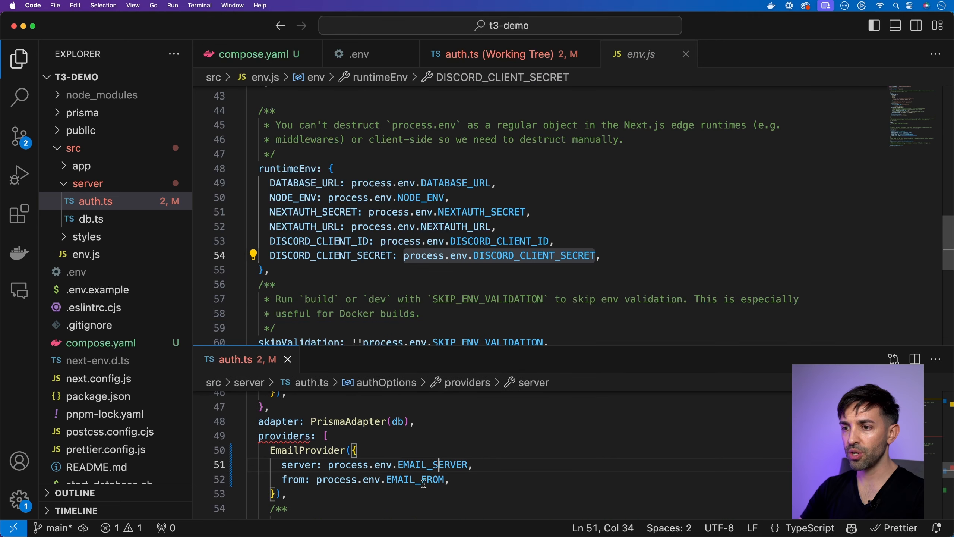
{"action": "double_click", "coordinate": [432, 465]}
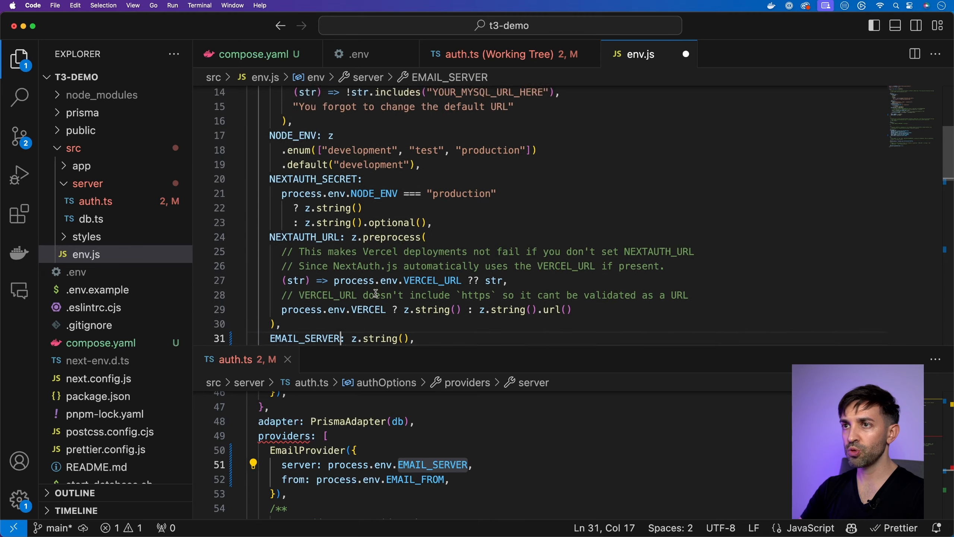
{"action": "left_click", "coordinate": [481, 55]}
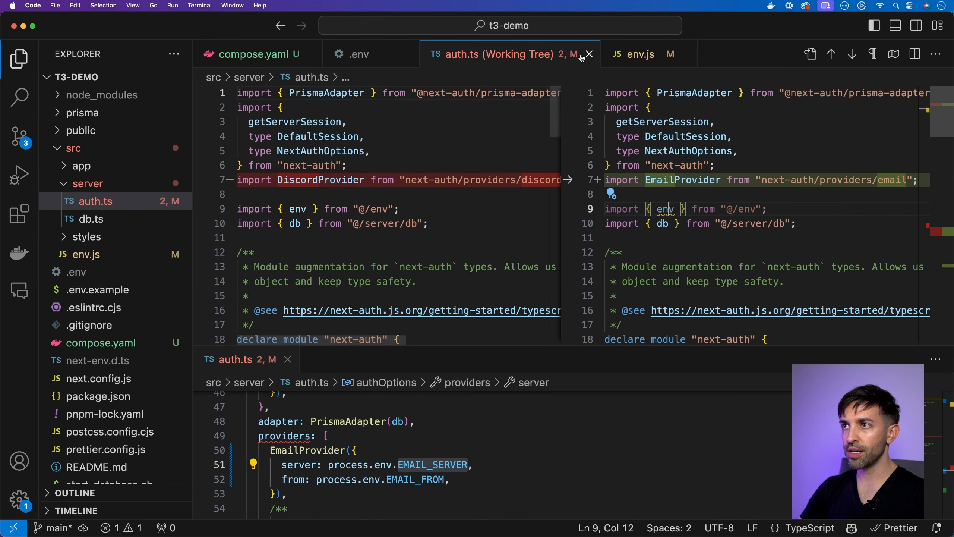
{"action": "left_click", "coordinate": [590, 54]}
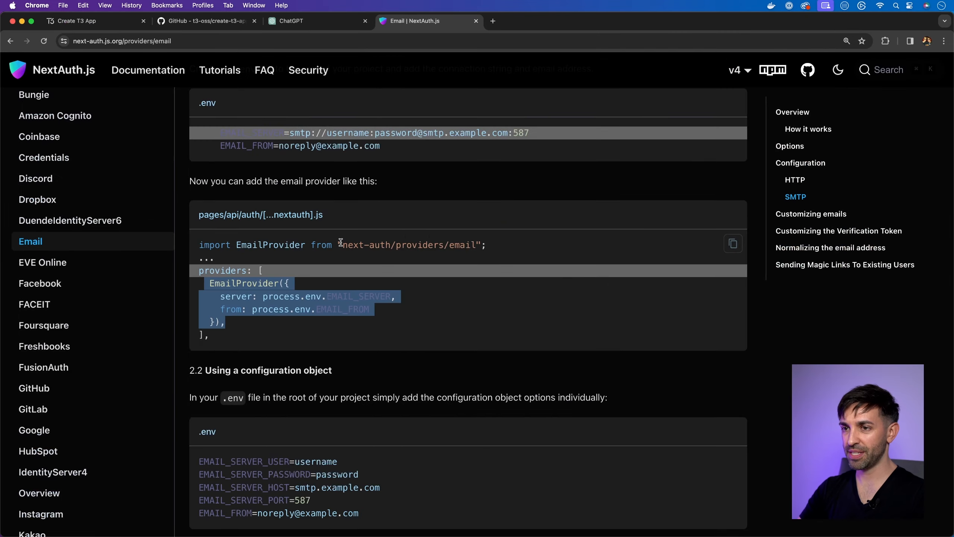
- Scroll the Email provider docs to the Customizing emails section and its EmailProvider example
{"action": "scroll", "scroll_direction": "down", "scroll_amount": 3}
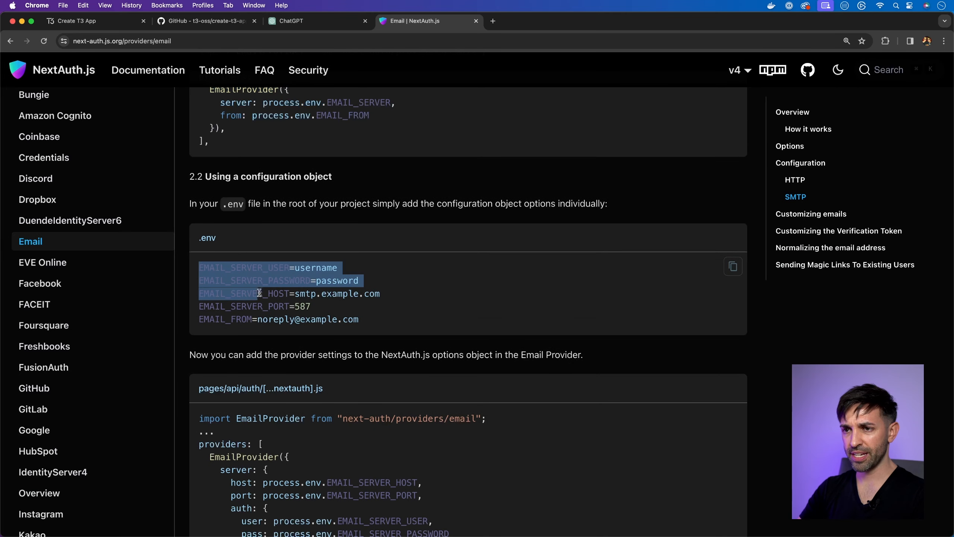
{"action": "scroll", "scroll_direction": "up", "scroll_amount": 3}
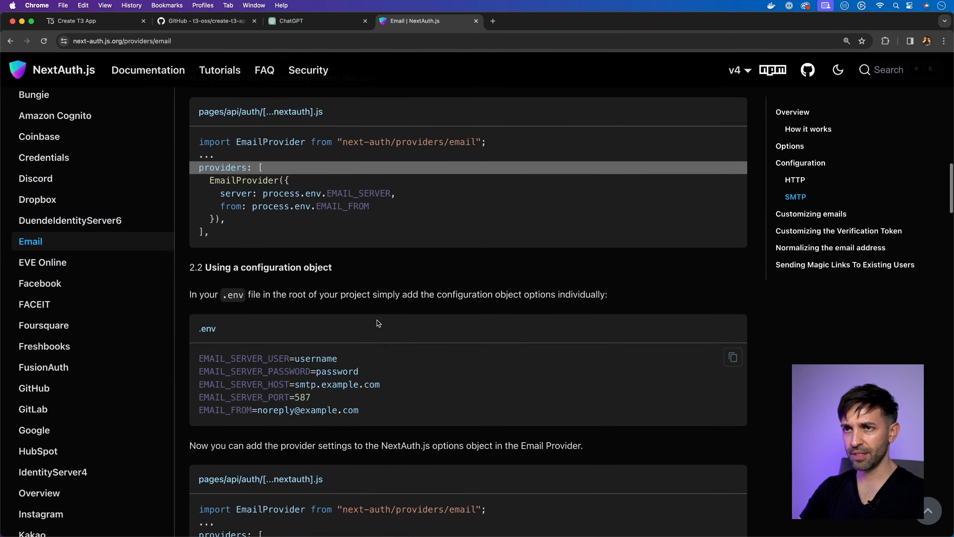
{"action": "scroll", "scroll_direction": "up", "scroll_amount": 3}
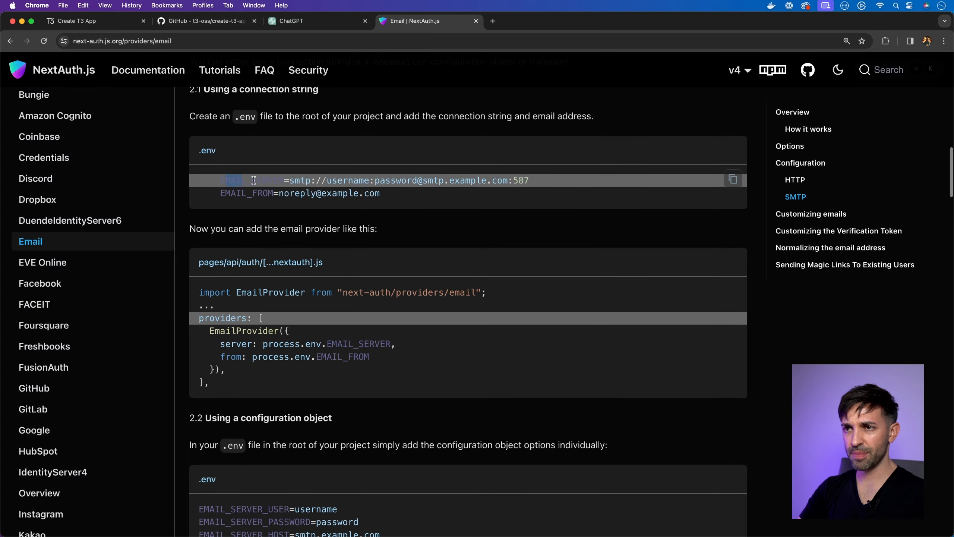
{"action": "scroll", "scroll_direction": "down", "scroll_amount": 3}
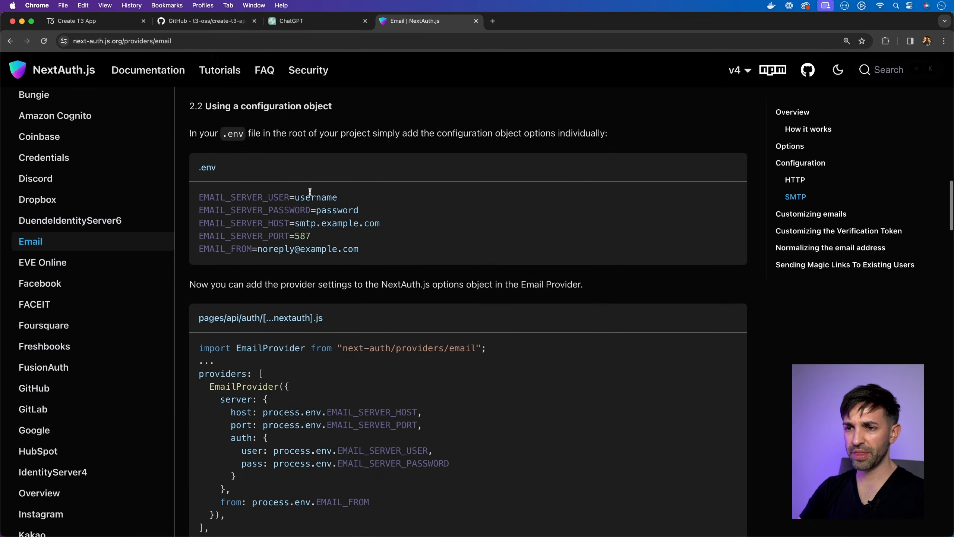
{"action": "scroll", "scroll_direction": "down", "scroll_amount": 3}
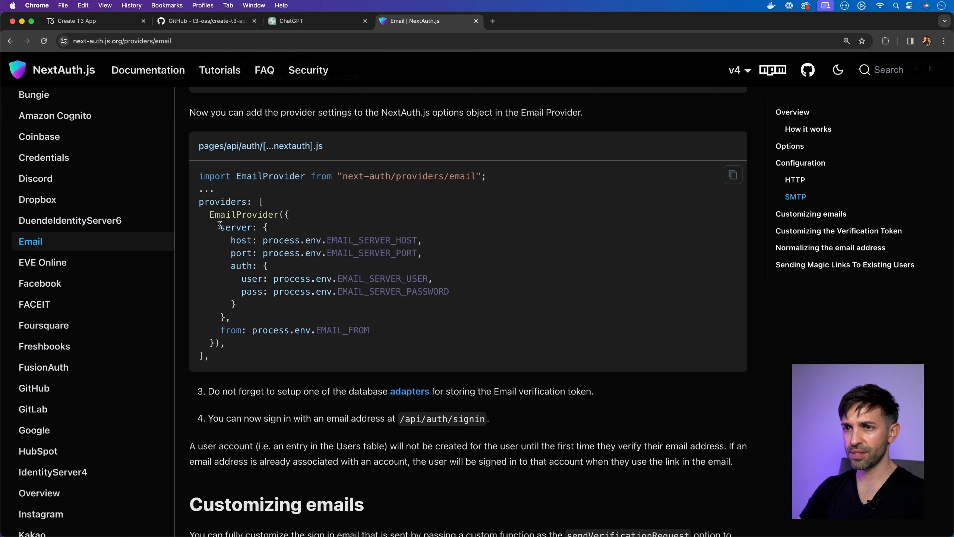
{"action": "scroll", "scroll_direction": "down", "scroll_amount": 3}
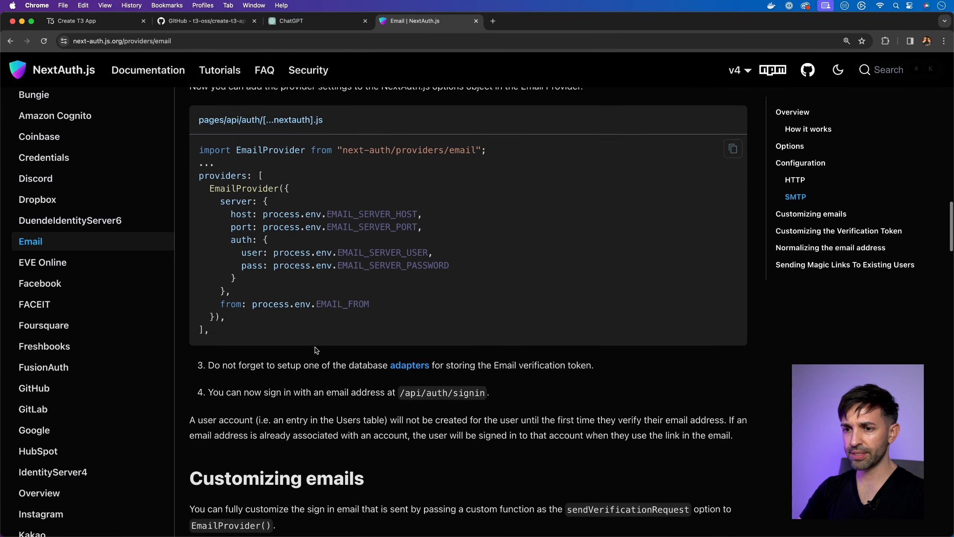
{"action": "scroll", "scroll_direction": "down", "scroll_amount": 3}
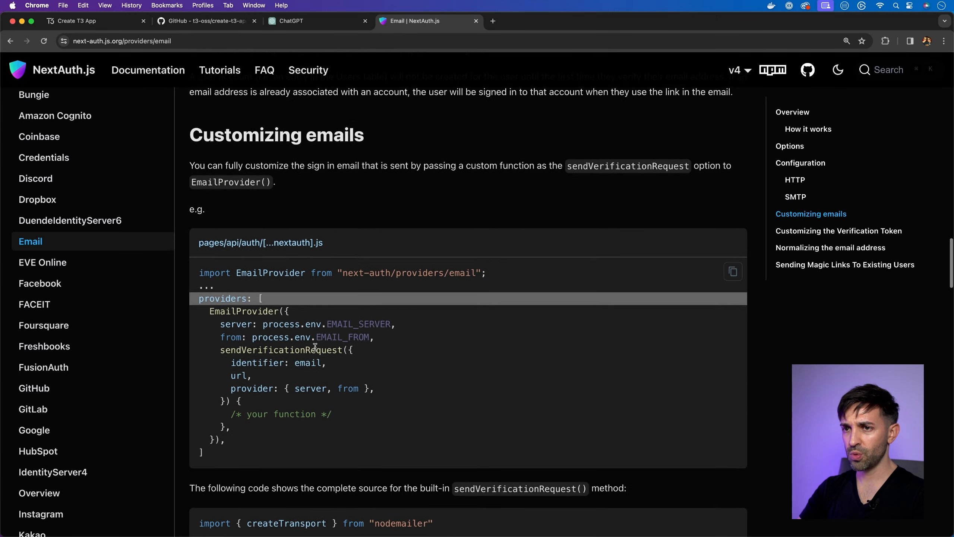
{"action": "scroll", "scroll_direction": "down", "scroll_amount": 3}
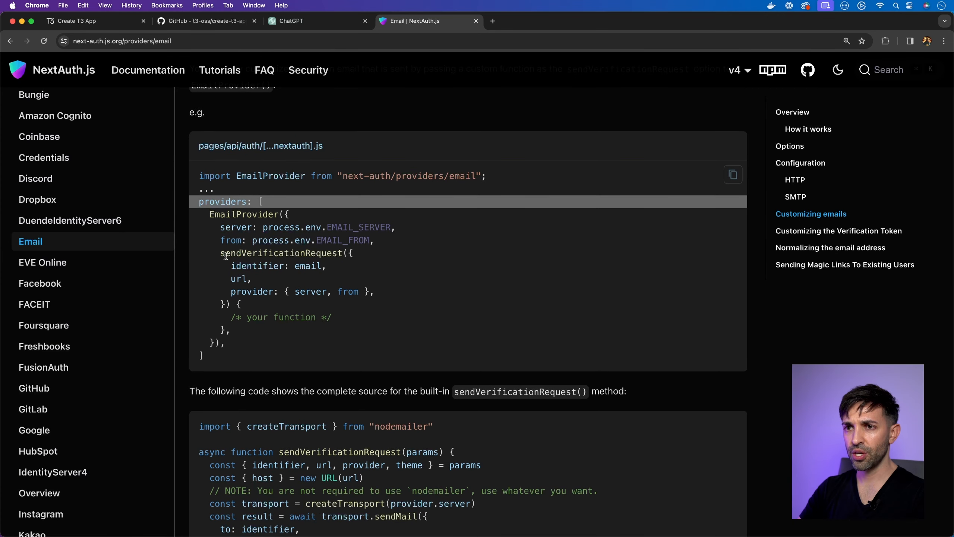
{"action": "double_click", "coordinate": [243, 214]}
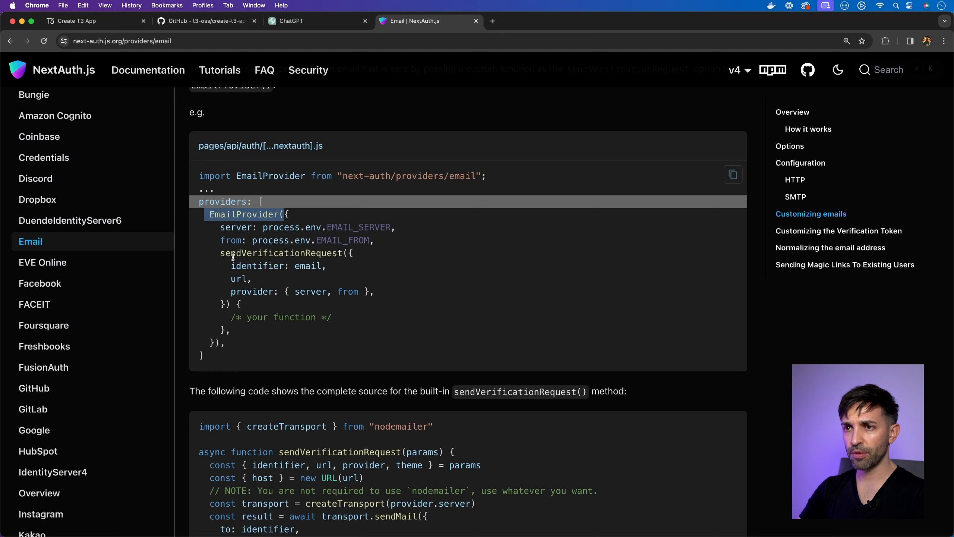
{"action": "double_click", "coordinate": [280, 254]}
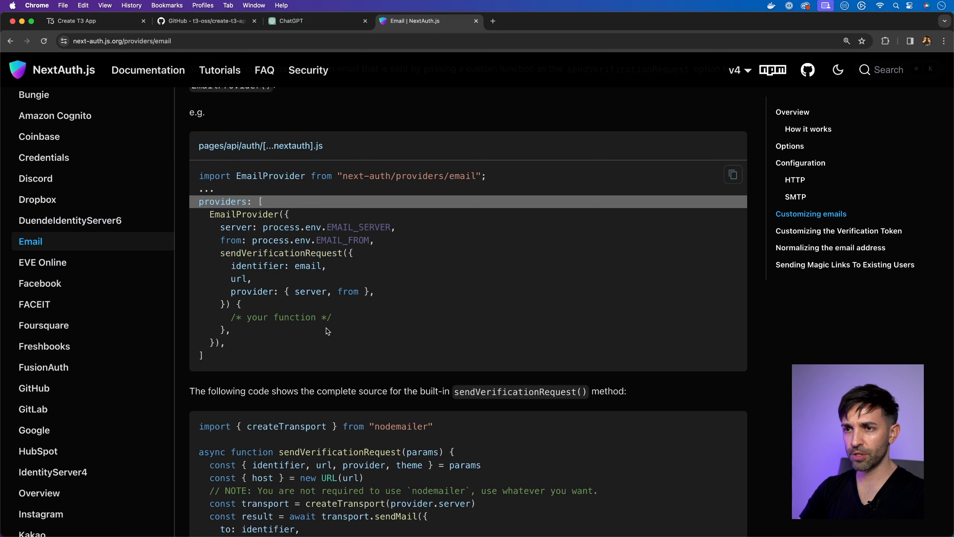
- Copy the built-in sendVerificationRequest source from the docs code block
{"action": "scroll", "scroll_direction": "down", "scroll_amount": 3}
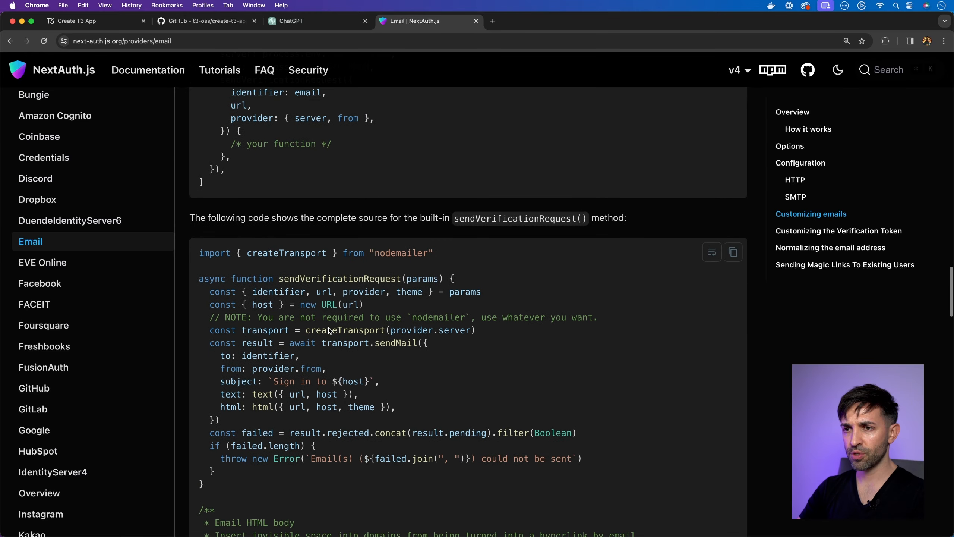
{"action": "scroll", "scroll_direction": "down", "scroll_amount": 3}
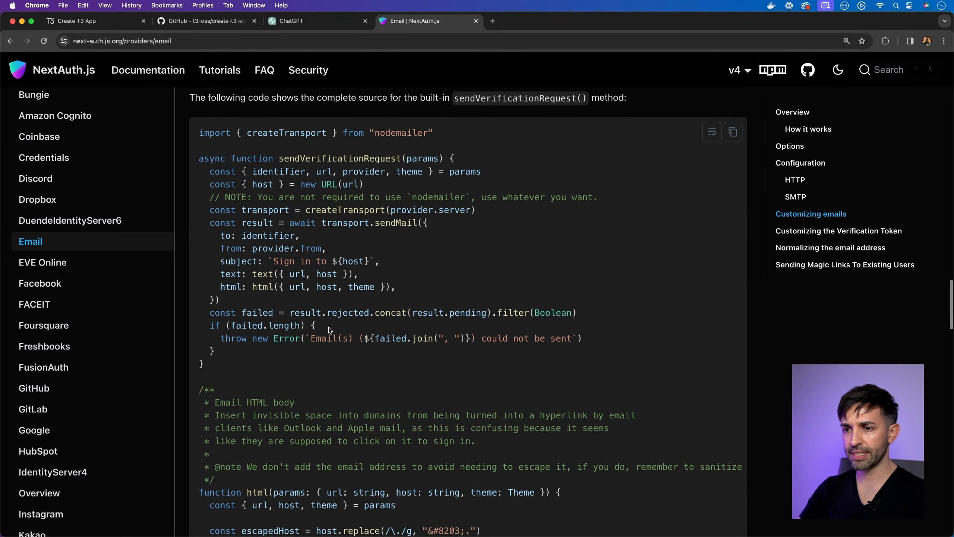
{"action": "scroll", "scroll_direction": "down", "scroll_amount": 3}
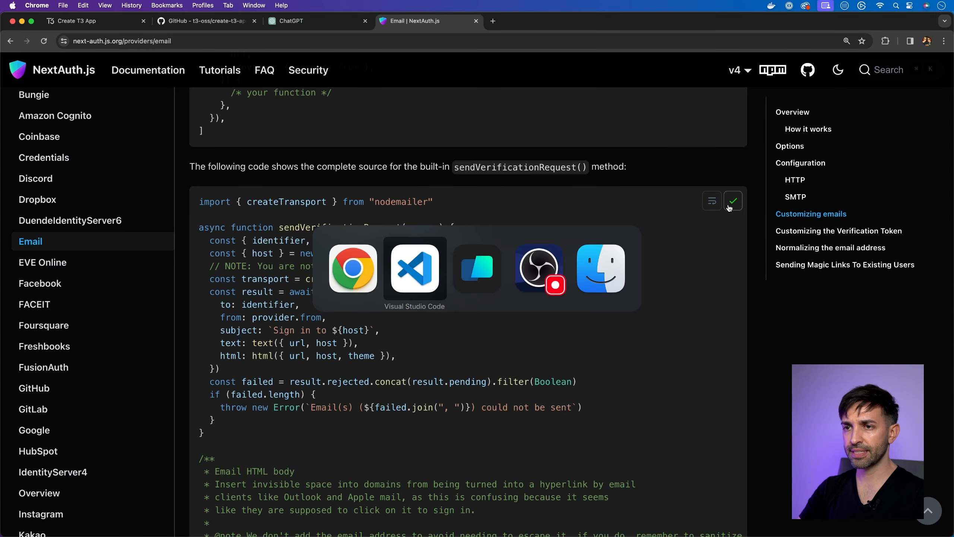
{"action": "left_click", "coordinate": [415, 268]}
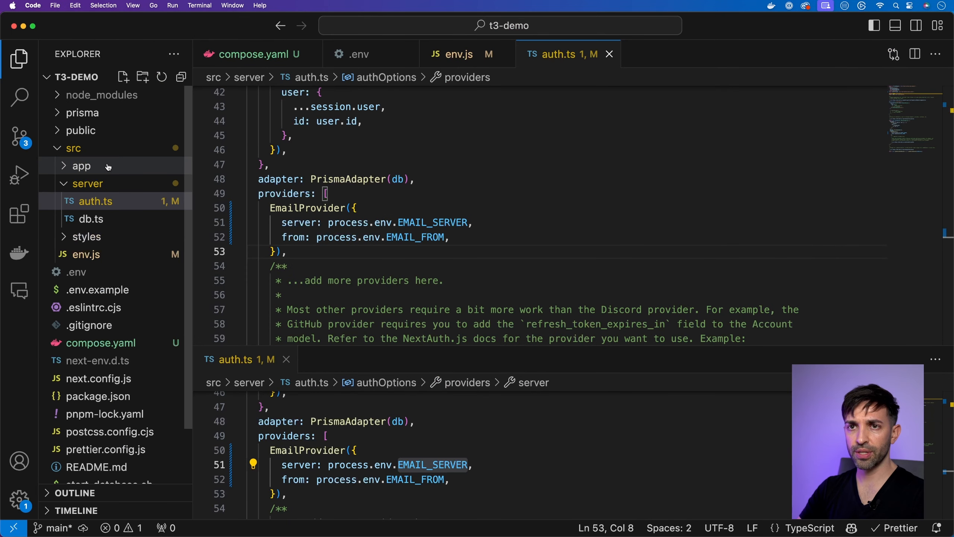
{"action": "mouse_move", "coordinate": [95, 152]}
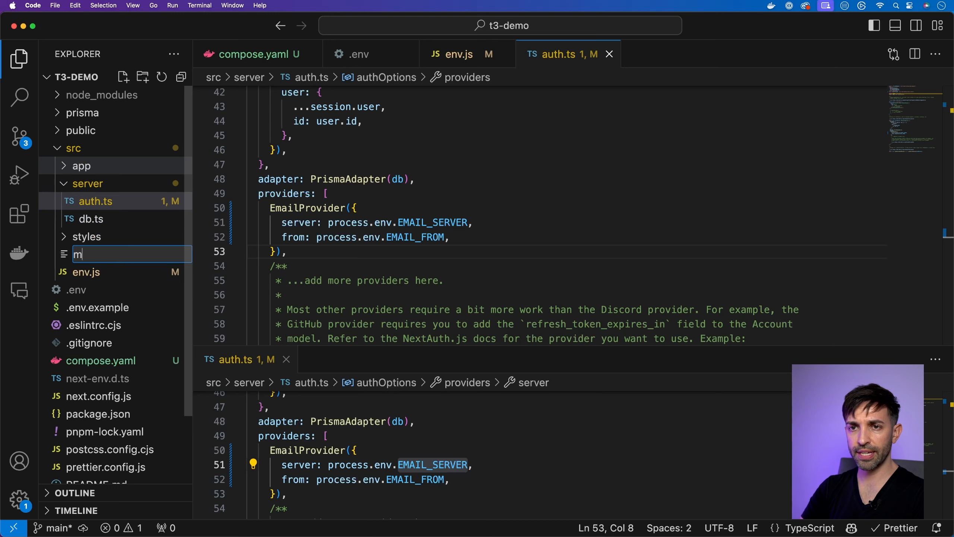
- Create src/mailers/auth-mailer.ts holding the pasted nodemailer sendVerificationRequest code
{"action": "type", "text": "ailers/"}
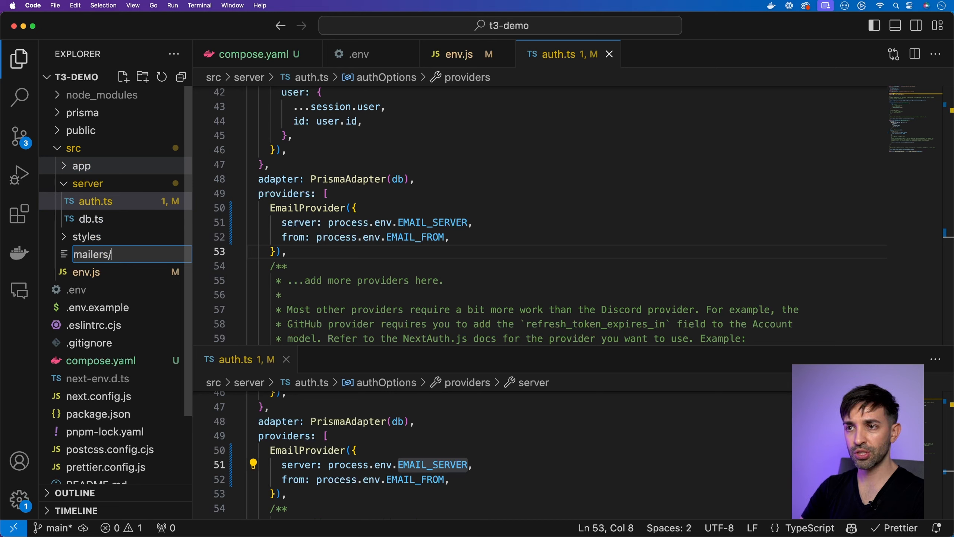
{"action": "type", "text": "auth-mailer"}
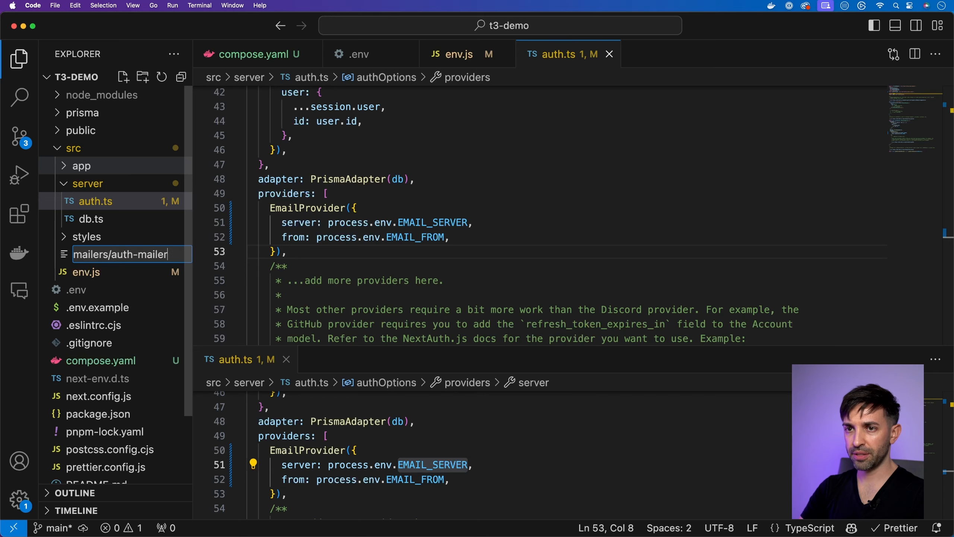
{"action": "key", "text": "Enter"}
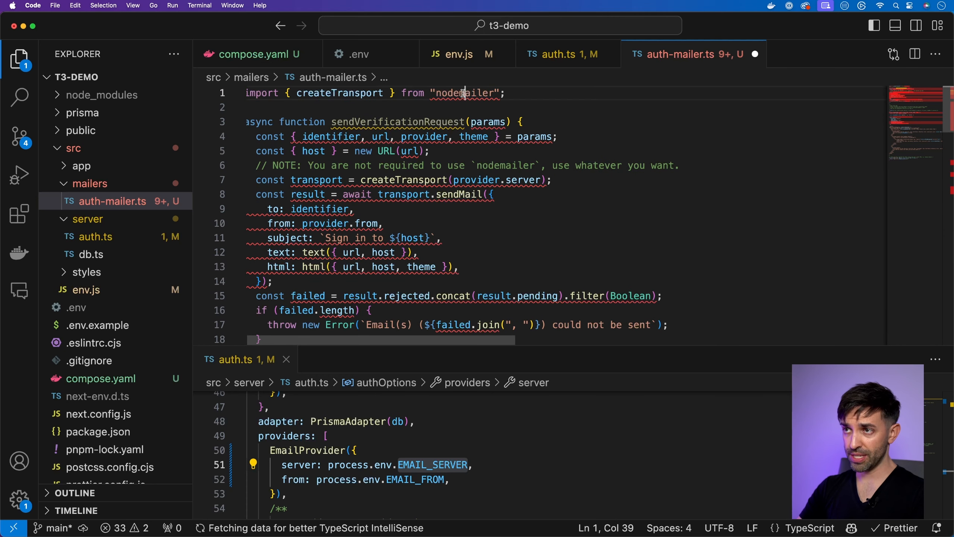
{"action": "double_click", "coordinate": [463, 93]}
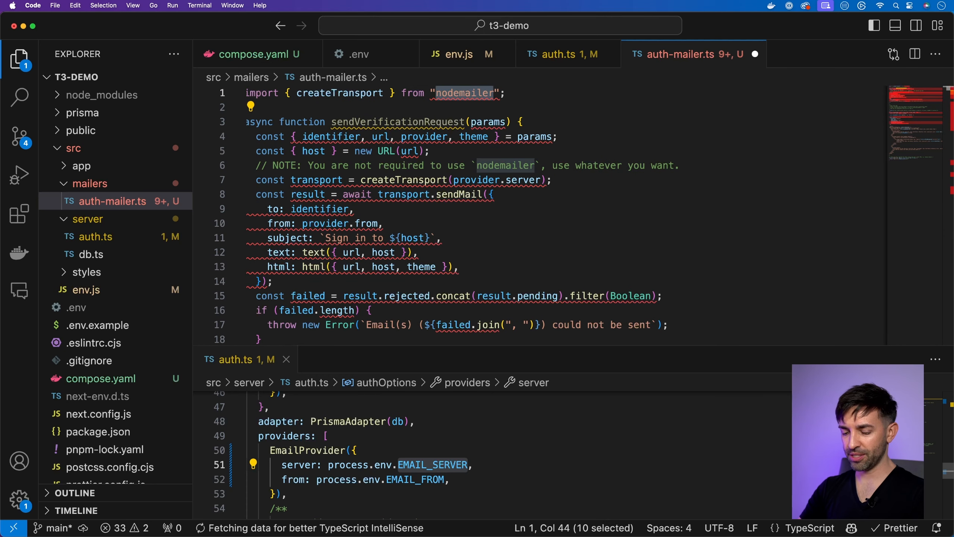
{"action": "left_click", "coordinate": [477, 333]}
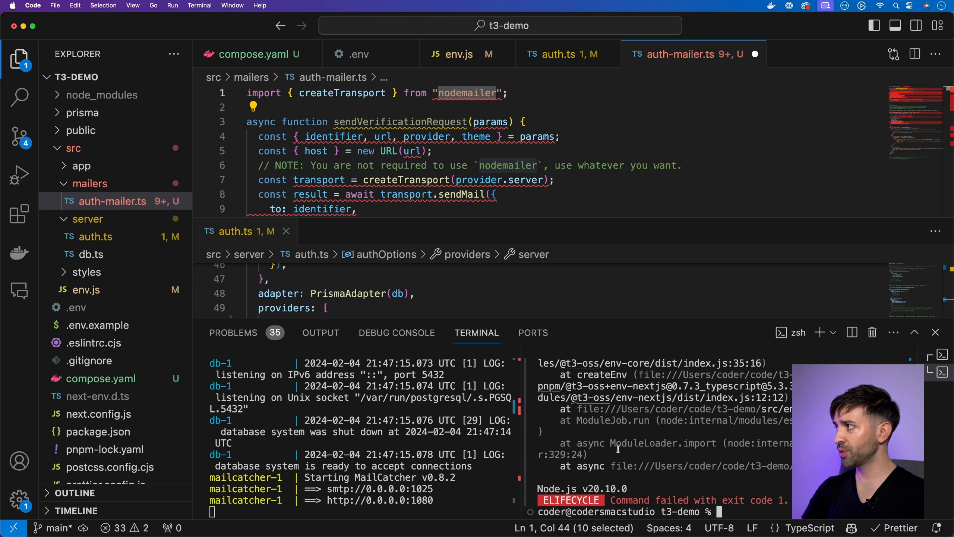
{"action": "type", "text": "pnpm add nodemailer"}
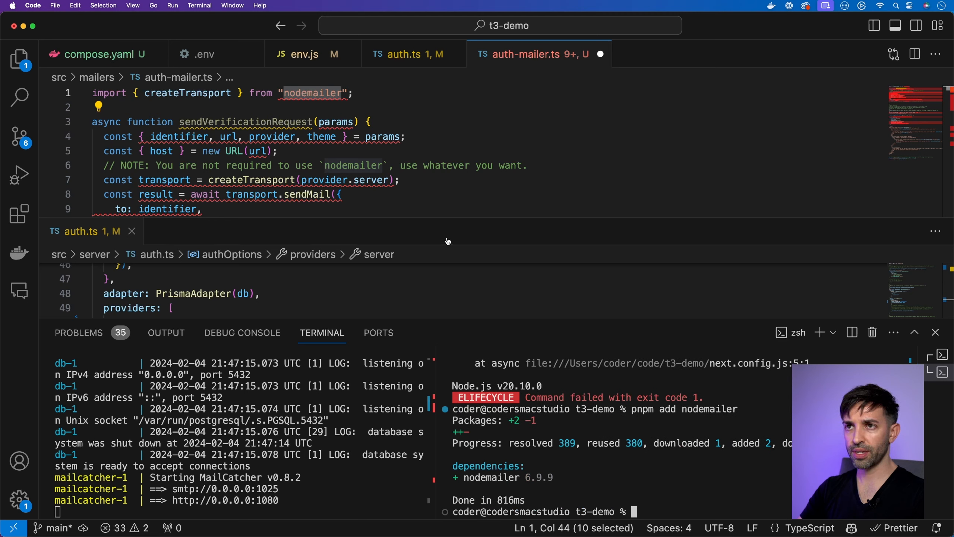
{"action": "mouse_move", "coordinate": [310, 100]}
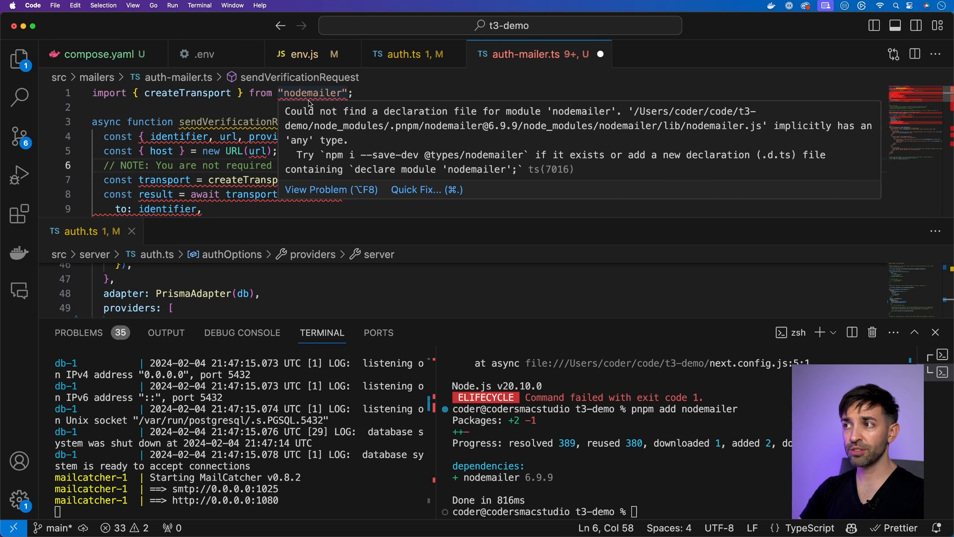
{"action": "double_click", "coordinate": [472, 154]}
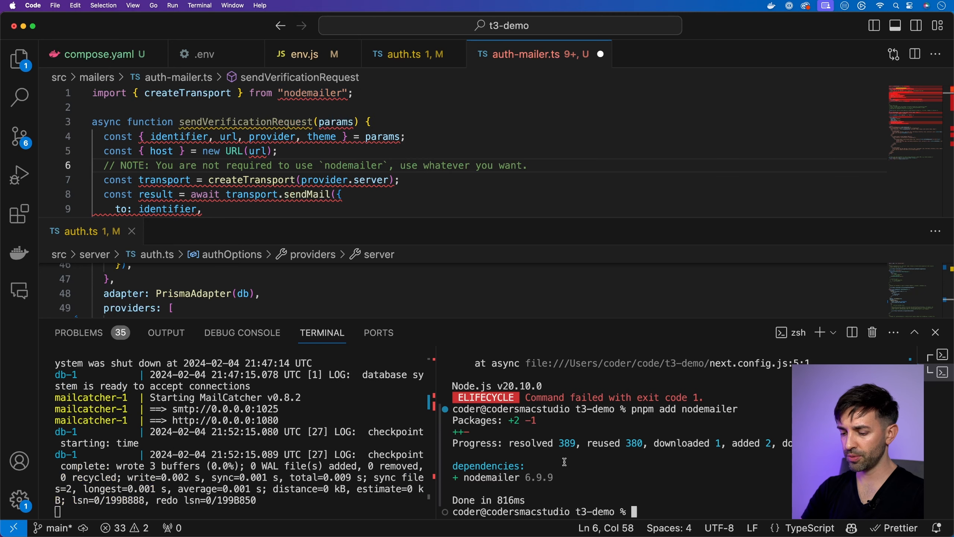
{"action": "type", "text": "pnpm add -D"}
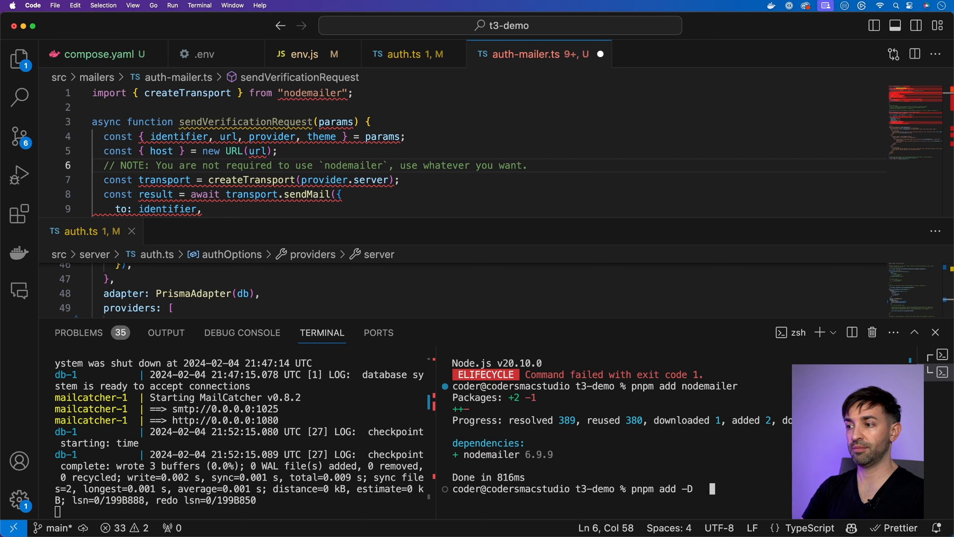
{"action": "type", "text": "@type/"}
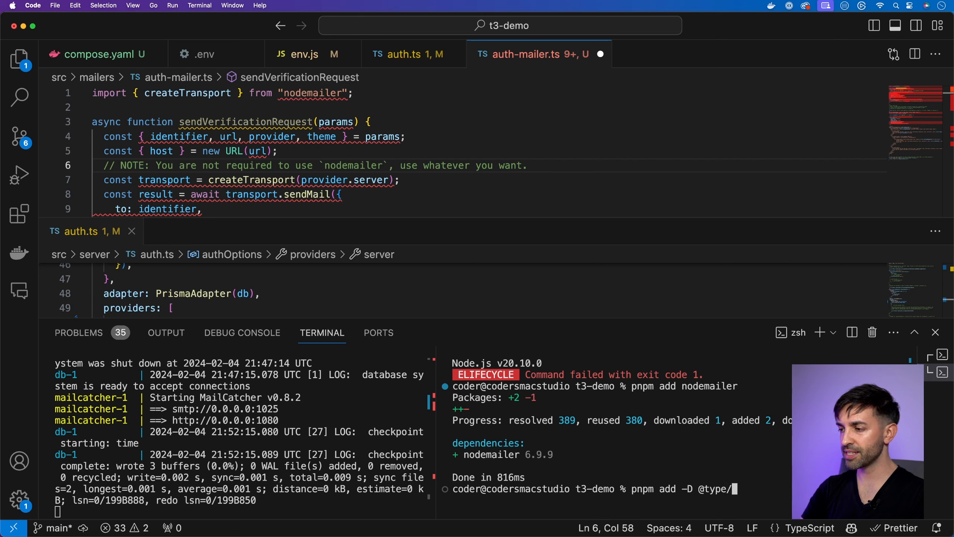
{"action": "type", "text": "nodemailer"}
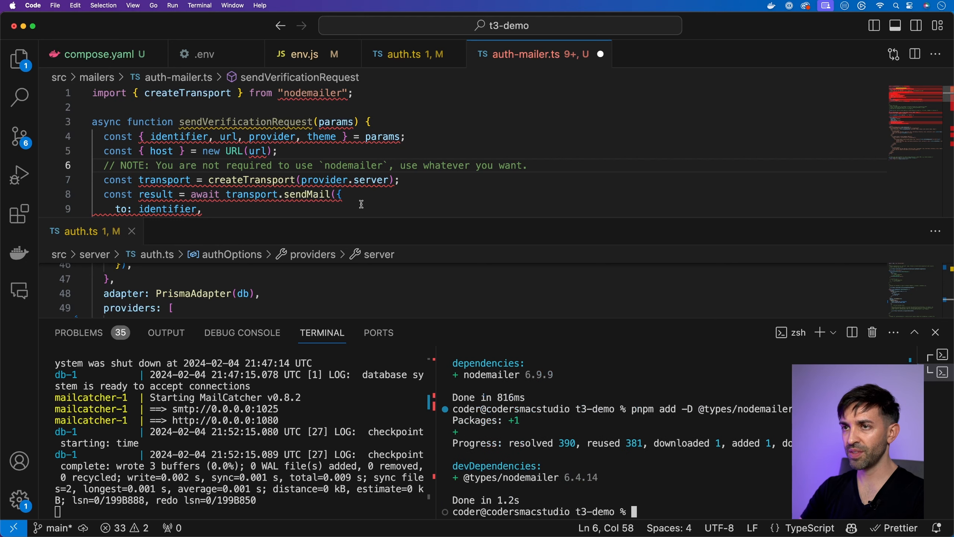
{"action": "mouse_move", "coordinate": [311, 97]}
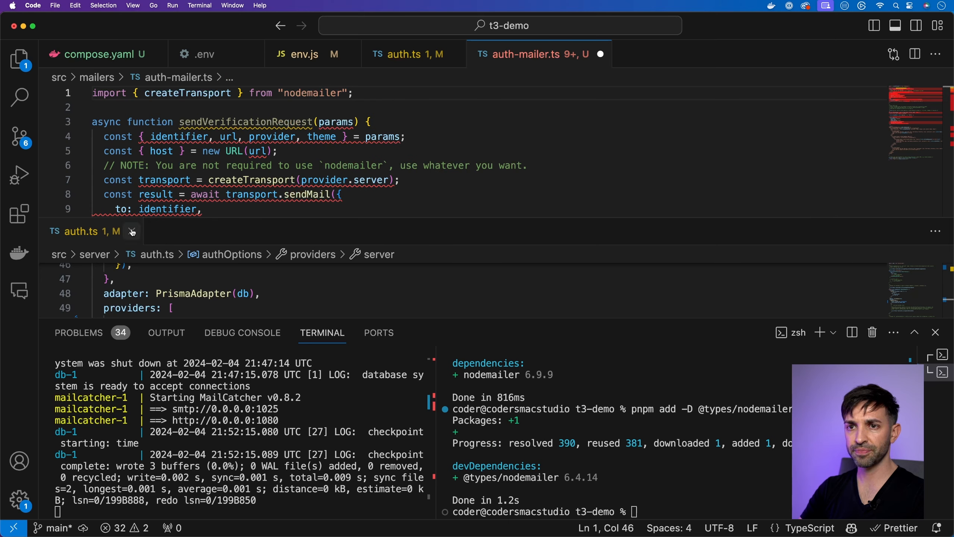
- Look up SendVerificationRequestParams in next-auth's email provider definitions and copy its name
{"action": "left_click", "coordinate": [131, 231]}
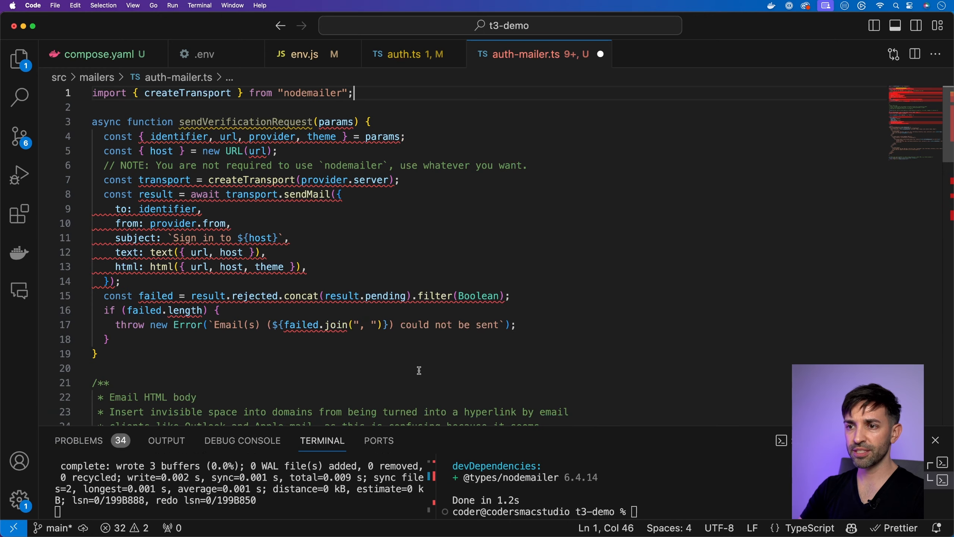
{"action": "scroll", "scroll_direction": "down", "scroll_amount": 3}
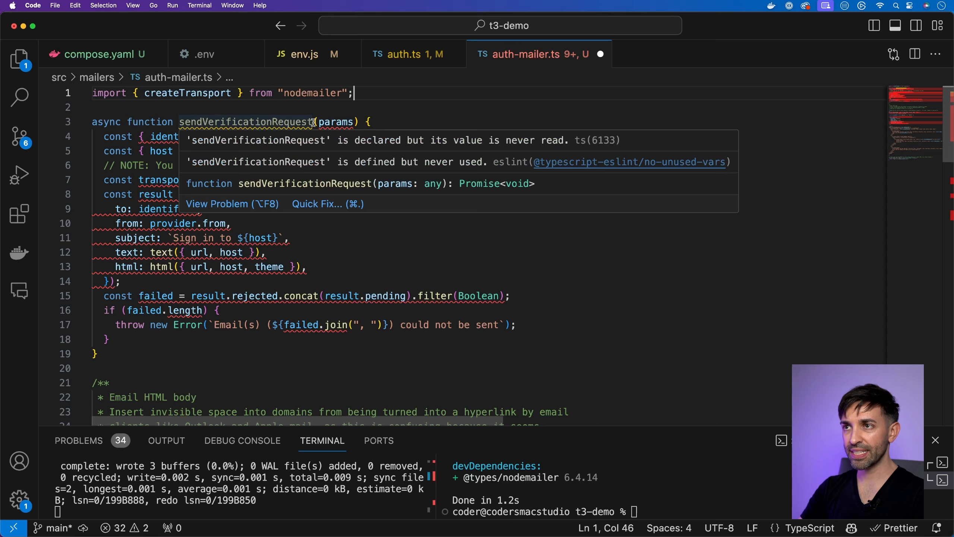
{"action": "left_click", "coordinate": [407, 54]}
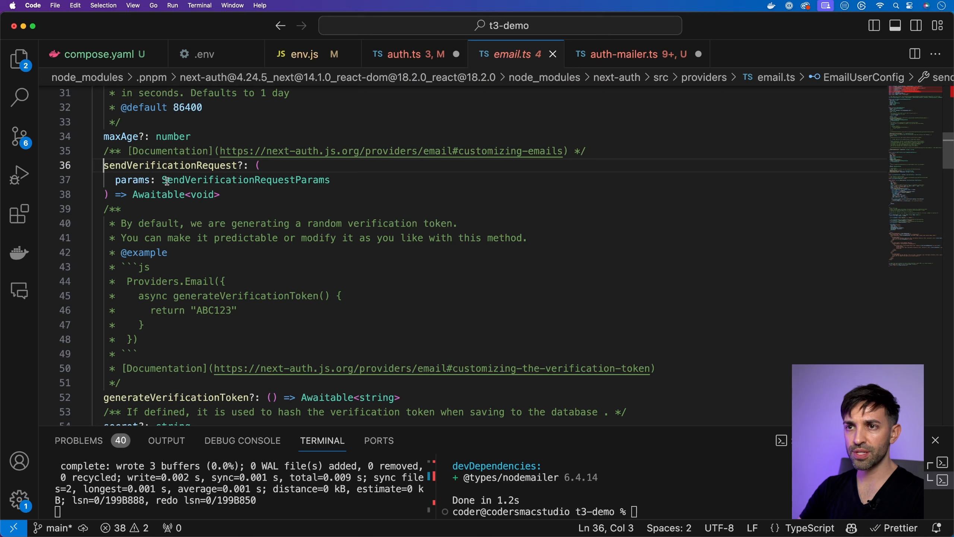
{"action": "double_click", "coordinate": [245, 180]}
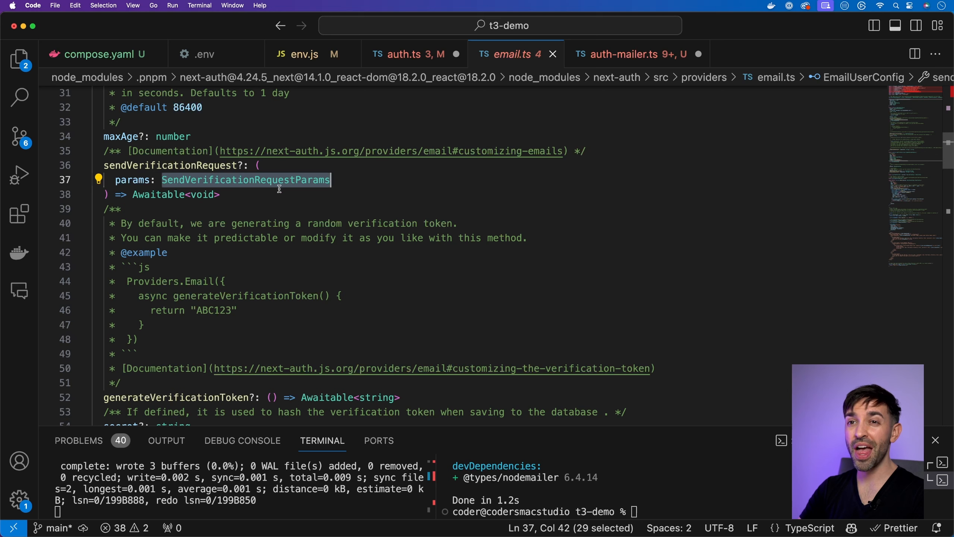
{"action": "mouse_move", "coordinate": [590, 63]}
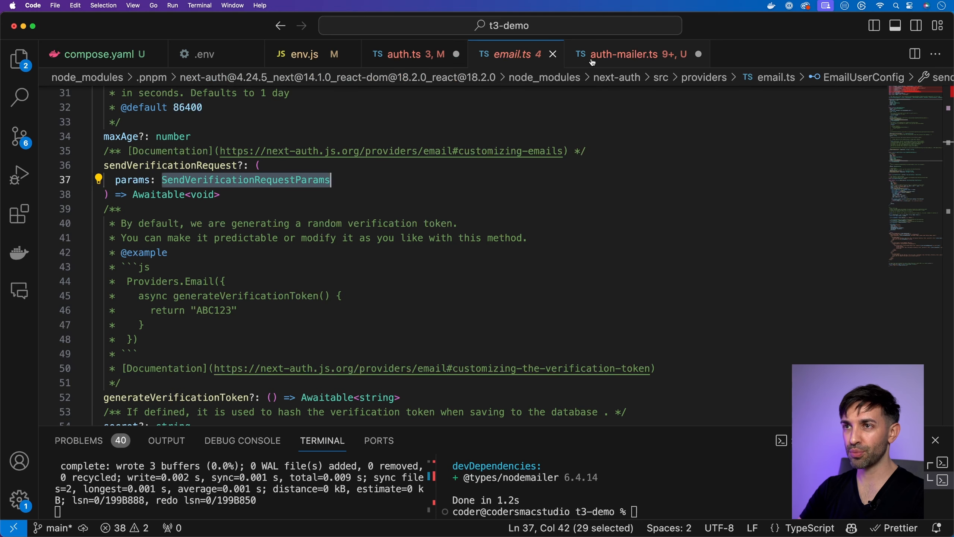
- Annotate the mailer's params as SendVerificationRequestParams with the auto-import
{"action": "left_click", "coordinate": [631, 54]}
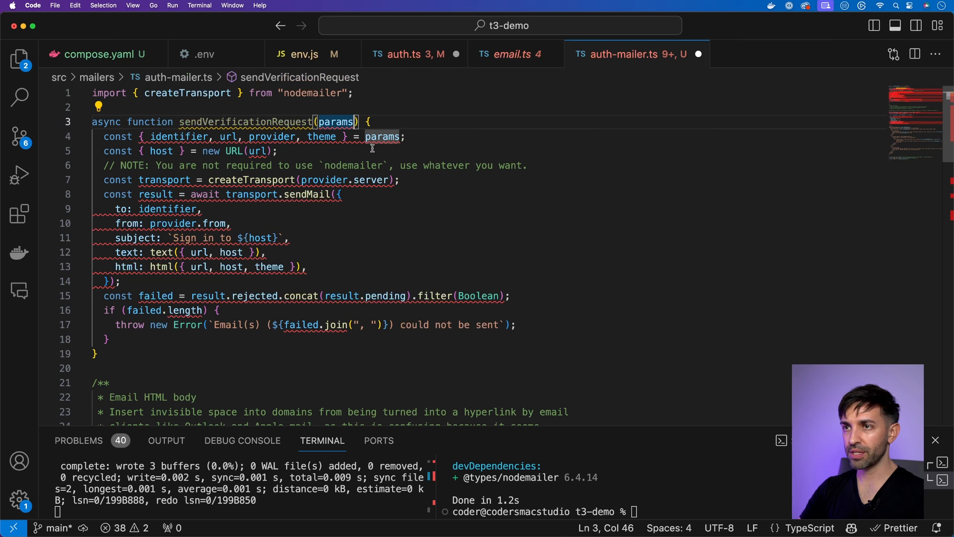
{"action": "type", "text": ": send"}
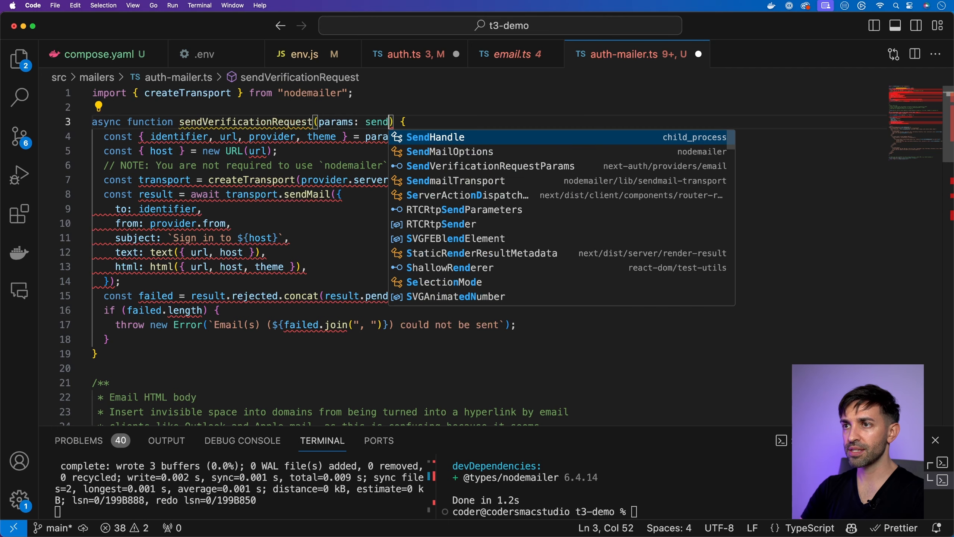
{"action": "type", "text": "ver"}
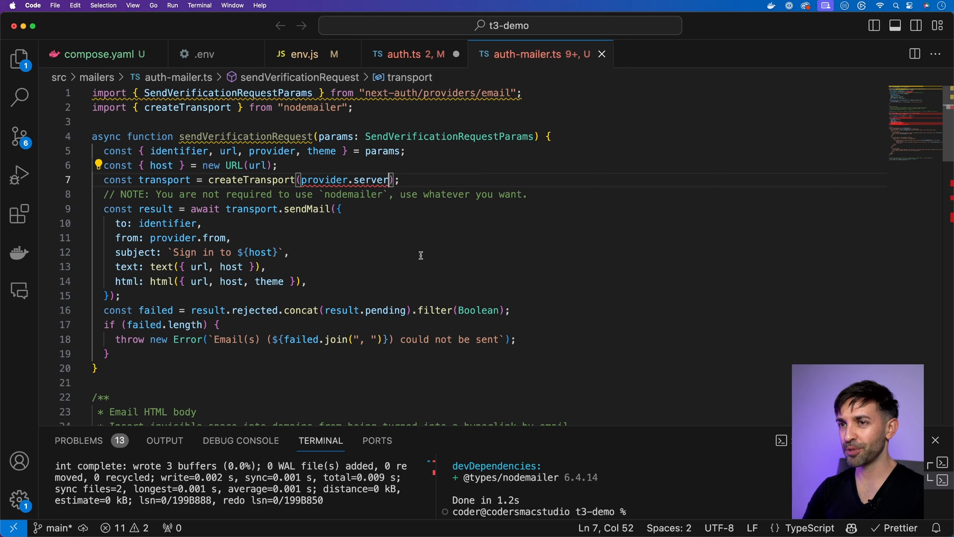
{"action": "mouse_move", "coordinate": [363, 180]}
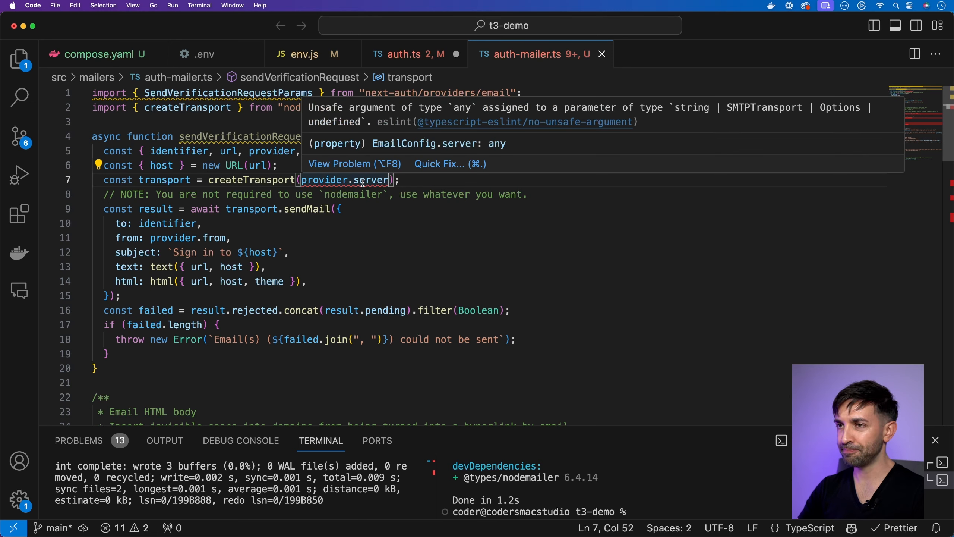
- Cast the server config 'as string' and export the sendVerificationRequest function
{"action": "left_click", "coordinate": [404, 54]}
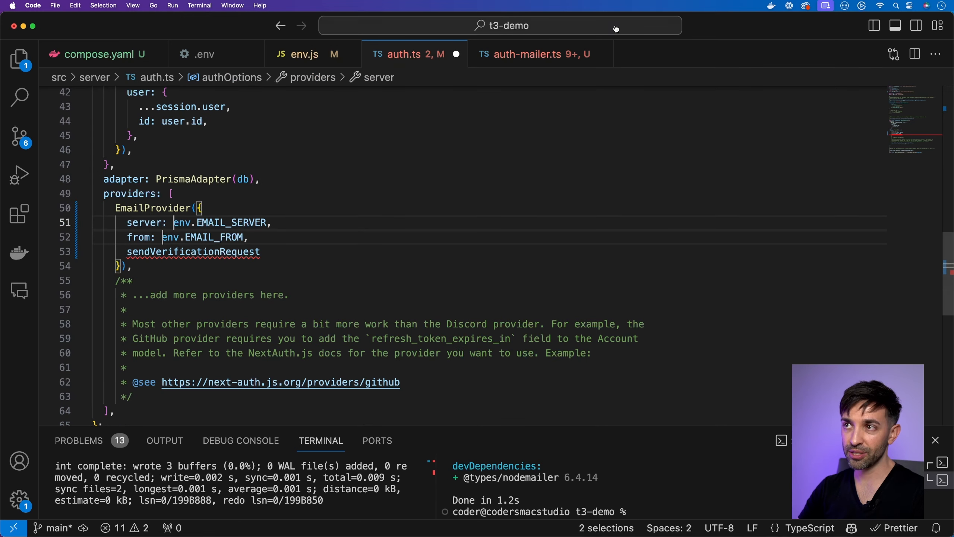
{"action": "left_click", "coordinate": [534, 54]}
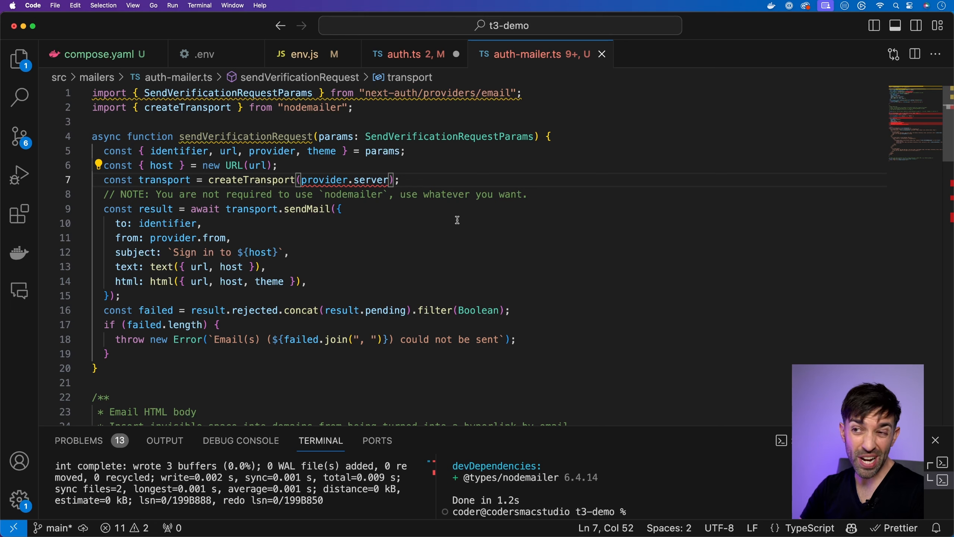
{"action": "type", "text": "as string"}
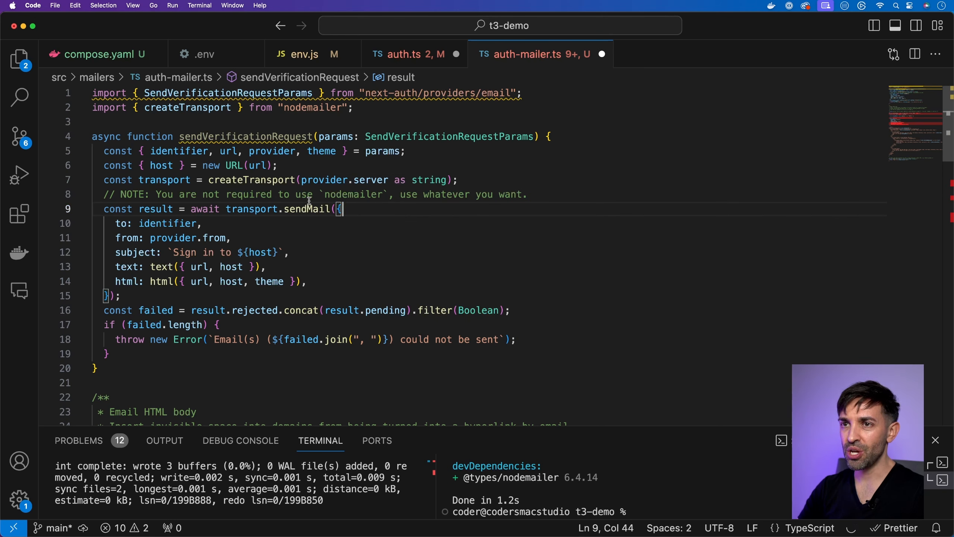
{"action": "mouse_move", "coordinate": [265, 94]}
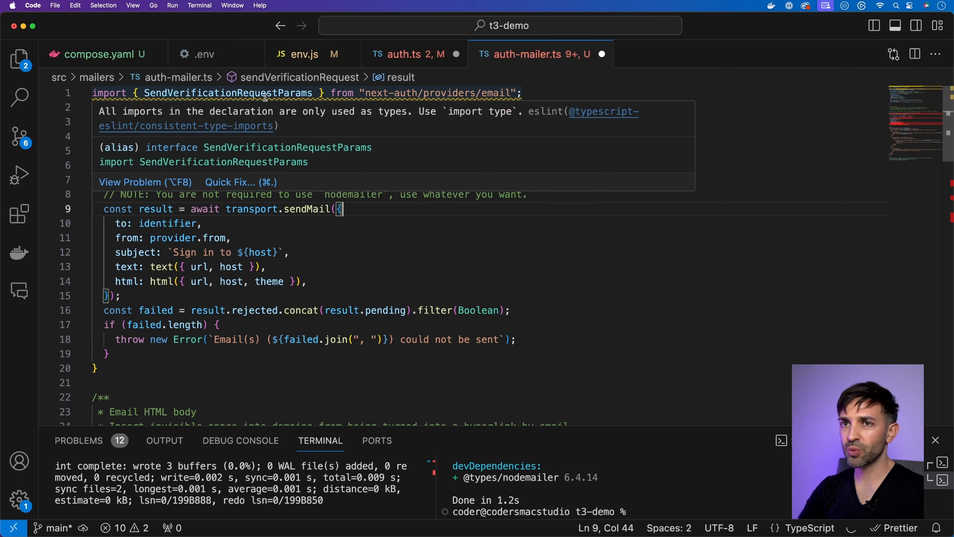
{"action": "mouse_move", "coordinate": [429, 120]}
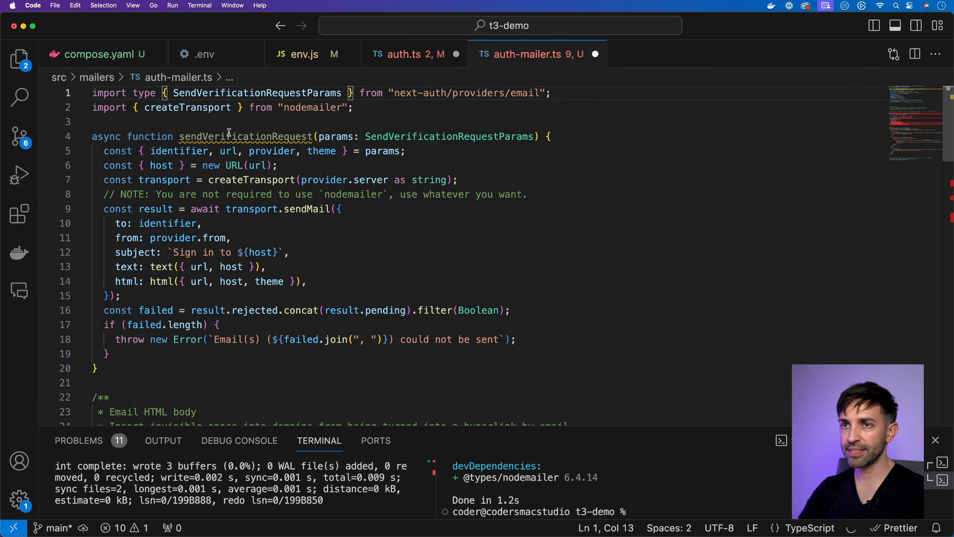
{"action": "mouse_move", "coordinate": [229, 136]}
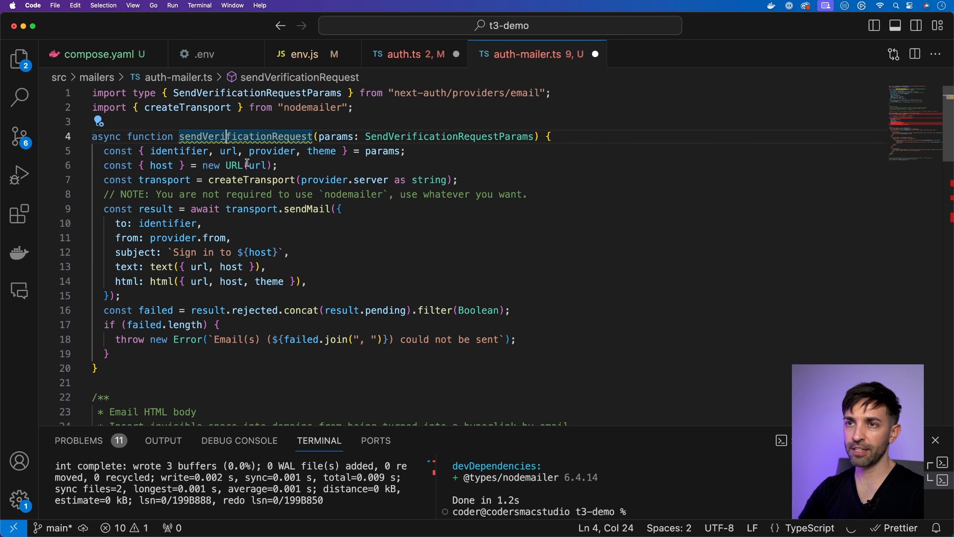
{"action": "type", "text": "export"}
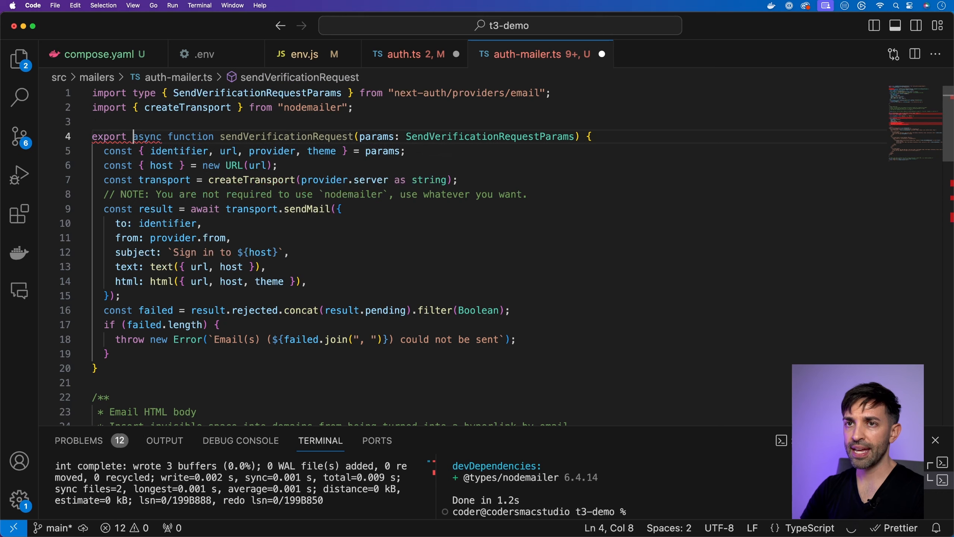
{"action": "mouse_move", "coordinate": [244, 165]}
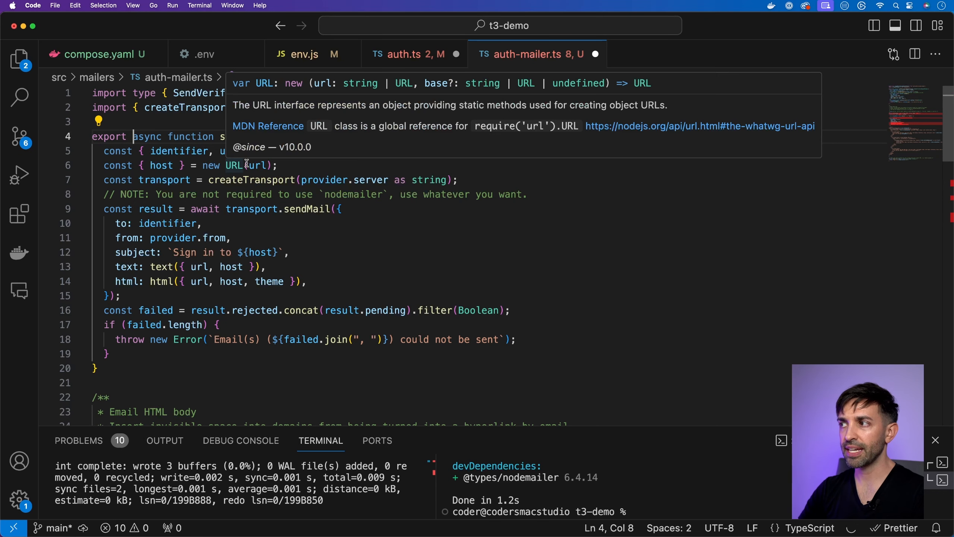
{"action": "mouse_move", "coordinate": [514, 283]}
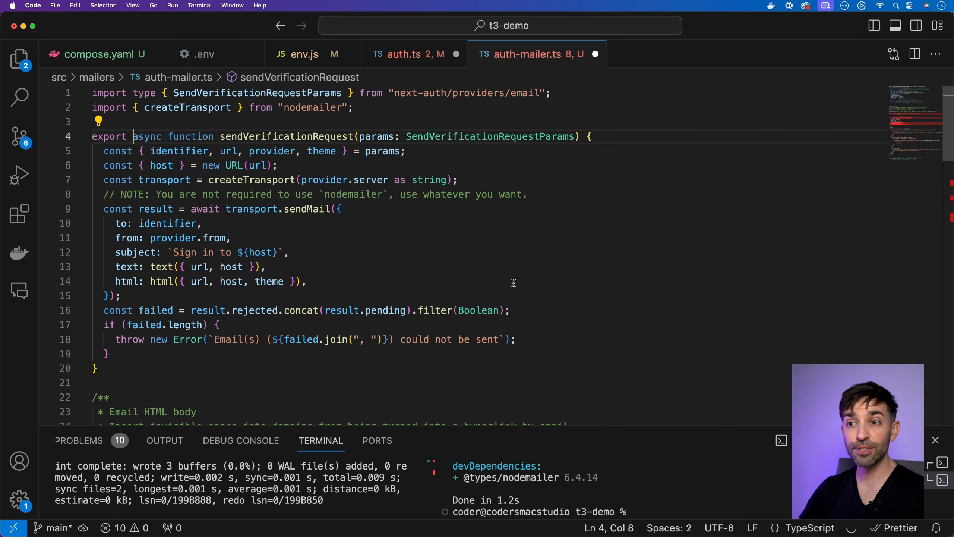
{"action": "scroll", "scroll_direction": "down", "scroll_amount": 3}
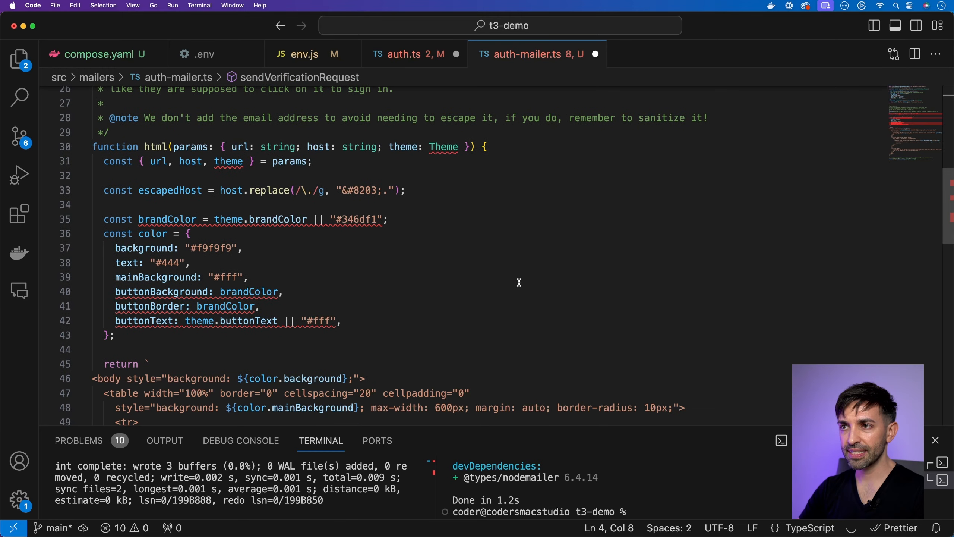
{"action": "mouse_move", "coordinate": [442, 147]}
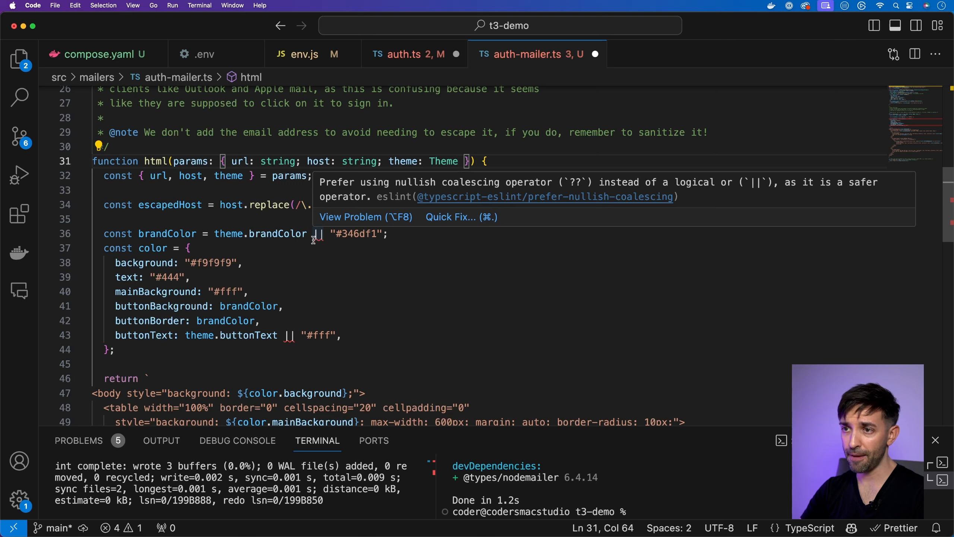
- Use ?? for the brandColor and buttonText defaults, then format and save auth-mailer.ts
{"action": "left_click", "coordinate": [461, 217]}
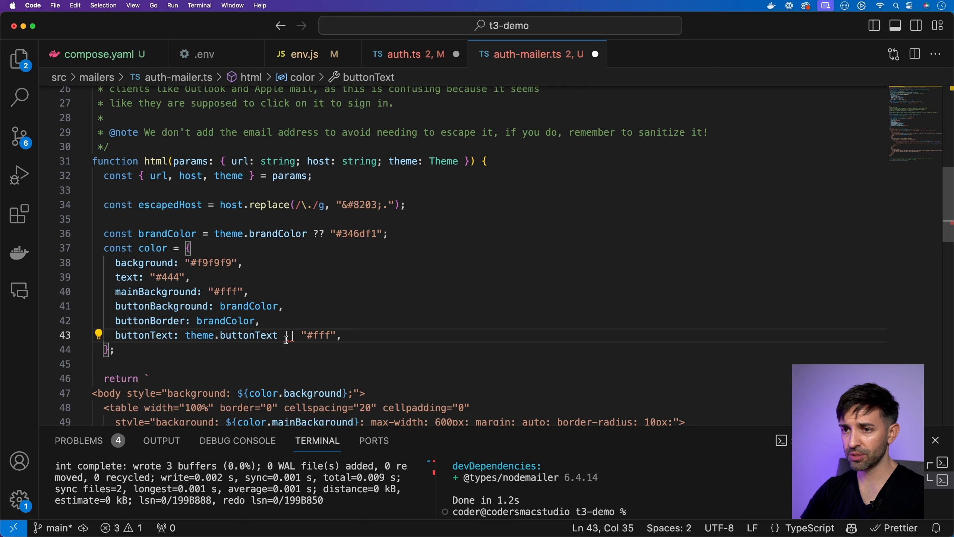
{"action": "left_click", "coordinate": [98, 335]}
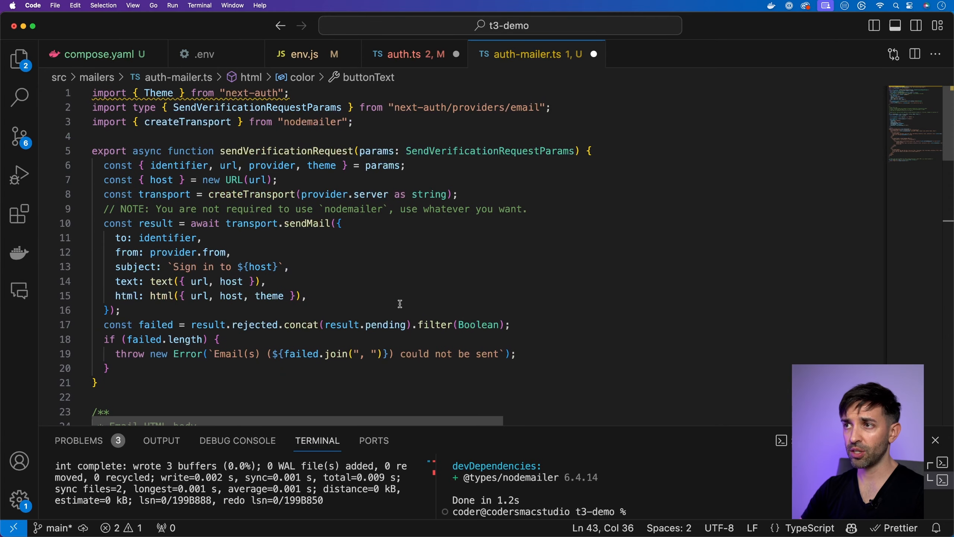
{"action": "mouse_move", "coordinate": [182, 92]}
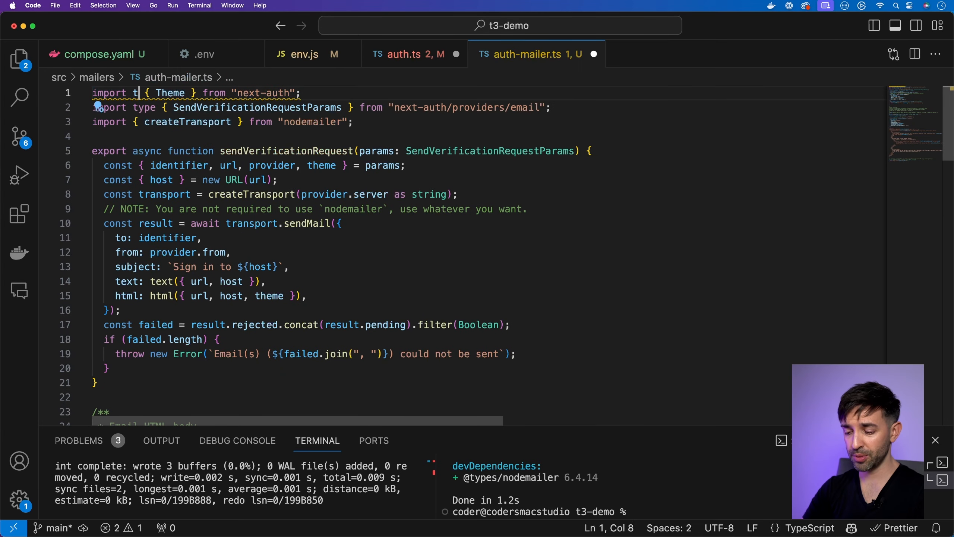
{"action": "key", "text": "Cmd+Shift+P"}
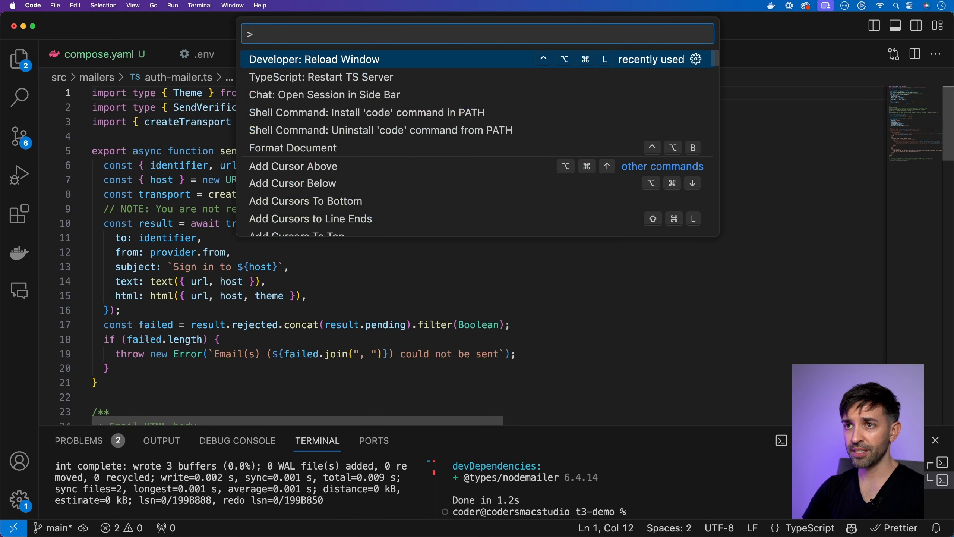
{"action": "key", "text": "Escape"}
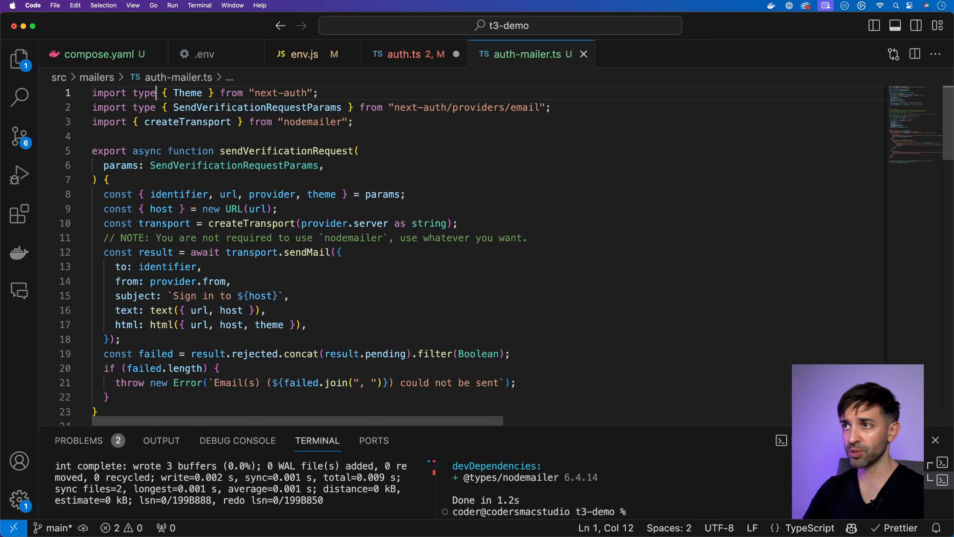
{"action": "mouse_move", "coordinate": [338, 272]}
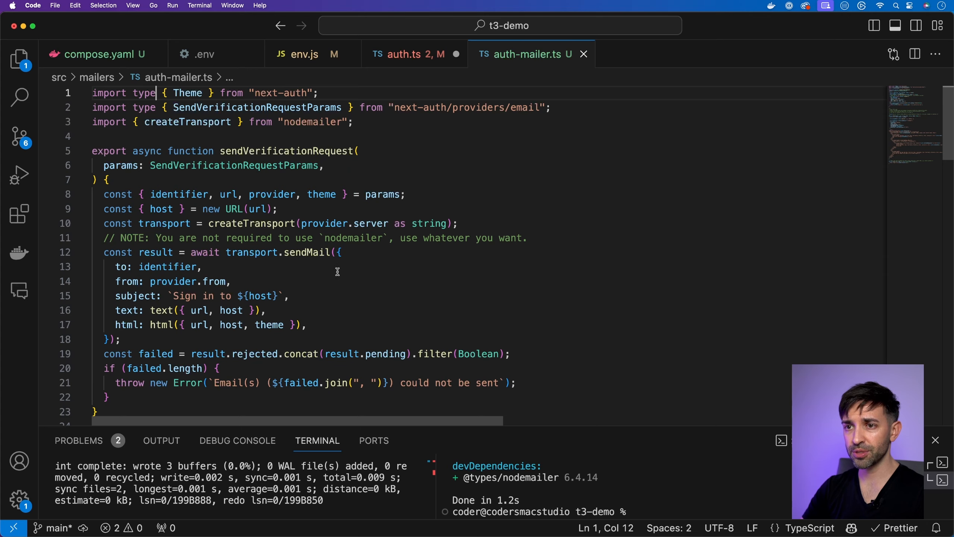
- Add sendVerificationRequest to EmailProvider in auth.ts, importing from ../mailers/auth-mailer, with imports organized
{"action": "scroll", "scroll_direction": "down", "scroll_amount": 3}
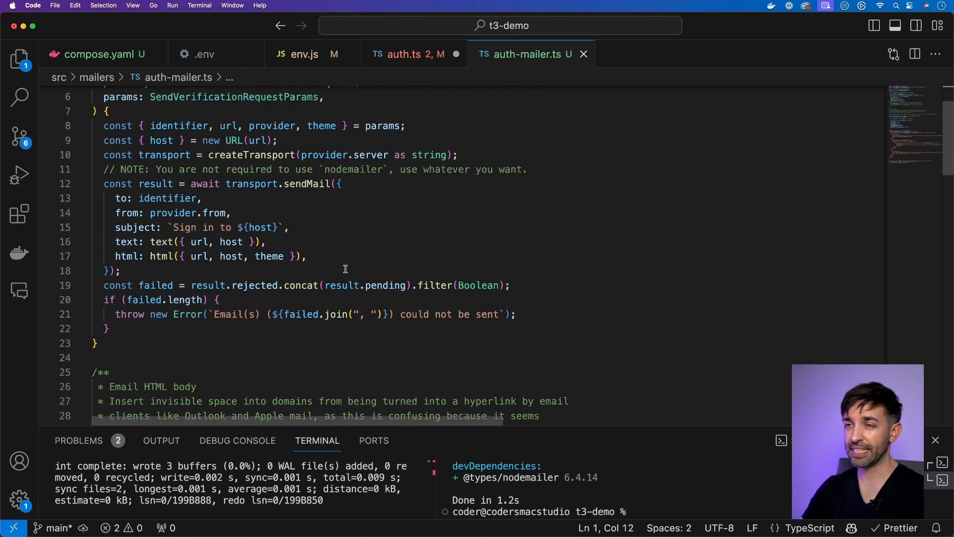
{"action": "left_click", "coordinate": [404, 54]}
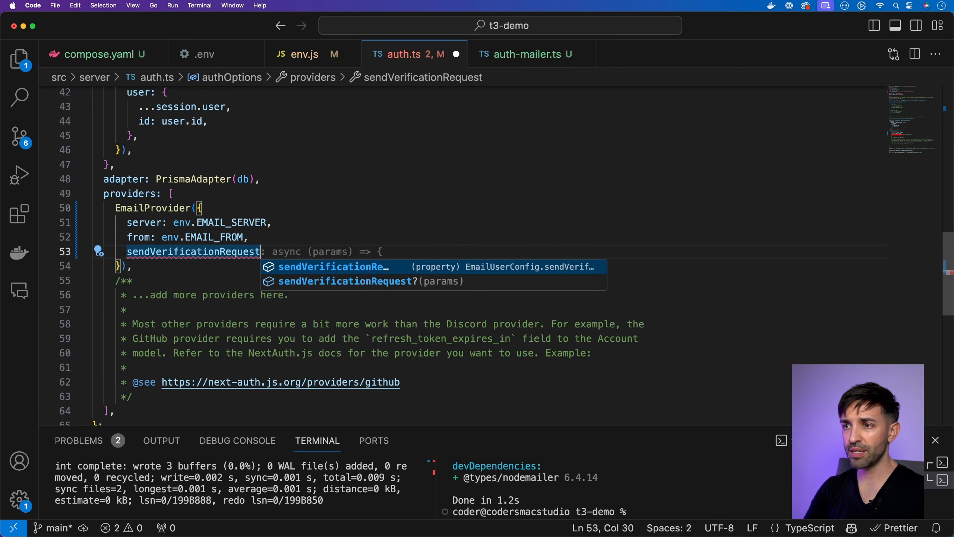
{"action": "key", "text": "Escape"}
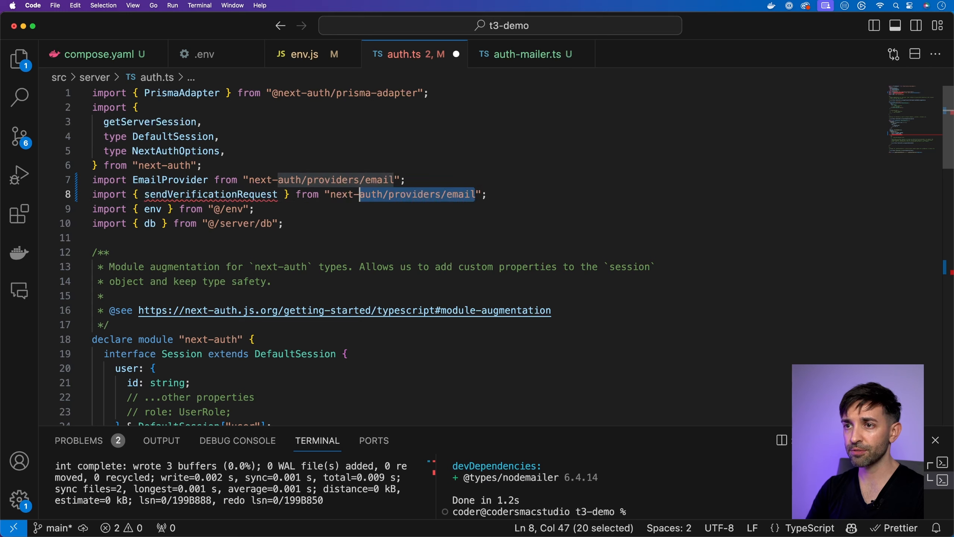
{"action": "type", "text": "./."}
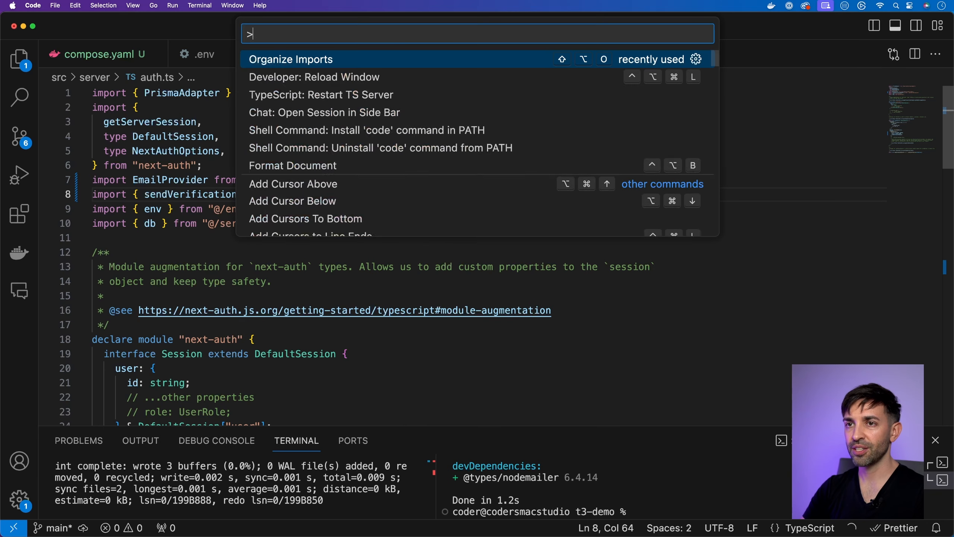
{"action": "left_click", "coordinate": [290, 60]}
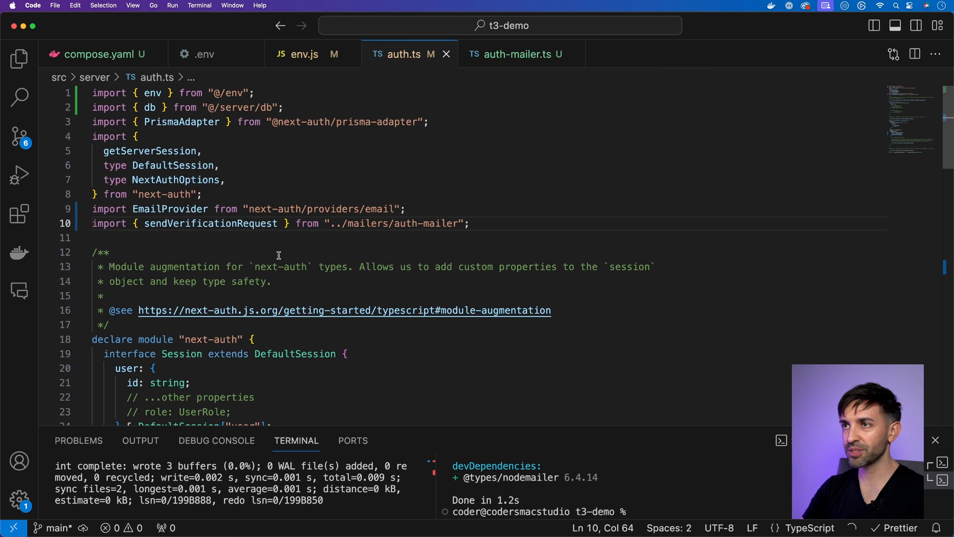
{"action": "scroll", "scroll_direction": "down", "scroll_amount": 3}
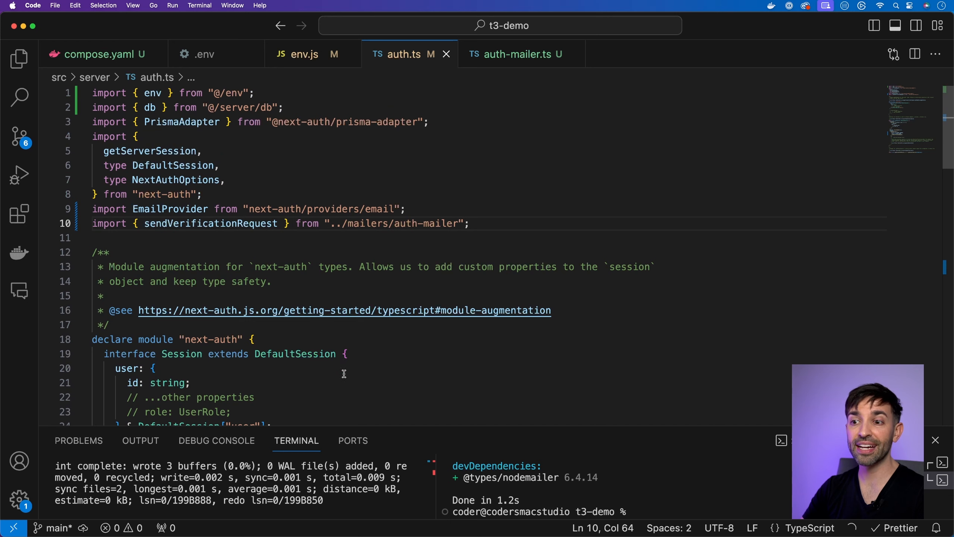
- Review the .env file's EMAIL_SERVER and EMAIL_FROM variables
{"action": "left_click", "coordinate": [204, 54]}
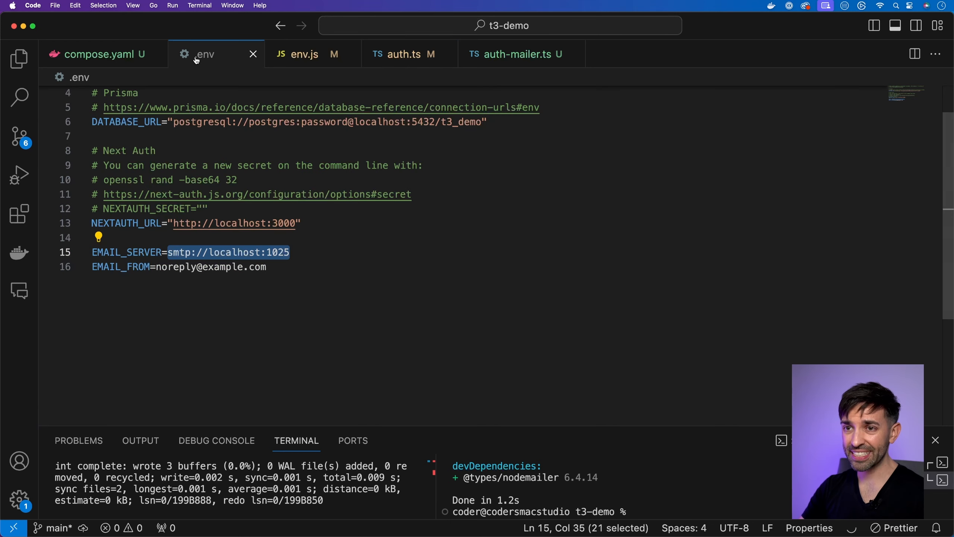
{"action": "mouse_move", "coordinate": [426, 427]}
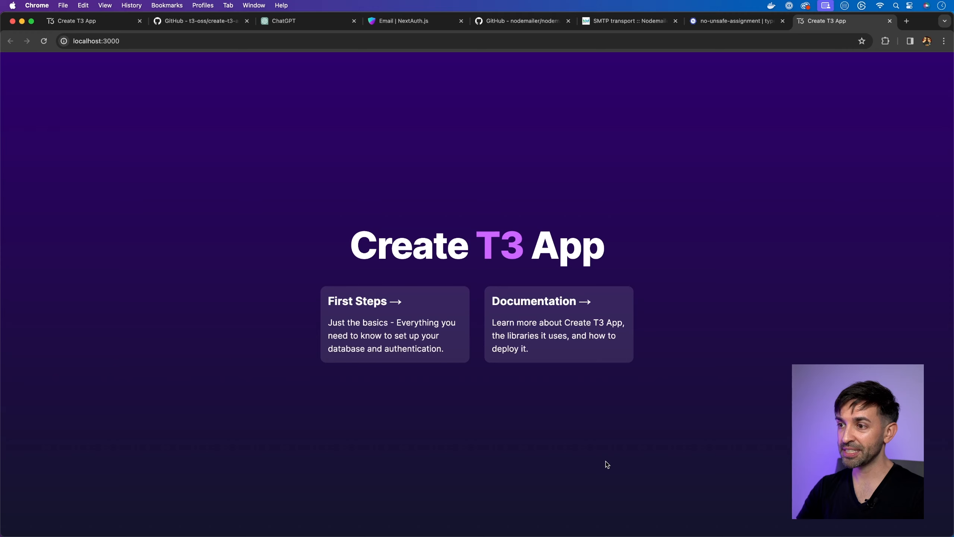
{"action": "mouse_move", "coordinate": [445, 323]}
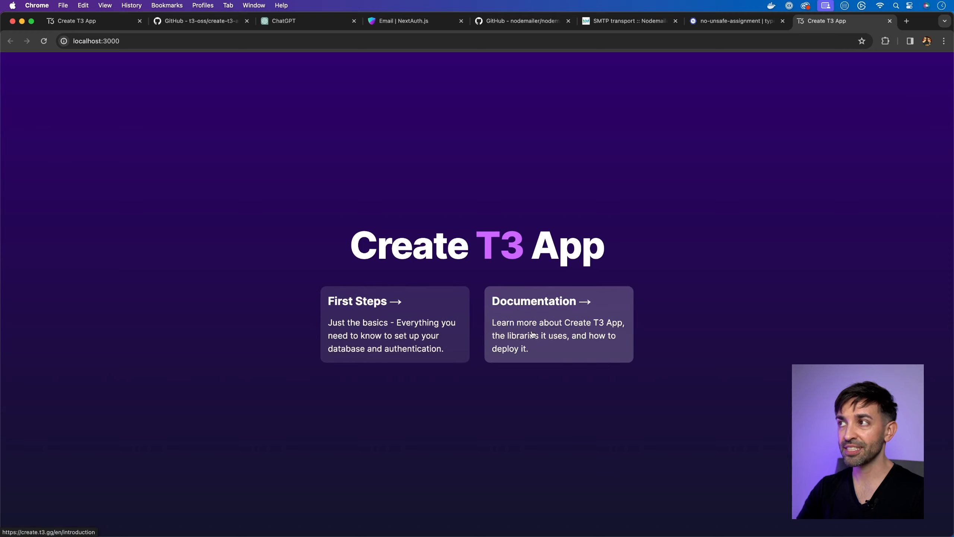
{"action": "mouse_move", "coordinate": [478, 408]}
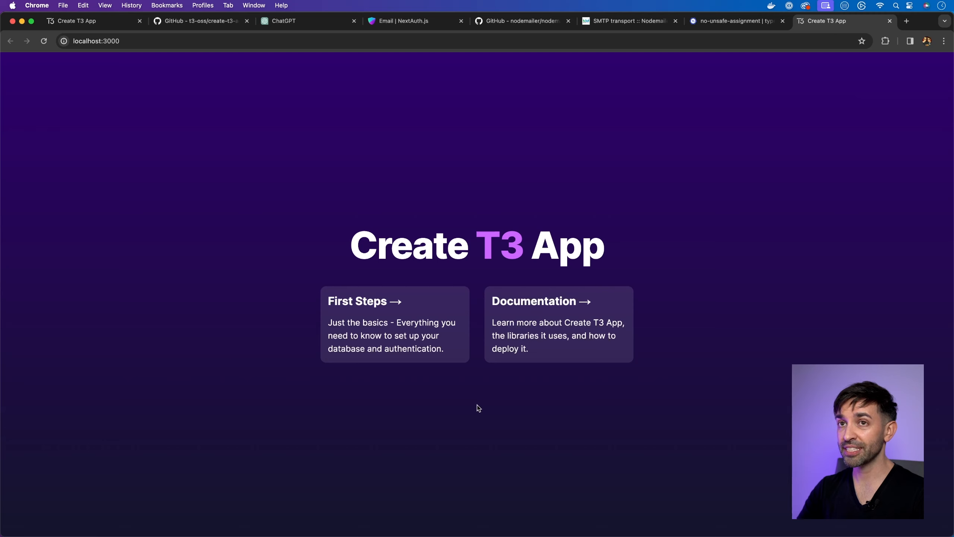
{"action": "mouse_move", "coordinate": [839, 236]}
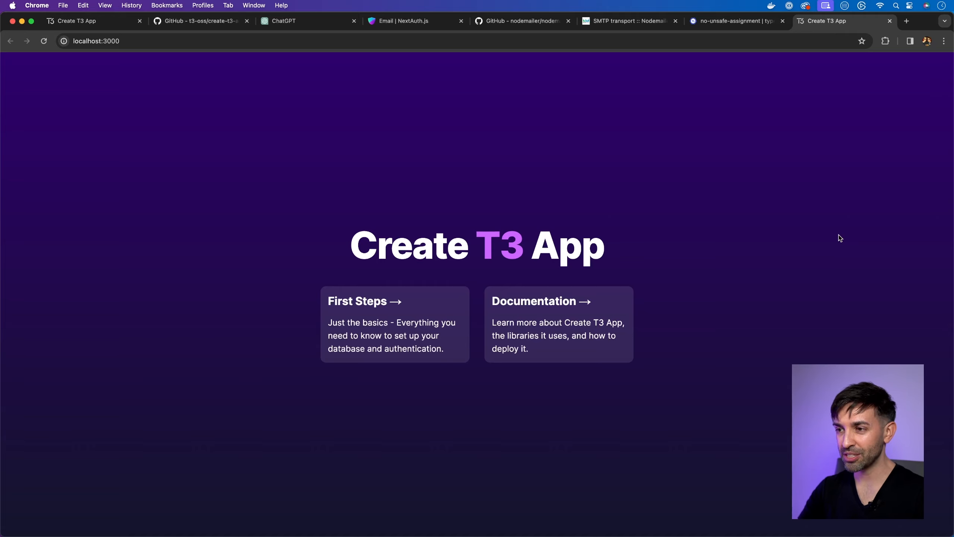
- Visit localhost:3000/api/auth, then scroll the Create T3 App First Steps guide to Authentication
{"action": "type", "text": "localhost:3000/api/auth"}
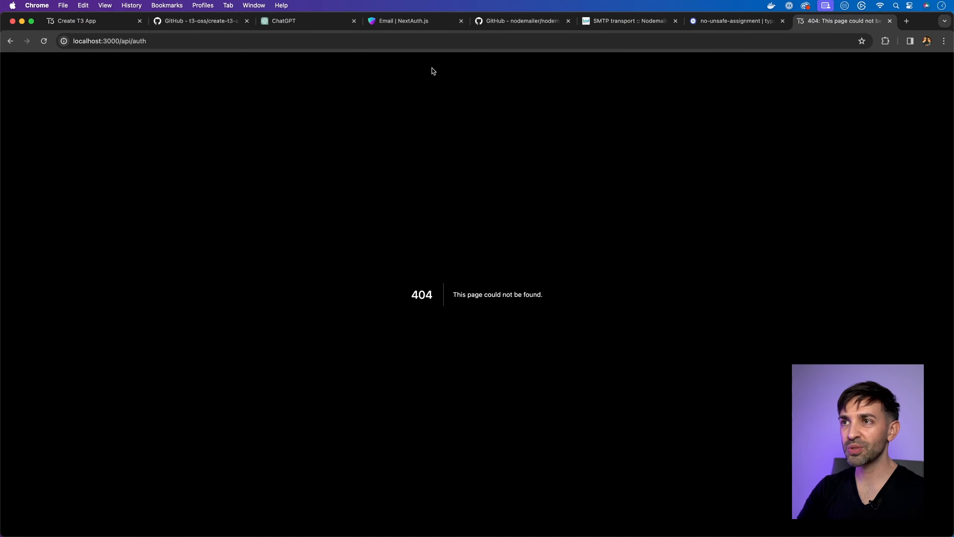
{"action": "left_click", "coordinate": [75, 21]}
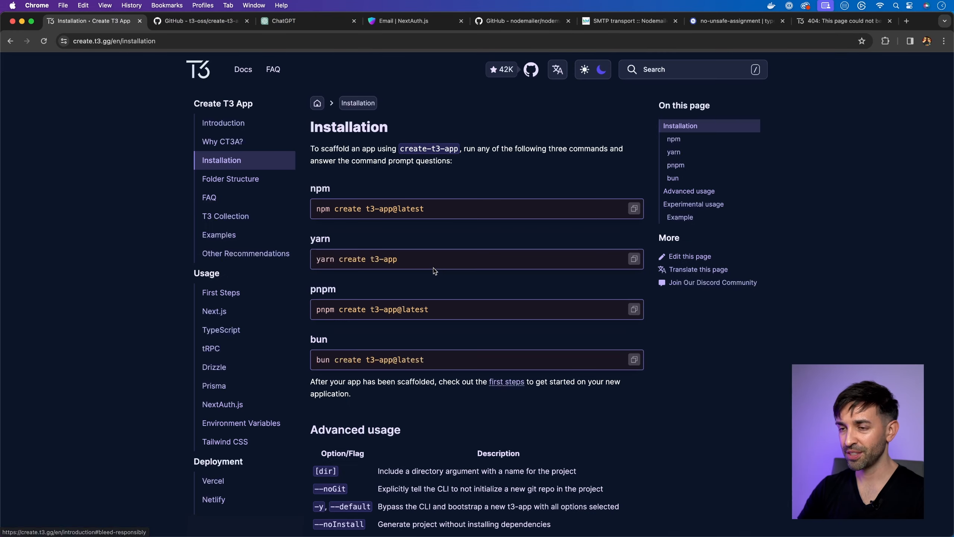
{"action": "scroll", "scroll_direction": "down", "scroll_amount": 3}
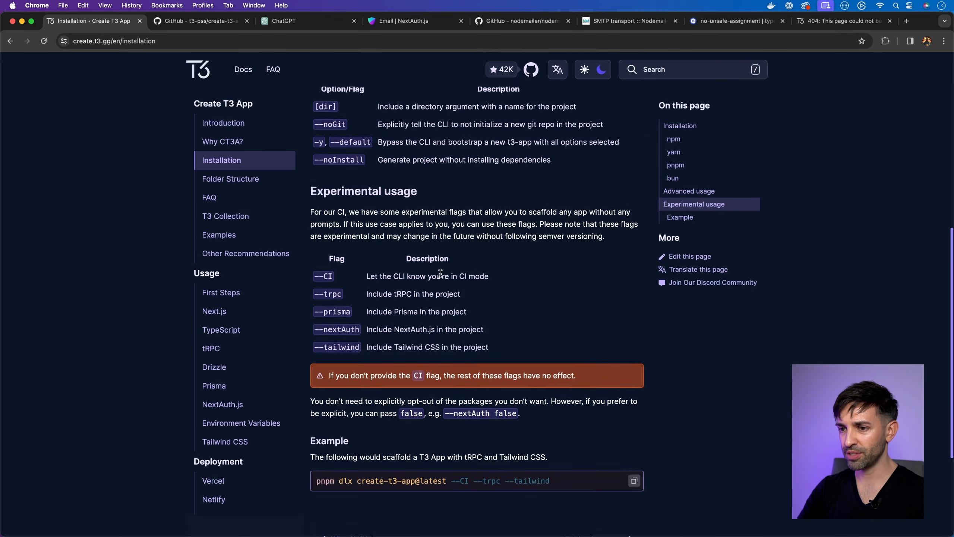
{"action": "scroll", "scroll_direction": "down", "scroll_amount": 3}
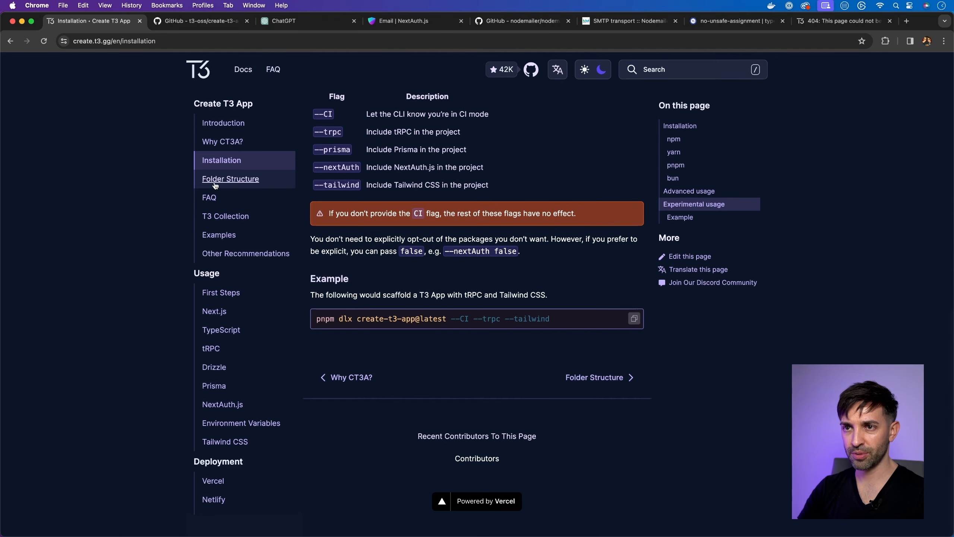
{"action": "left_click", "coordinate": [231, 179]}
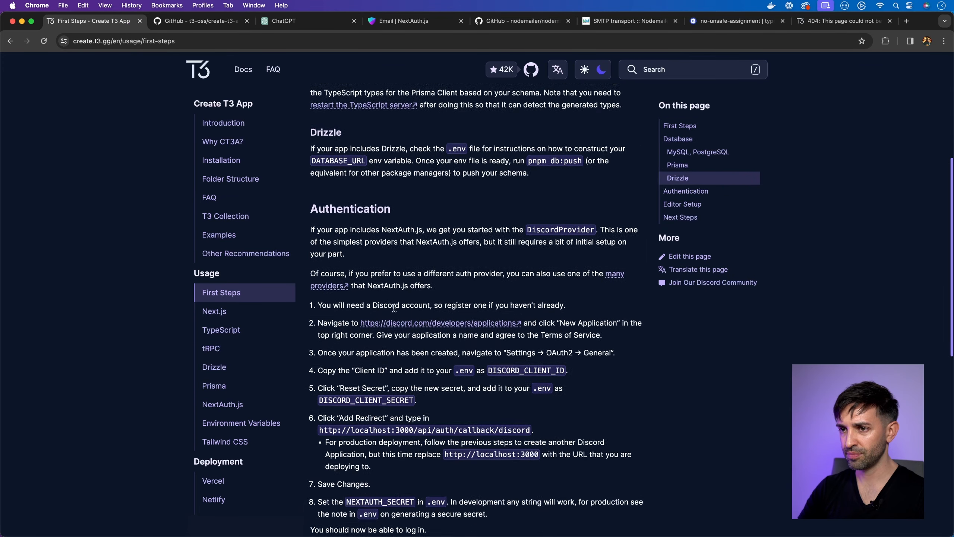
{"action": "scroll", "scroll_direction": "down", "scroll_amount": 3}
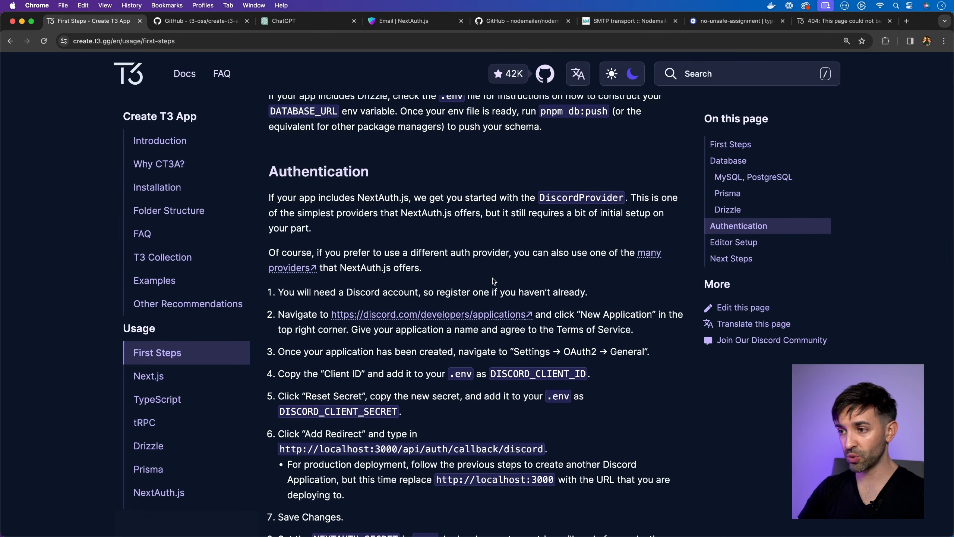
{"action": "scroll", "scroll_direction": "down", "scroll_amount": 3}
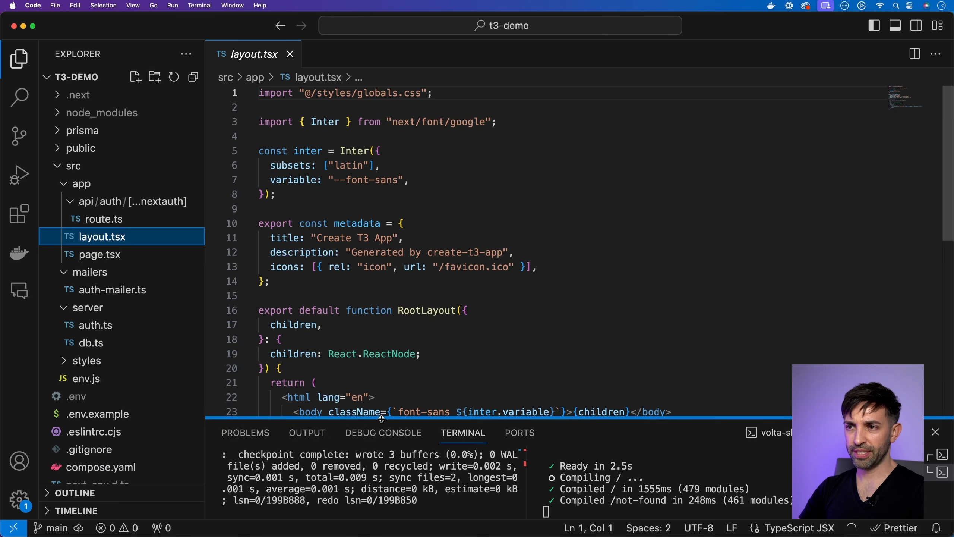
{"action": "mouse_move", "coordinate": [168, 264]}
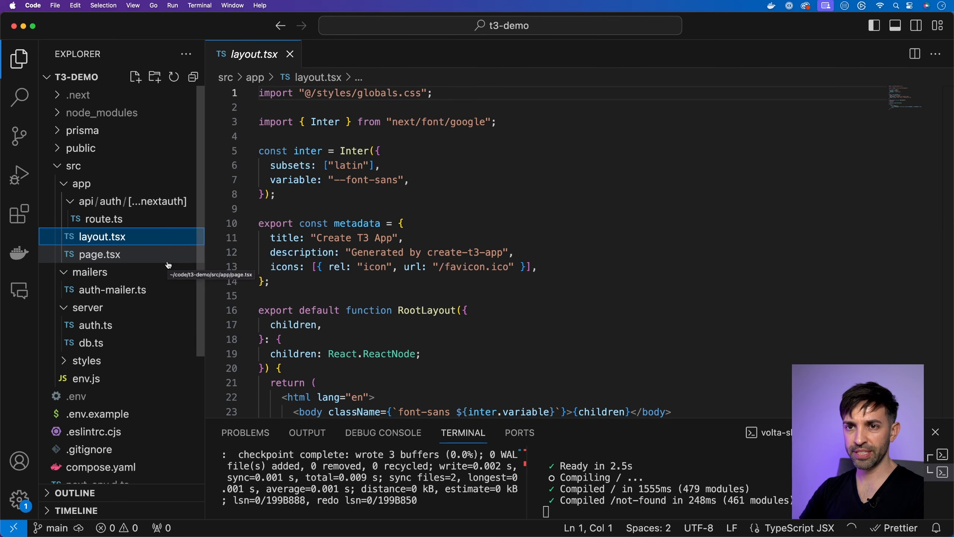
- Look through page.tsx and the NextAuth route.ts, then bring up layout.tsx
{"action": "left_click", "coordinate": [100, 254]}
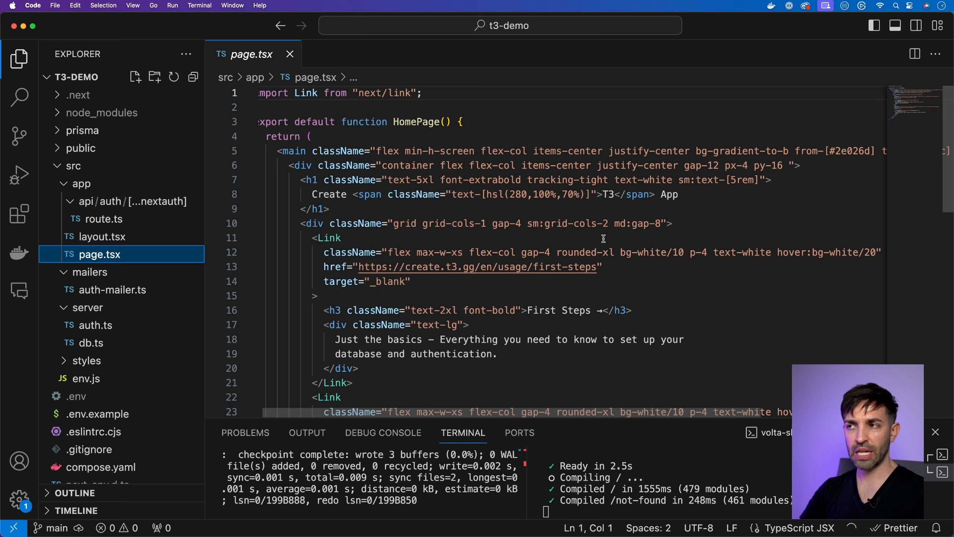
{"action": "scroll", "scroll_direction": "down", "scroll_amount": 3}
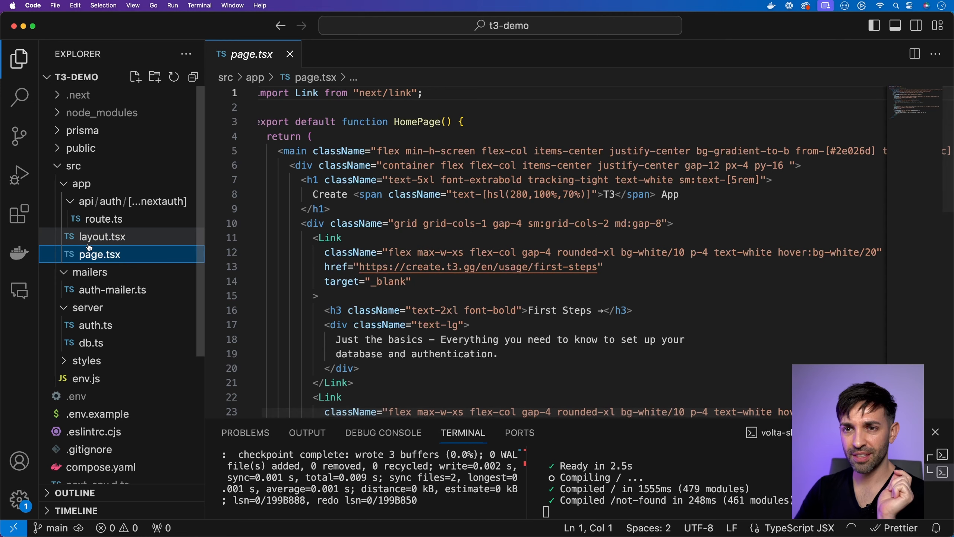
{"action": "left_click", "coordinate": [104, 218]}
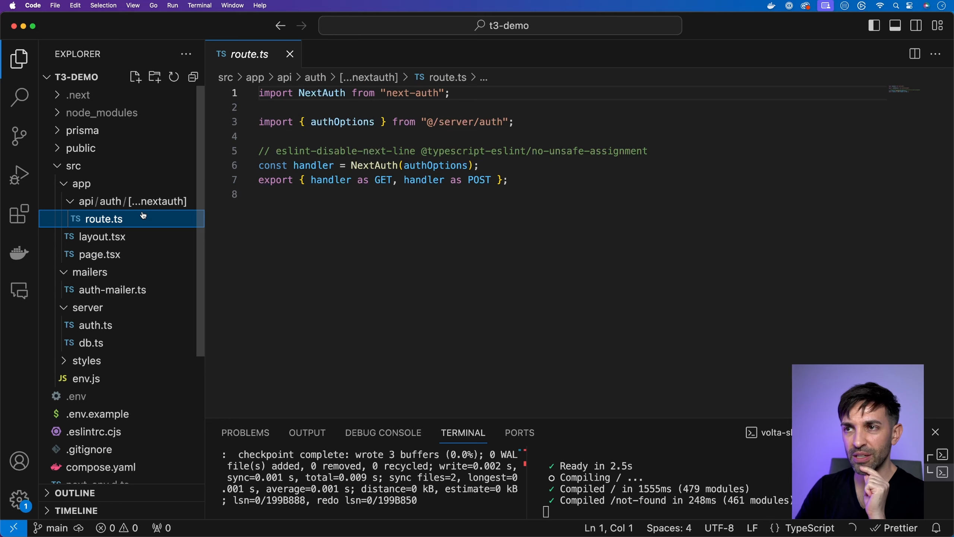
{"action": "mouse_move", "coordinate": [173, 215]}
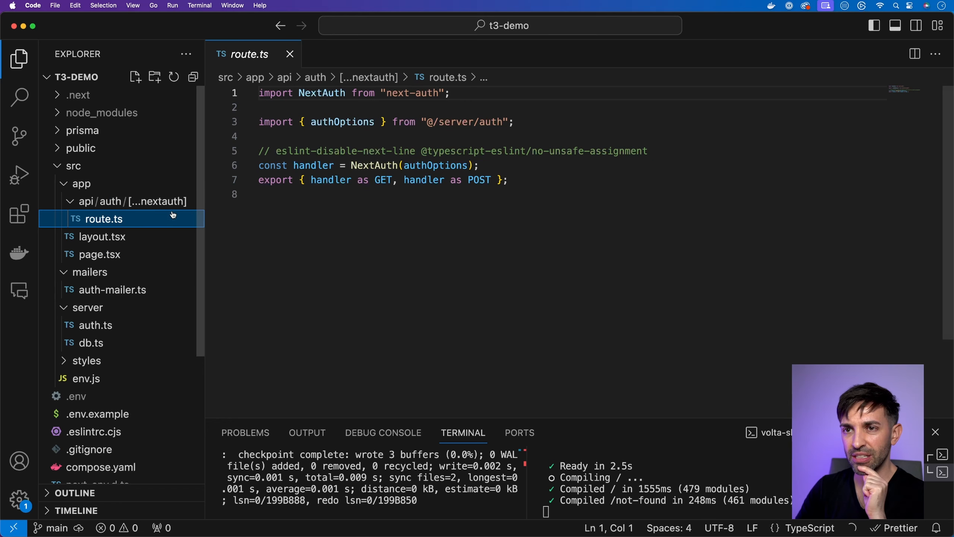
{"action": "left_click", "coordinate": [102, 236]}
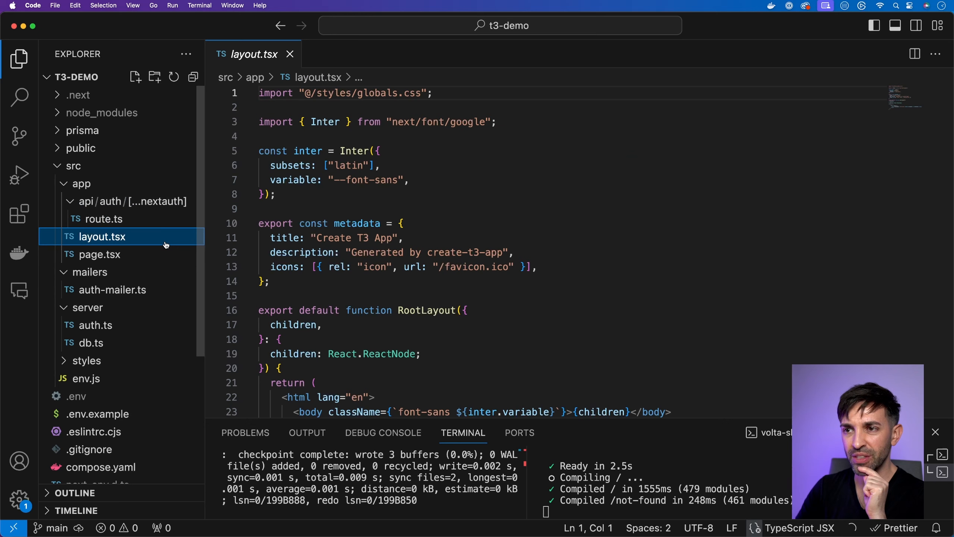
- Read through the RootLayout in layout.tsx before returning to route.ts
{"action": "scroll", "scroll_direction": "down", "scroll_amount": 3}
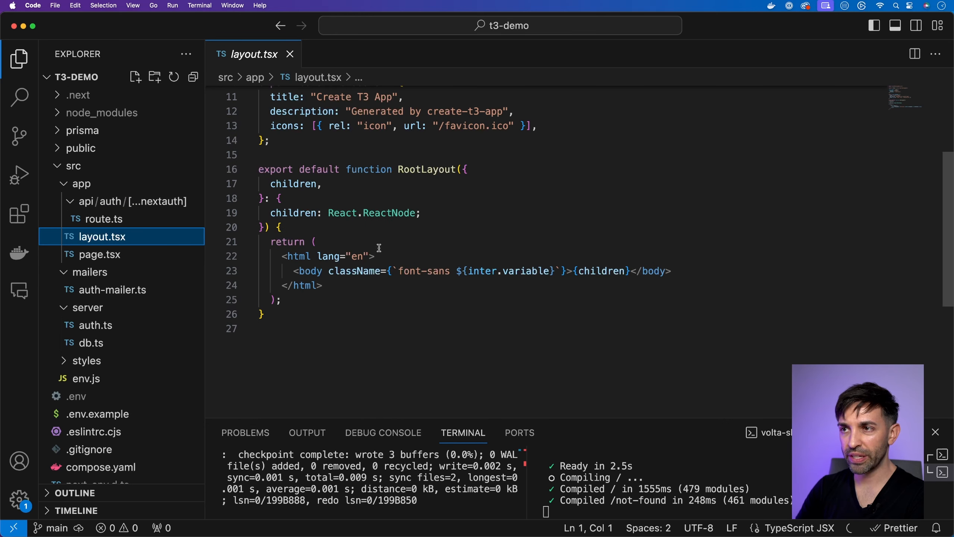
{"action": "scroll", "scroll_direction": "up", "scroll_amount": 3}
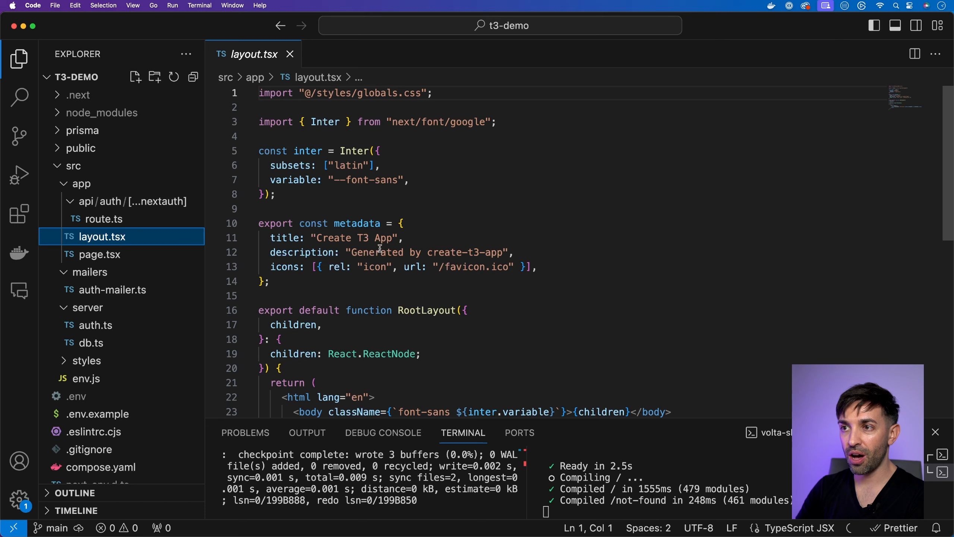
{"action": "scroll", "scroll_direction": "down", "scroll_amount": 3}
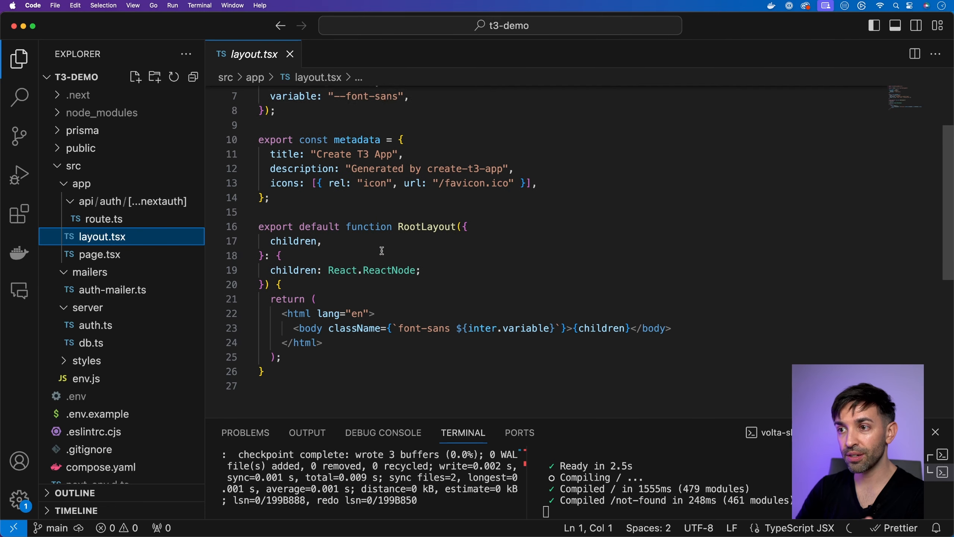
{"action": "scroll", "scroll_direction": "down", "scroll_amount": 3}
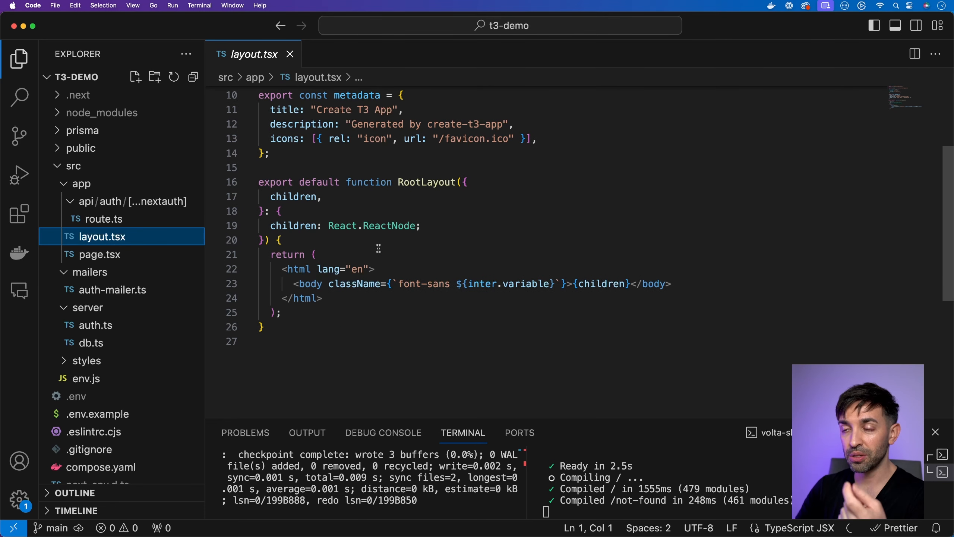
{"action": "mouse_move", "coordinate": [379, 247]}
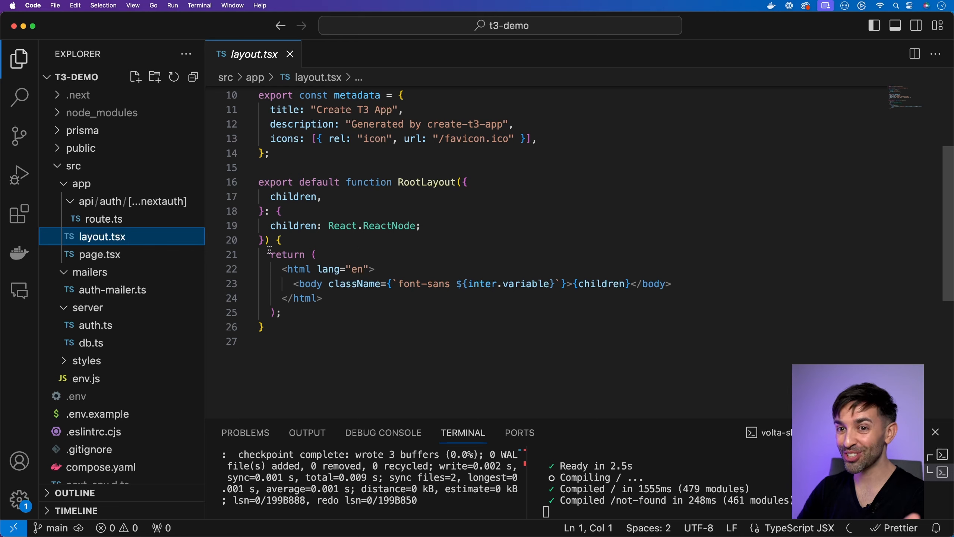
{"action": "mouse_move", "coordinate": [162, 327]}
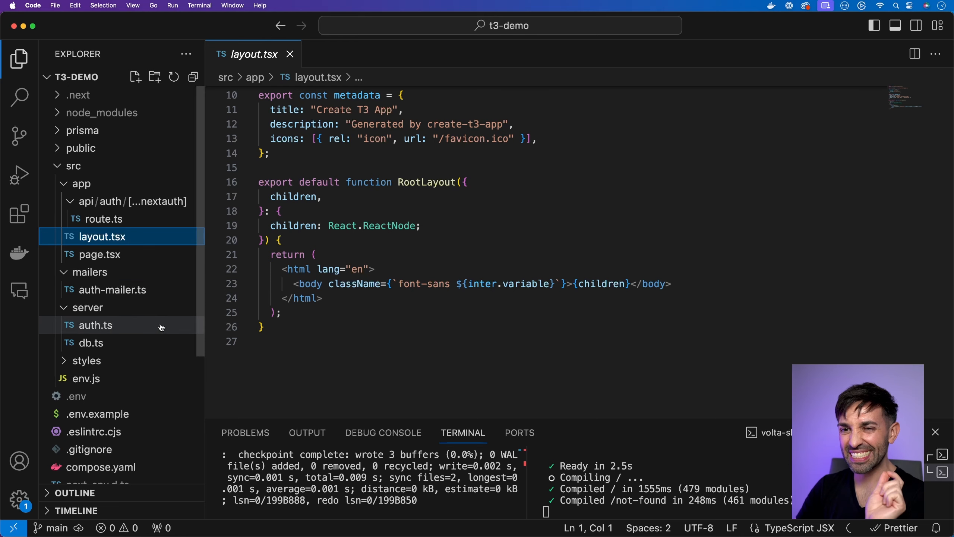
{"action": "mouse_move", "coordinate": [163, 326]}
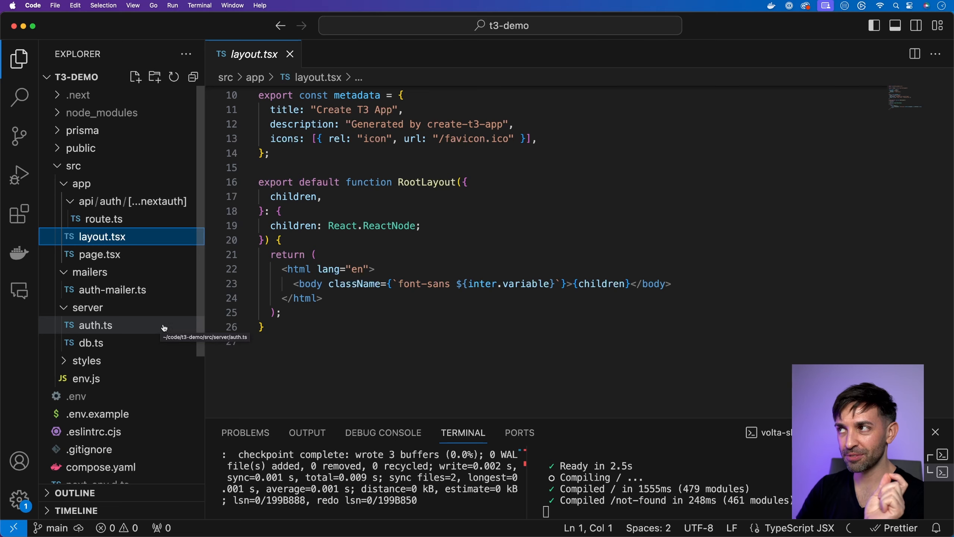
{"action": "left_click", "coordinate": [103, 219]}
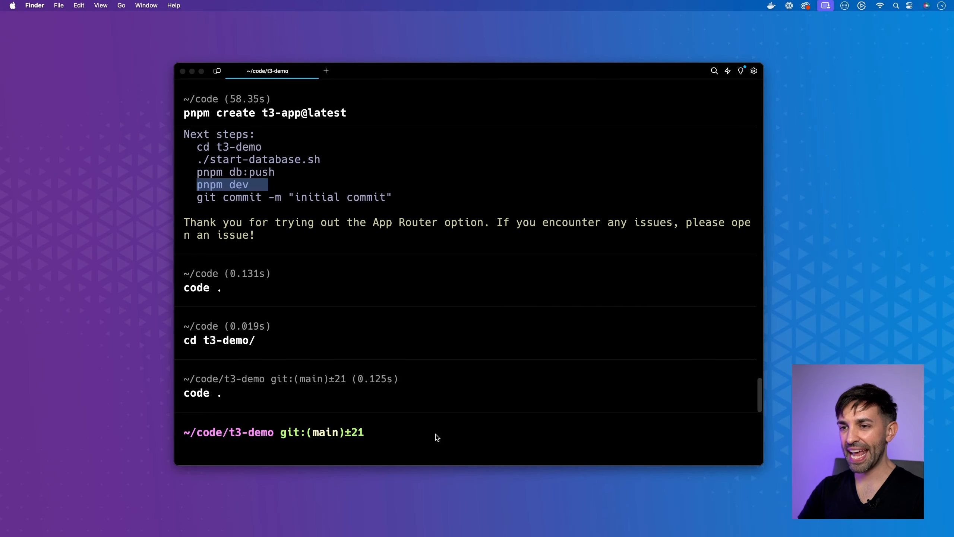
- Scaffold a t3-trpc app via pnpm create t3-app@latest with tRPC, NextAuth.js, Prisma, App Router, PostgreSQL and dependencies installed
{"action": "left_click", "coordinate": [425, 453]}
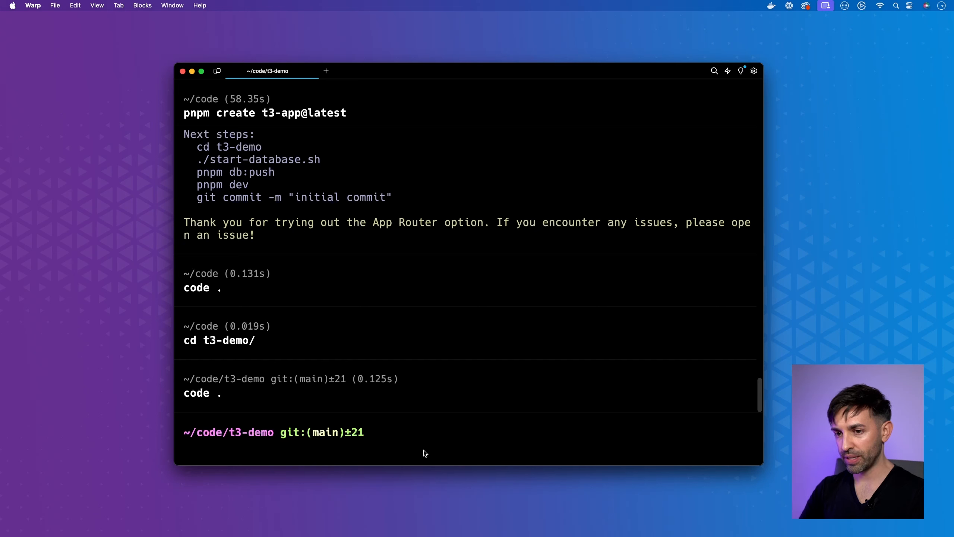
{"action": "type", "text": "cd .."}
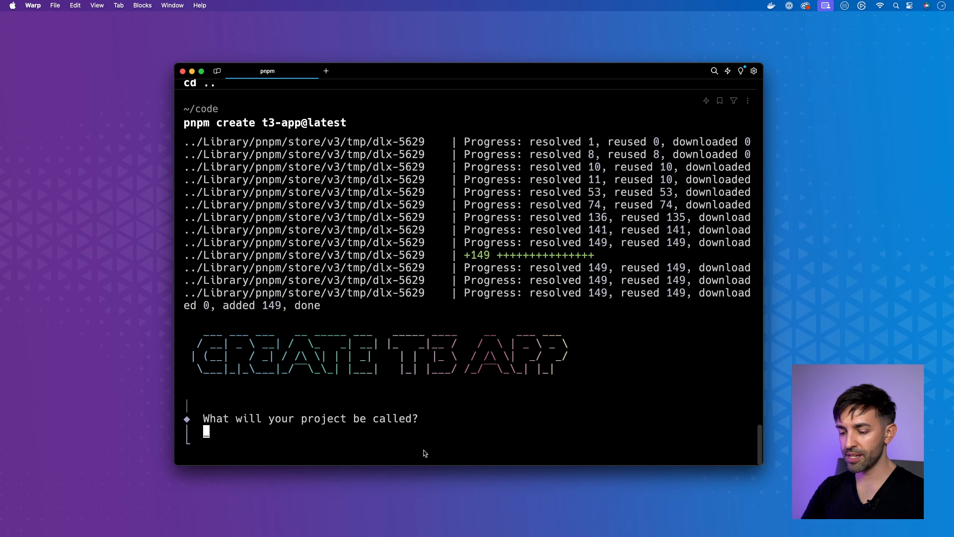
{"action": "type", "text": "t3-tr"}
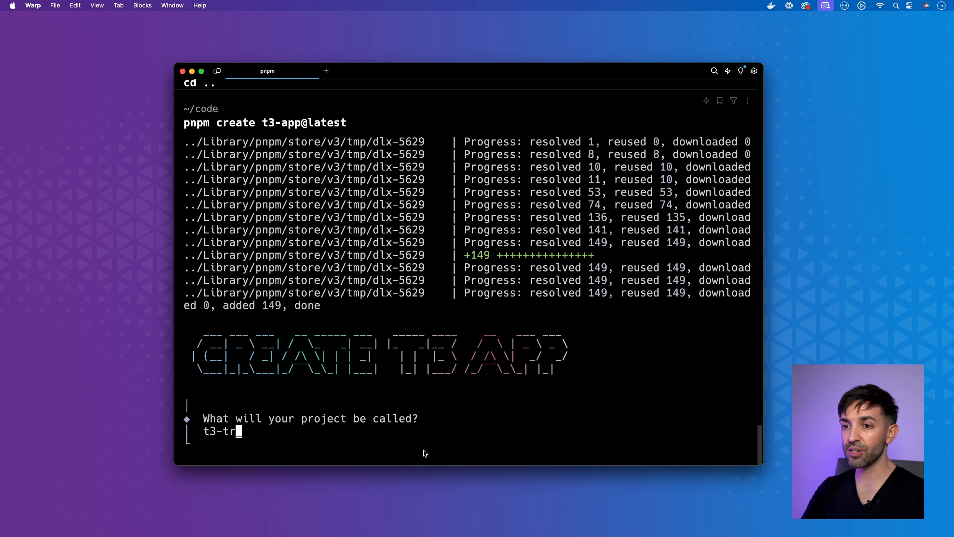
{"action": "type", "text": "pc"}
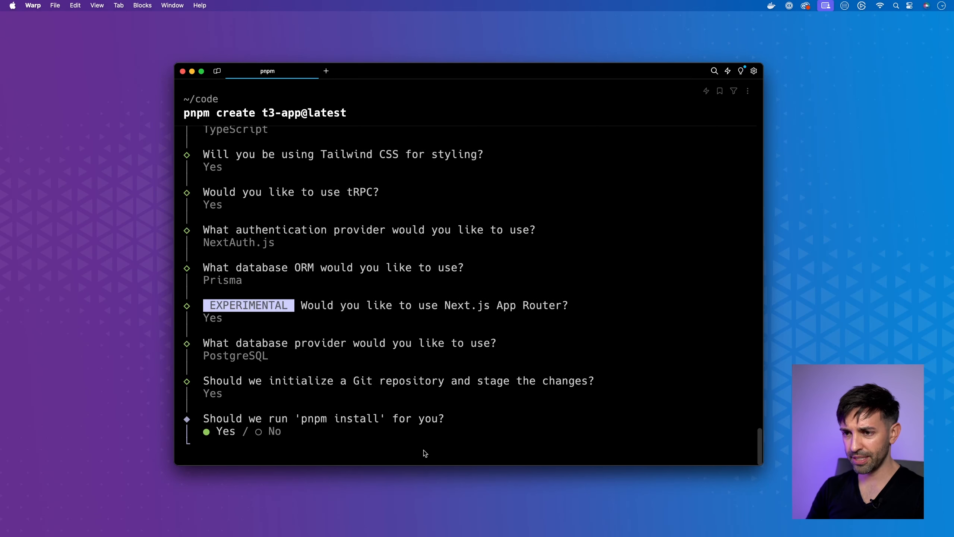
{"action": "key", "text": "Enter"}
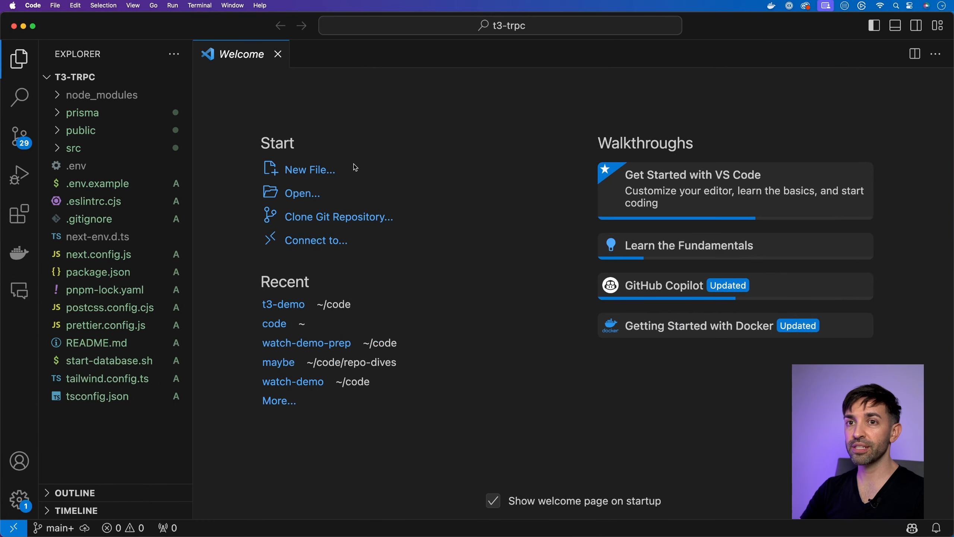
- Inspect t3-trpc's auth.ts and next-auth's getServerSession source
{"action": "left_click", "coordinate": [73, 148]}
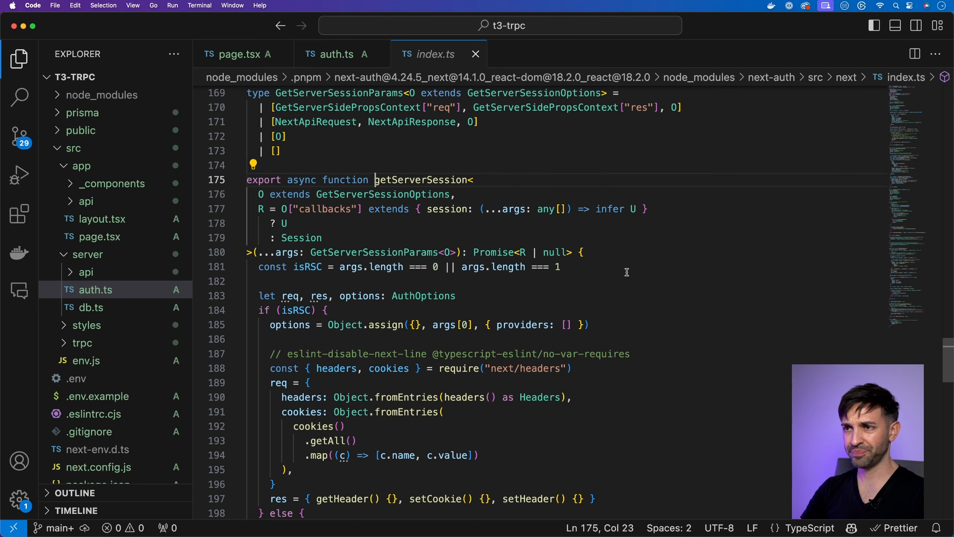
{"action": "scroll", "scroll_direction": "down", "scroll_amount": 3}
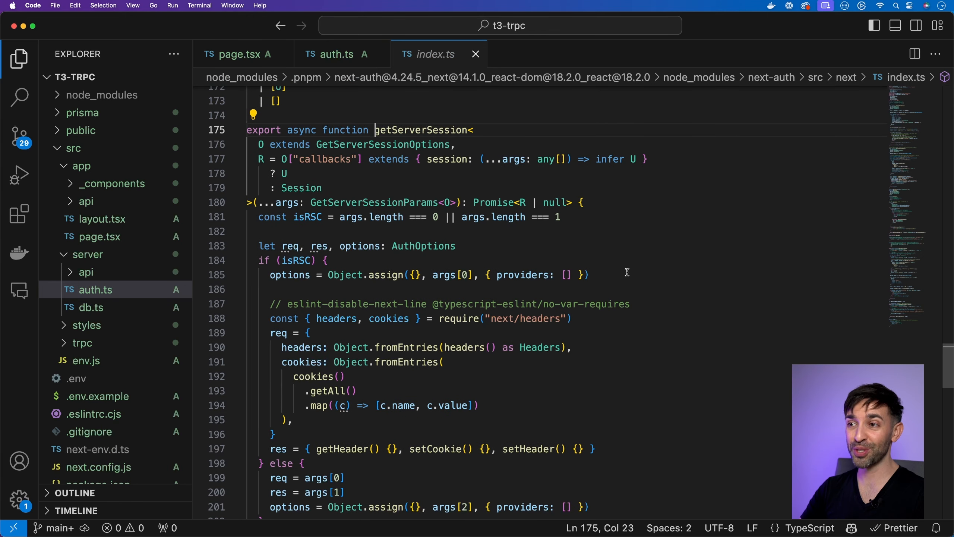
{"action": "scroll", "scroll_direction": "down", "scroll_amount": 3}
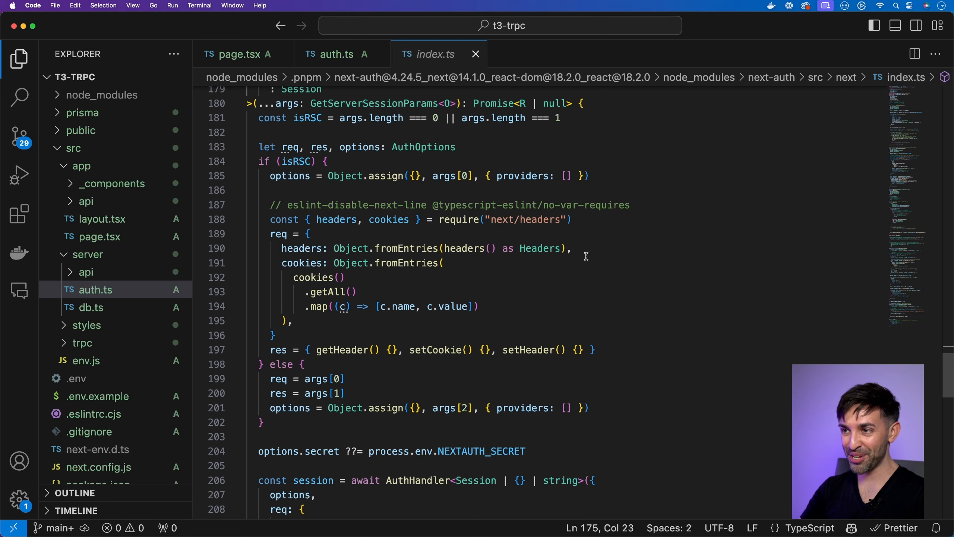
{"action": "mouse_move", "coordinate": [590, 268]}
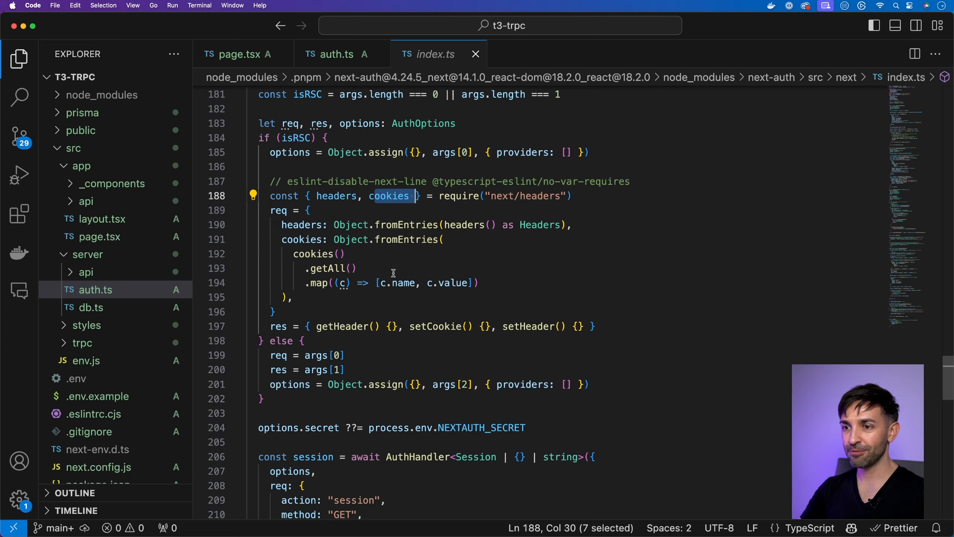
{"action": "scroll", "scroll_direction": "down", "scroll_amount": 3}
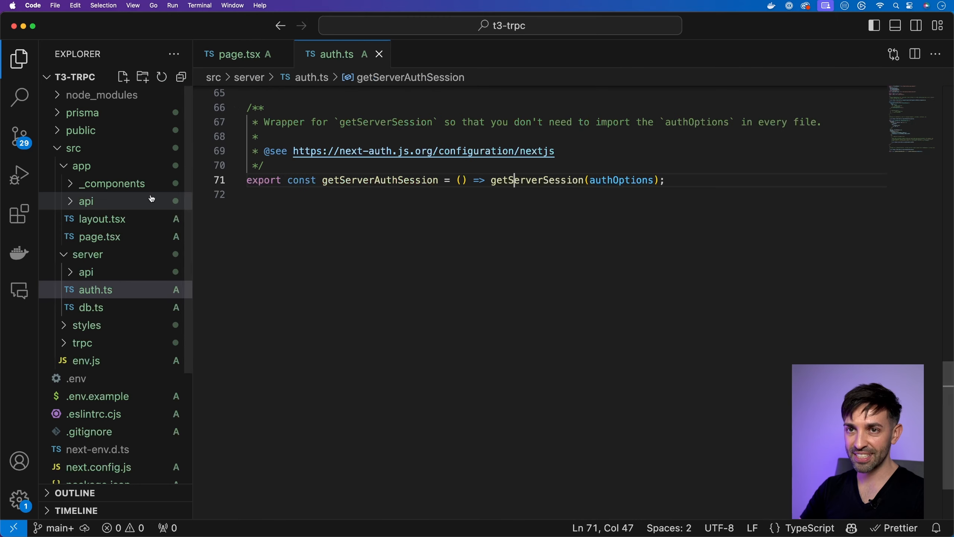
- Review src/app/page.tsx calling getServerAuthSession and the tRPC hello query down to the sign-in section
{"action": "left_click", "coordinate": [99, 237]}
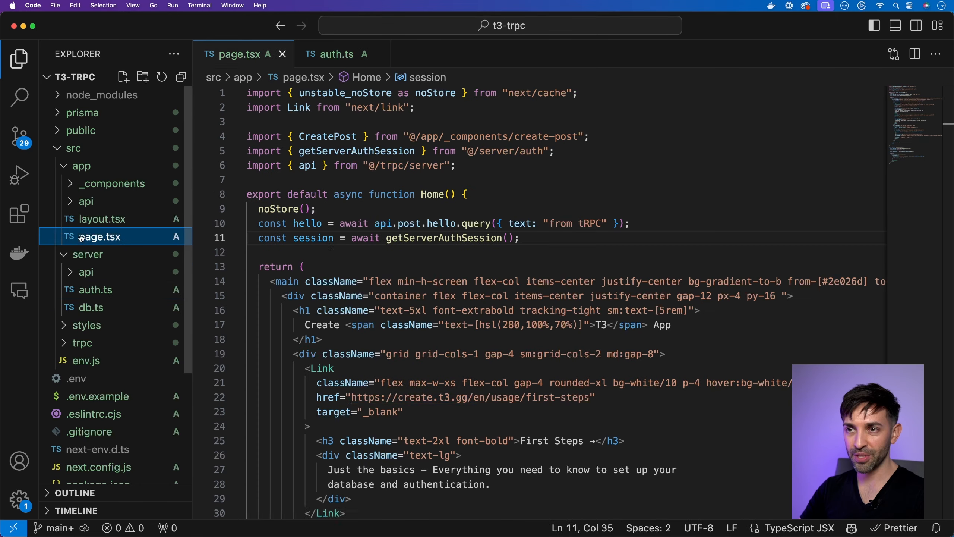
{"action": "scroll", "scroll_direction": "down", "scroll_amount": 3}
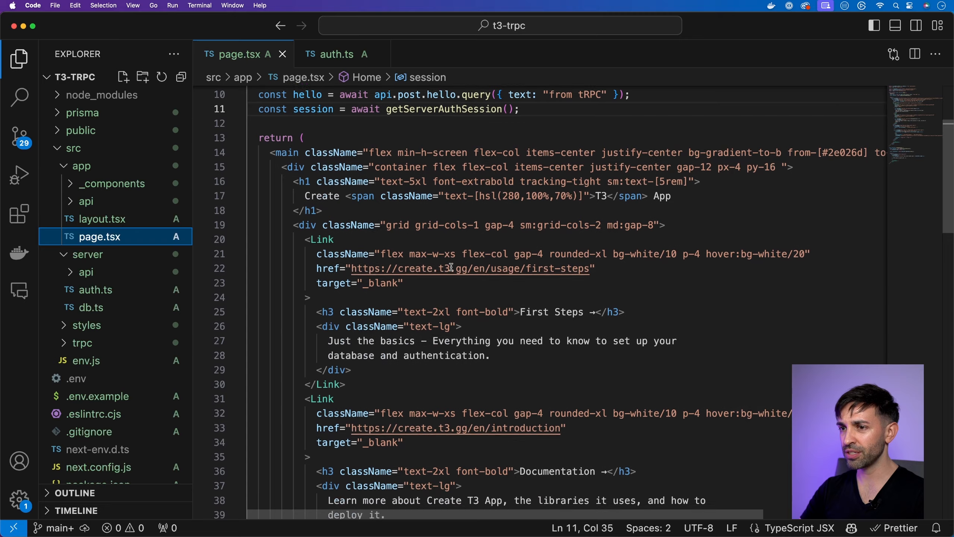
{"action": "scroll", "scroll_direction": "down", "scroll_amount": 3}
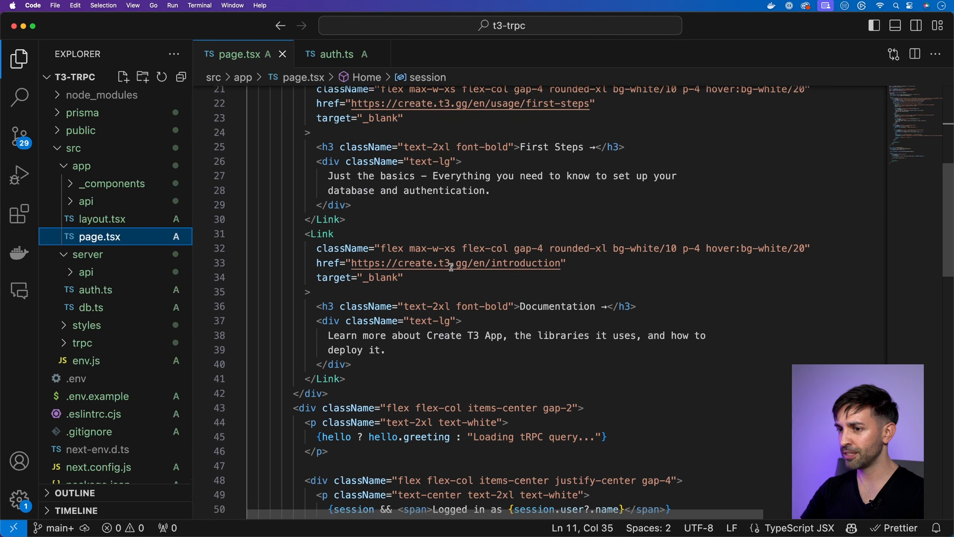
{"action": "scroll", "scroll_direction": "down", "scroll_amount": 3}
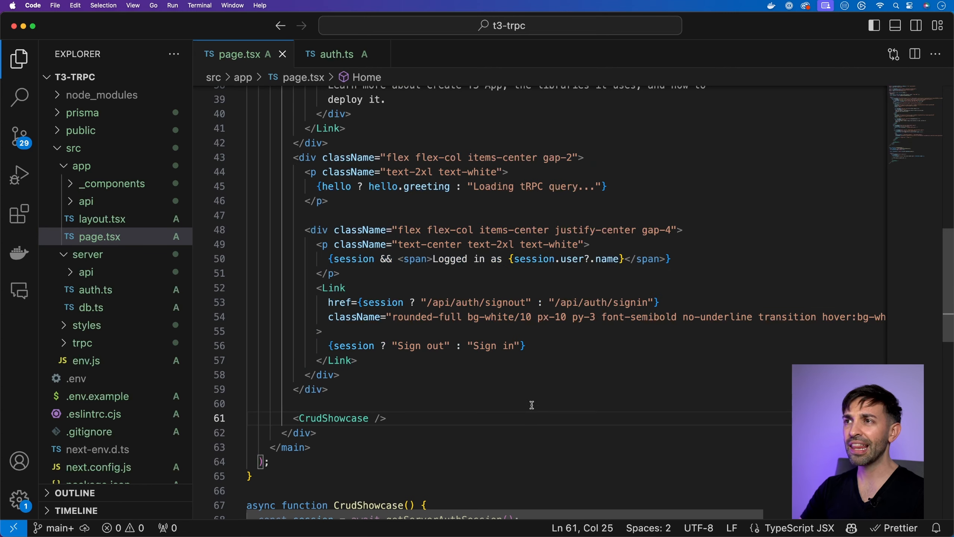
{"action": "mouse_move", "coordinate": [352, 520]}
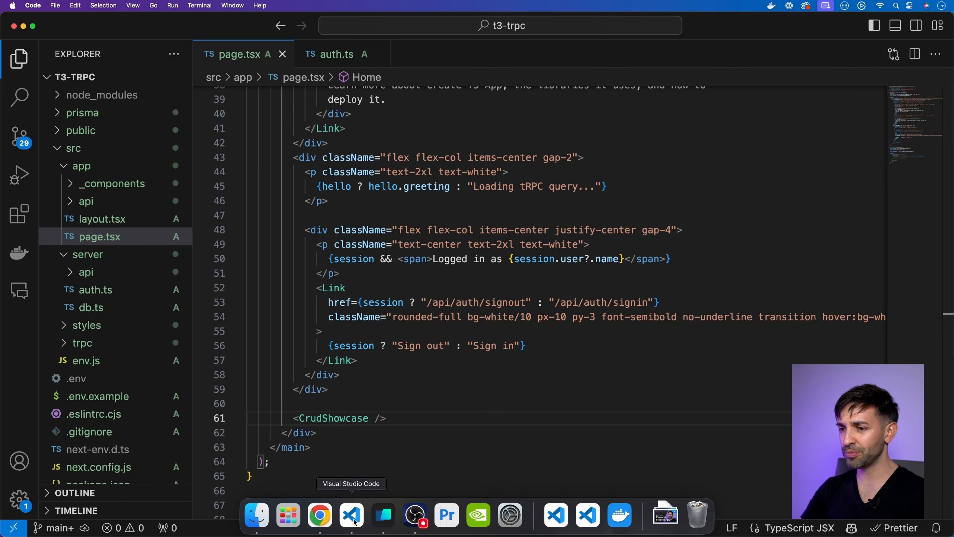
- View t3-demo's page.tsx, then switch to Chrome showing the T3 NextAuth.js docs
{"action": "right_click", "coordinate": [351, 515]}
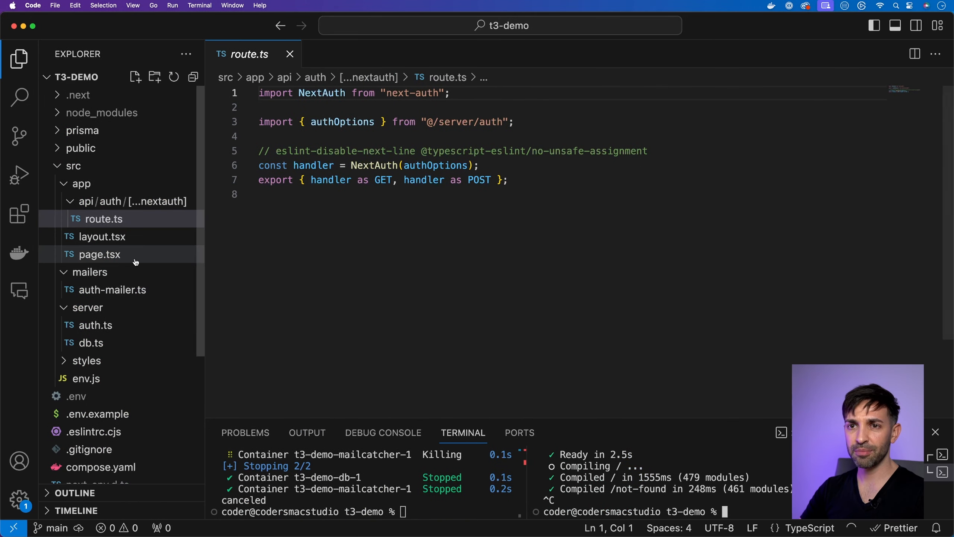
{"action": "left_click", "coordinate": [100, 254]}
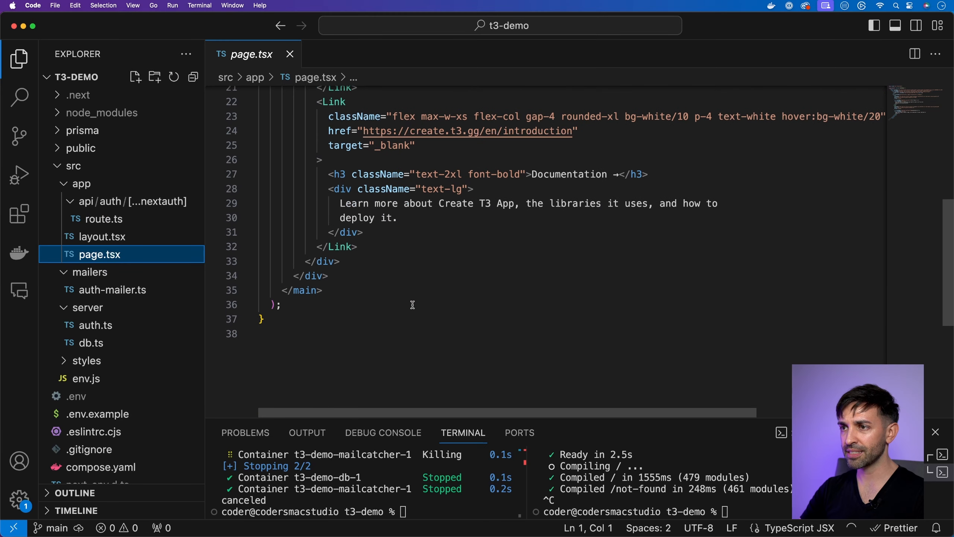
{"action": "left_click", "coordinate": [273, 334]}
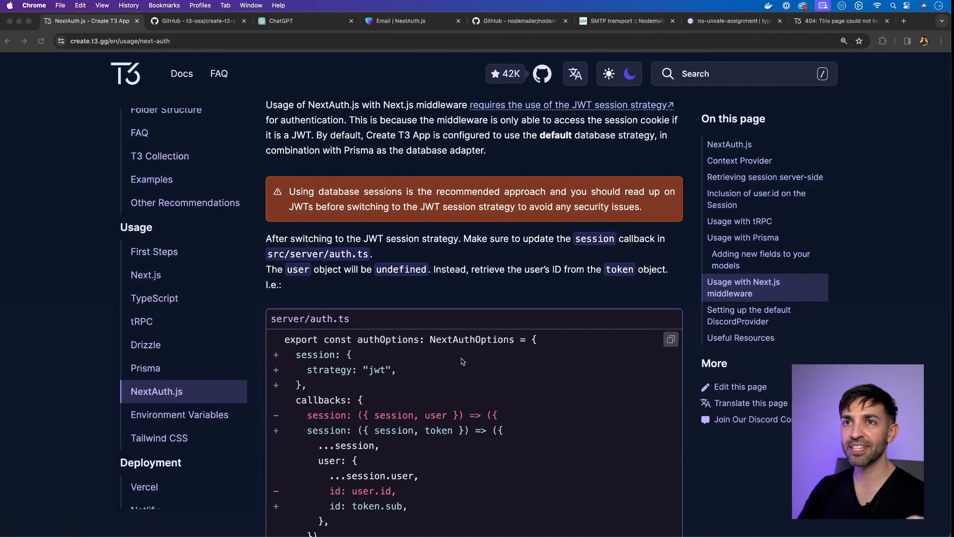
- Browse the create.t3.gg homepage down to the Prisma, Tailwind CSS and NextAuth.js cards
{"action": "left_click", "coordinate": [126, 73]}
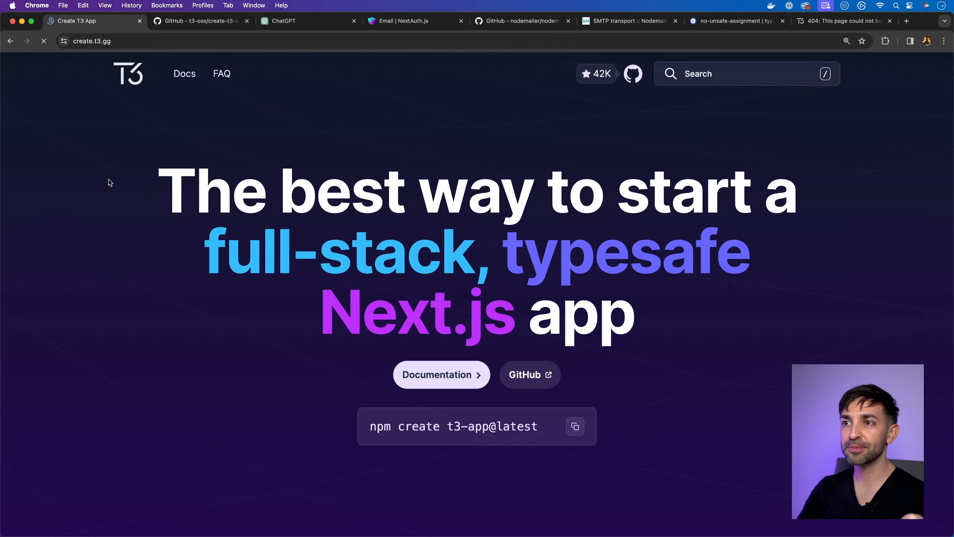
{"action": "scroll", "scroll_direction": "down", "scroll_amount": 3}
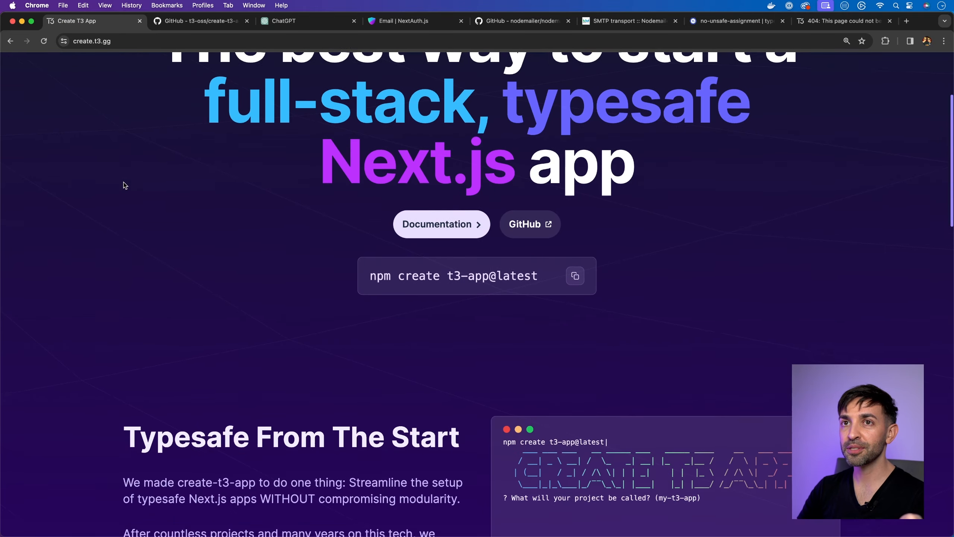
{"action": "scroll", "scroll_direction": "down", "scroll_amount": 3}
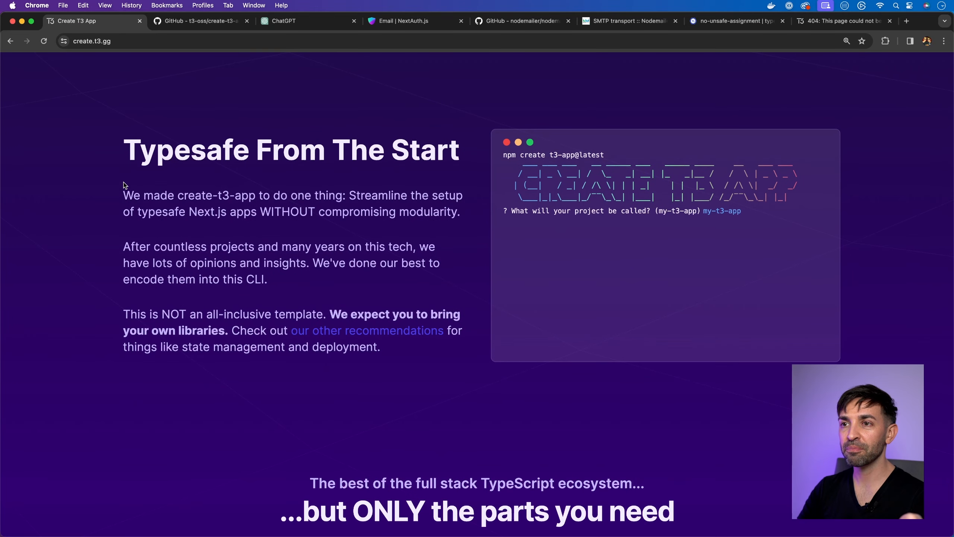
{"action": "scroll", "scroll_direction": "down", "scroll_amount": 3}
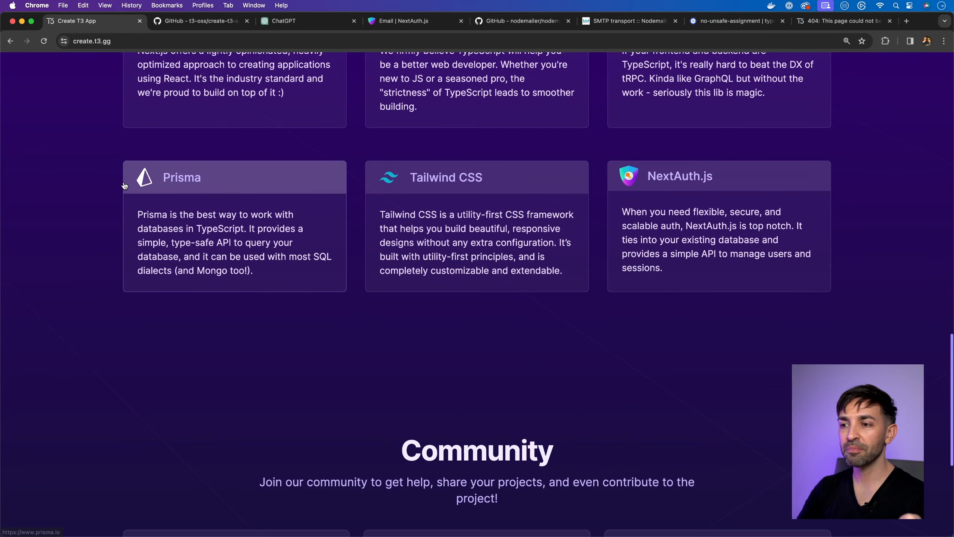
{"action": "scroll", "scroll_direction": "up", "scroll_amount": 3}
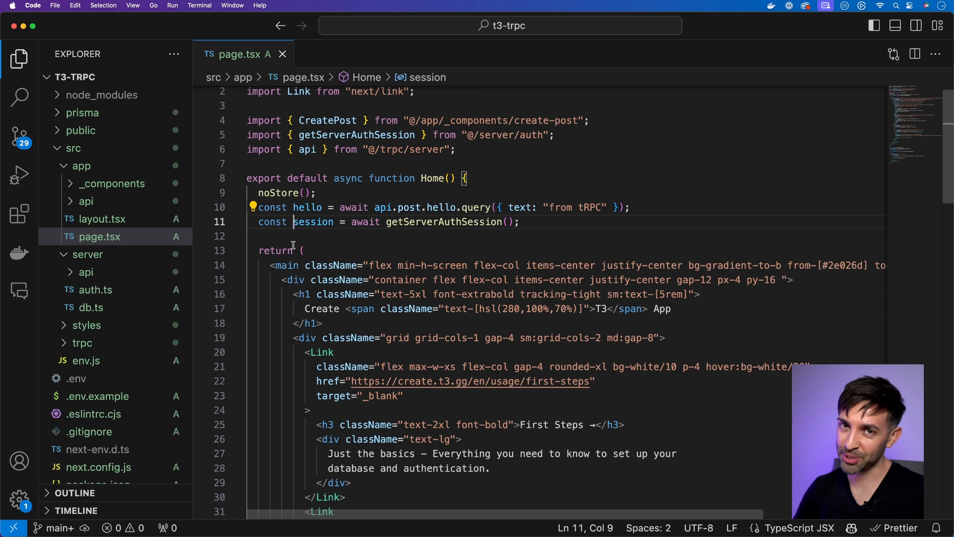
- Commit the staged t3-trpc files in Source Control with the message 'Initial'
{"action": "left_click", "coordinate": [18, 134]}
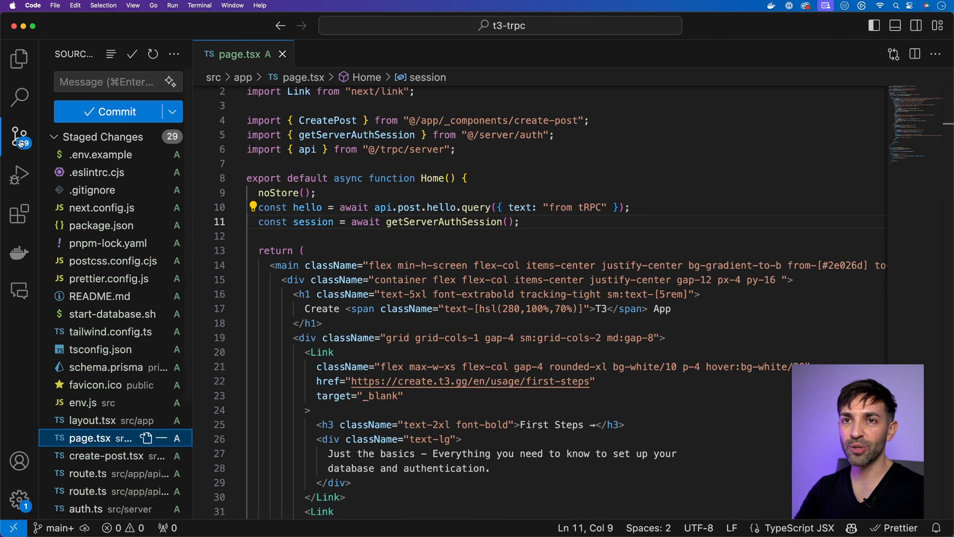
{"action": "left_click", "coordinate": [115, 81]}
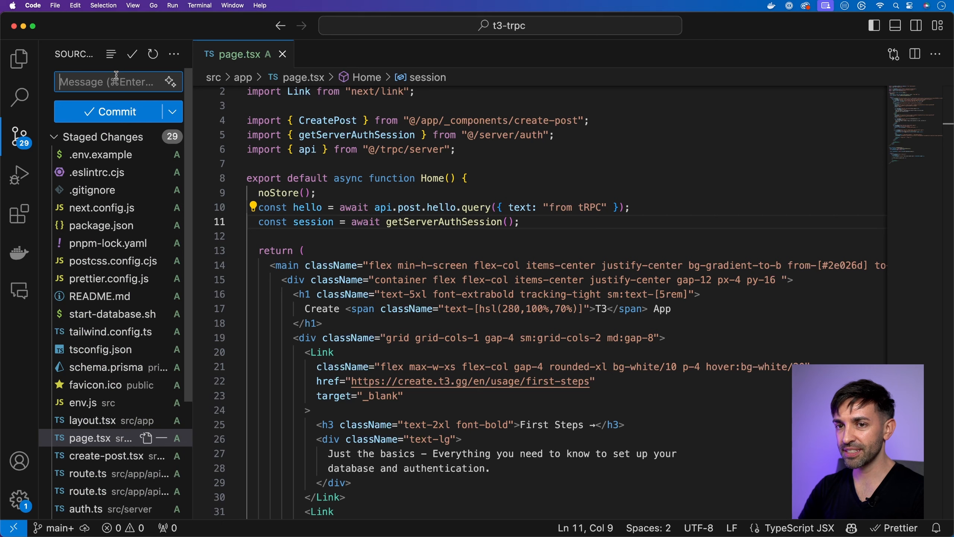
{"action": "type", "text": "Initial"}
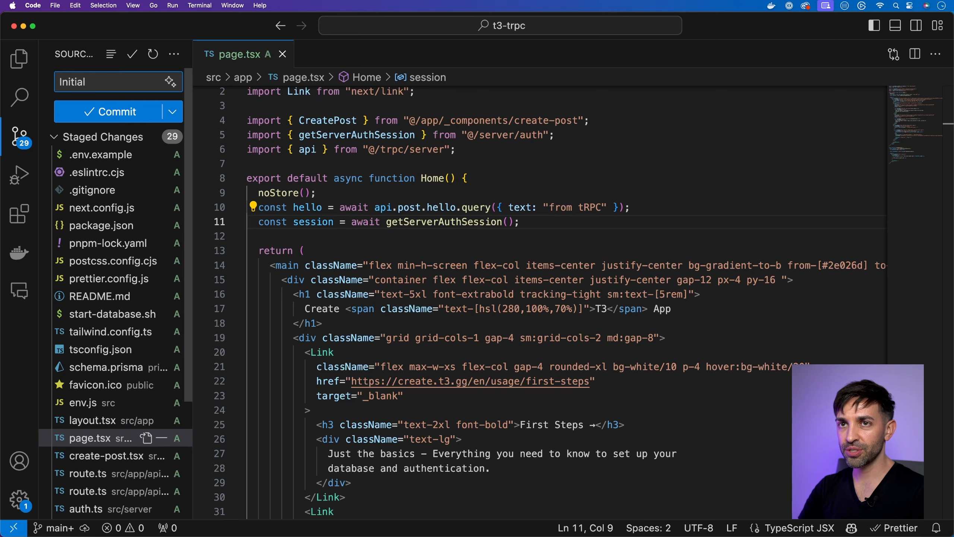
{"action": "left_click", "coordinate": [19, 57]}
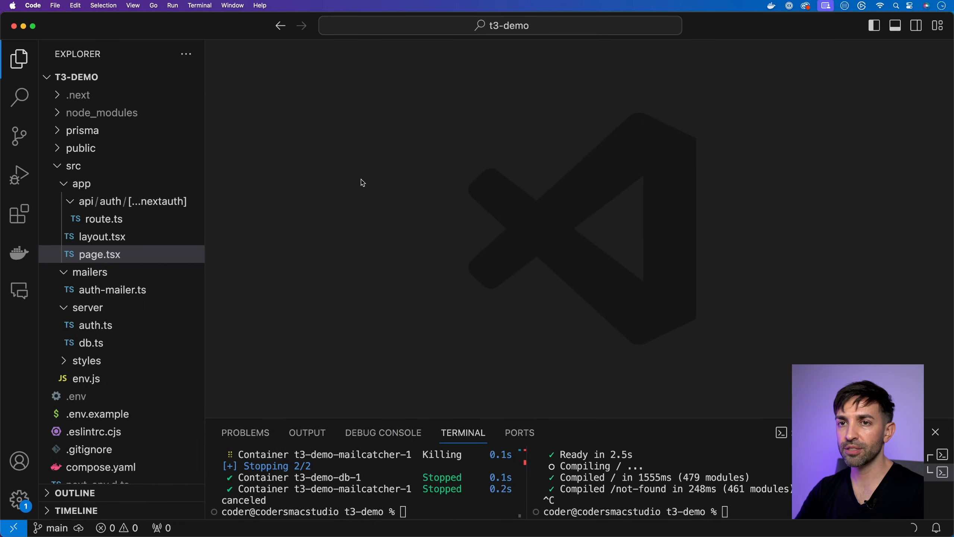
- Create compose.yaml in t3-trpc and copy t3-demo's compose file with Postgres and mailcatcher services
{"action": "left_click", "coordinate": [100, 466]}
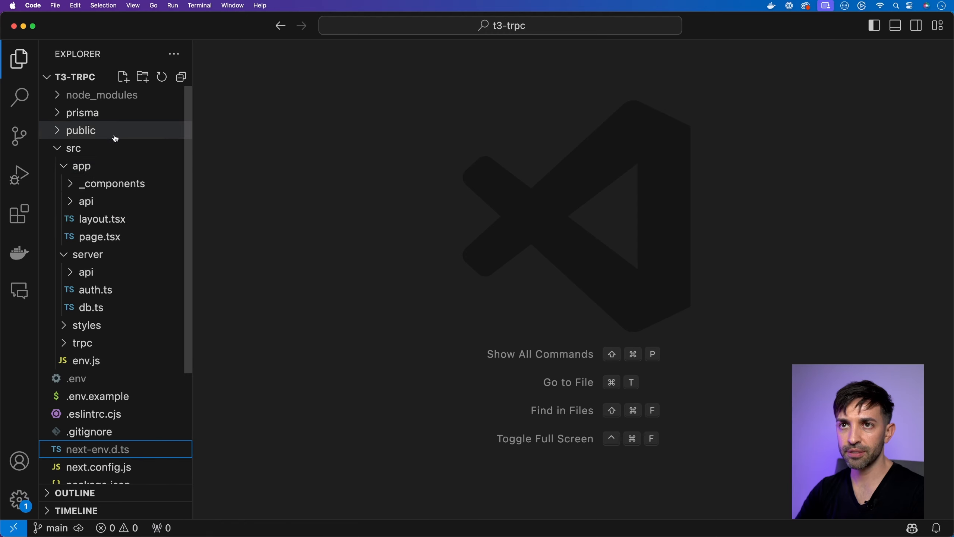
{"action": "scroll", "scroll_direction": "down", "scroll_amount": 3}
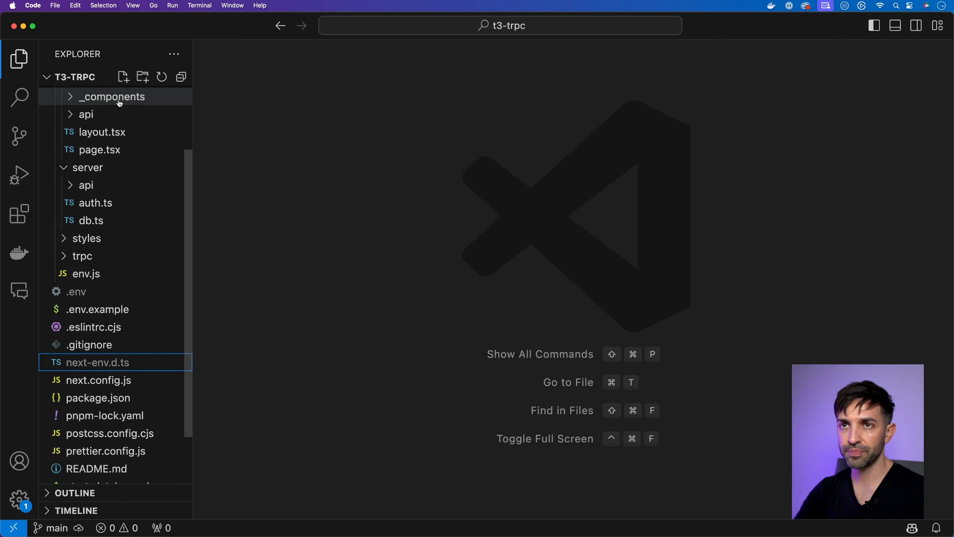
{"action": "type", "text": "compose.yaml"}
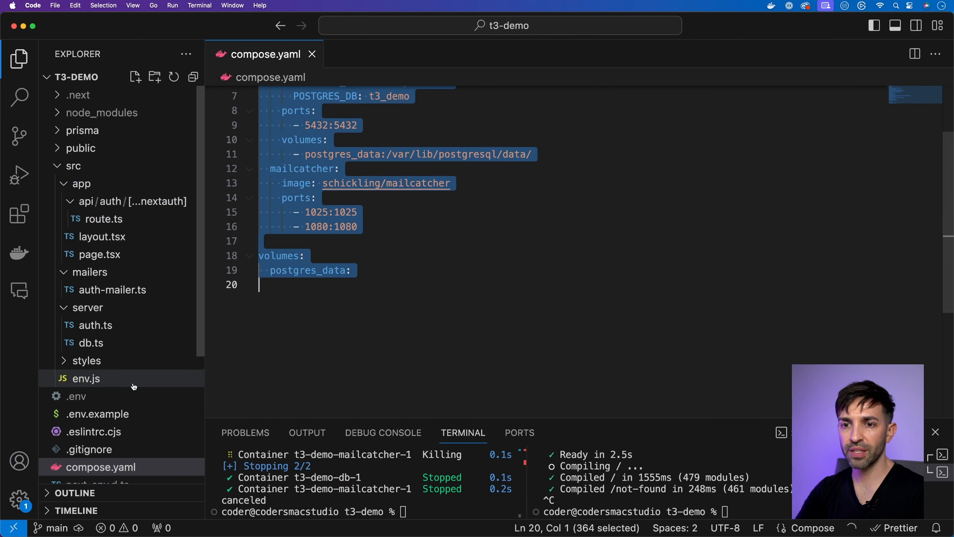
{"action": "left_click", "coordinate": [86, 379]}
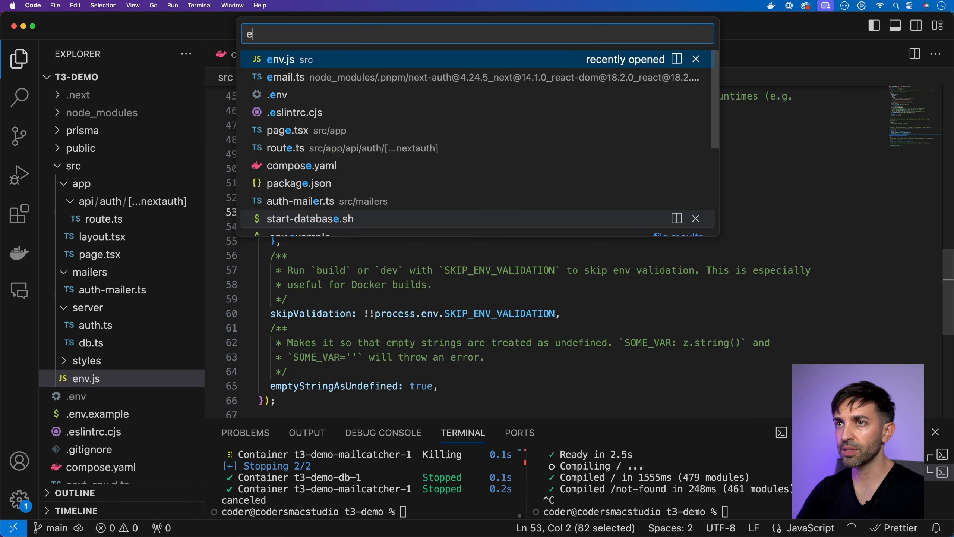
- Replace t3-trpc's Discord variables in env.js and .env with EMAIL_SERVER and EMAIL_FROM copied from t3-demo
{"action": "type", "text": "nv"}
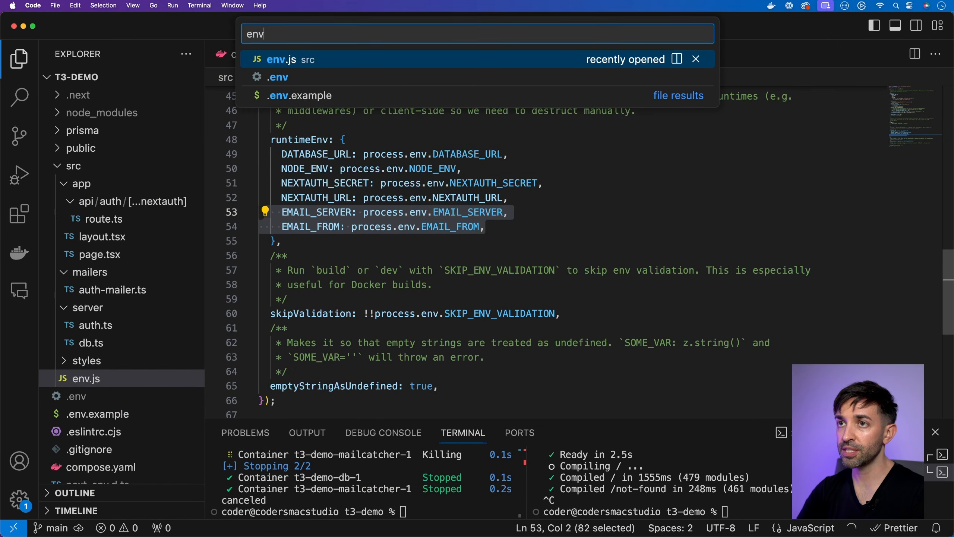
{"action": "left_click", "coordinate": [277, 77]}
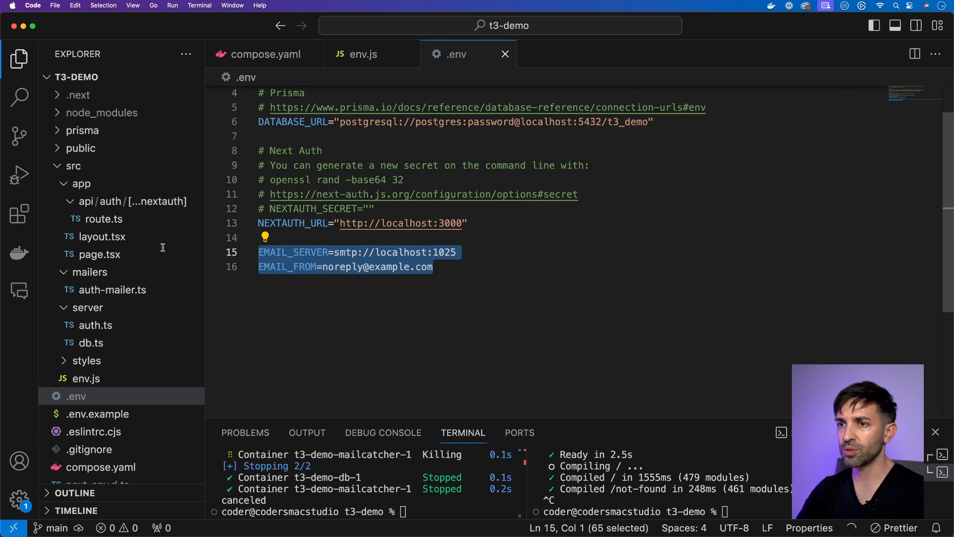
{"action": "mouse_move", "coordinate": [362, 274]}
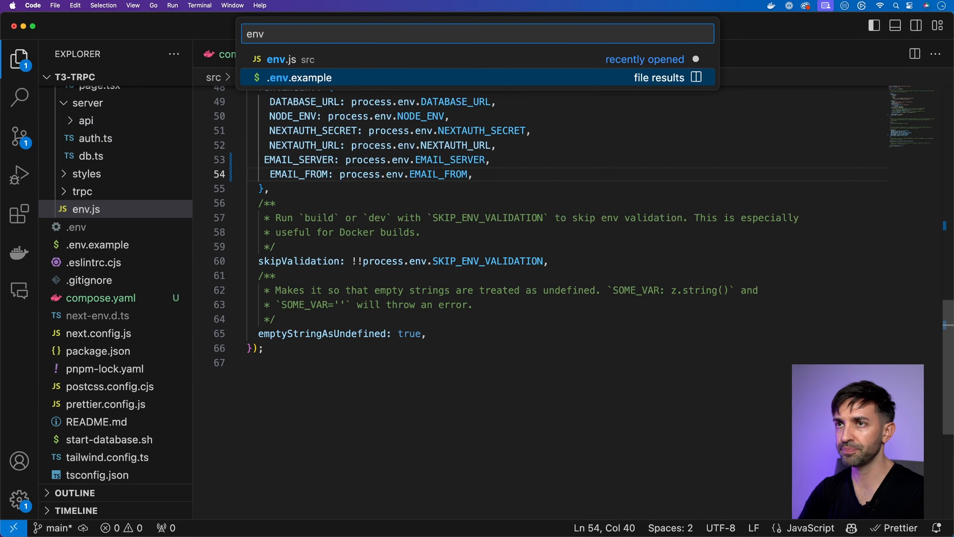
{"action": "left_click", "coordinate": [76, 227]}
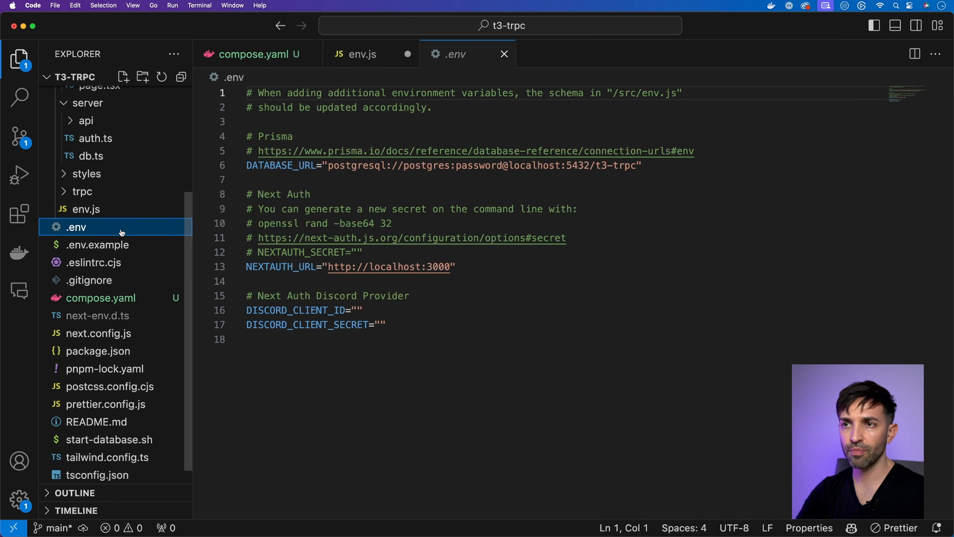
{"action": "left_click_drag", "start_coordinate": [246, 310], "coordinate": [392, 325]}
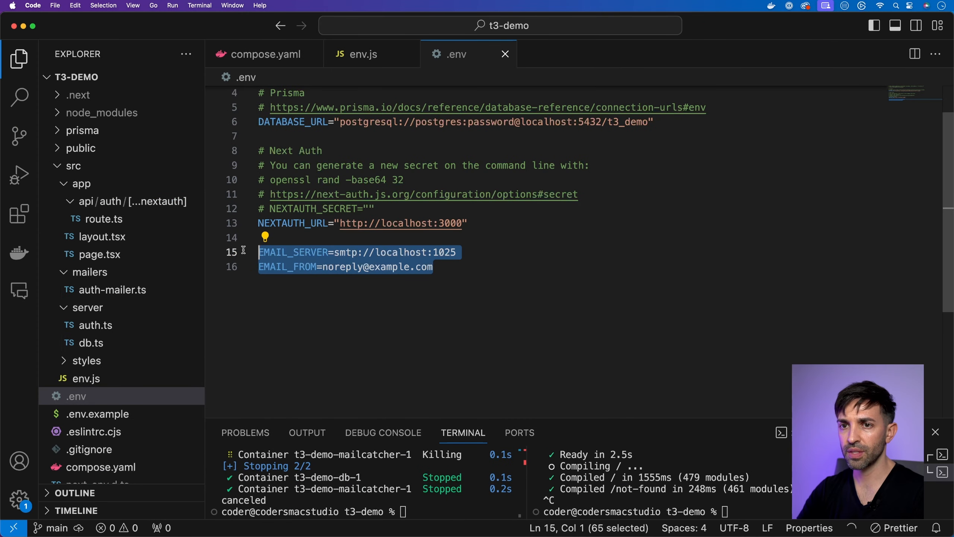
{"action": "left_click", "coordinate": [112, 289]}
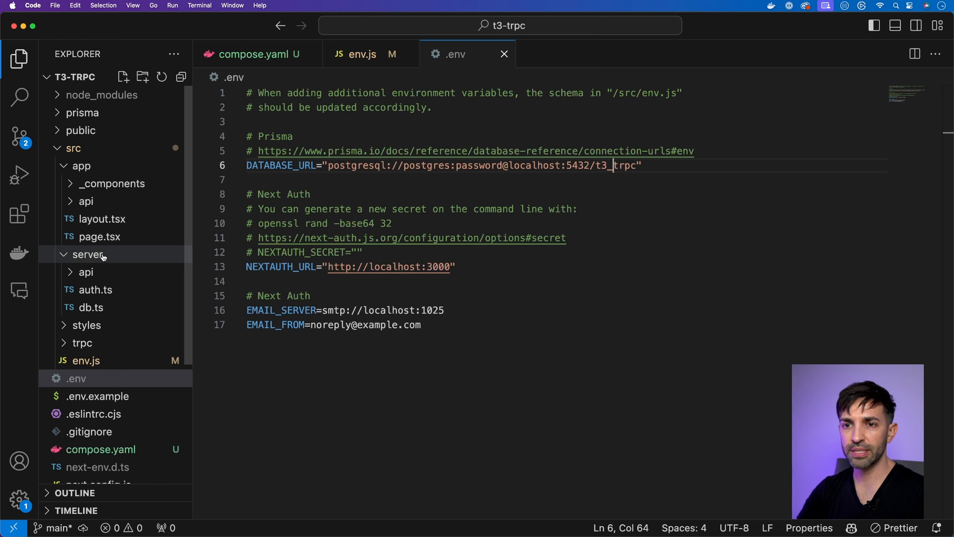
{"action": "mouse_move", "coordinate": [103, 256]}
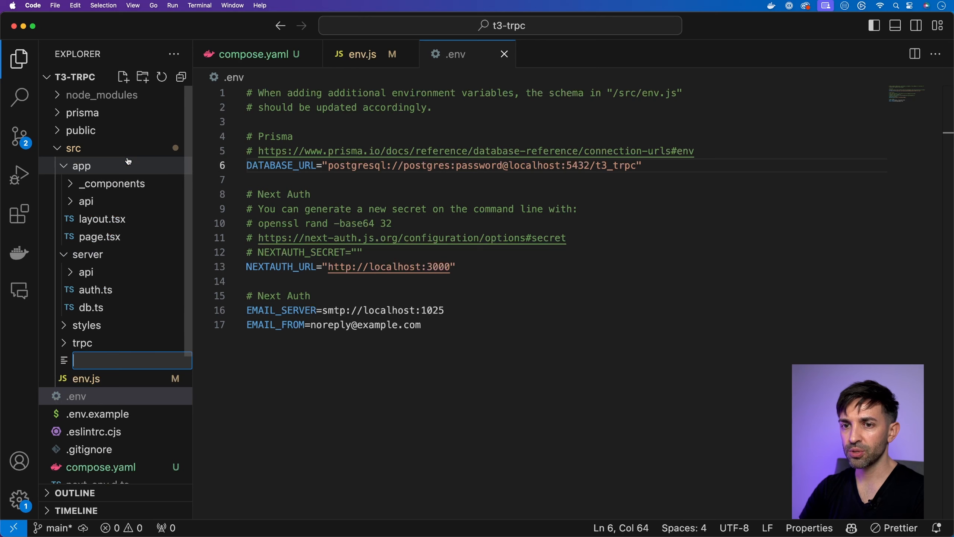
- Create src/mailers/auth-mailer.ts with the pasted sendVerificationRequest nodemailer code
{"action": "type", "text": "mailers/"}
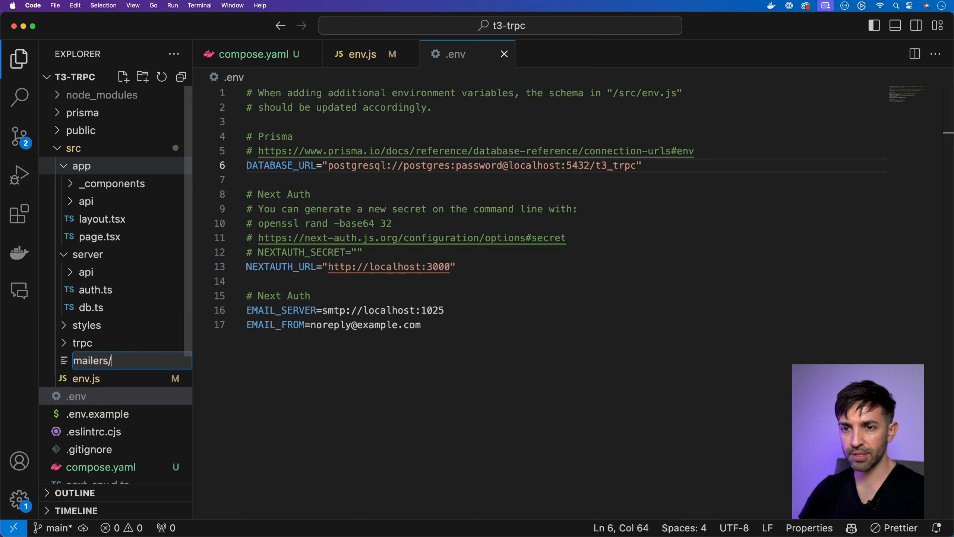
{"action": "type", "text": "auth-maile"}
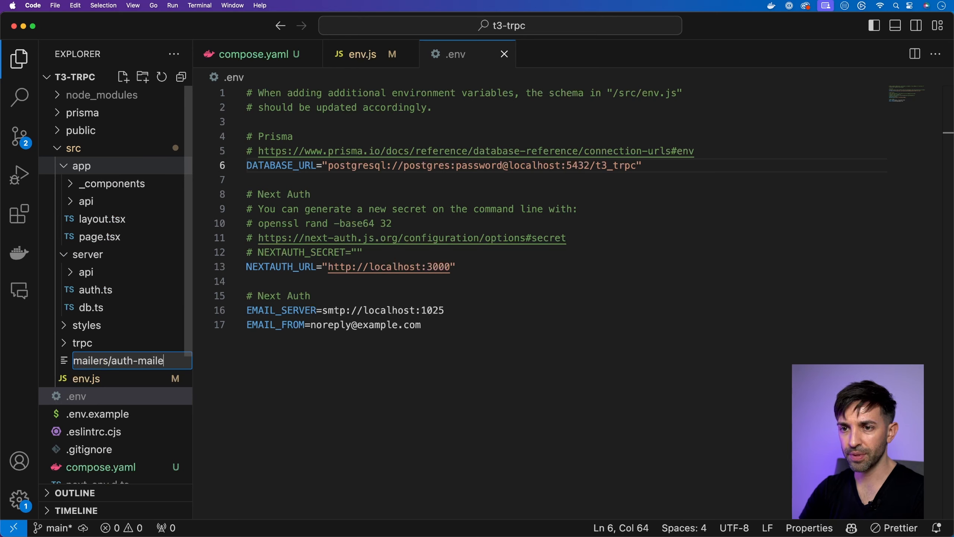
{"action": "key", "text": "Enter"}
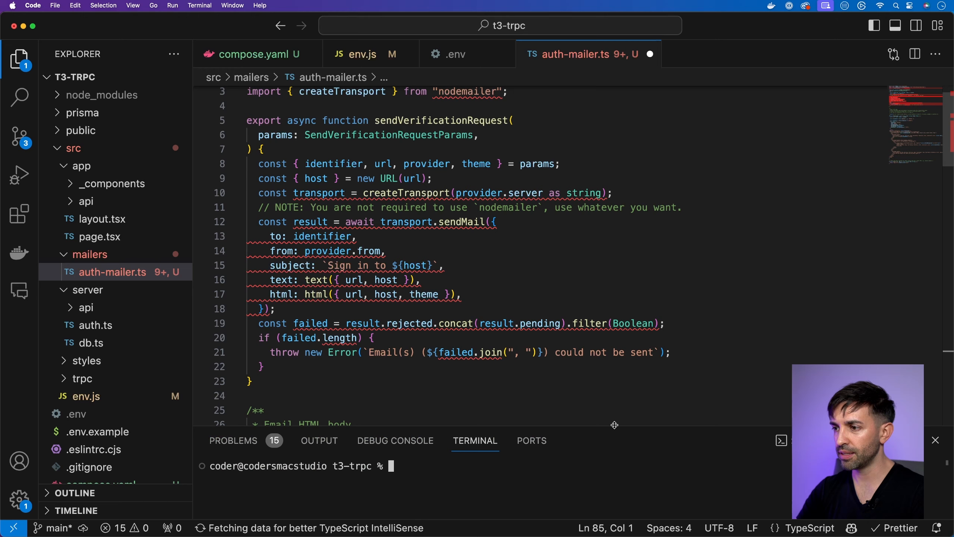
{"action": "type", "text": "pnpm"}
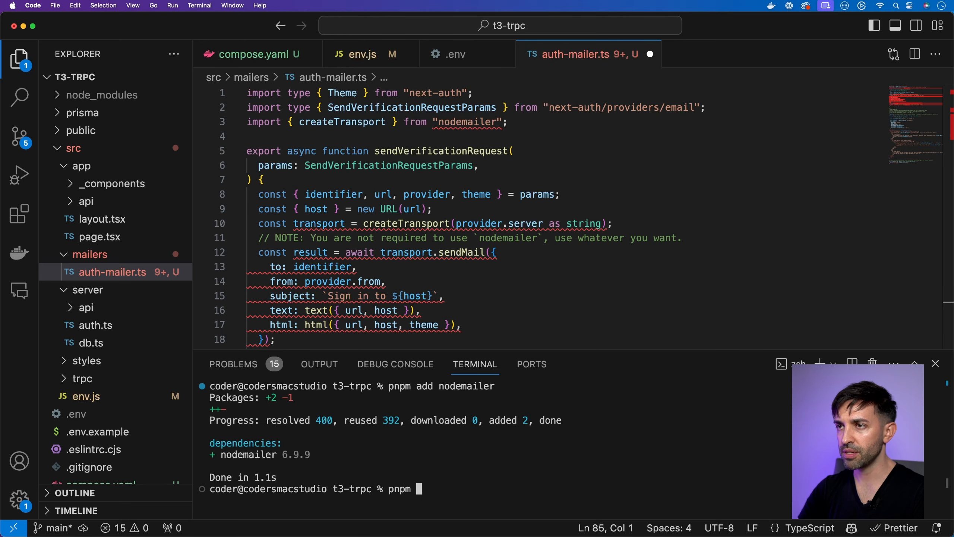
{"action": "type", "text": "add"}
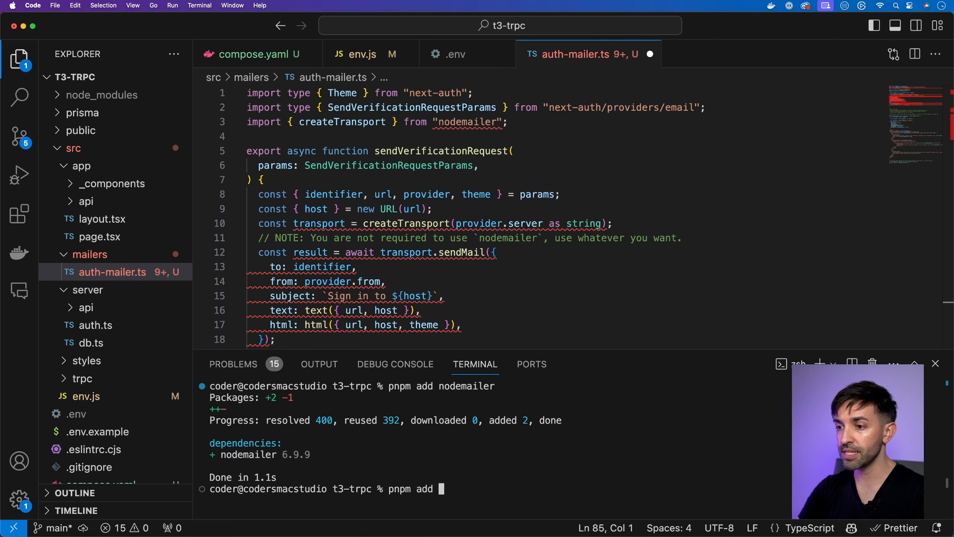
{"action": "type", "text": "-D @types/nod"}
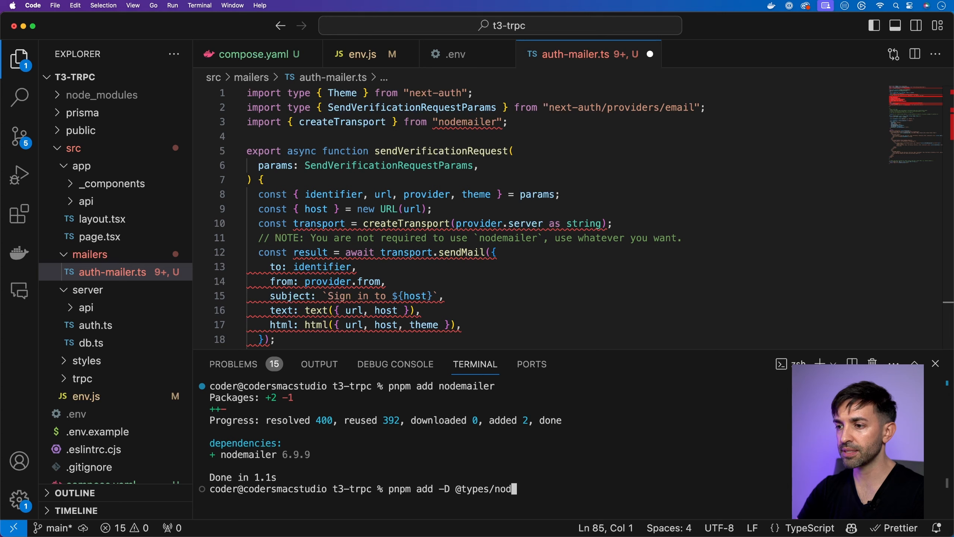
{"action": "key", "text": "Enter"}
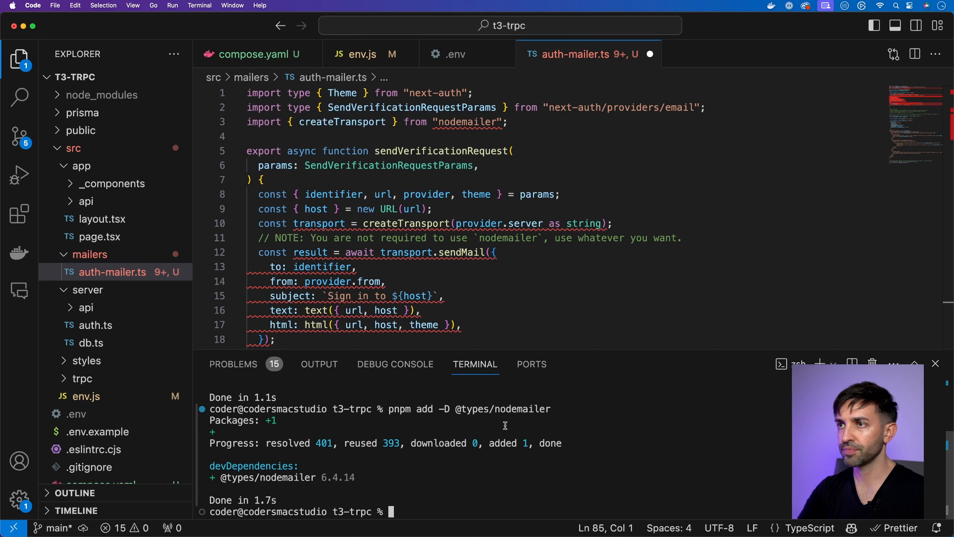
{"action": "mouse_move", "coordinate": [567, 297]}
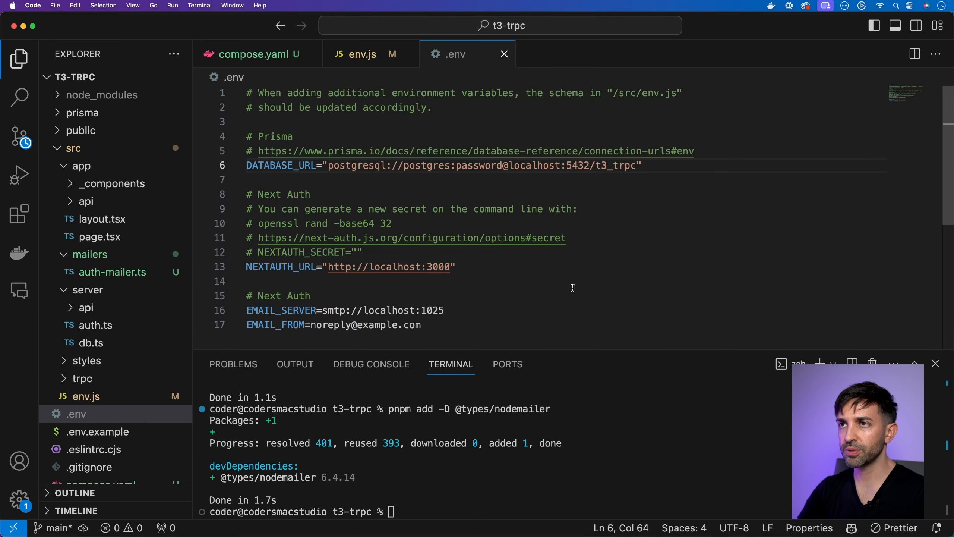
- Run TypeScript: Restart TS Server so auth-mailer.ts shows zero problems
{"action": "left_click", "coordinate": [112, 272]}
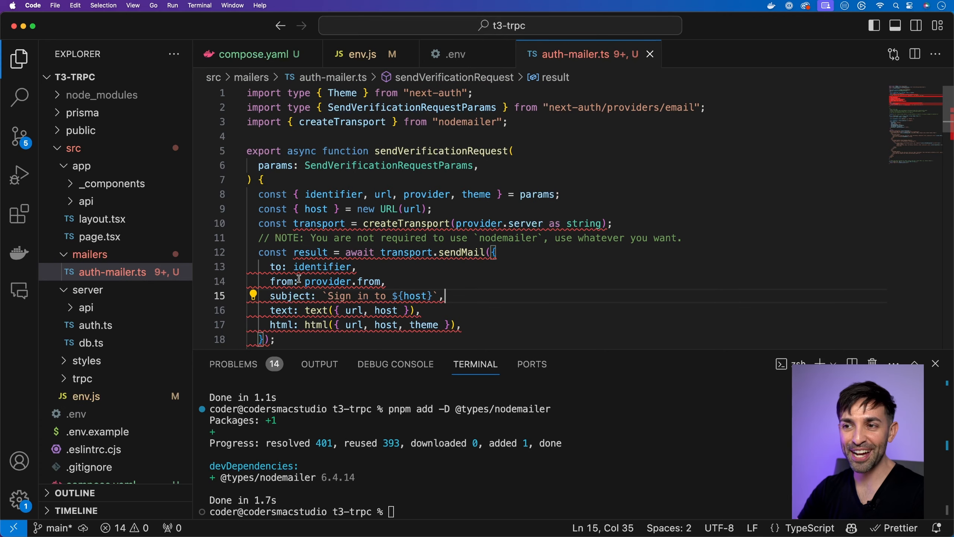
{"action": "key", "text": "Cmd+Shift+P"}
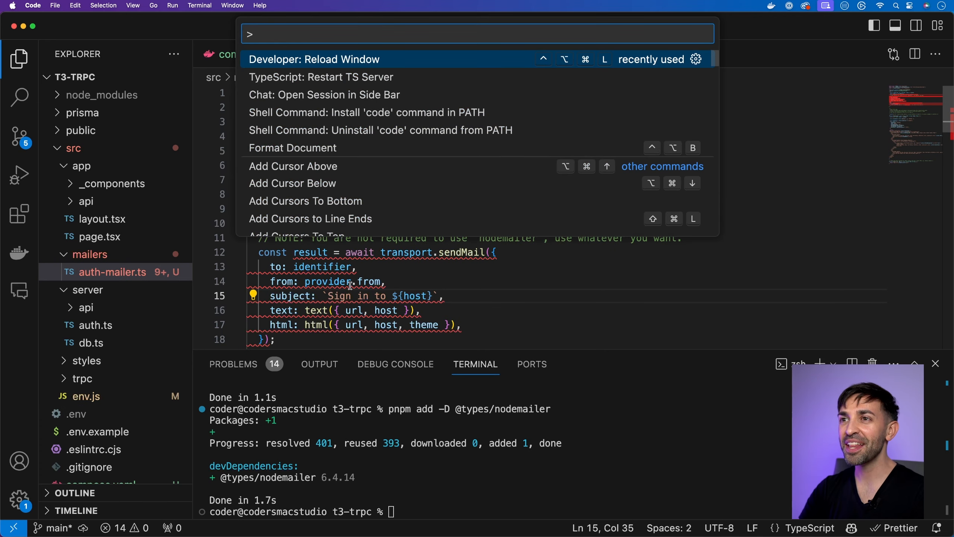
{"action": "left_click", "coordinate": [314, 60]}
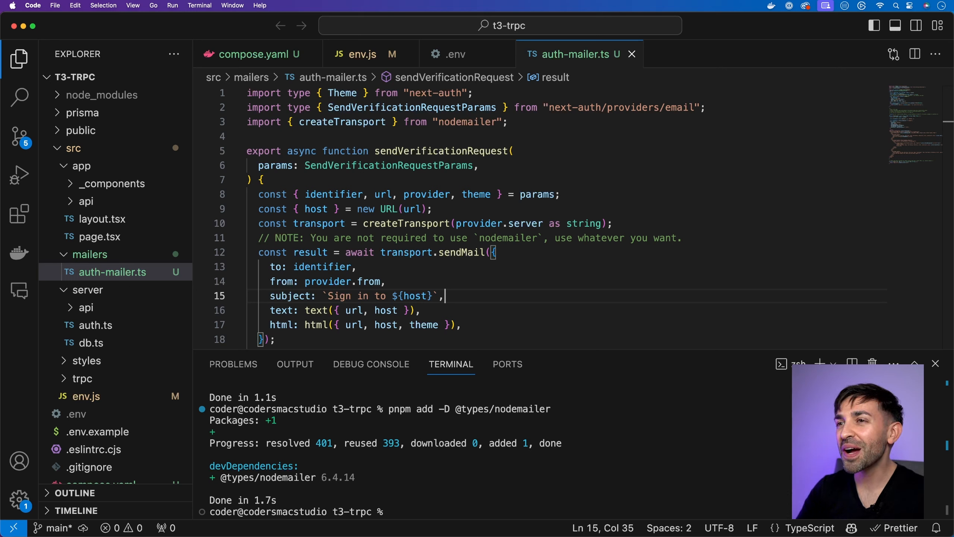
{"action": "left_click", "coordinate": [455, 54]}
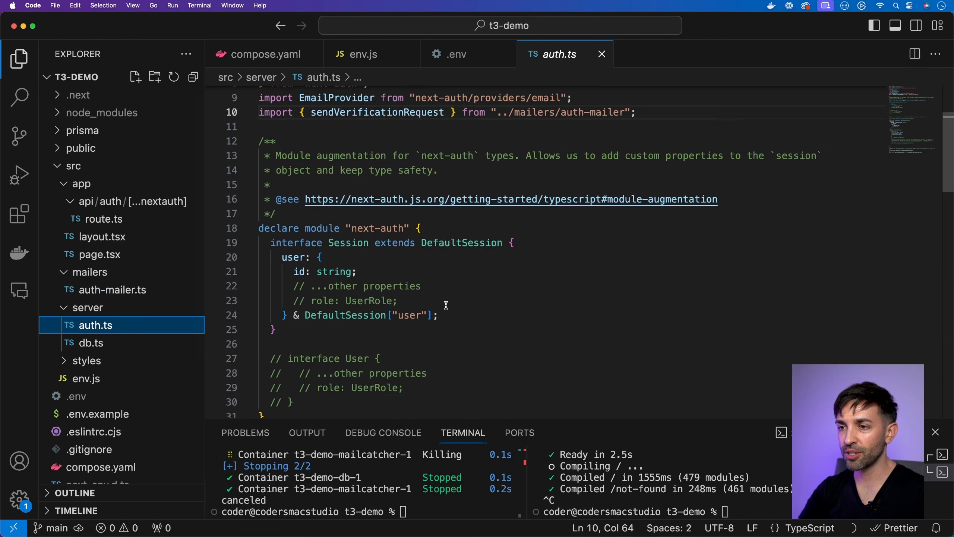
- Import EmailProvider and sendVerificationRequest from '../mailers/auth-mailer' into src/server/auth.ts providers
{"action": "scroll", "scroll_direction": "down", "scroll_amount": 3}
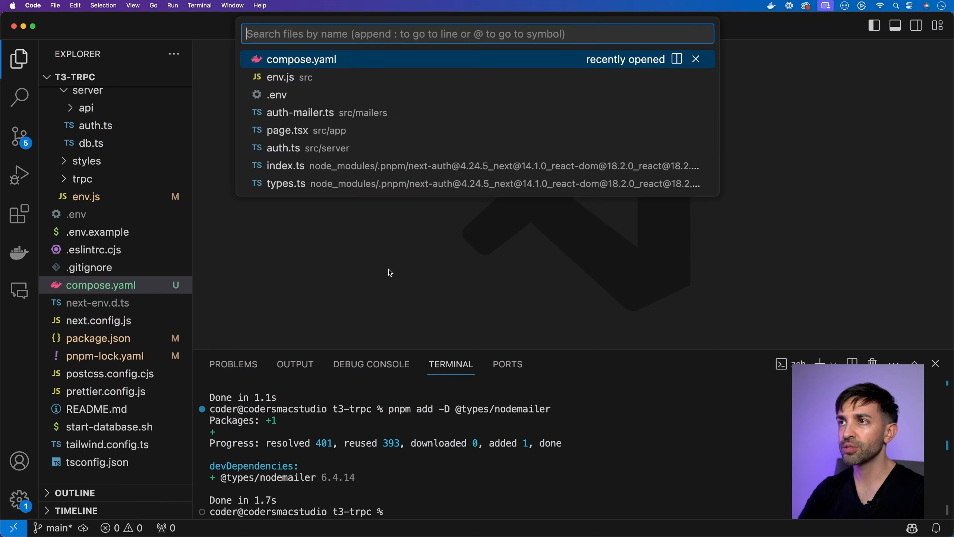
{"action": "left_click", "coordinate": [282, 148]}
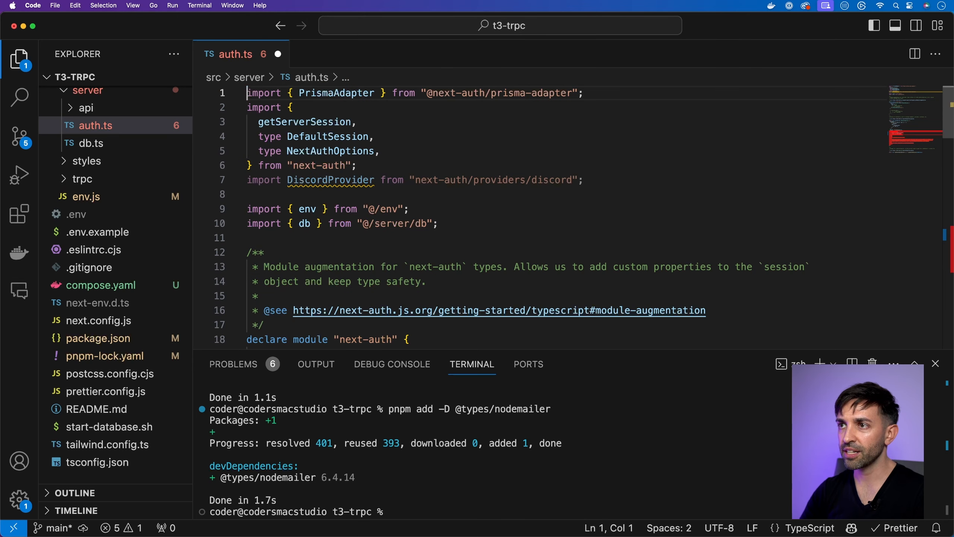
{"action": "type", "text": "email"}
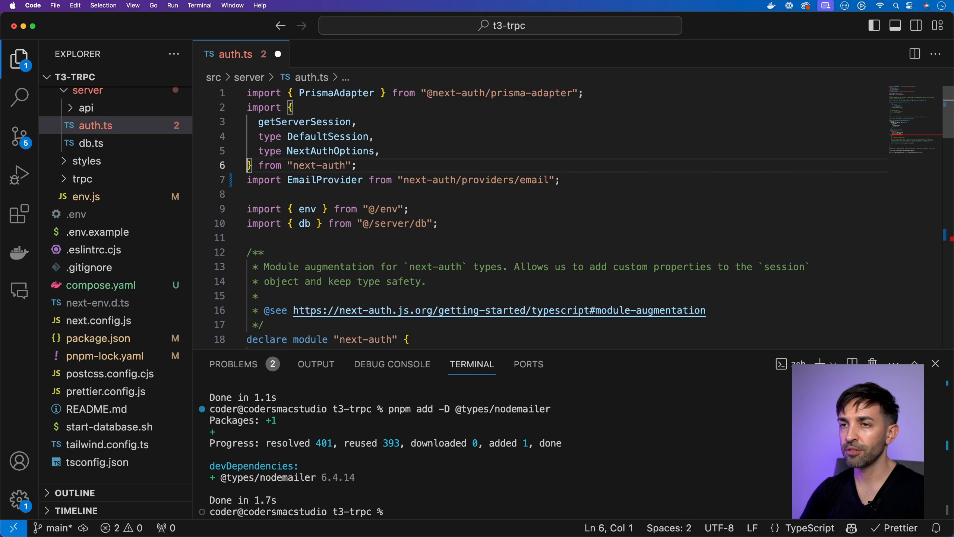
{"action": "type", "text": "import {}"}
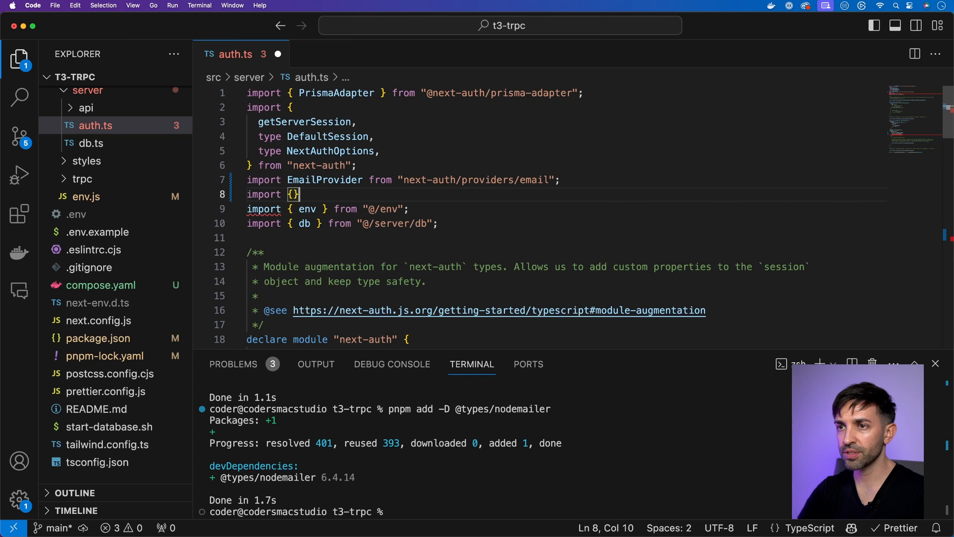
{"action": "type", "text": "from '../mo"}
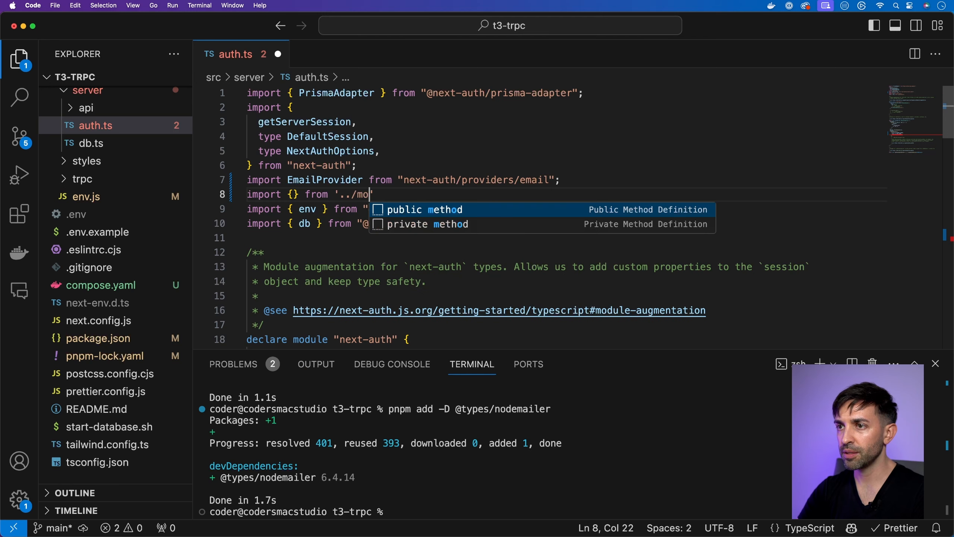
{"action": "type", "text": "al"}
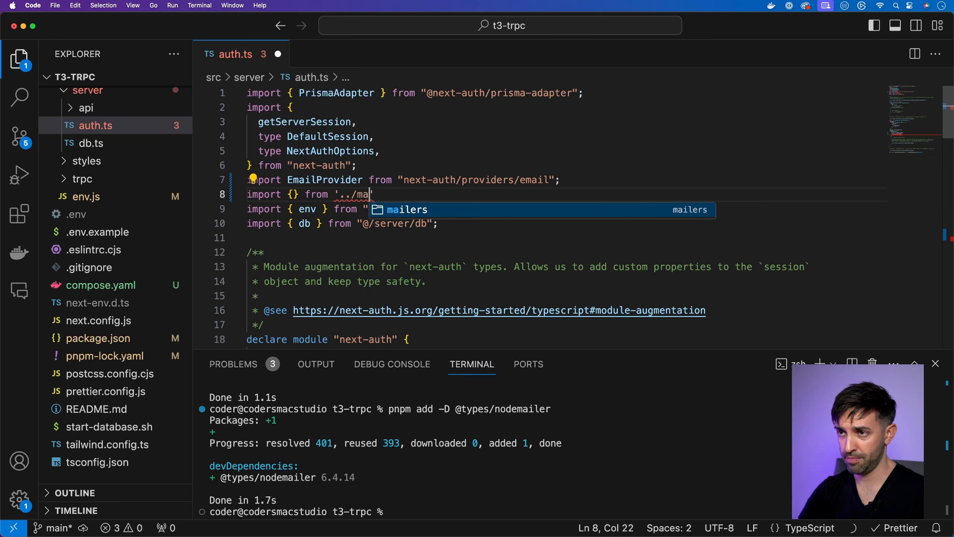
{"action": "type", "text": "ilers/auth-mailer'"}
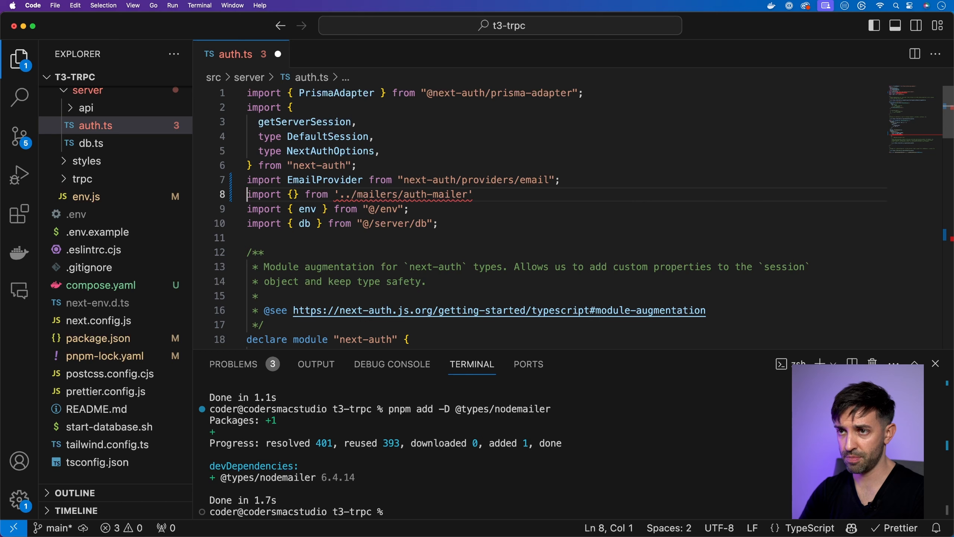
{"action": "type", "text": "sendVerificationRequest"}
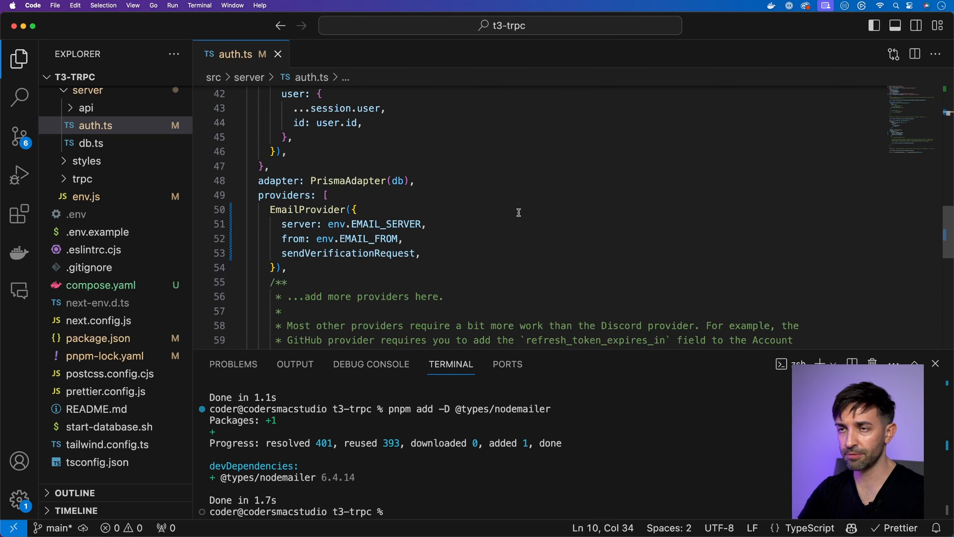
- Start the docker database services and run pnpm dev
{"action": "scroll", "scroll_direction": "down", "scroll_amount": 3}
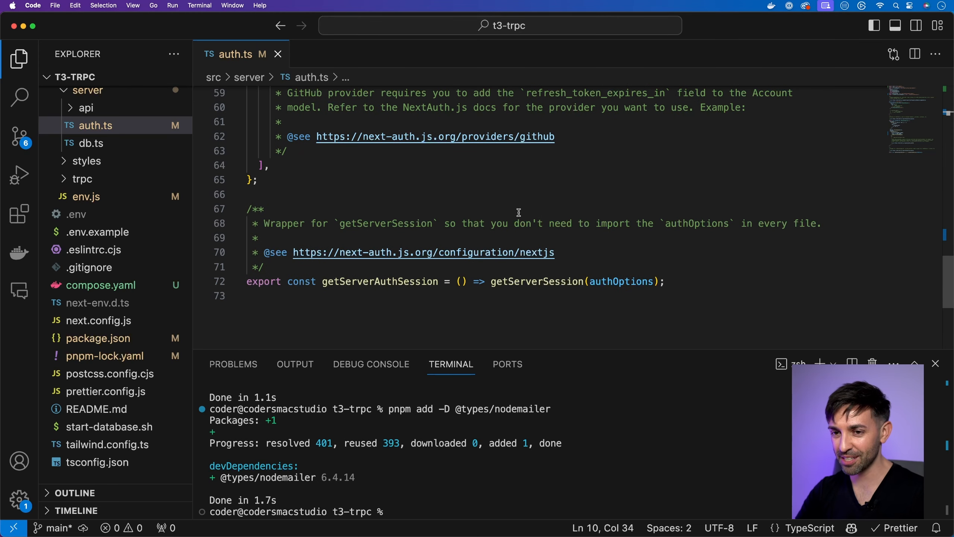
{"action": "type", "text": "docker"}
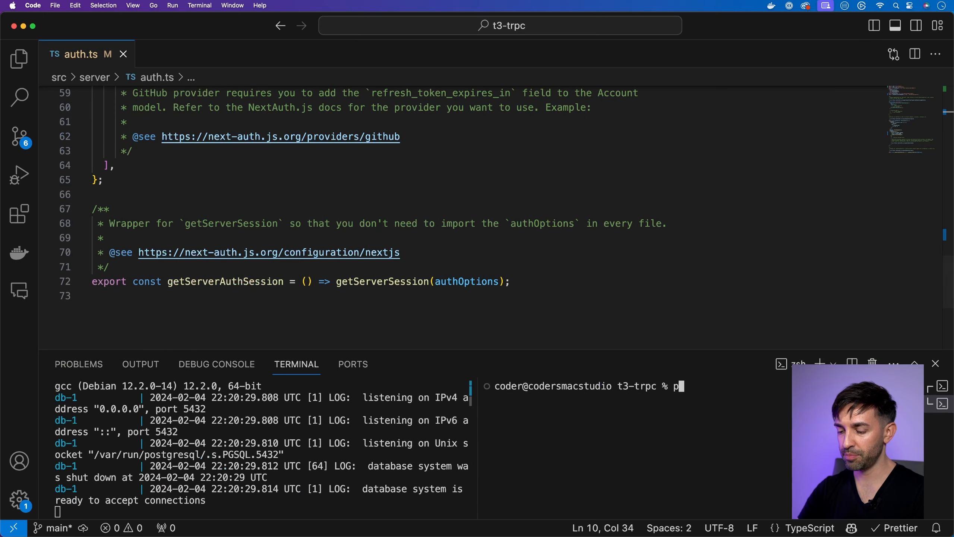
{"action": "type", "text": "pnpm dev"}
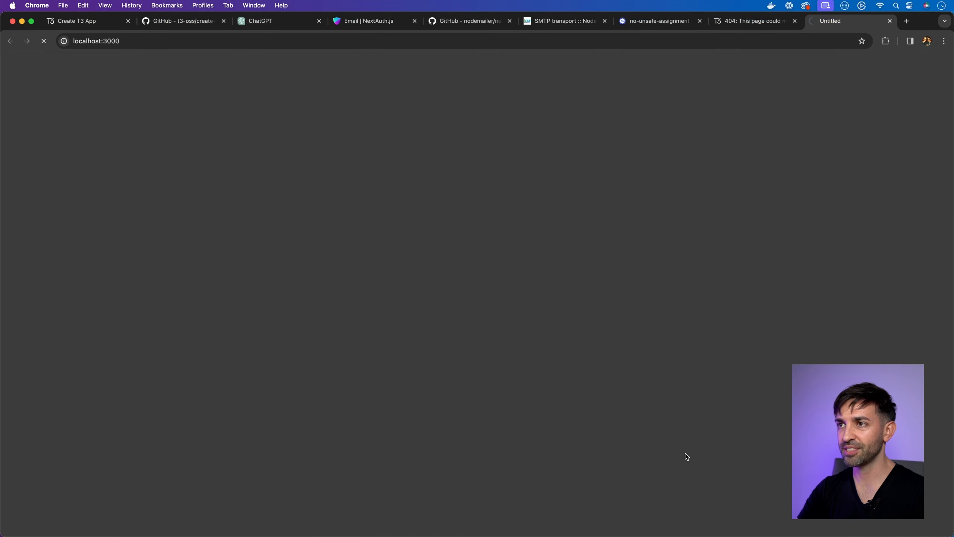
{"action": "mouse_move", "coordinate": [686, 451]}
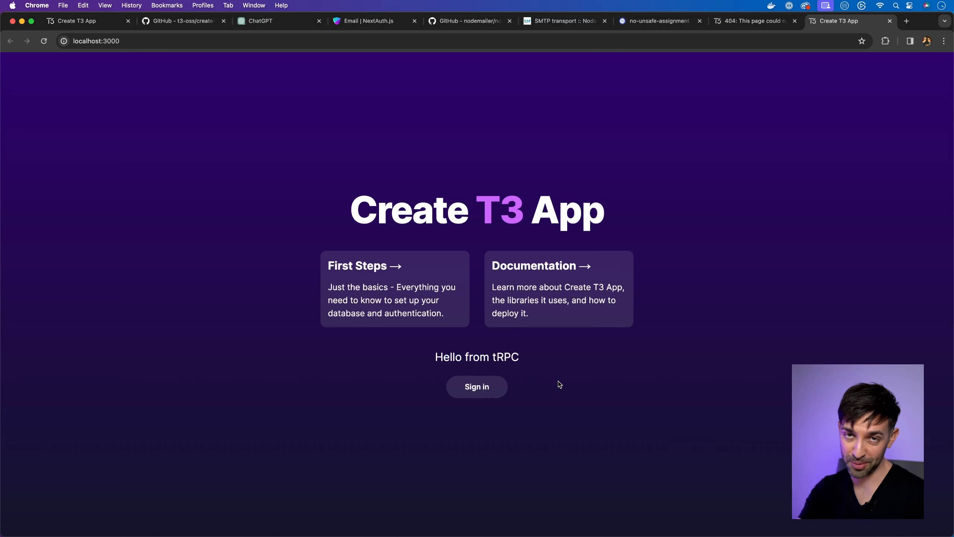
{"action": "mouse_move", "coordinate": [462, 388]}
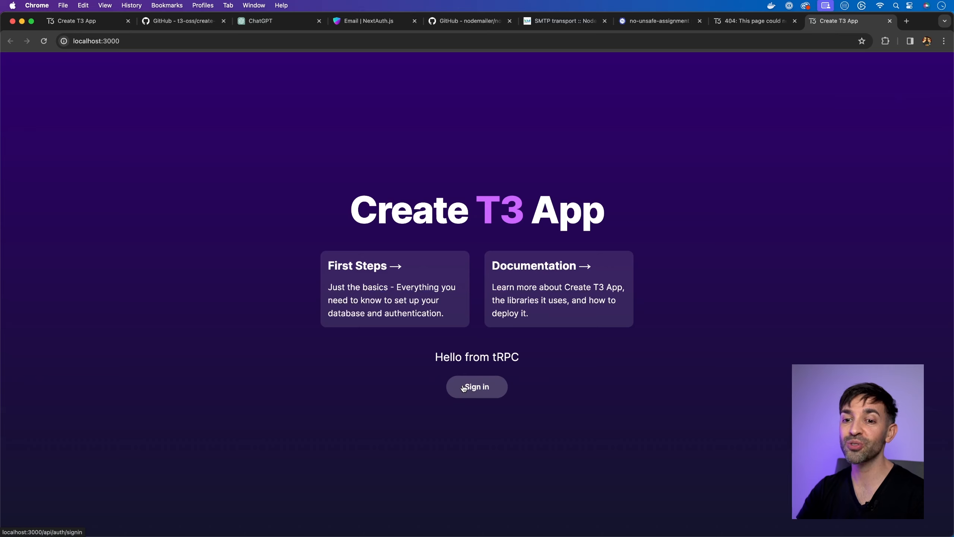
{"action": "mouse_move", "coordinate": [512, 383]}
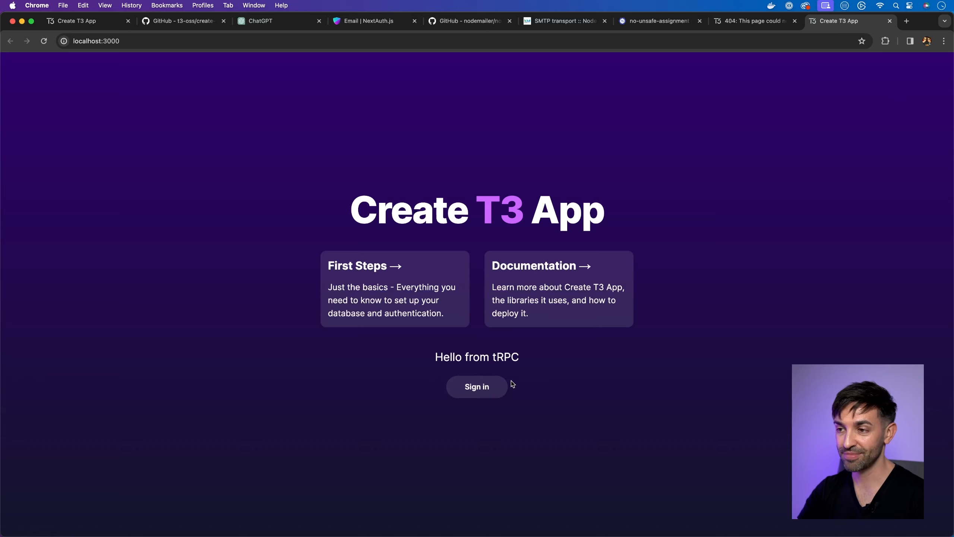
- Go to the app's sign-in page, then bring up the MailCatcher inbox at localhost:1080
{"action": "left_click", "coordinate": [477, 386]}
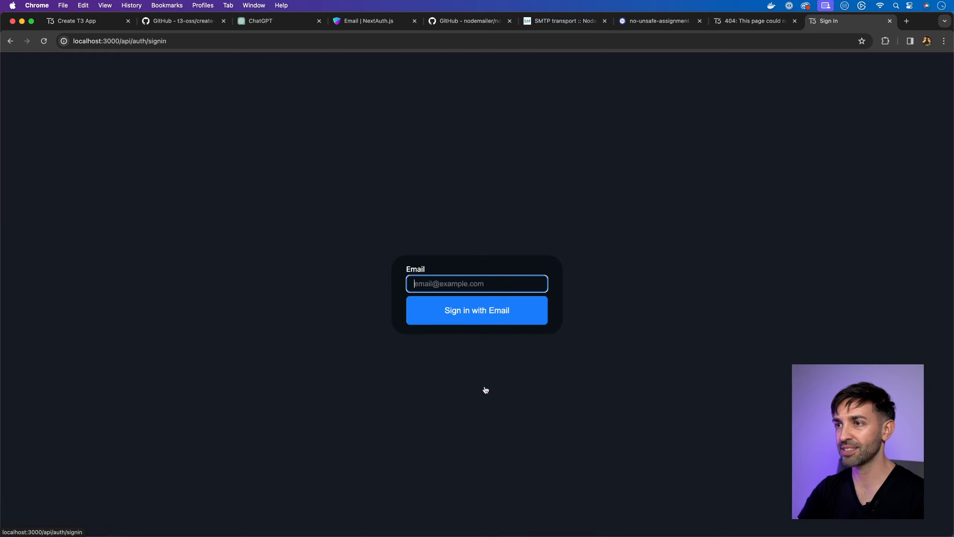
{"action": "left_click", "coordinate": [477, 283]}
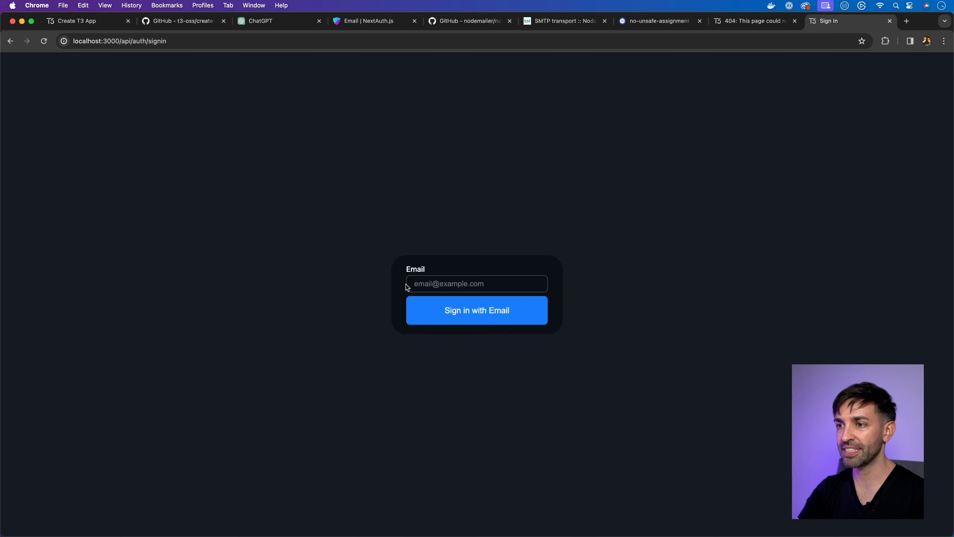
{"action": "mouse_move", "coordinate": [588, 313]}
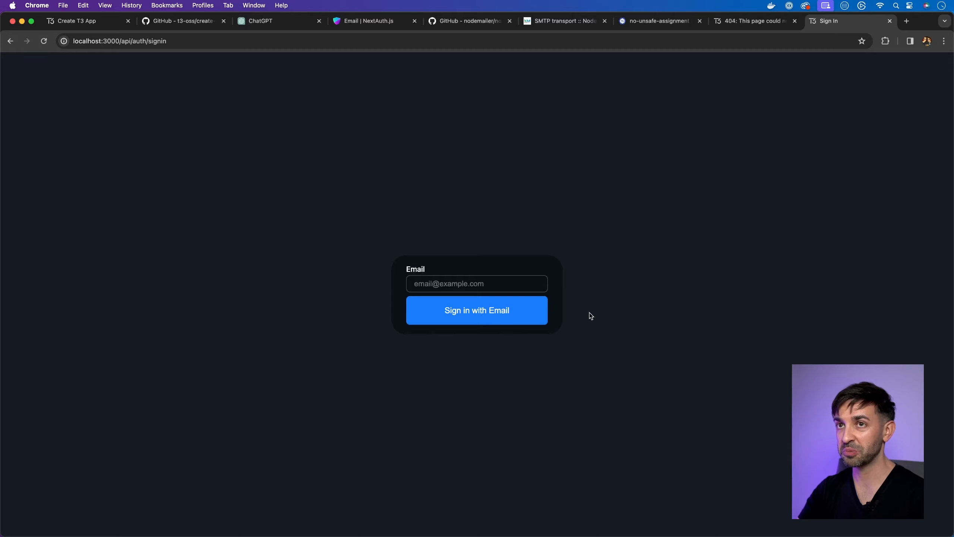
{"action": "left_click", "coordinate": [907, 21]}
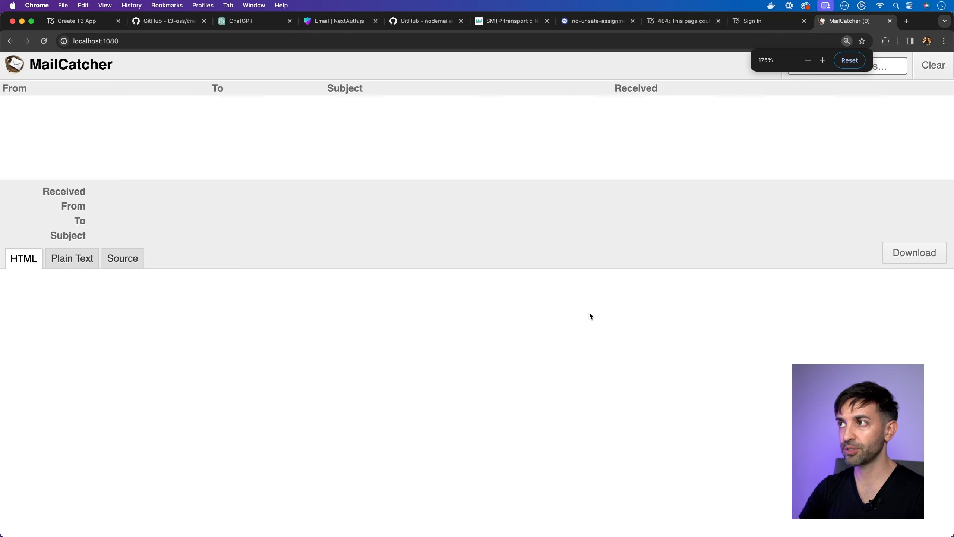
- Zoom in on the empty MailCatcher inbox and return to the app's sign-in form
{"action": "left_click", "coordinate": [850, 60]}
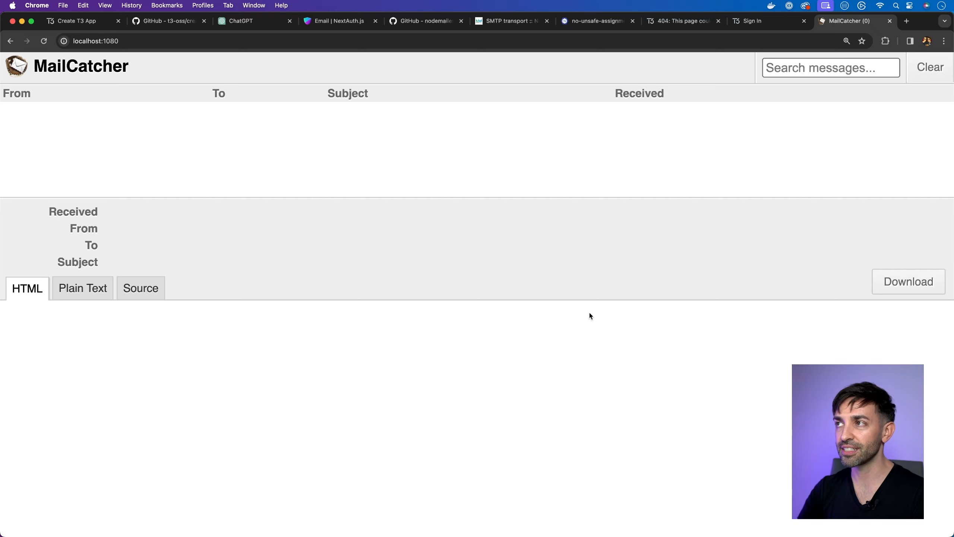
{"action": "left_click", "coordinate": [753, 21]}
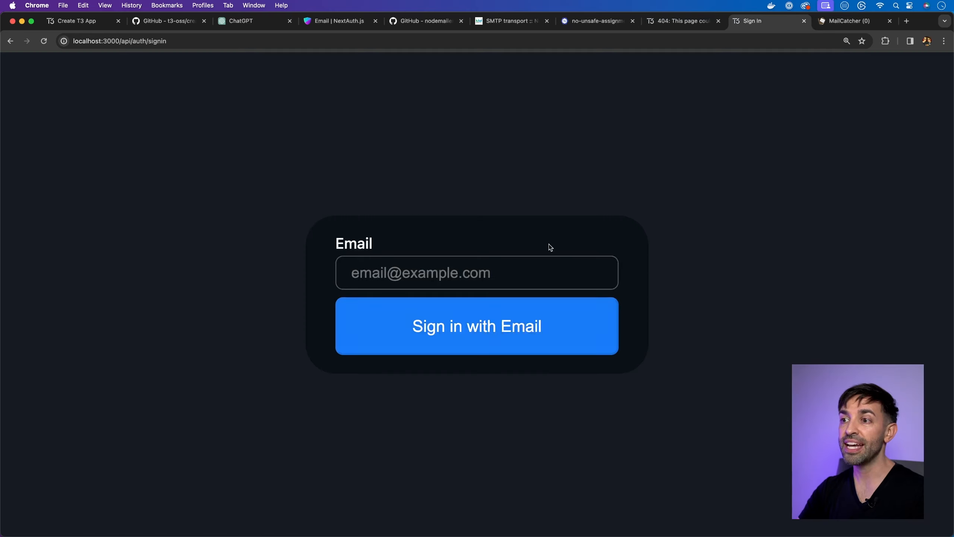
- Submit the saved 'kevin' email address on the sign-in form and switch to VS Code after the 500 error
{"action": "left_click", "coordinate": [477, 326]}
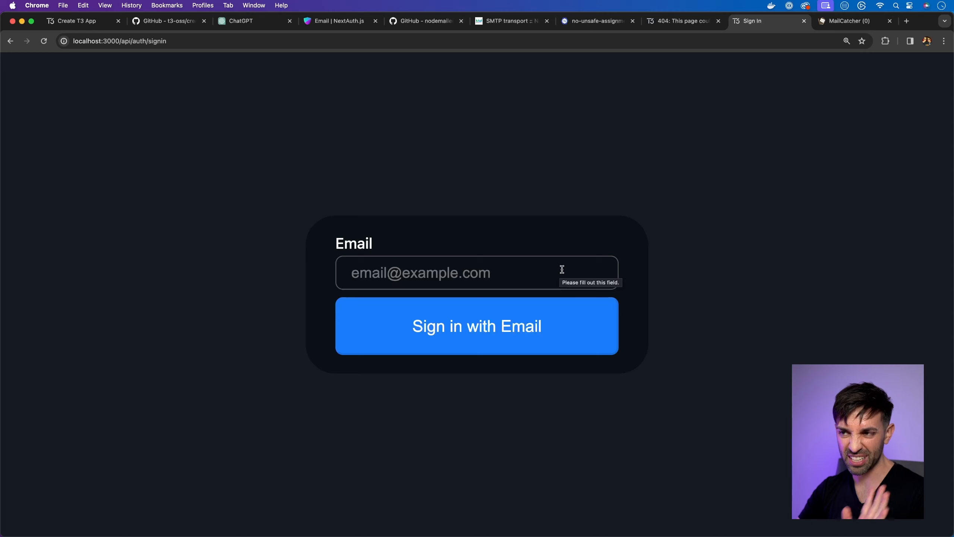
{"action": "type", "text": "kevin"}
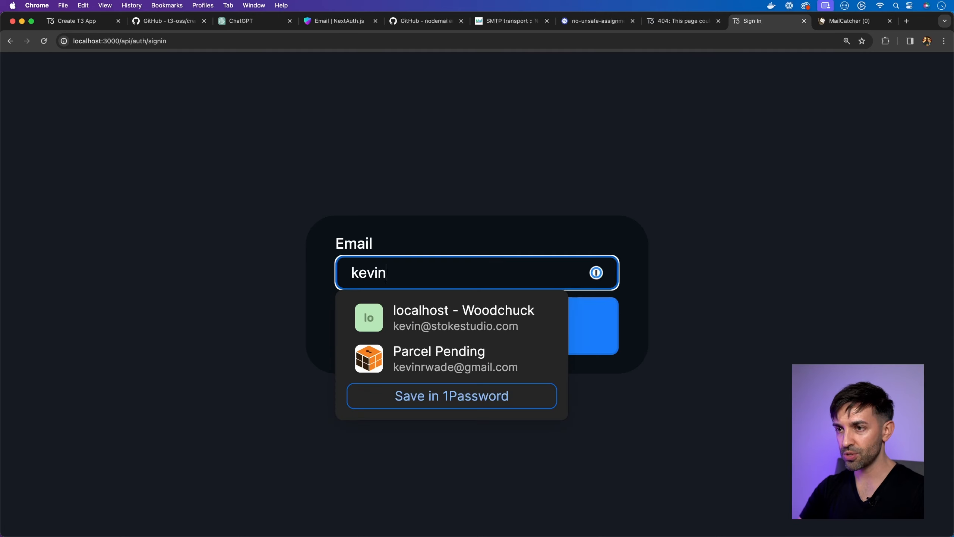
{"action": "left_click", "coordinate": [456, 318]}
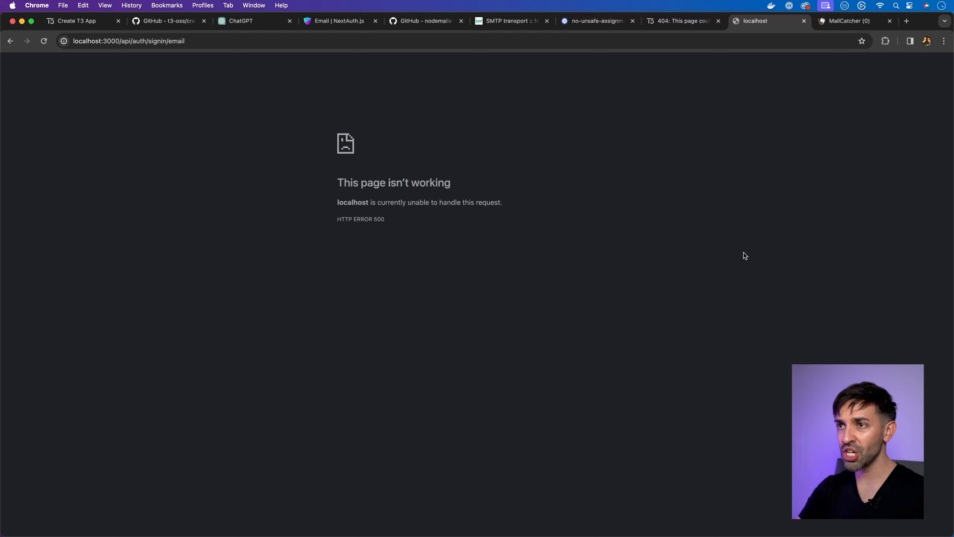
{"action": "key", "text": "Cmd+Tab"}
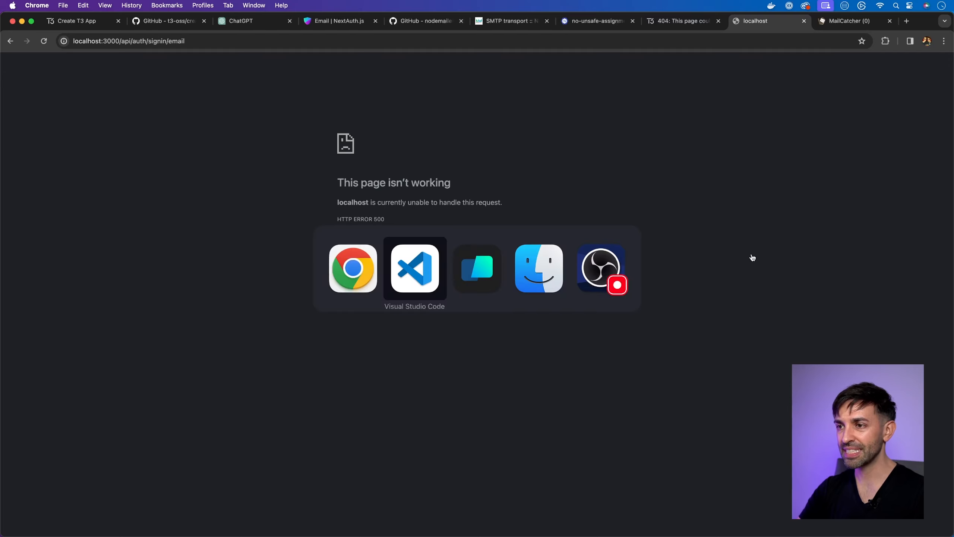
{"action": "left_click", "coordinate": [414, 269]}
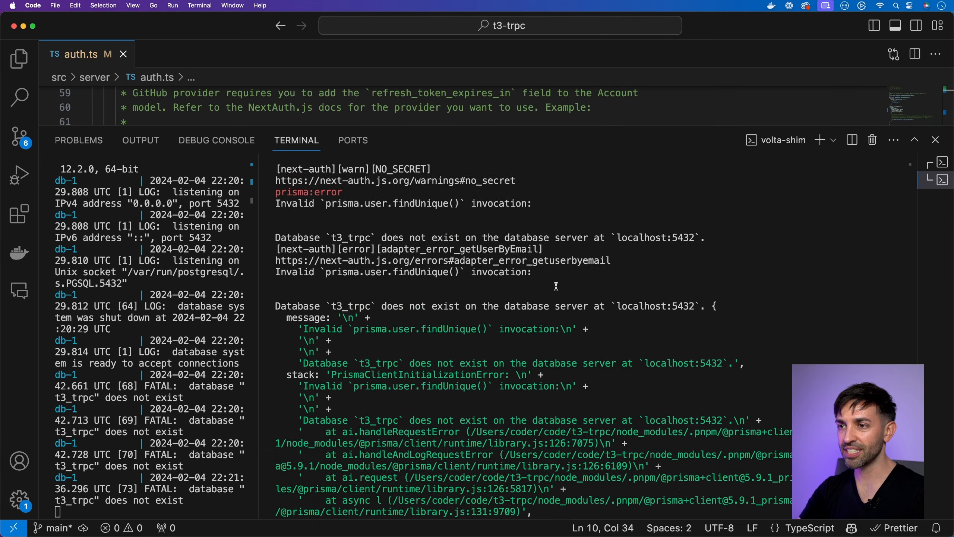
- Stop the dev server, run pnpm db:push to create the t3_trpc database, and restart with pnpm dev
{"action": "key", "text": "ctrl+c"}
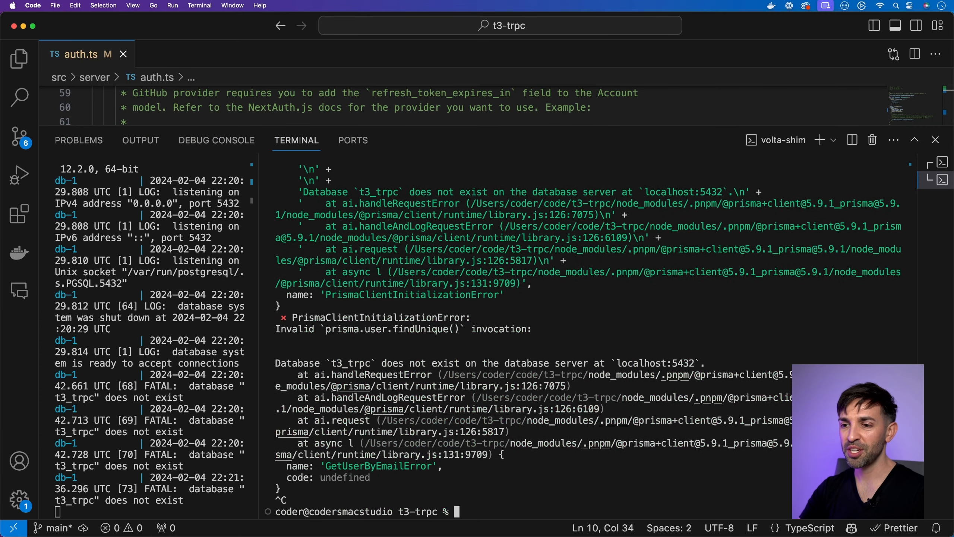
{"action": "type", "text": "pnpm"}
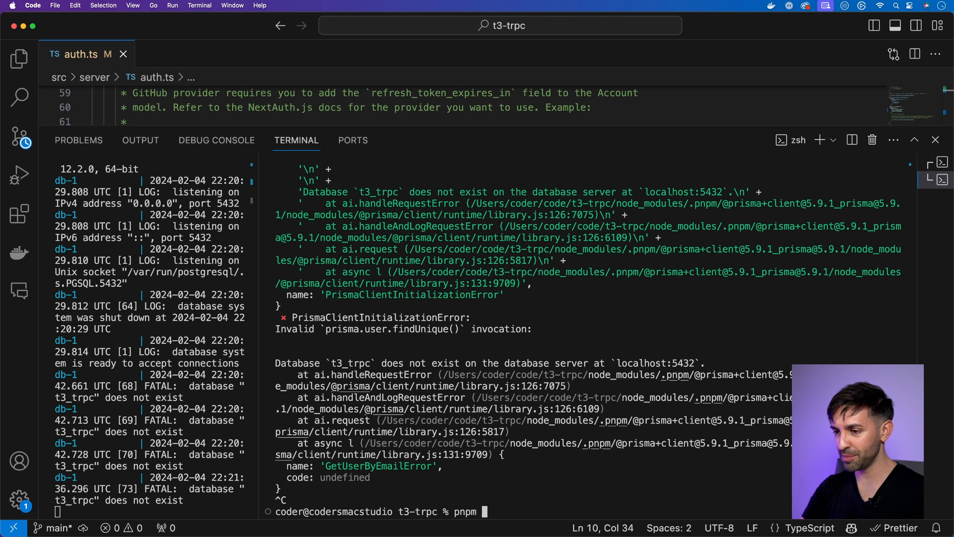
{"action": "type", "text": "db:push"}
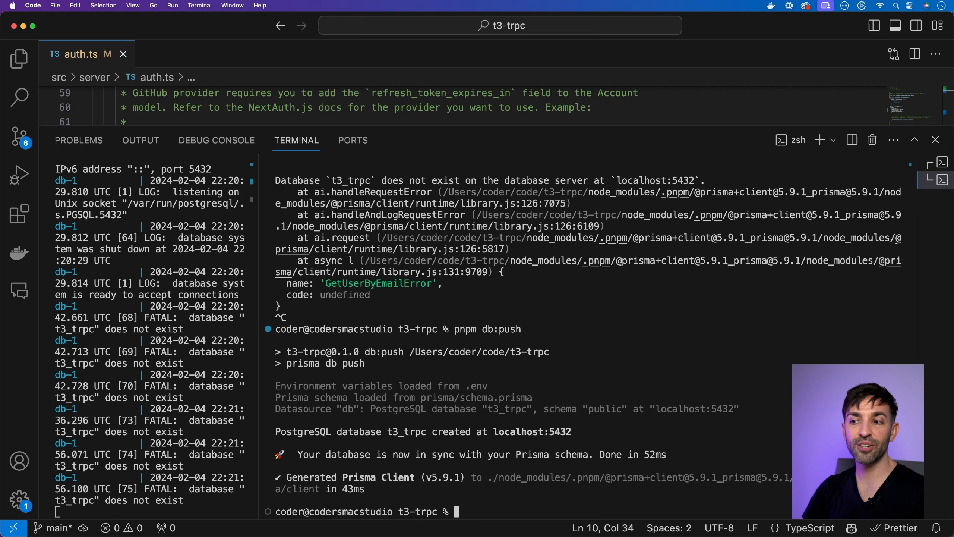
{"action": "type", "text": "pnpm dev"}
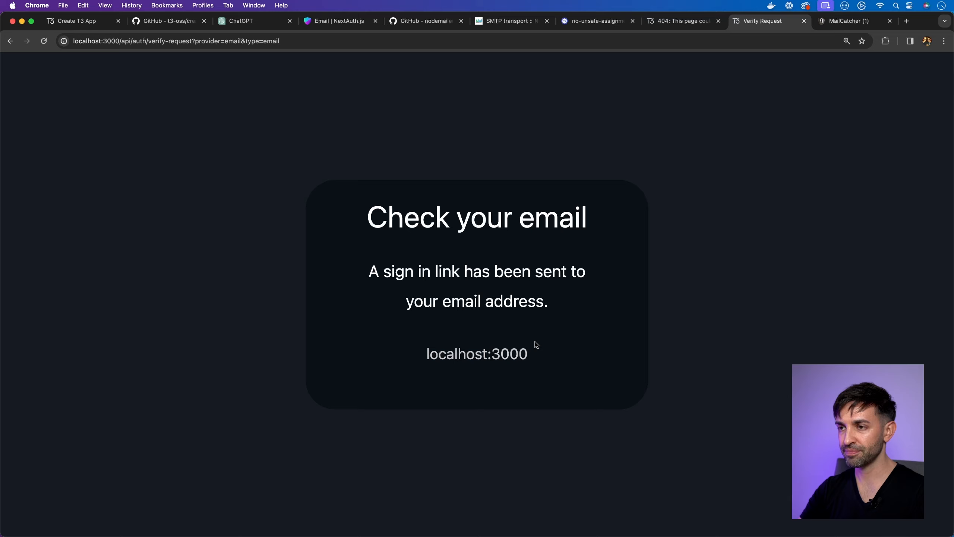
{"action": "mouse_move", "coordinate": [449, 271]}
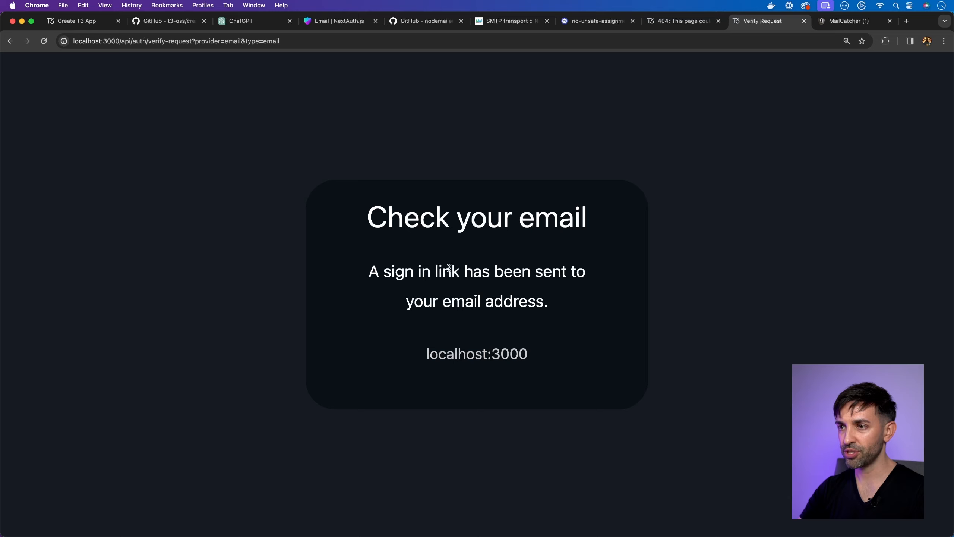
- Open the 'Sign in to localhost:3000' email in MailCatcher and follow its magic sign-in link
{"action": "left_click", "coordinate": [849, 21]}
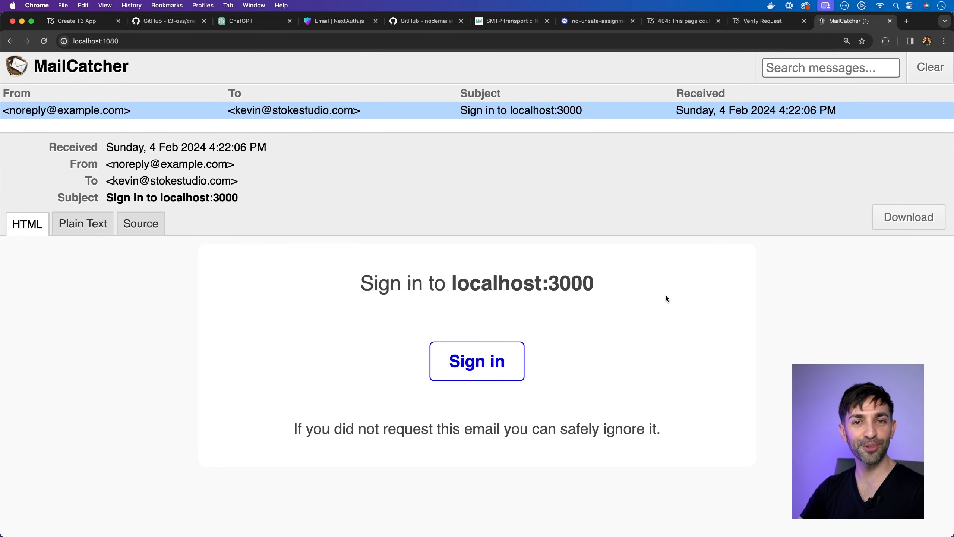
{"action": "mouse_move", "coordinate": [480, 368]}
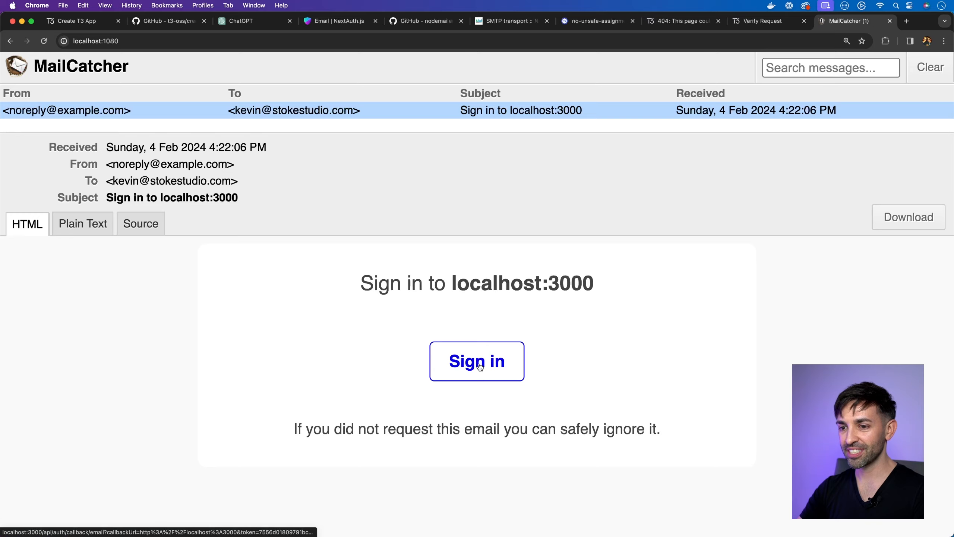
{"action": "left_click", "coordinate": [477, 361]}
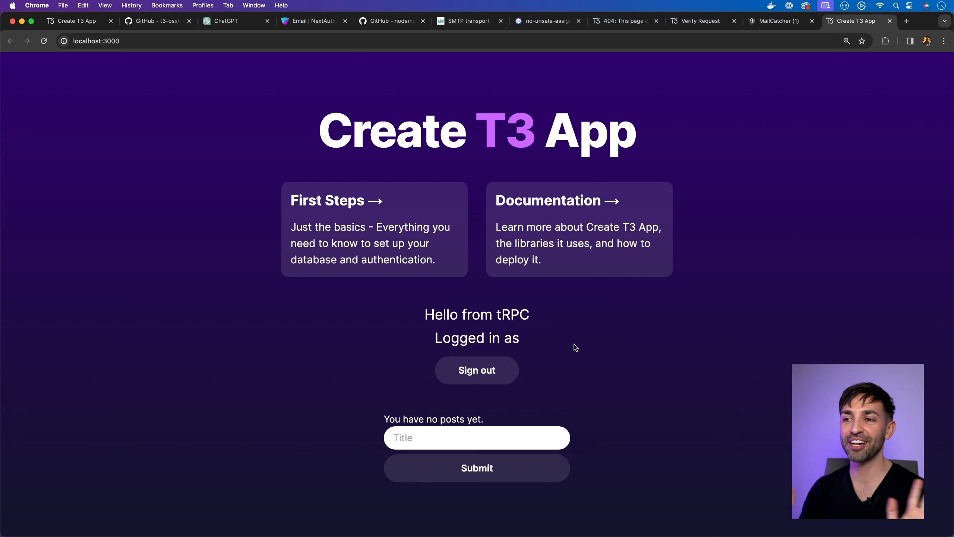
{"action": "mouse_move", "coordinate": [497, 350]}
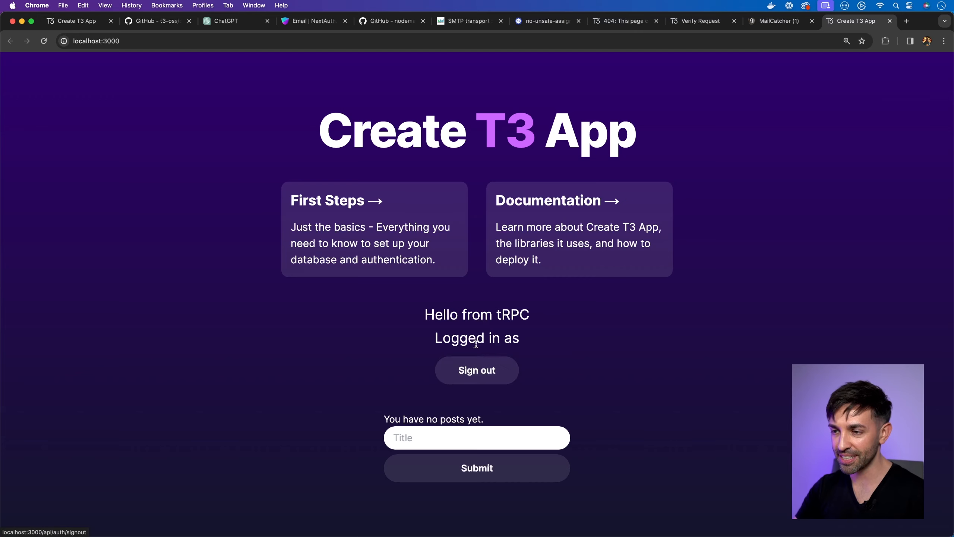
- Create a new post titled 'My First post' from the signed-in home page
{"action": "left_click", "coordinate": [473, 443]}
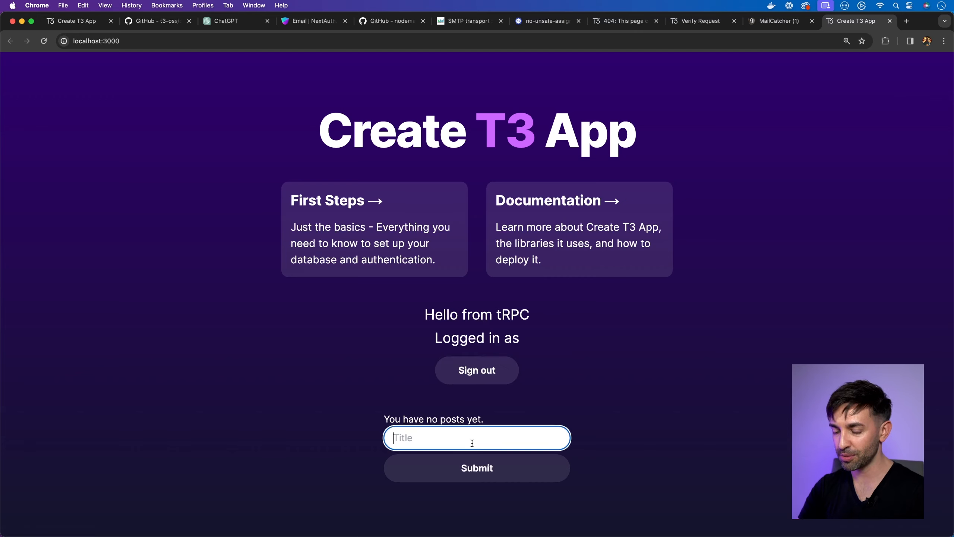
{"action": "type", "text": "My First post"}
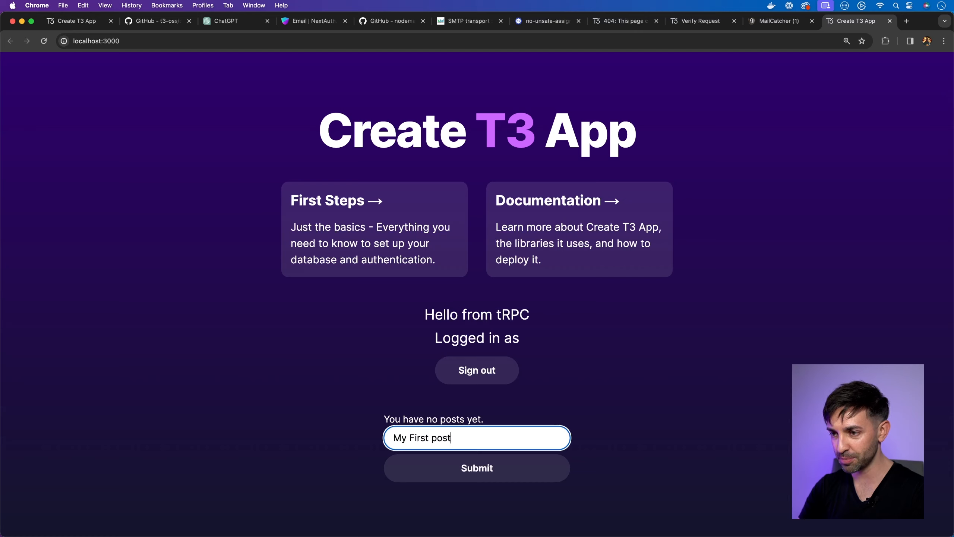
{"action": "left_click", "coordinate": [477, 468]}
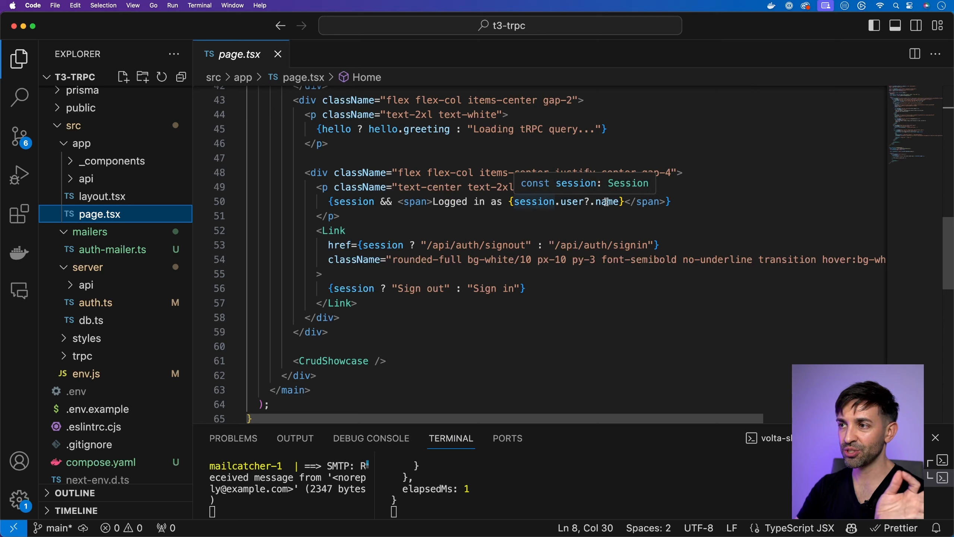
- Replace session.user?.name with session.user?.email in page.tsx so the home page shows the email
{"action": "double_click", "coordinate": [609, 201]}
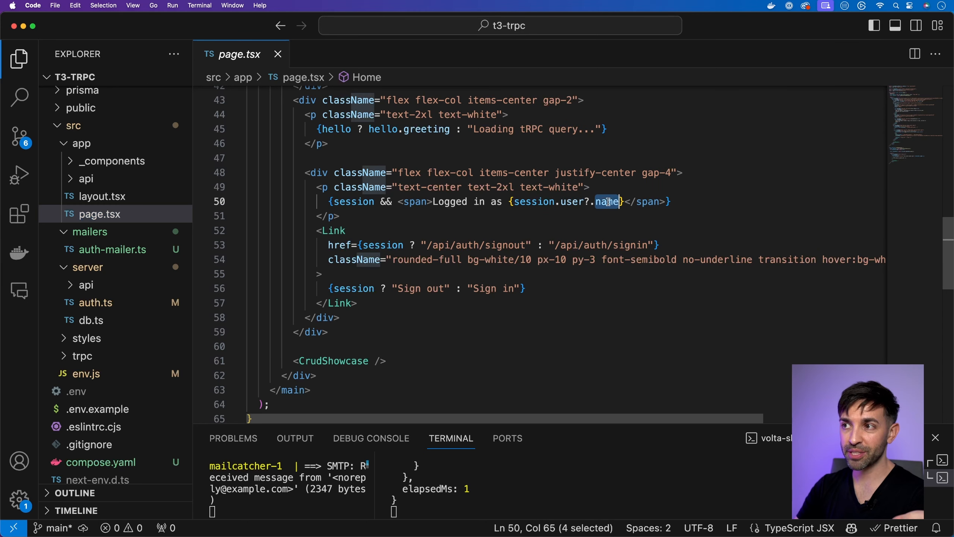
{"action": "type", "text": "email"}
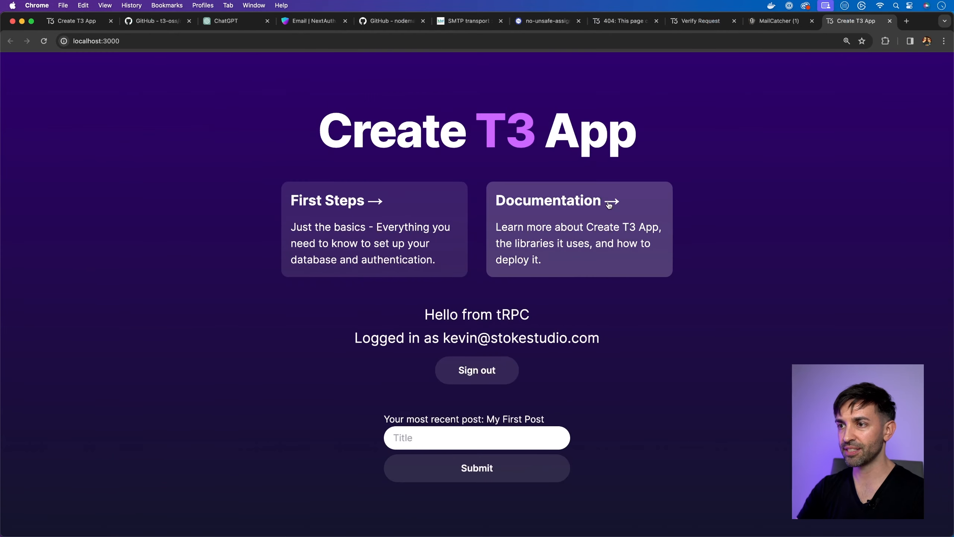
{"action": "left_click_drag", "start_coordinate": [398, 338], "coordinate": [622, 341]}
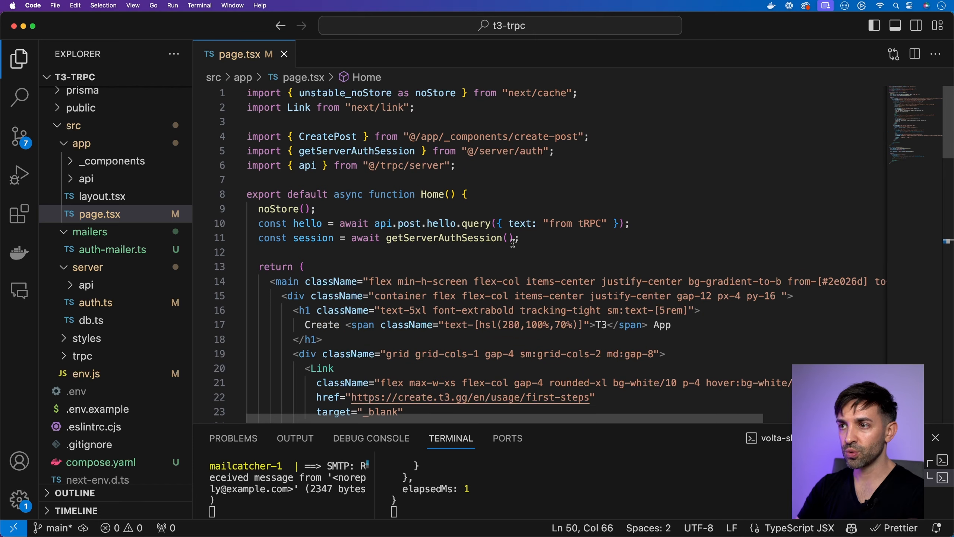
- Scroll through page.tsx down to the getServerAuthSession usage
{"action": "scroll", "scroll_direction": "down", "scroll_amount": 3}
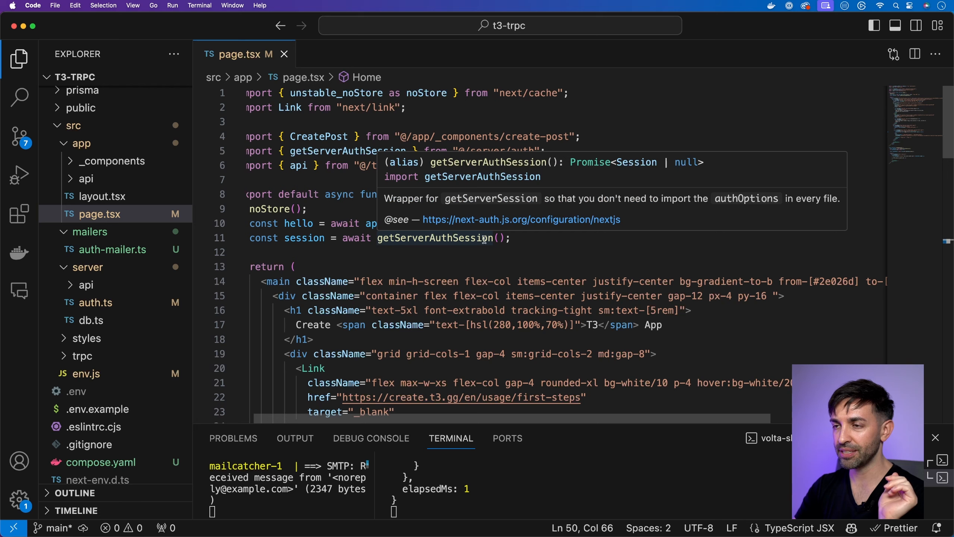
{"action": "scroll", "scroll_direction": "down", "scroll_amount": 3}
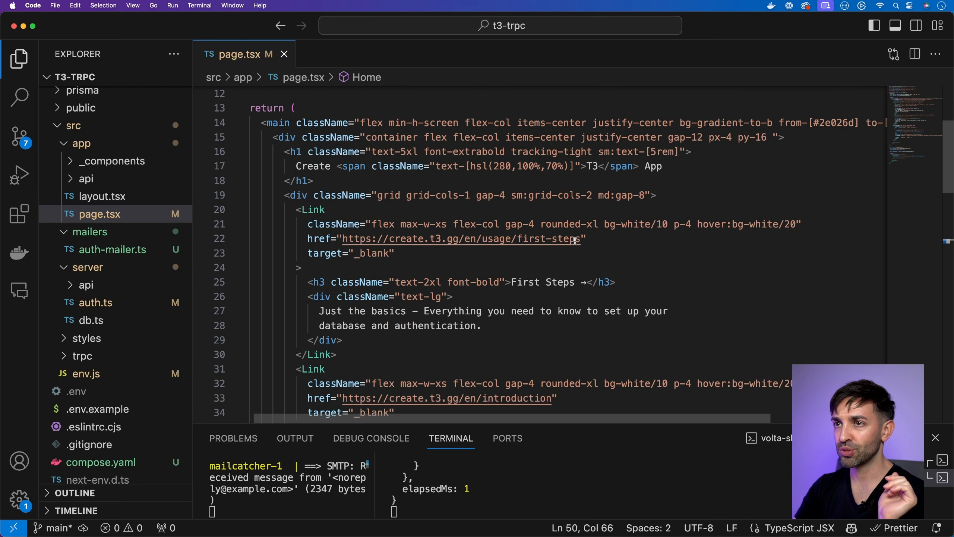
{"action": "scroll", "scroll_direction": "down", "scroll_amount": 3}
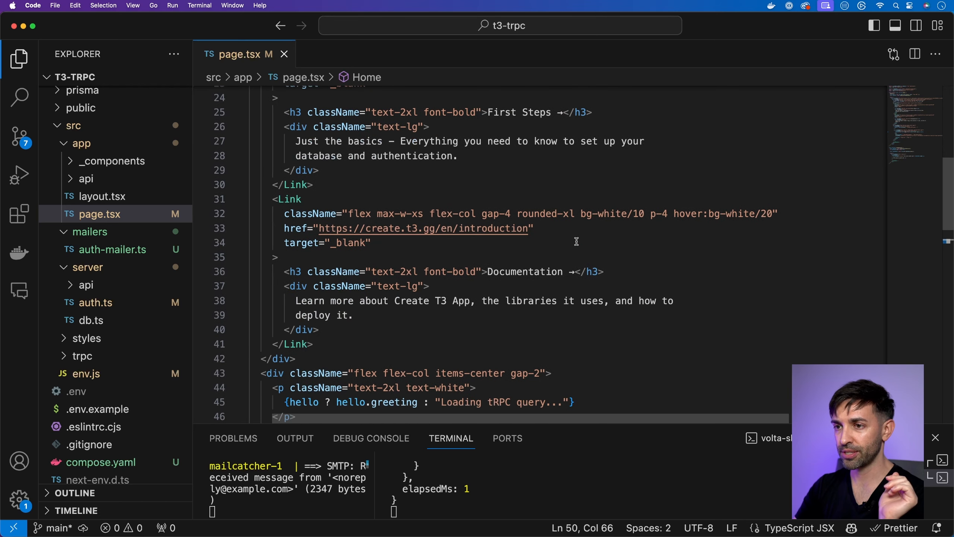
{"action": "scroll", "scroll_direction": "down", "scroll_amount": 3}
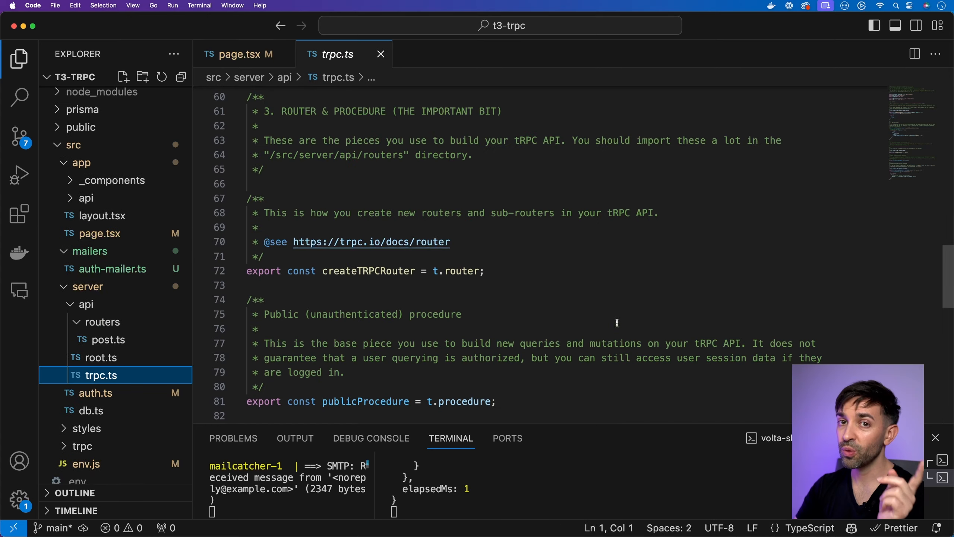
- Read protectedProcedure's session check in trpc.ts, then switch to root.ts
{"action": "scroll", "scroll_direction": "up", "scroll_amount": 3}
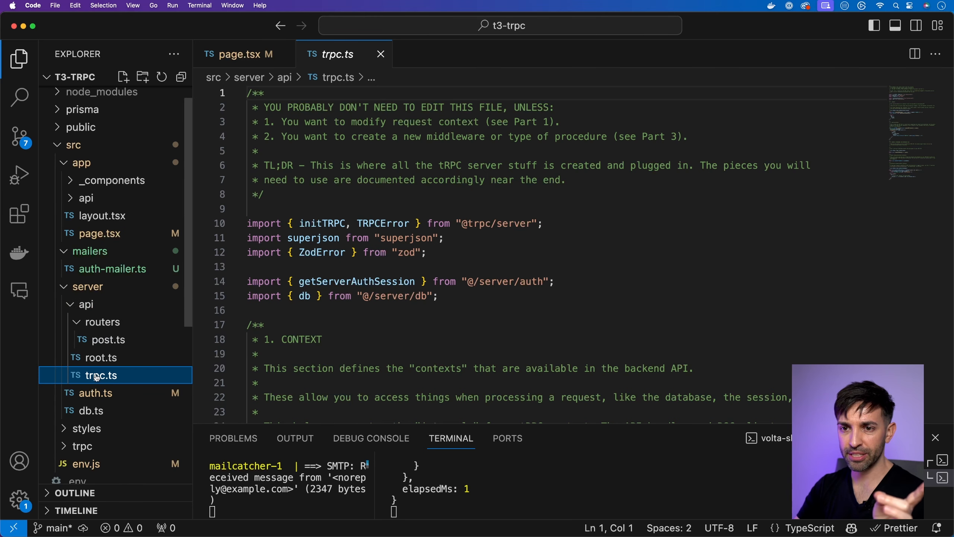
{"action": "scroll", "scroll_direction": "down", "scroll_amount": 3}
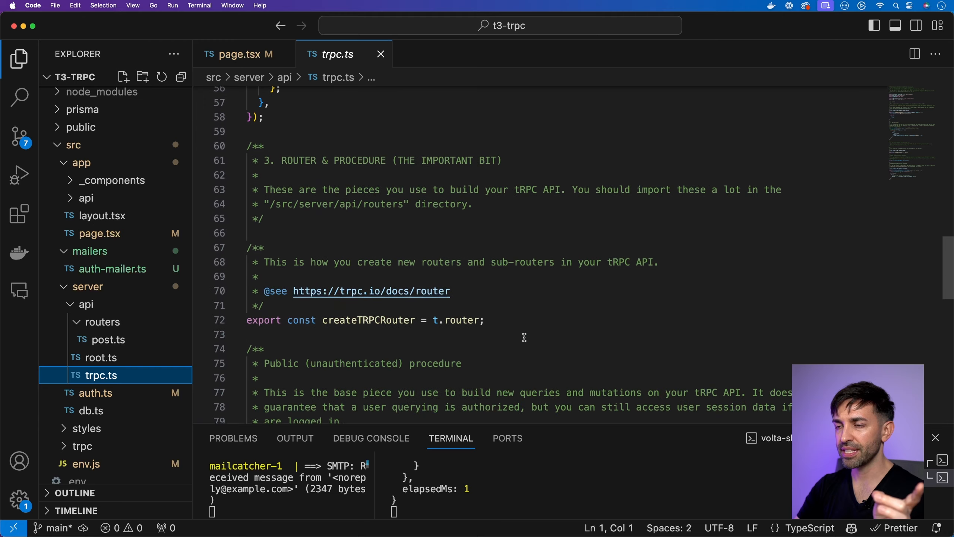
{"action": "scroll", "scroll_direction": "down", "scroll_amount": 3}
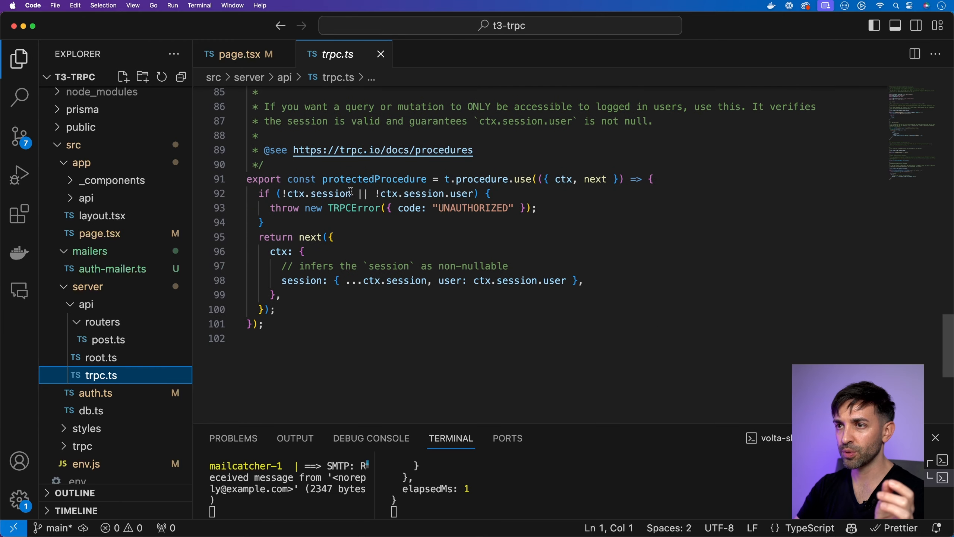
{"action": "double_click", "coordinate": [369, 180]}
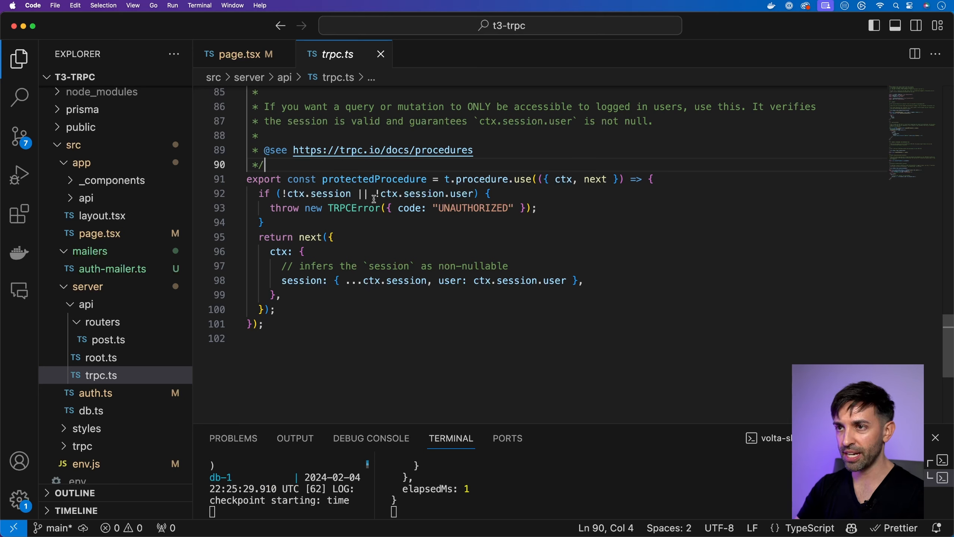
{"action": "mouse_move", "coordinate": [353, 208]}
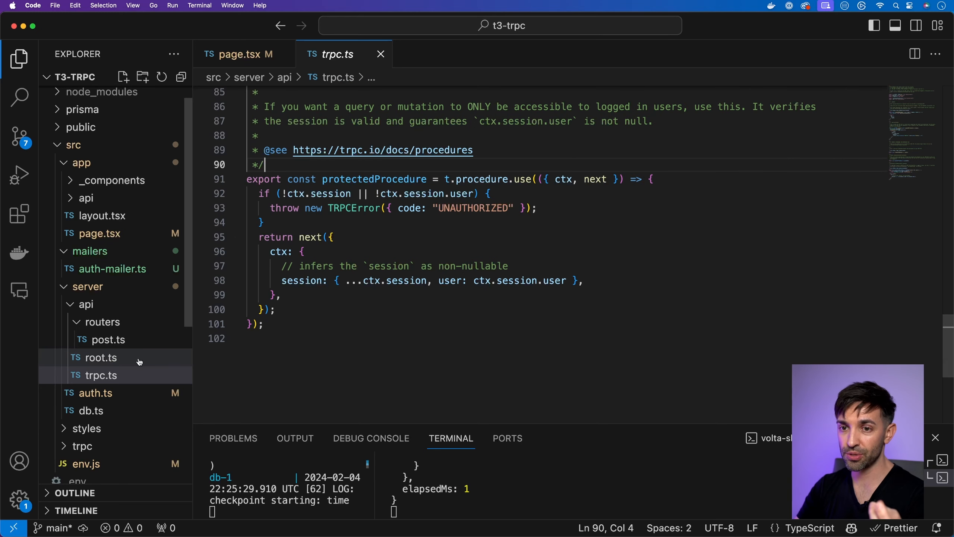
{"action": "left_click", "coordinate": [101, 358]}
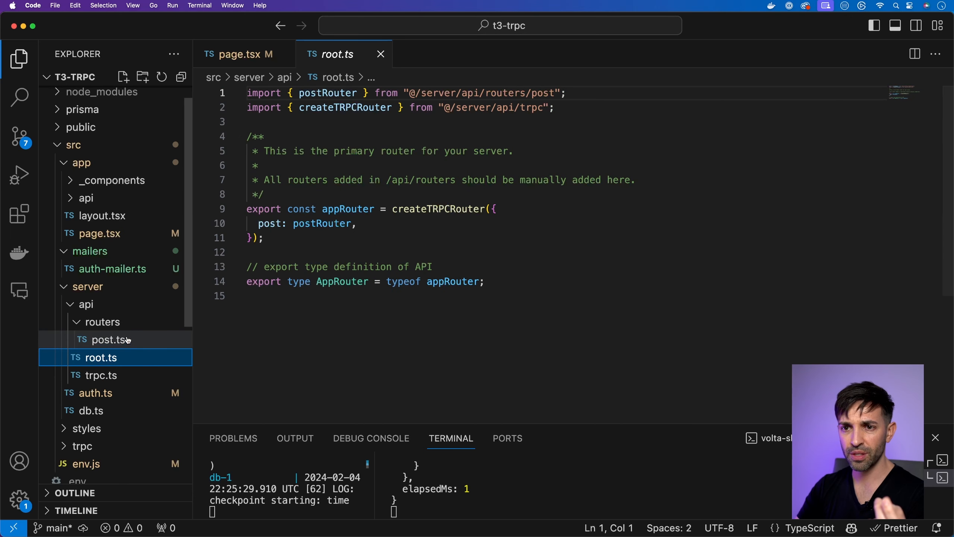
- Switch to post.ts and scroll to its protected create mutation
{"action": "left_click", "coordinate": [109, 340]}
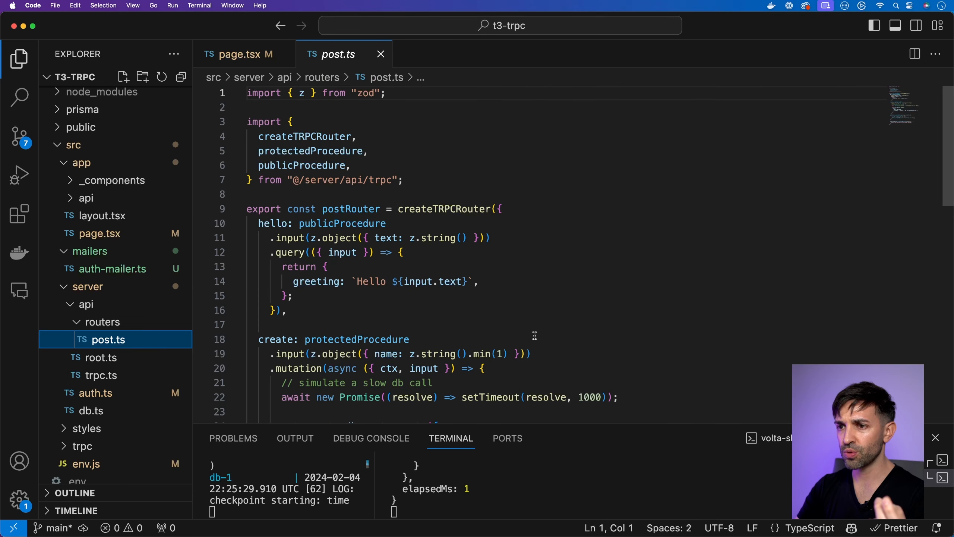
{"action": "mouse_move", "coordinate": [518, 334]}
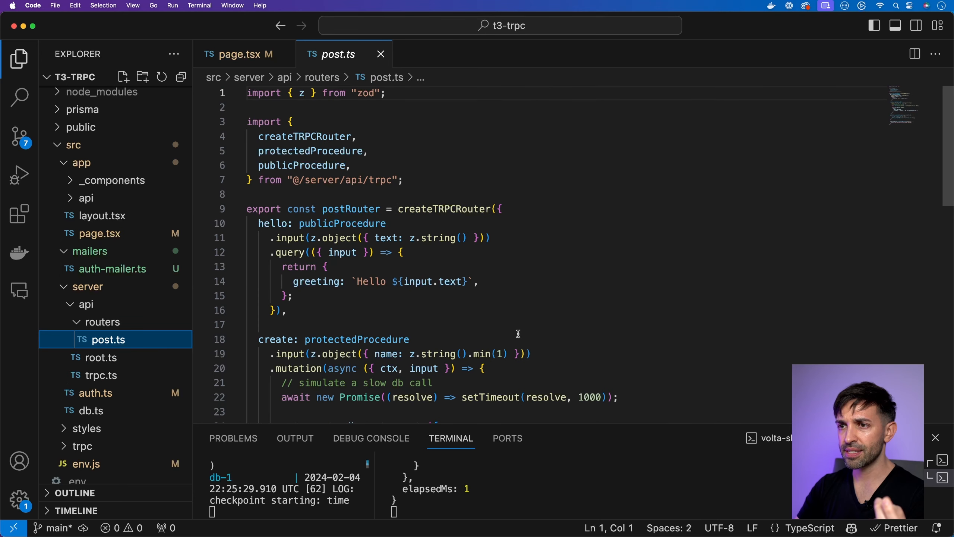
{"action": "mouse_move", "coordinate": [307, 223]}
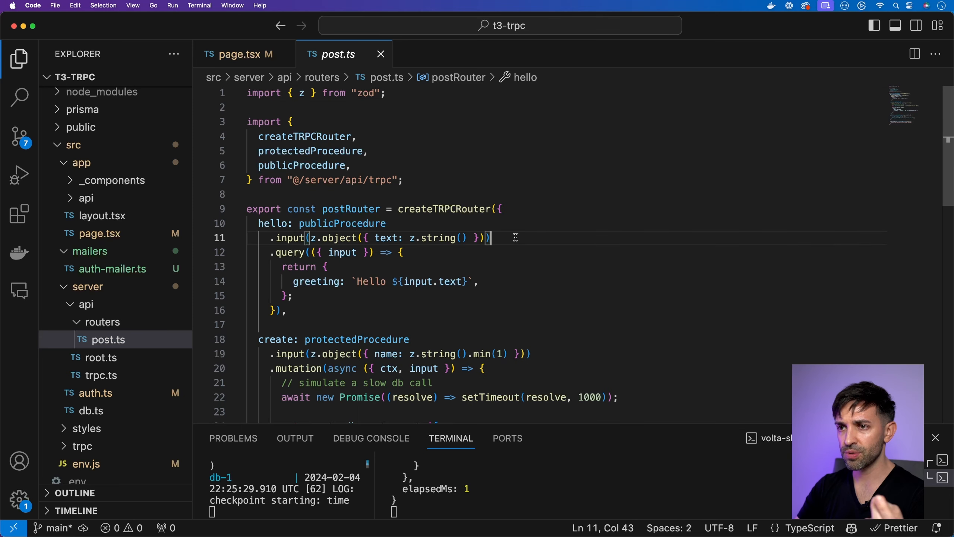
{"action": "scroll", "scroll_direction": "down", "scroll_amount": 3}
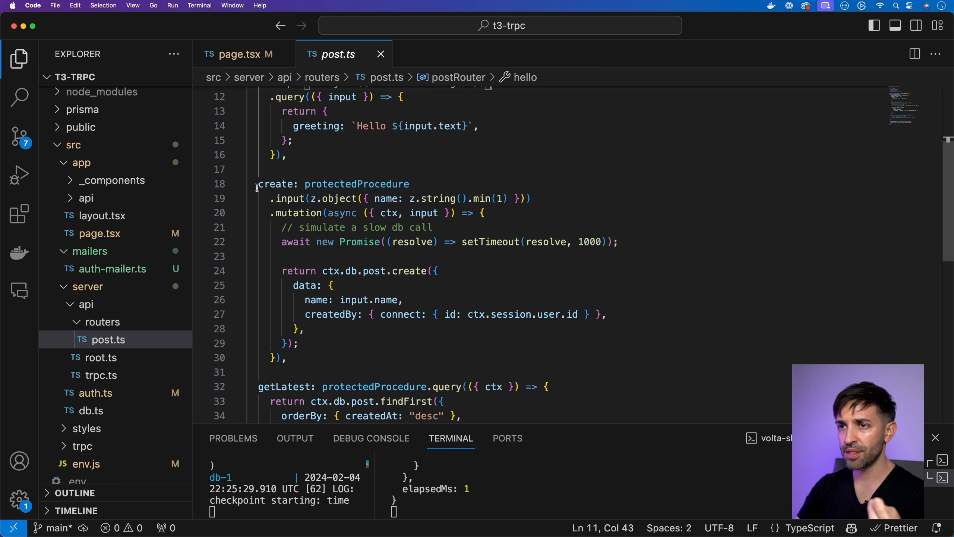
{"action": "mouse_move", "coordinate": [421, 187]}
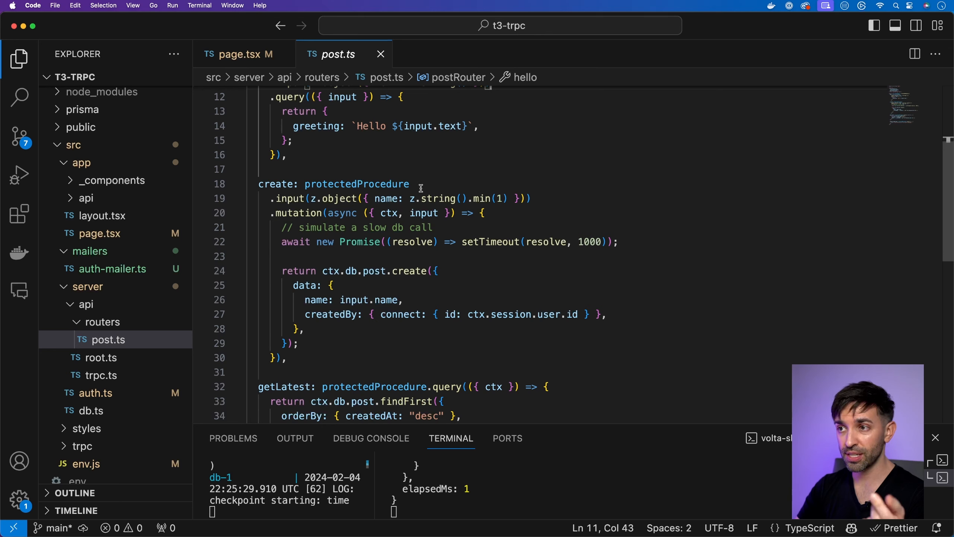
{"action": "mouse_move", "coordinate": [491, 182]}
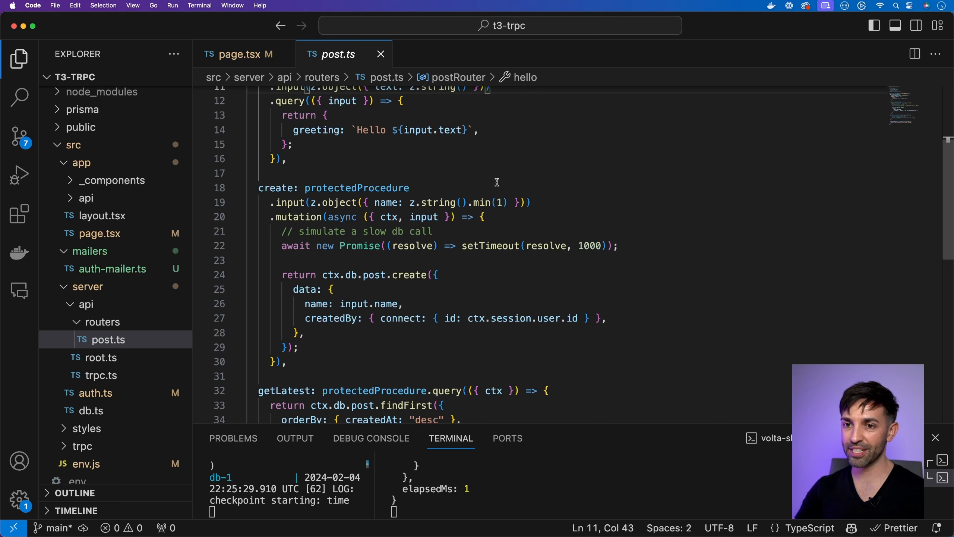
{"action": "mouse_move", "coordinate": [164, 198]}
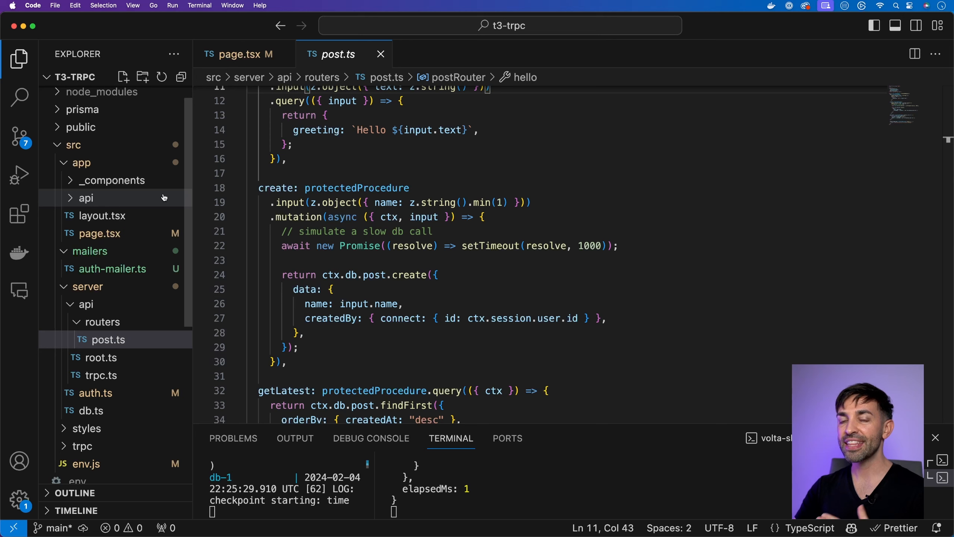